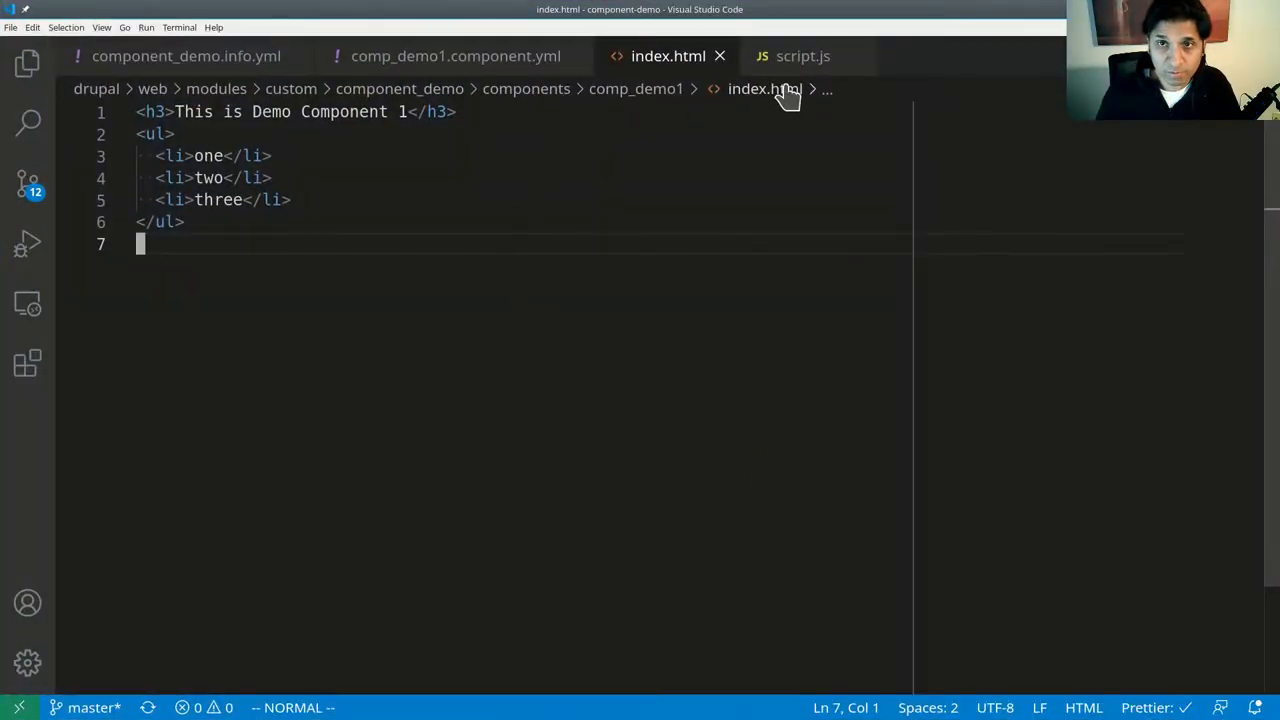
Write <my-comp><p>Some para1</p></my-comp> below the list in index.html.
left_click(802, 56)
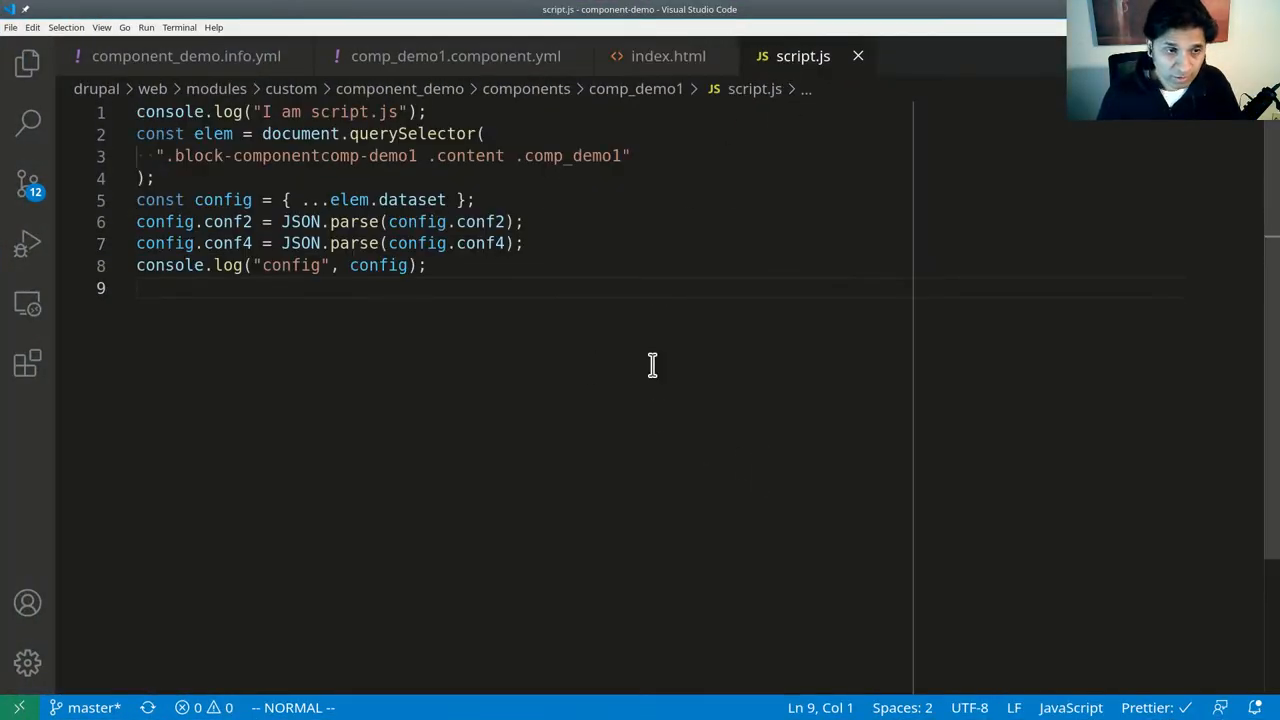
key("i")
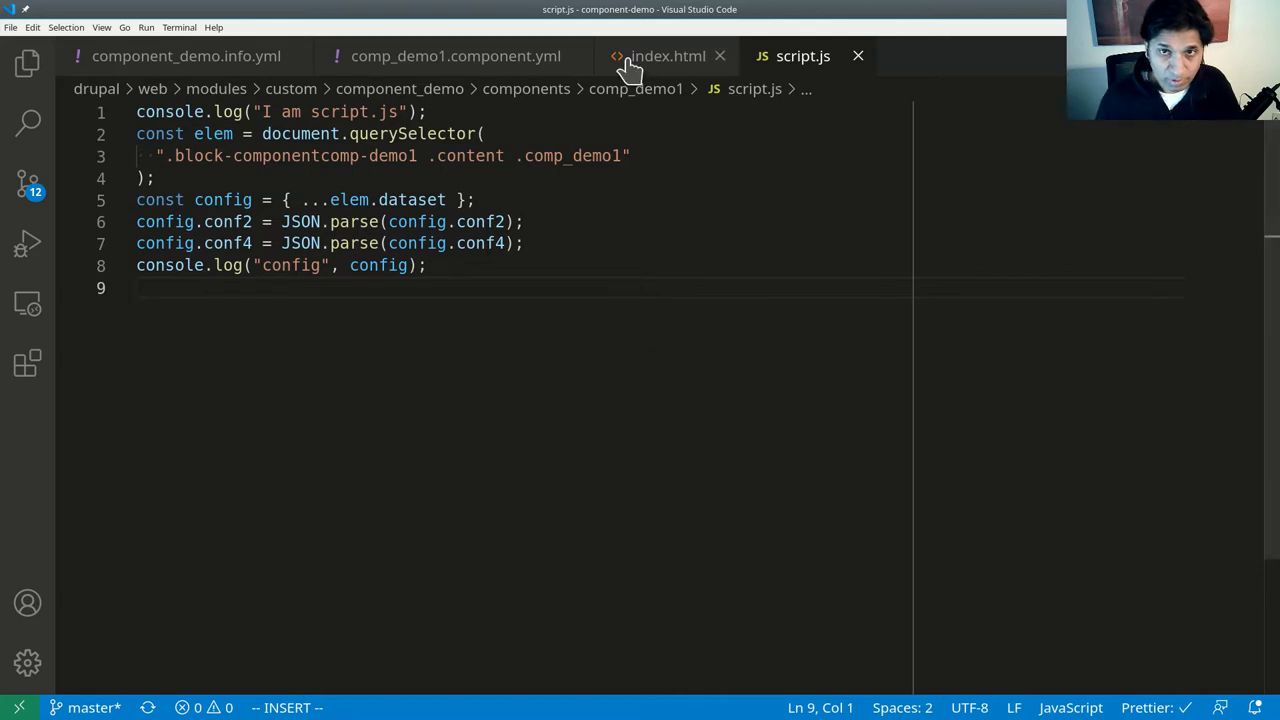
left_click(668, 56)
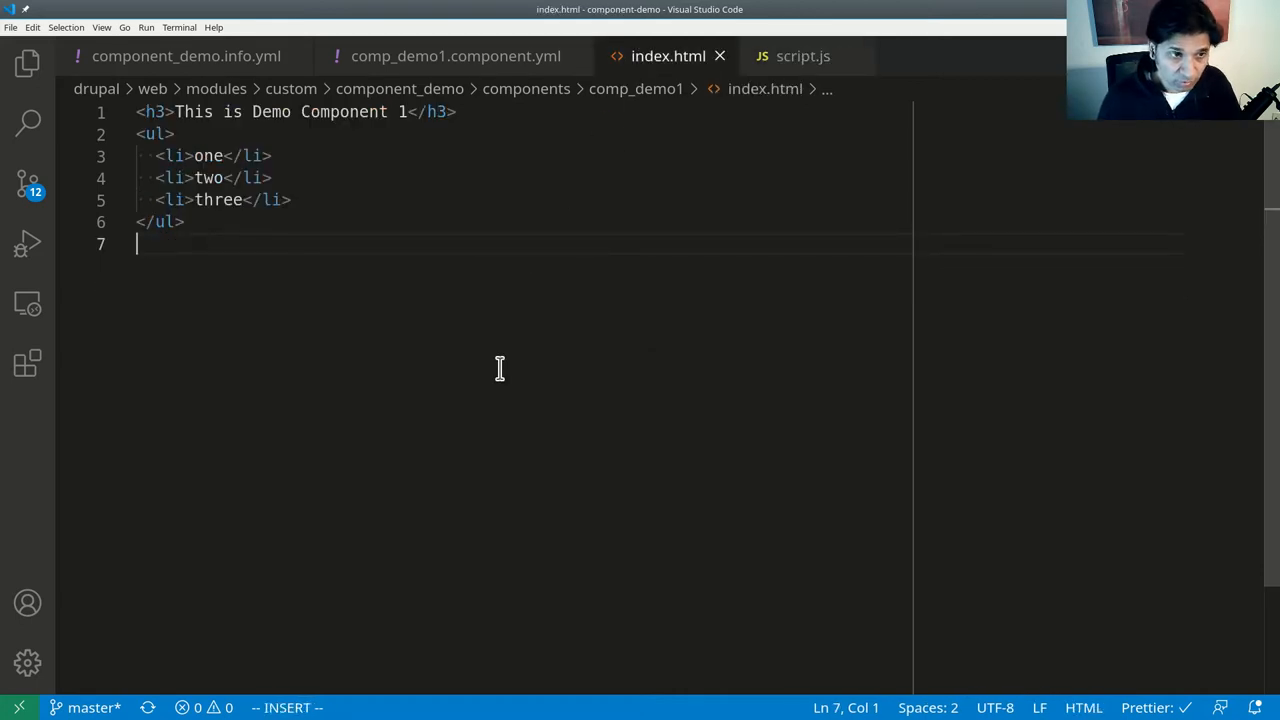
type("<m")
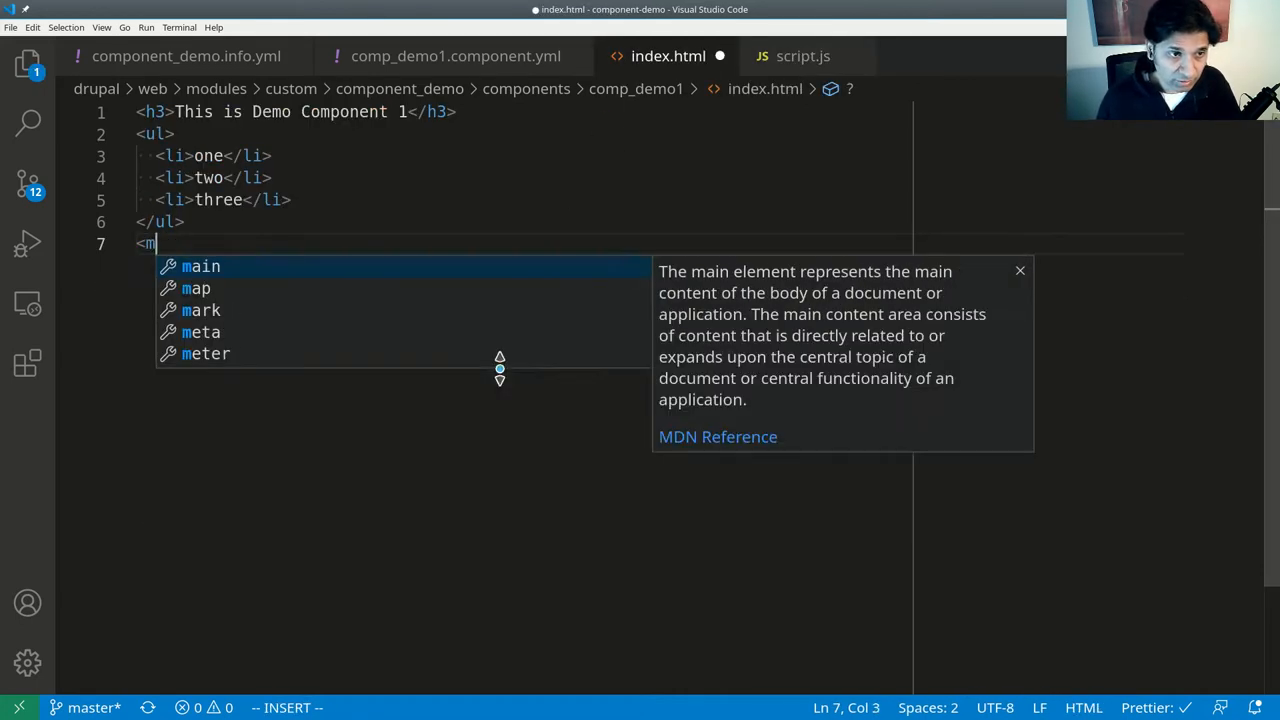
type("y-comp>")
type("<p>Some para1</p>")
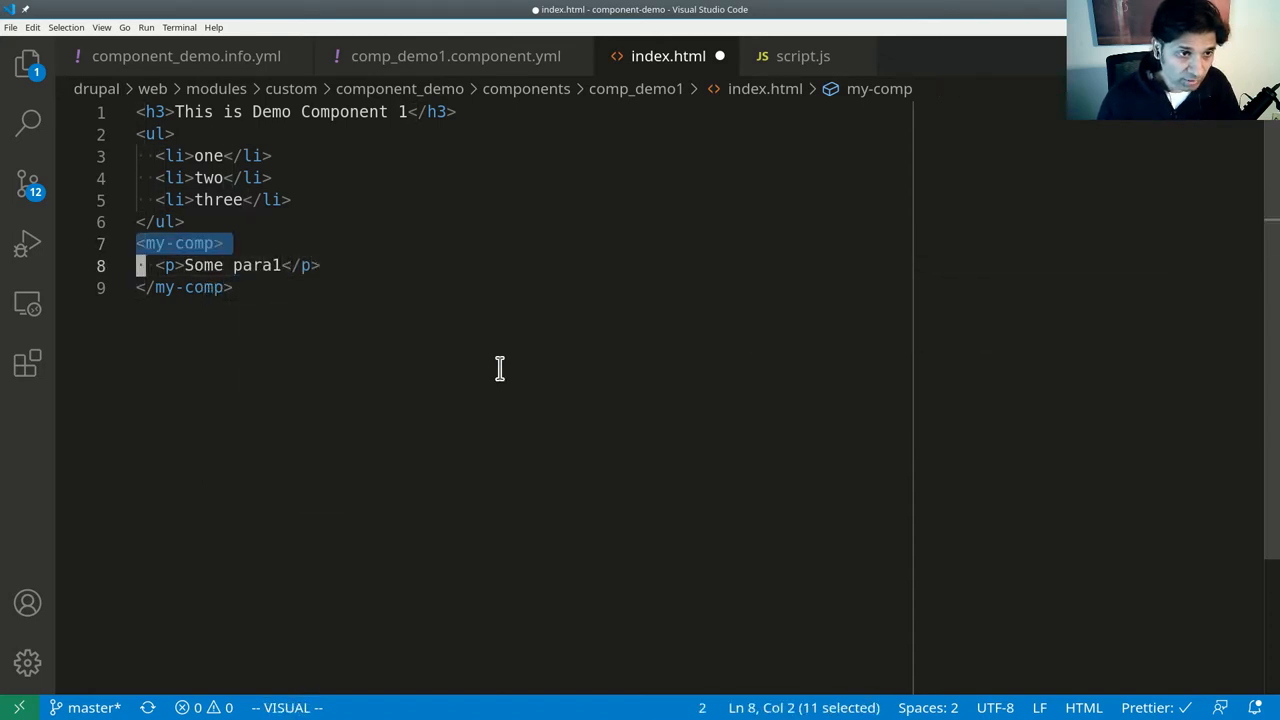
key("Escape")
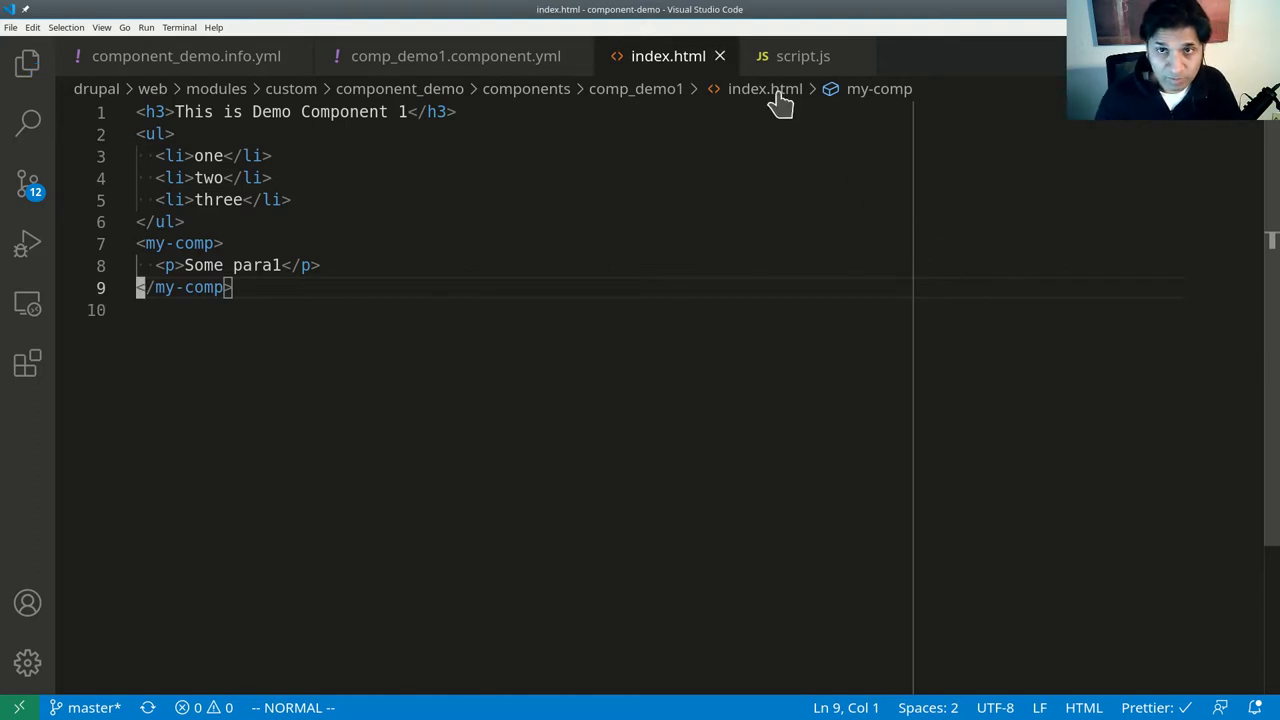
Start a customElements.define("my-comp", ...) call on a new line in script.js.
left_click(804, 56)
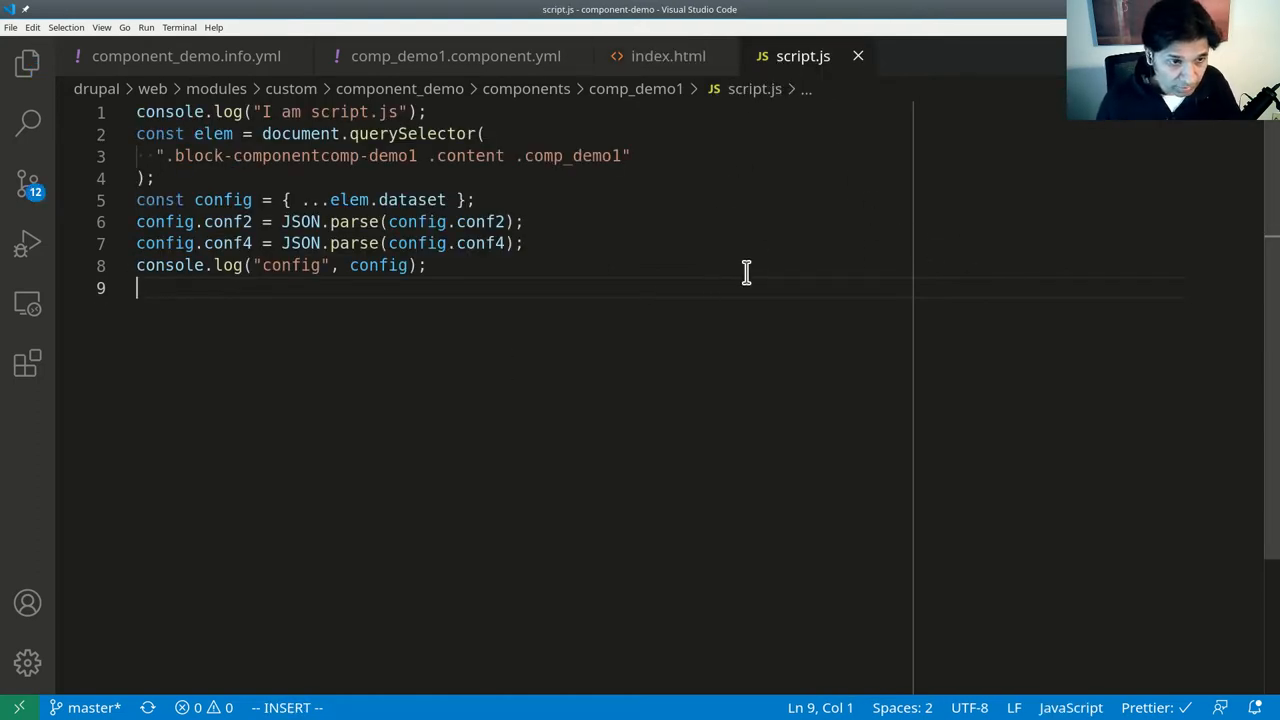
key("Enter")
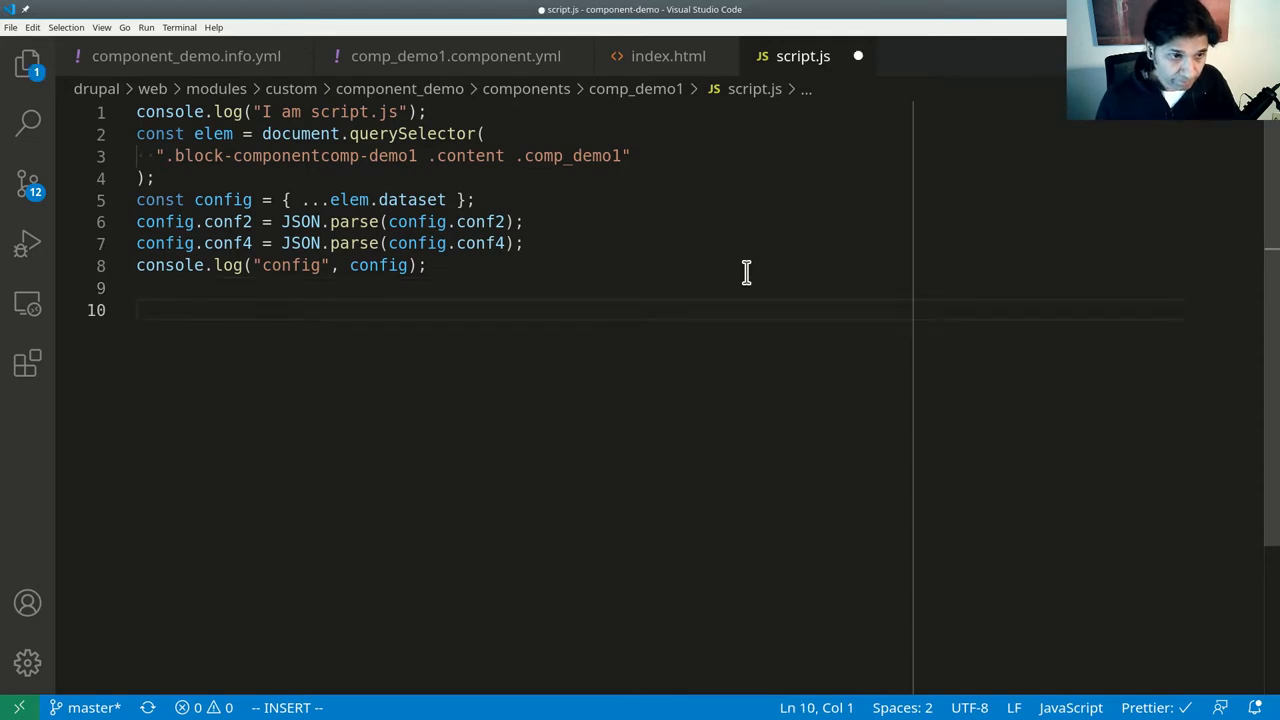
type("co")
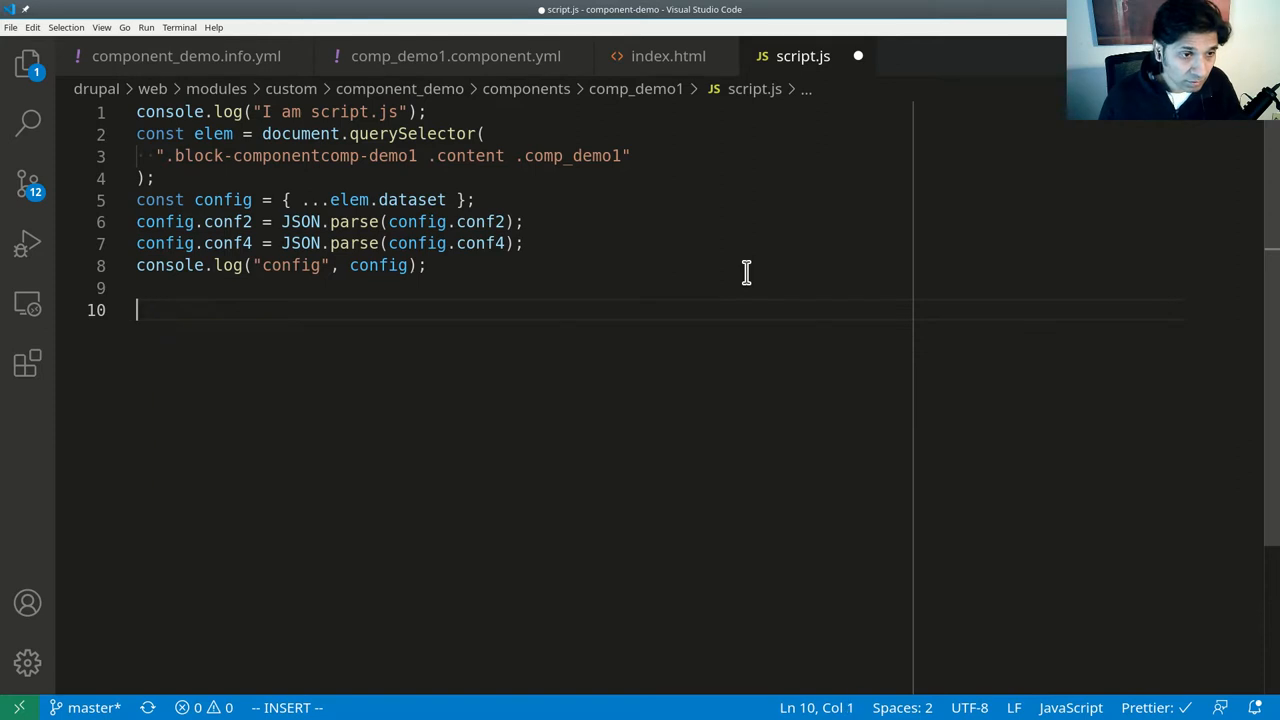
type("cus")
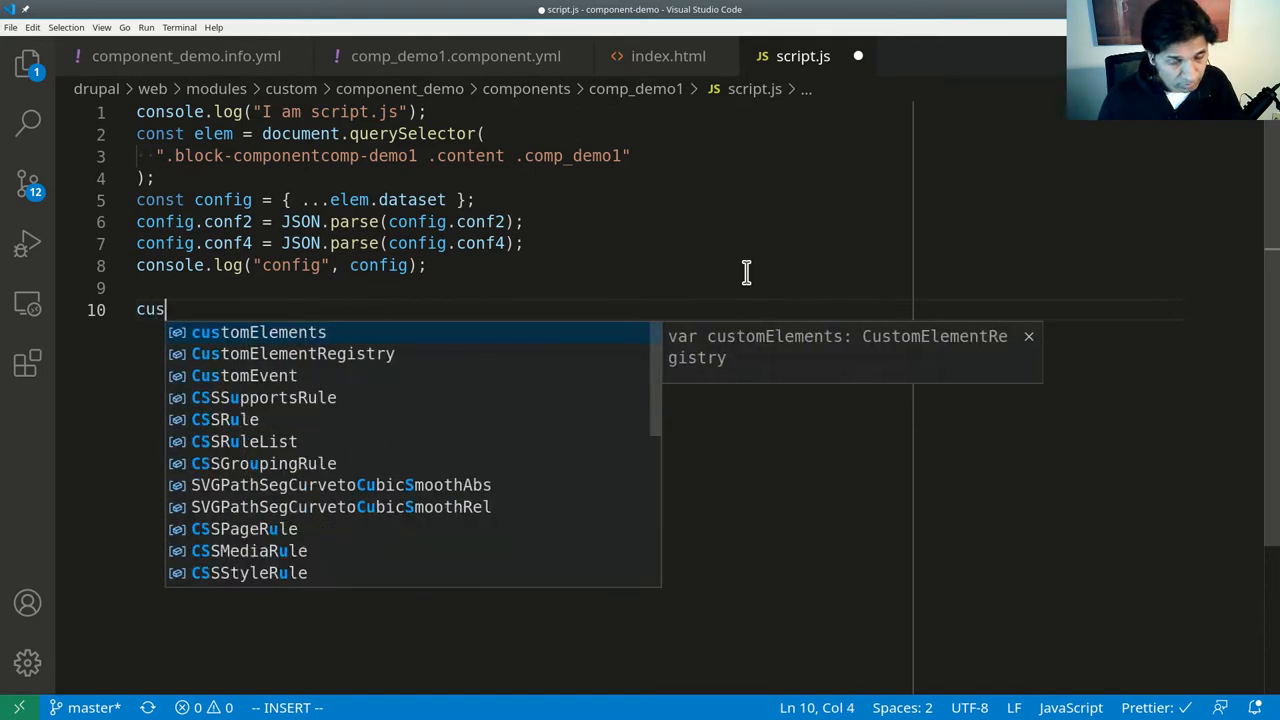
type("tomElements.define(\"my-compo")
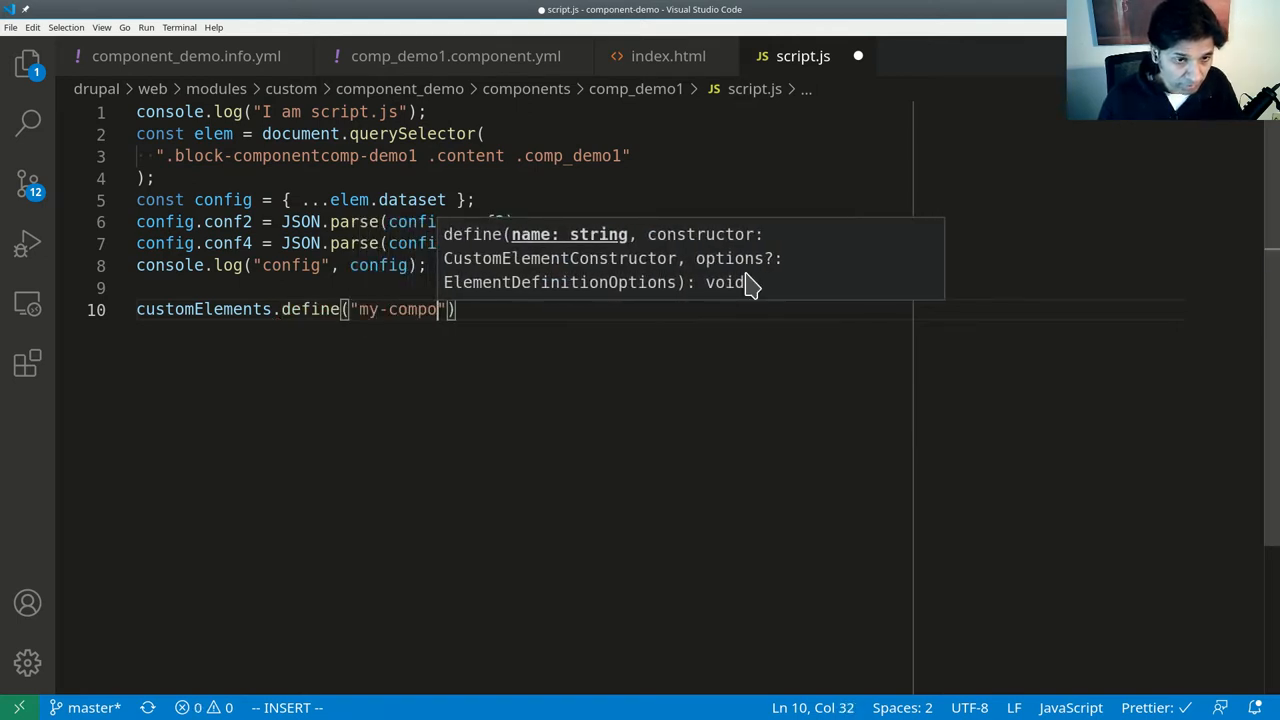
key("Escape")
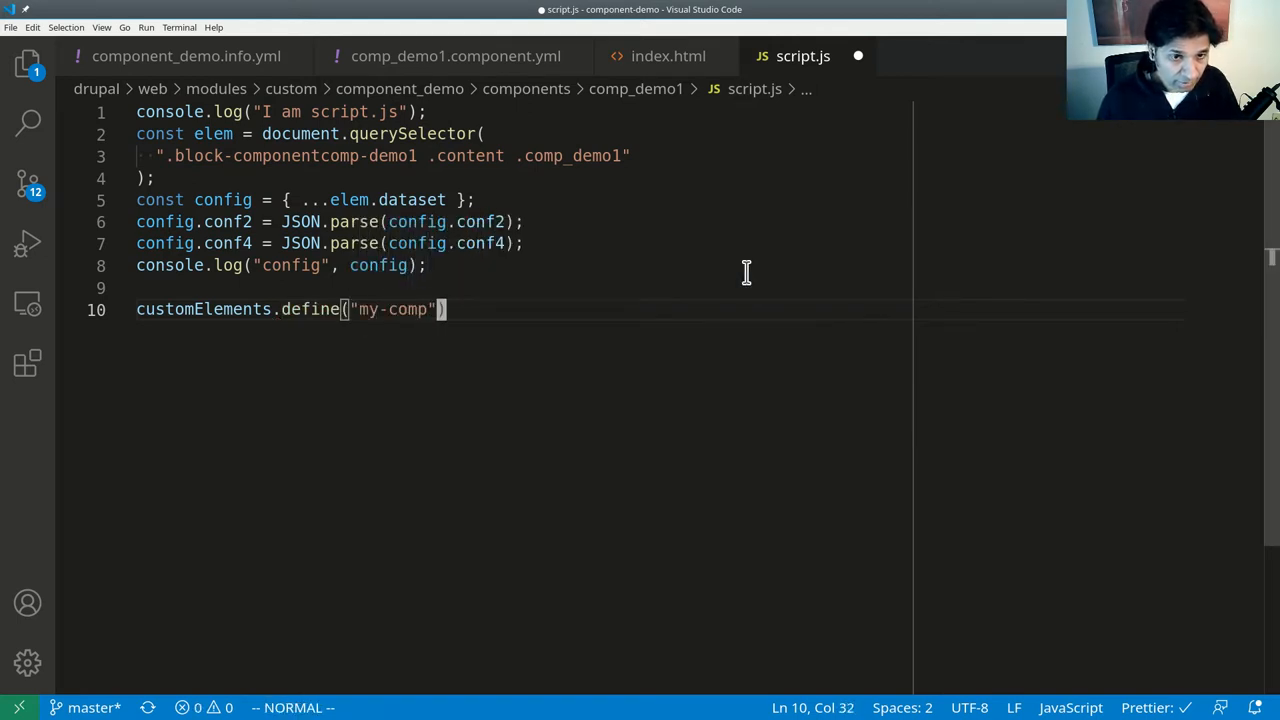
type(",")
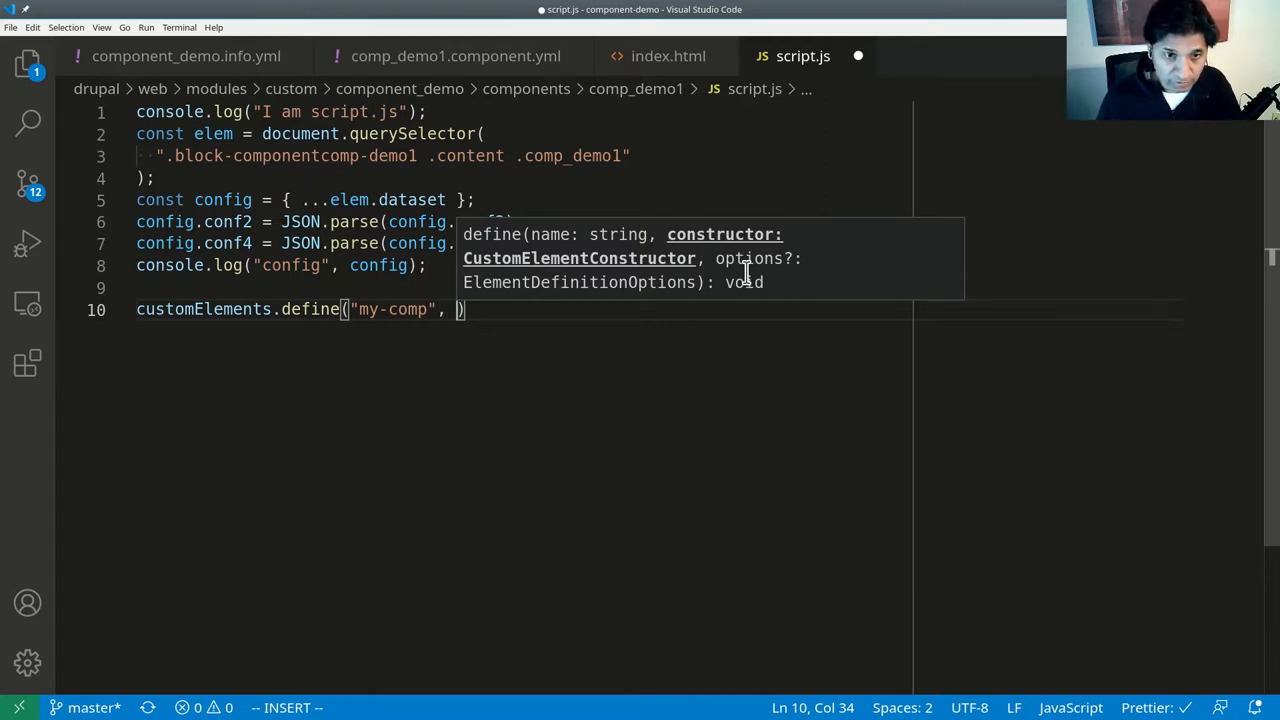
Pass a class extending HTMLElement whose constructor calls super() and logs the element.
type("class")
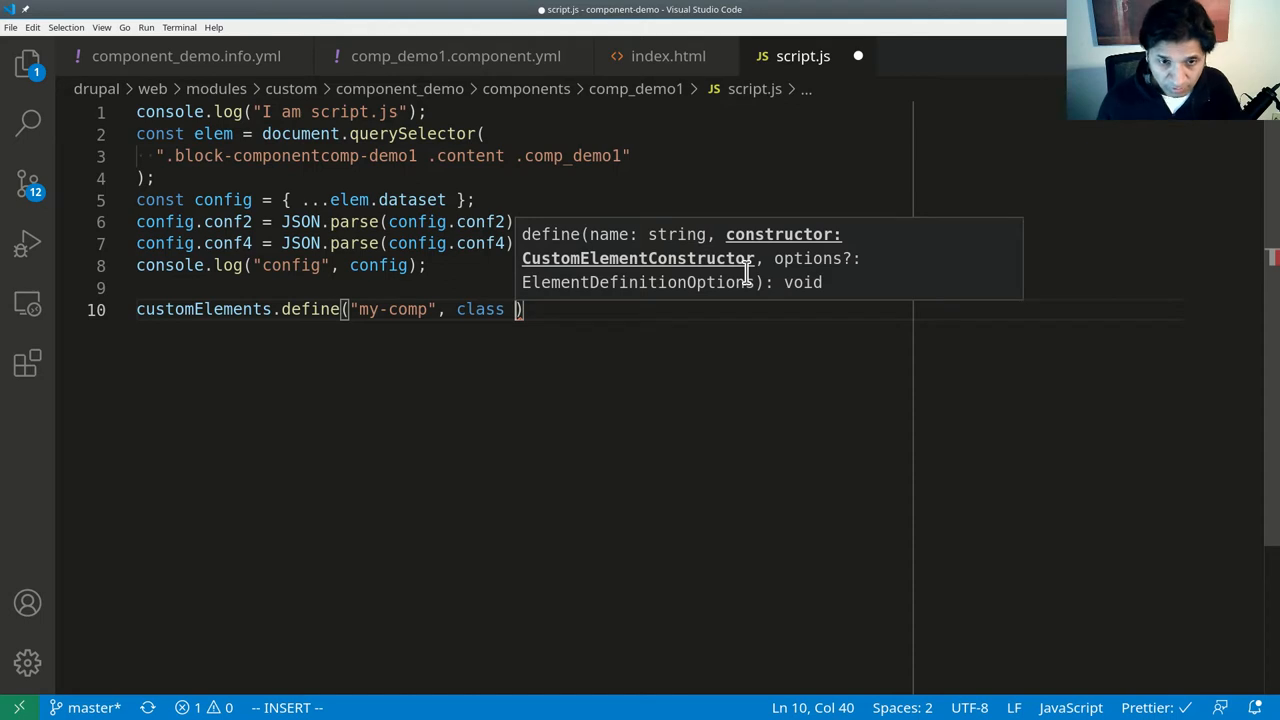
type("extends HTMLElement {")
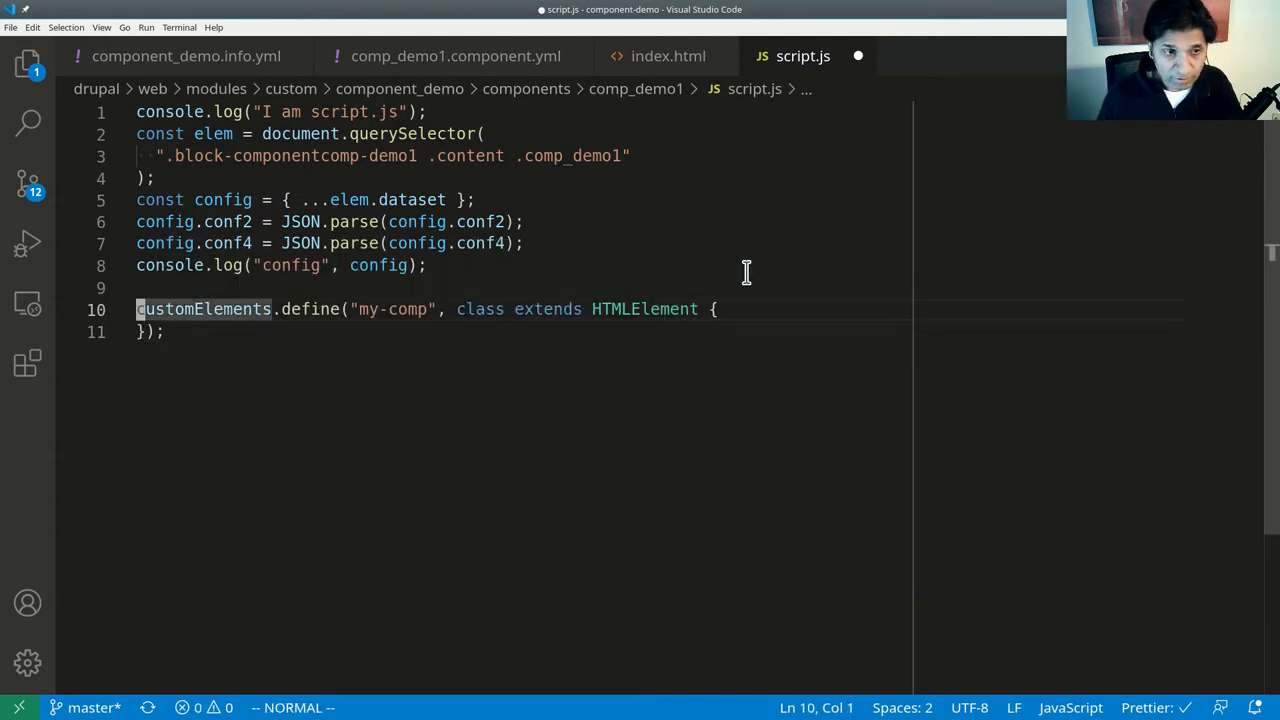
type("constructor() {")
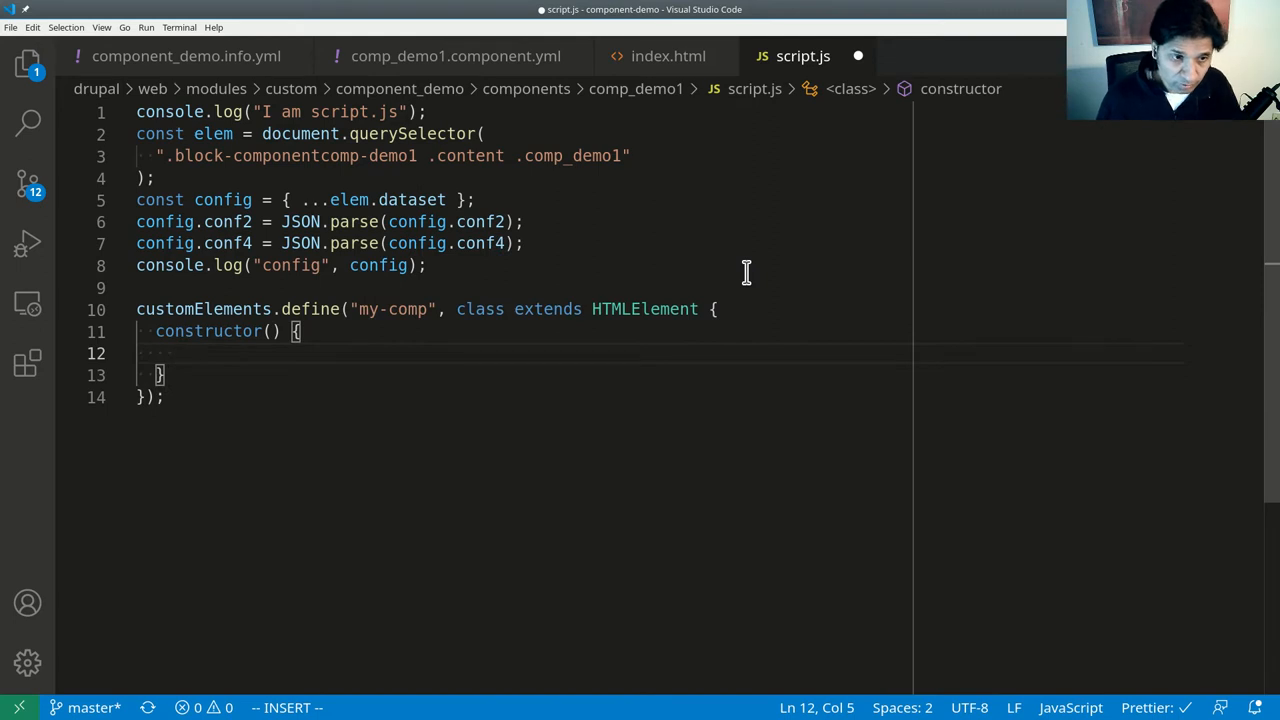
type("super();")
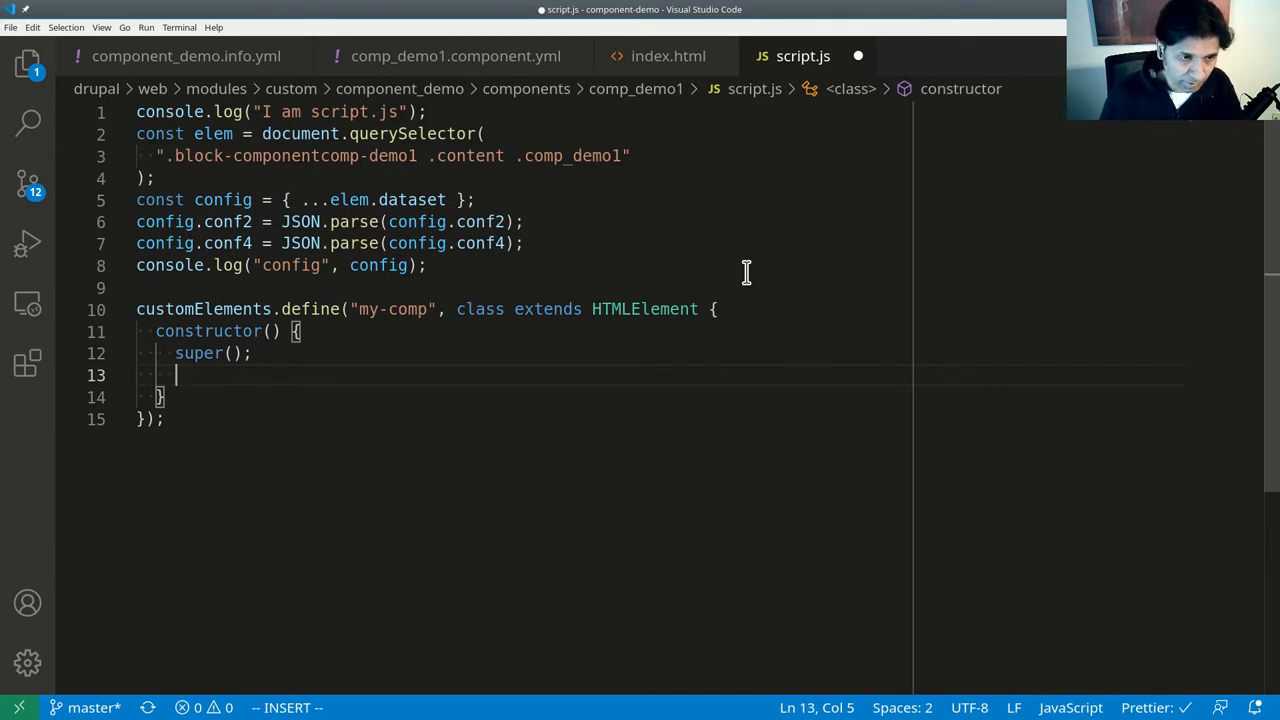
type("log")
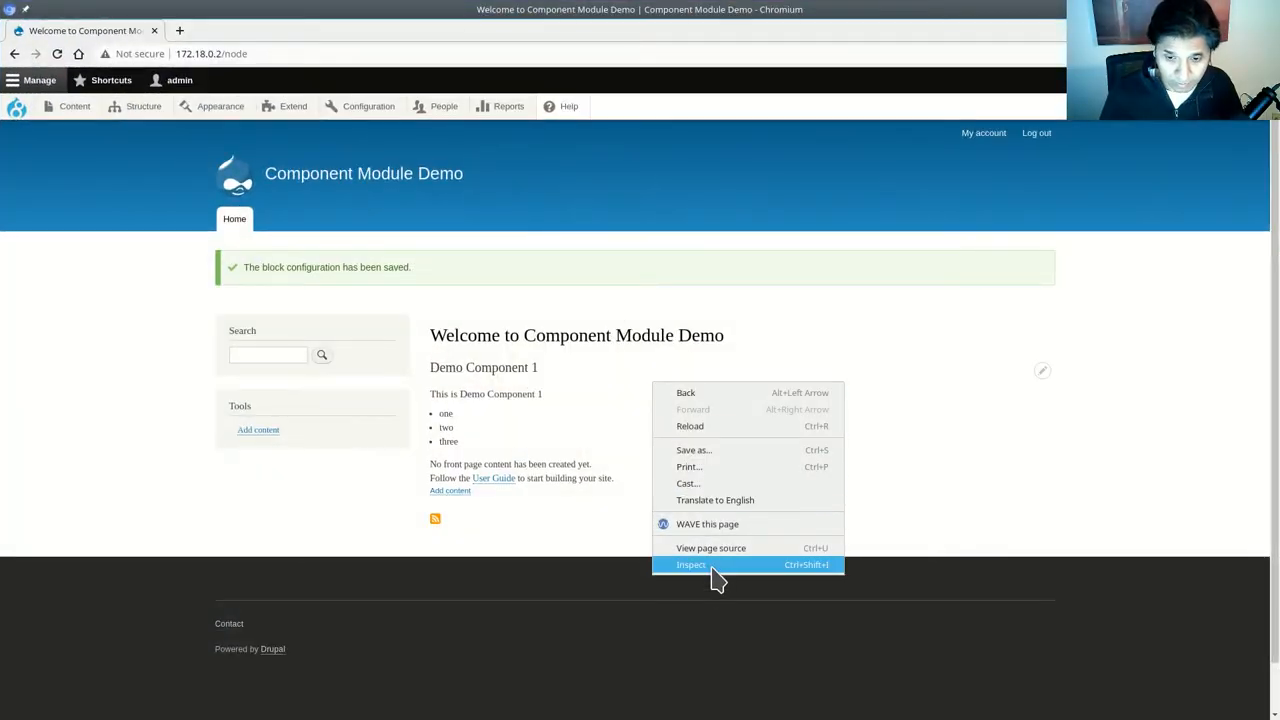
Inspect the demo page and expand the block's markup in the Elements panel.
left_click(692, 564)
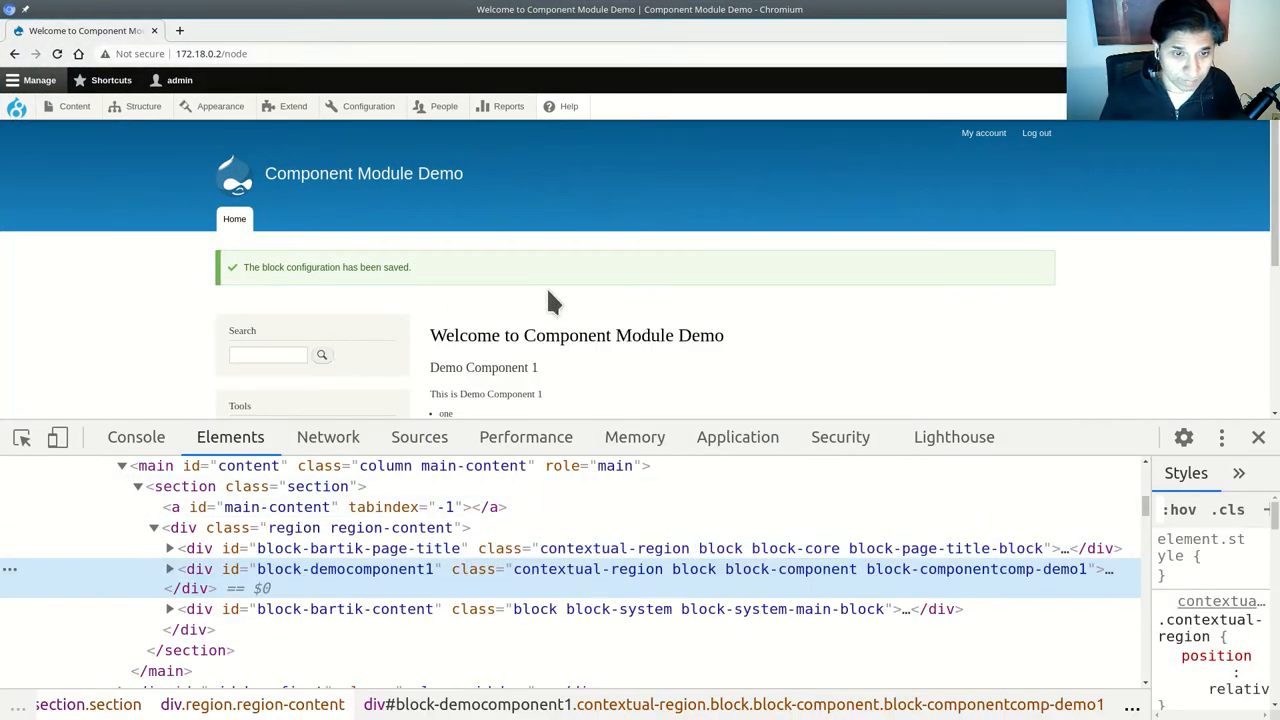
scroll("down", 3)
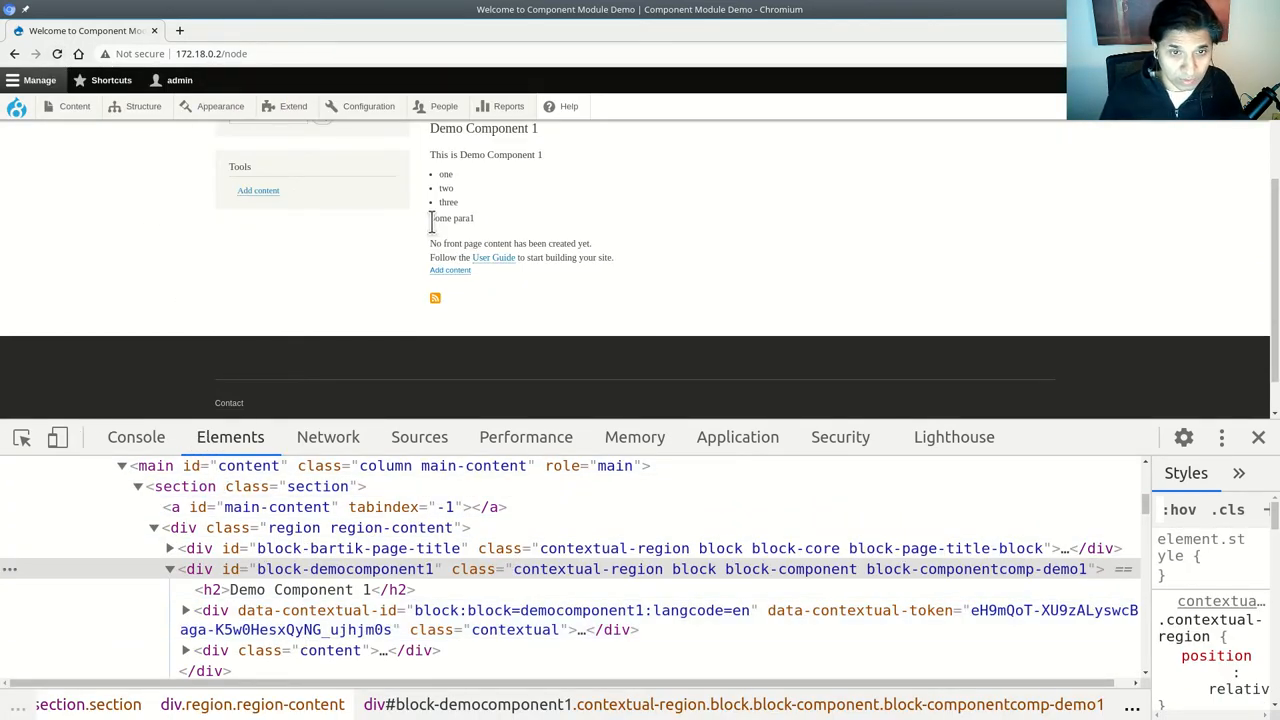
double_click(452, 218)
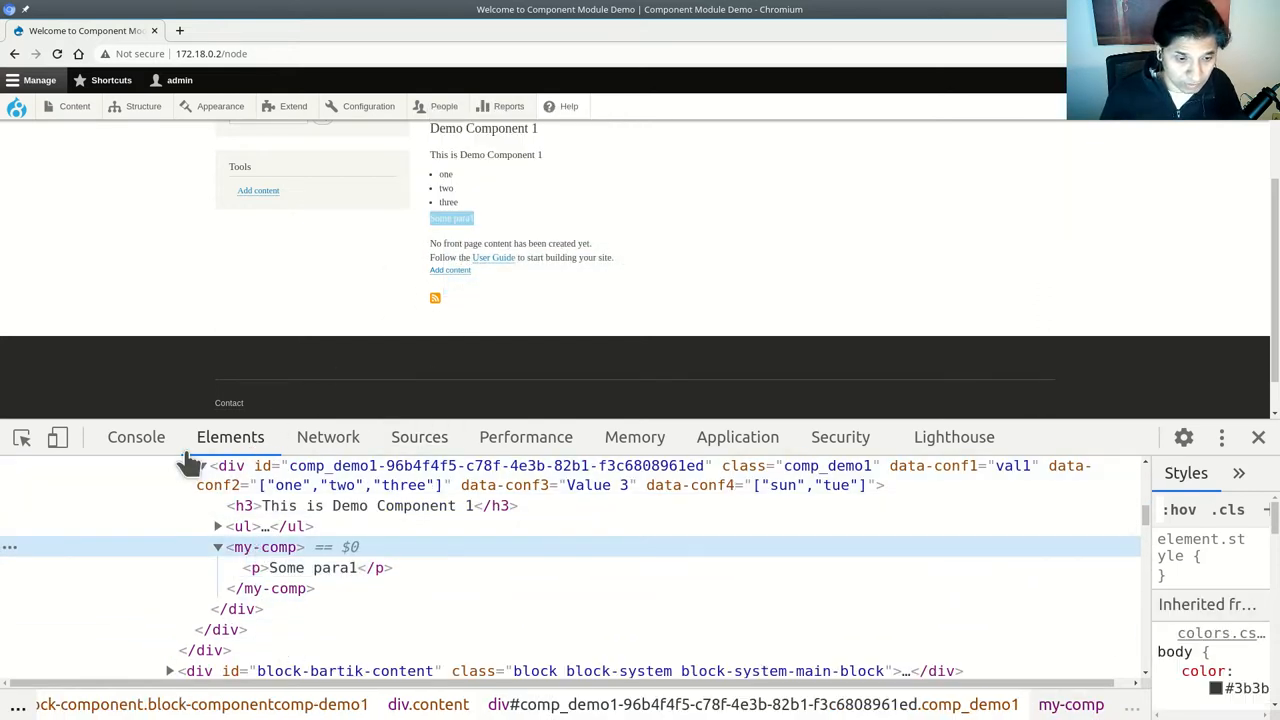
Check the logged my-comp in the Console and reveal it in the page markup.
left_click(136, 436)
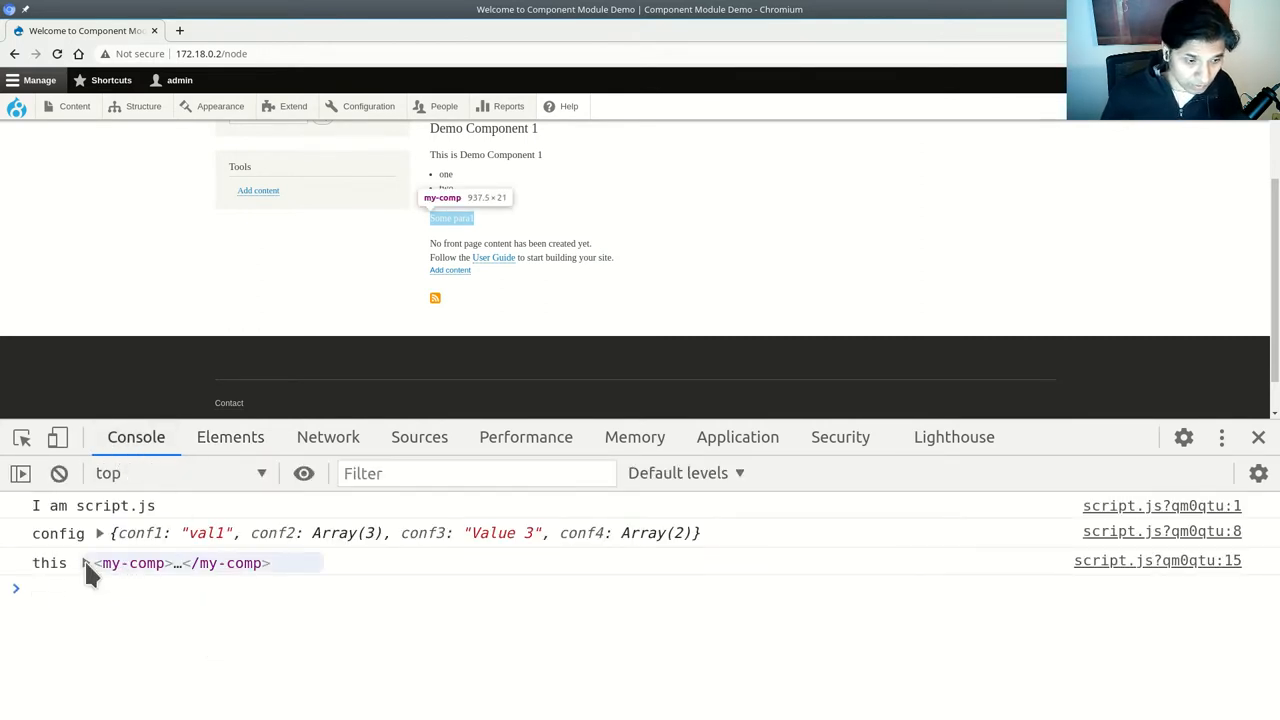
left_click(86, 564)
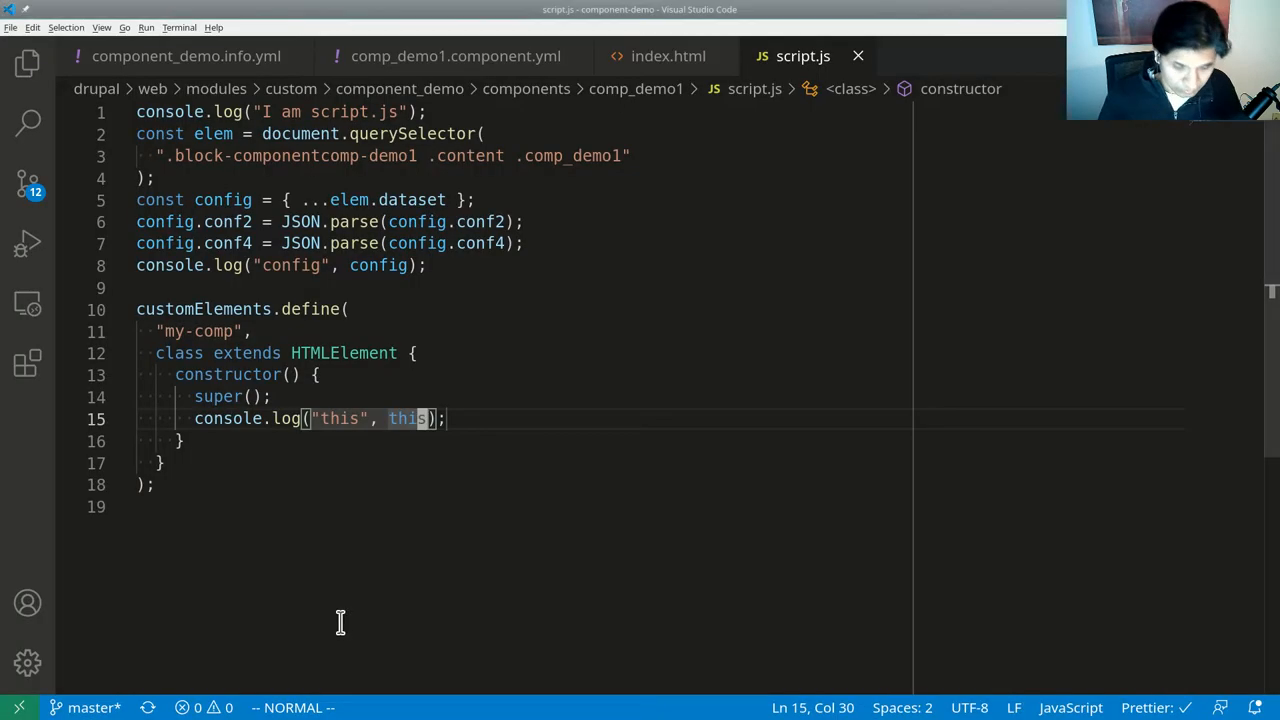
mouse_move(400, 516)
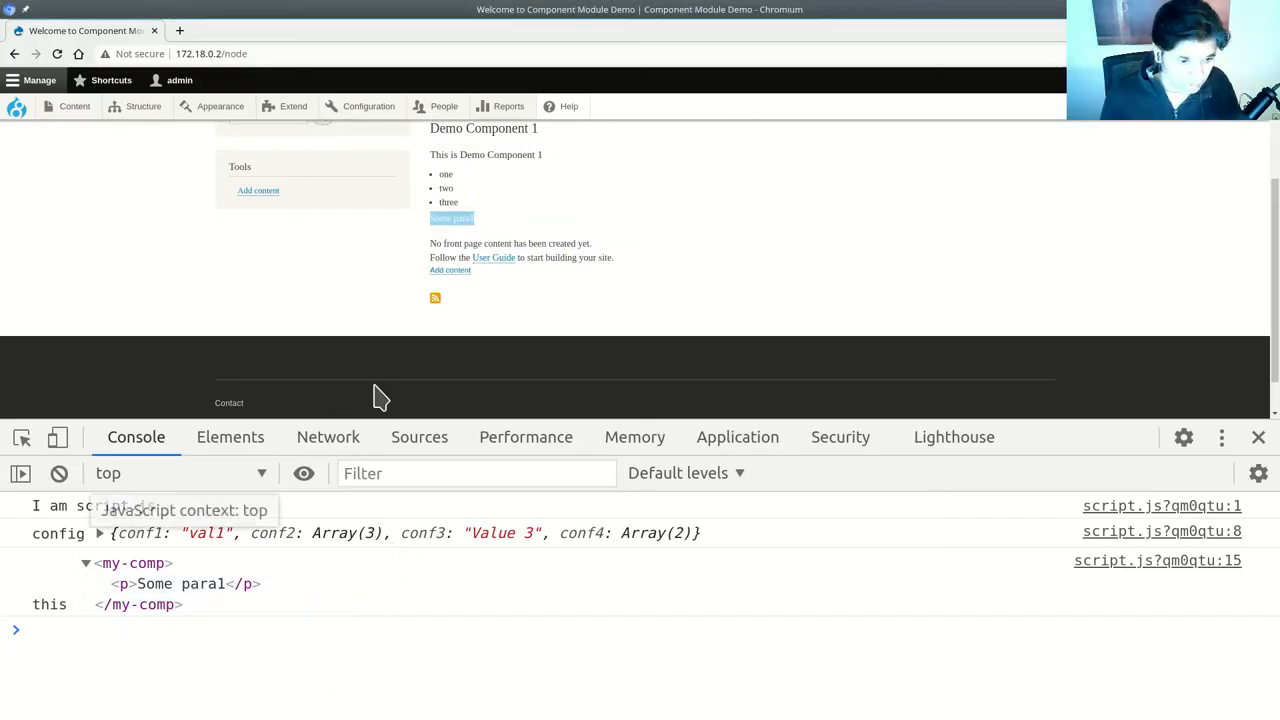
right_click(458, 218)
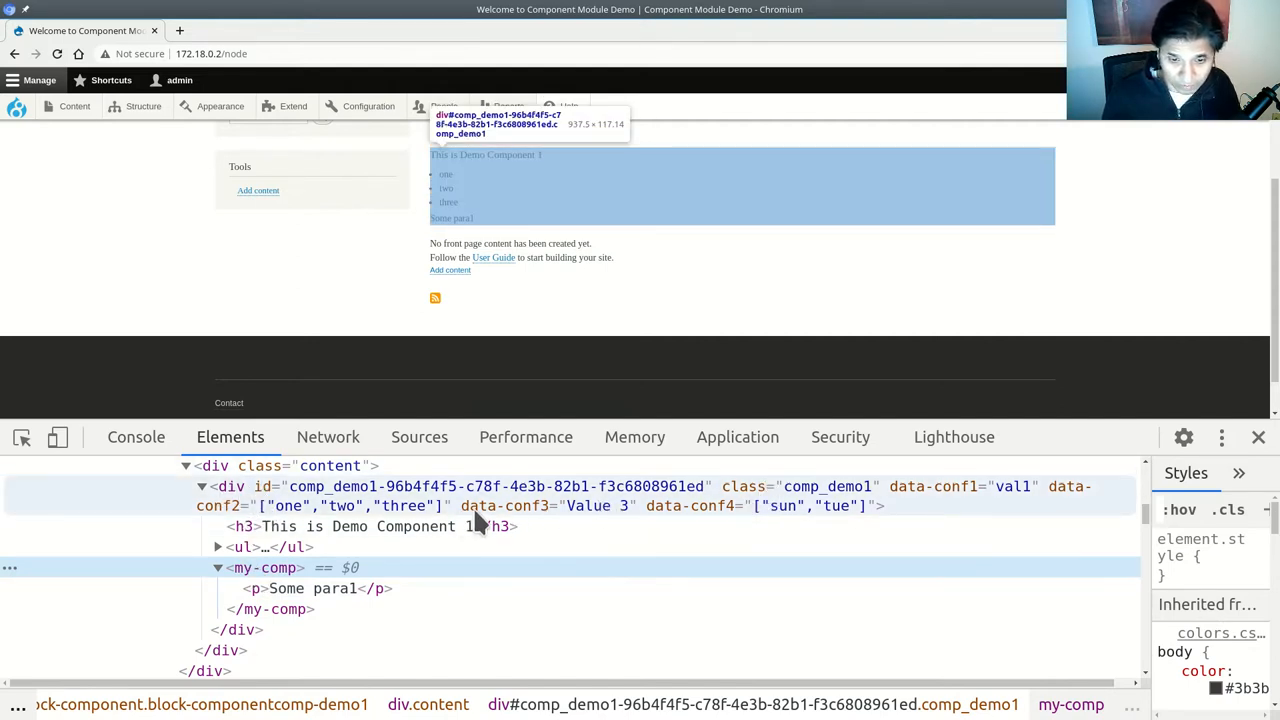
mouse_move(596, 510)
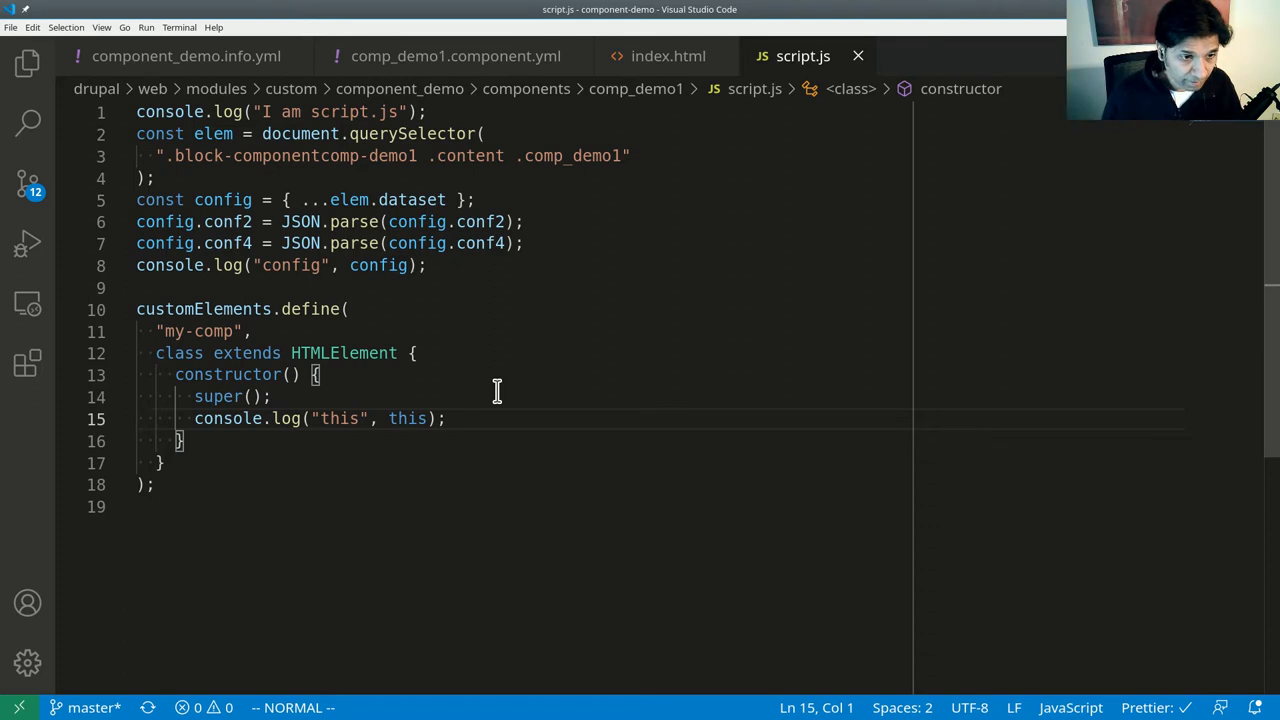
Set this.config = {...this.parentElement.dataset} in the my-comp constructor.
type("const config =")
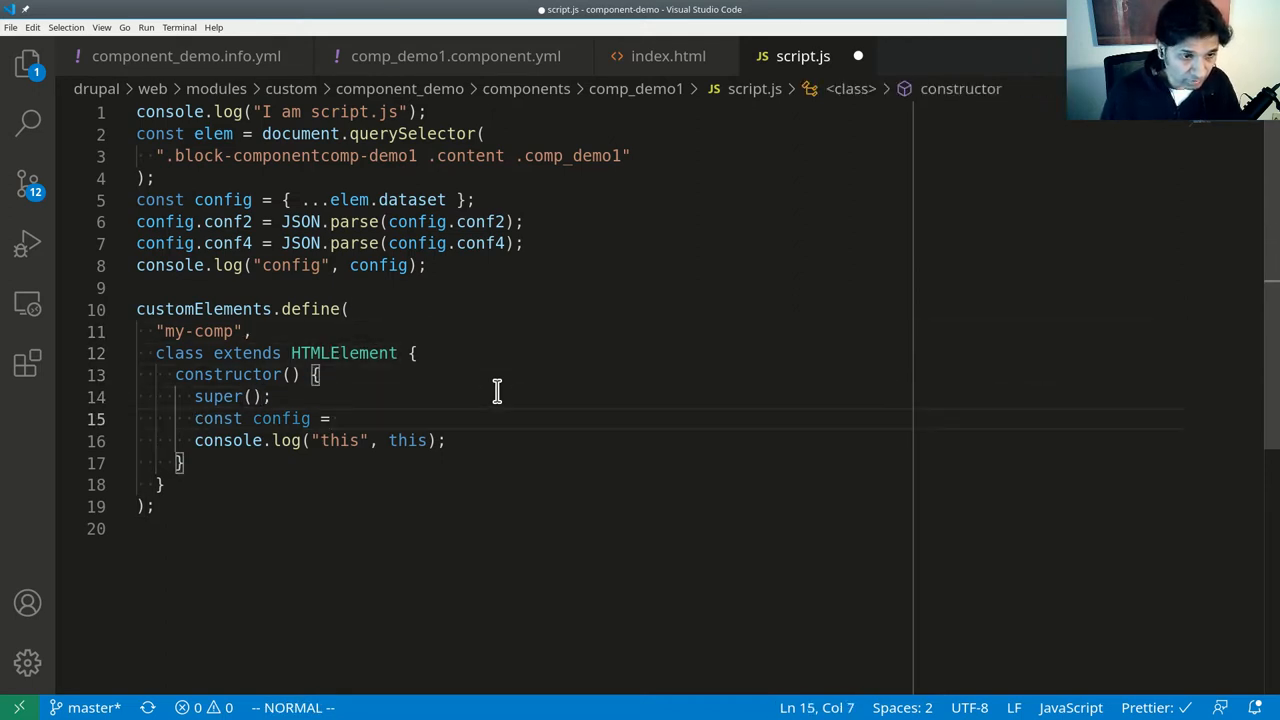
type("this.config =")
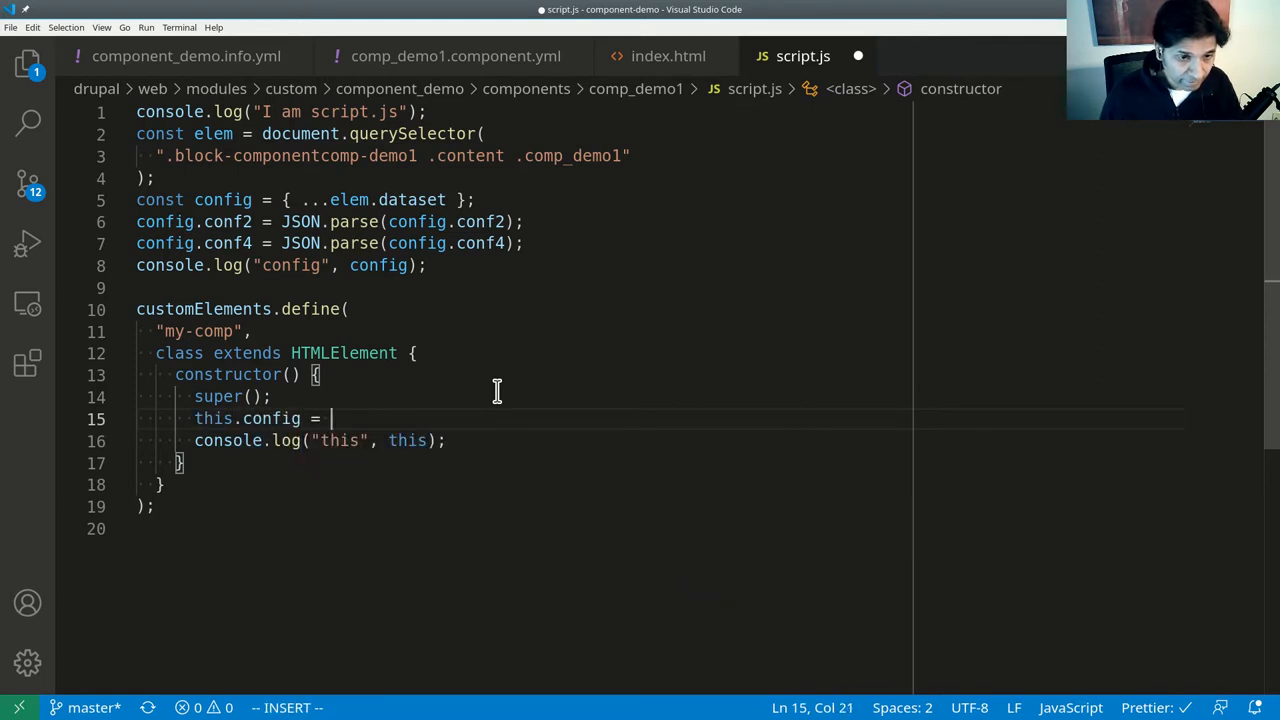
type("this")
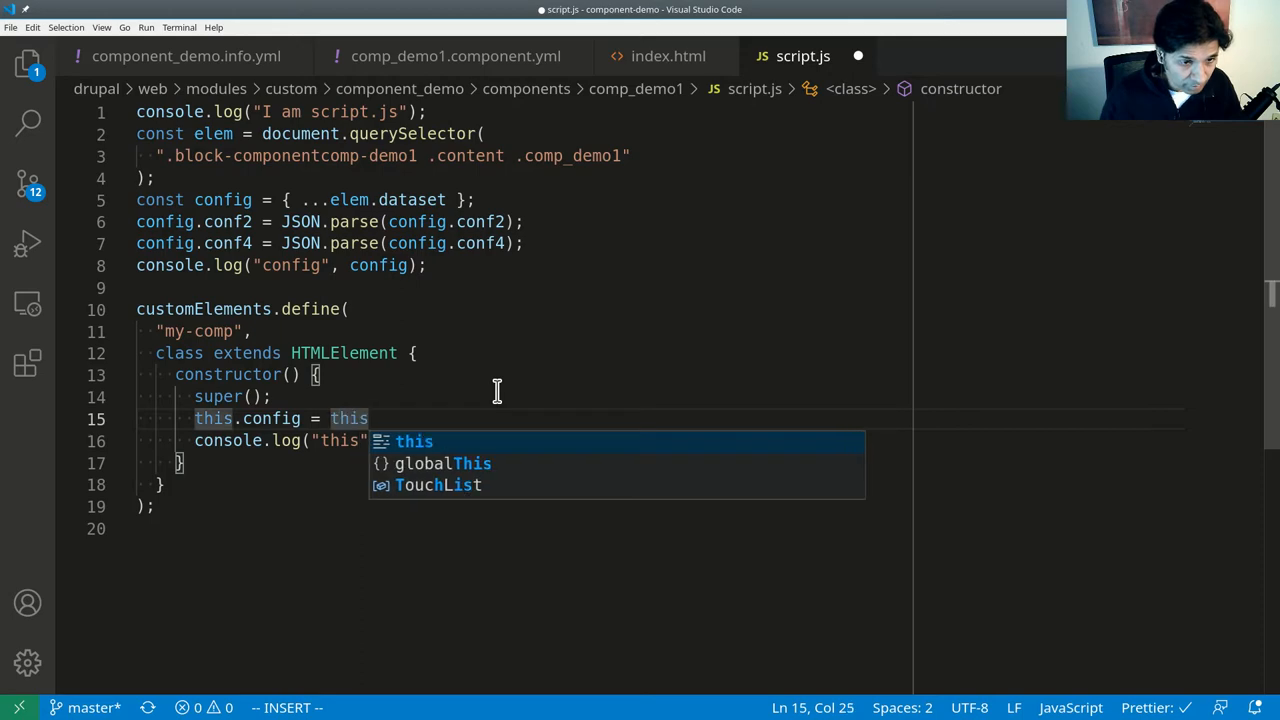
type(".parentElement")
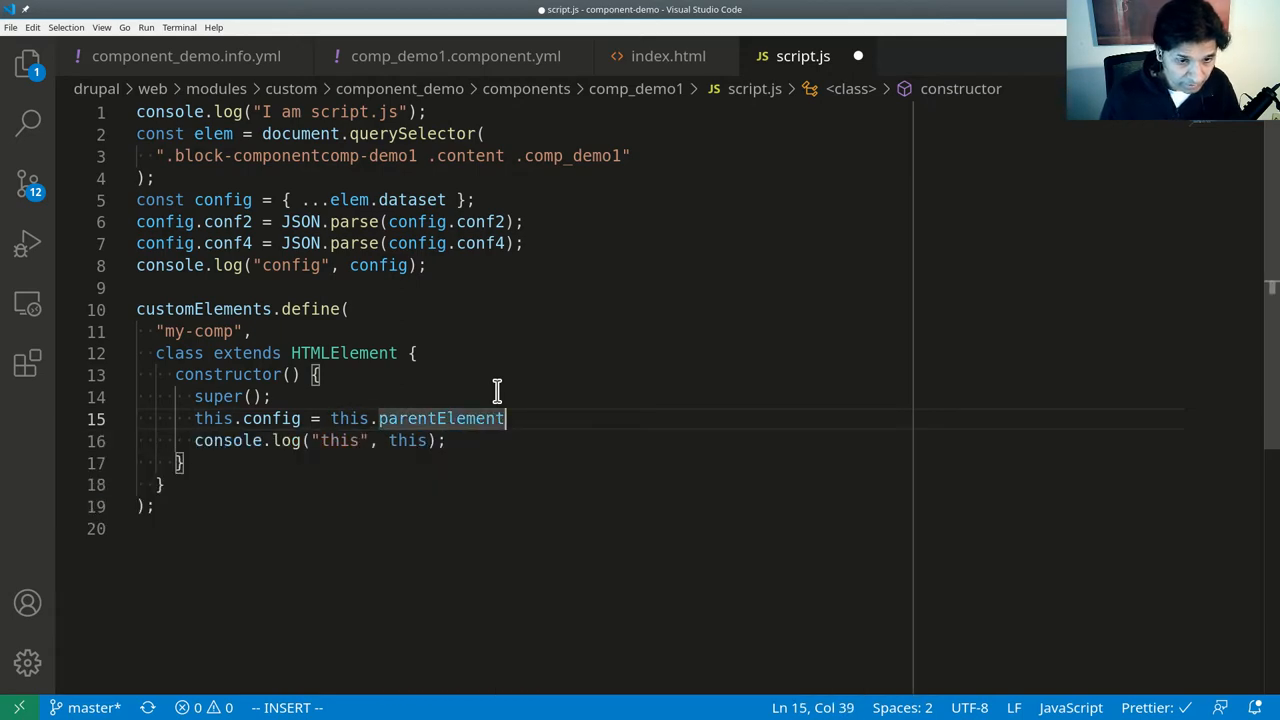
type(".dataset}")
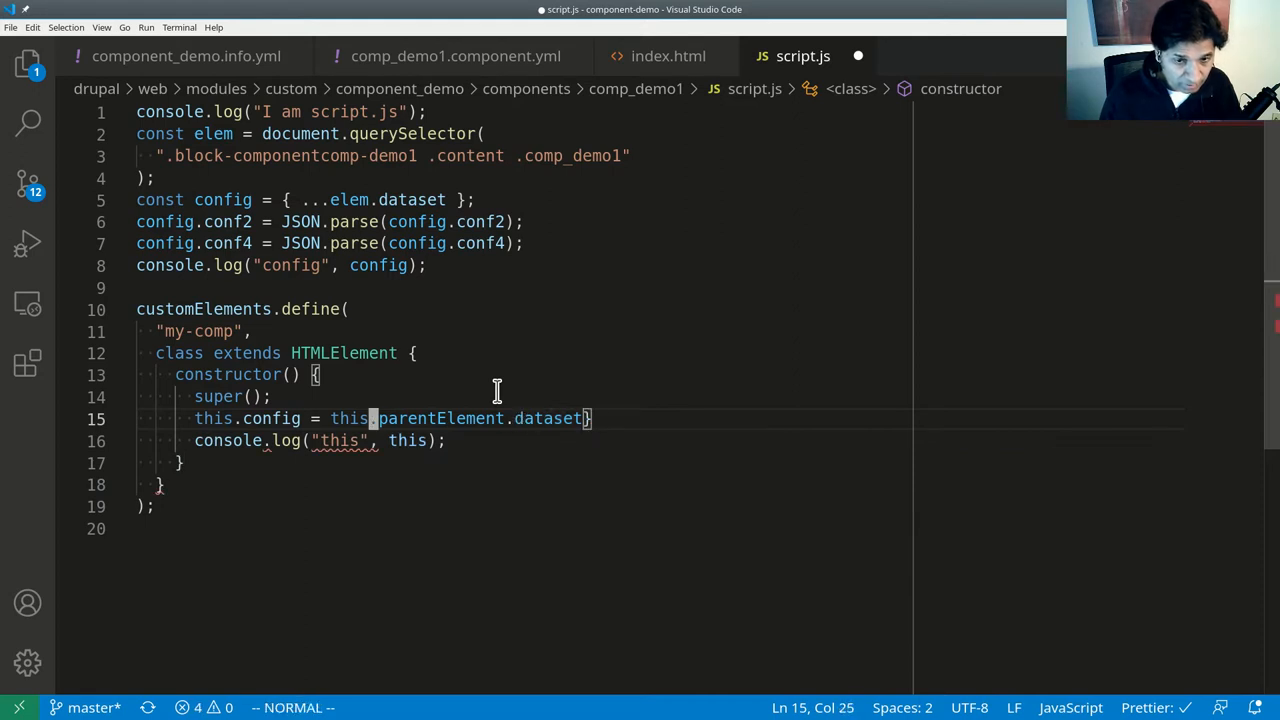
type("{...")
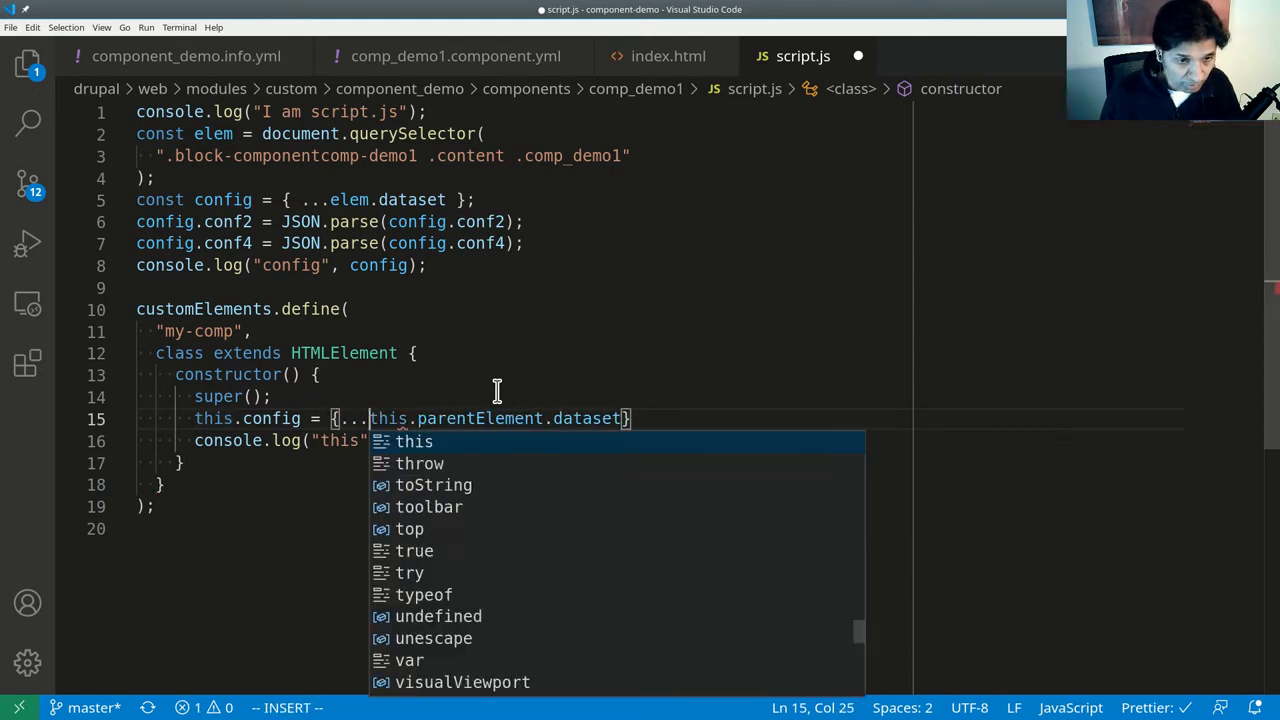
Duplicate the console.log line and make the copy log this.config.
key("Escape")
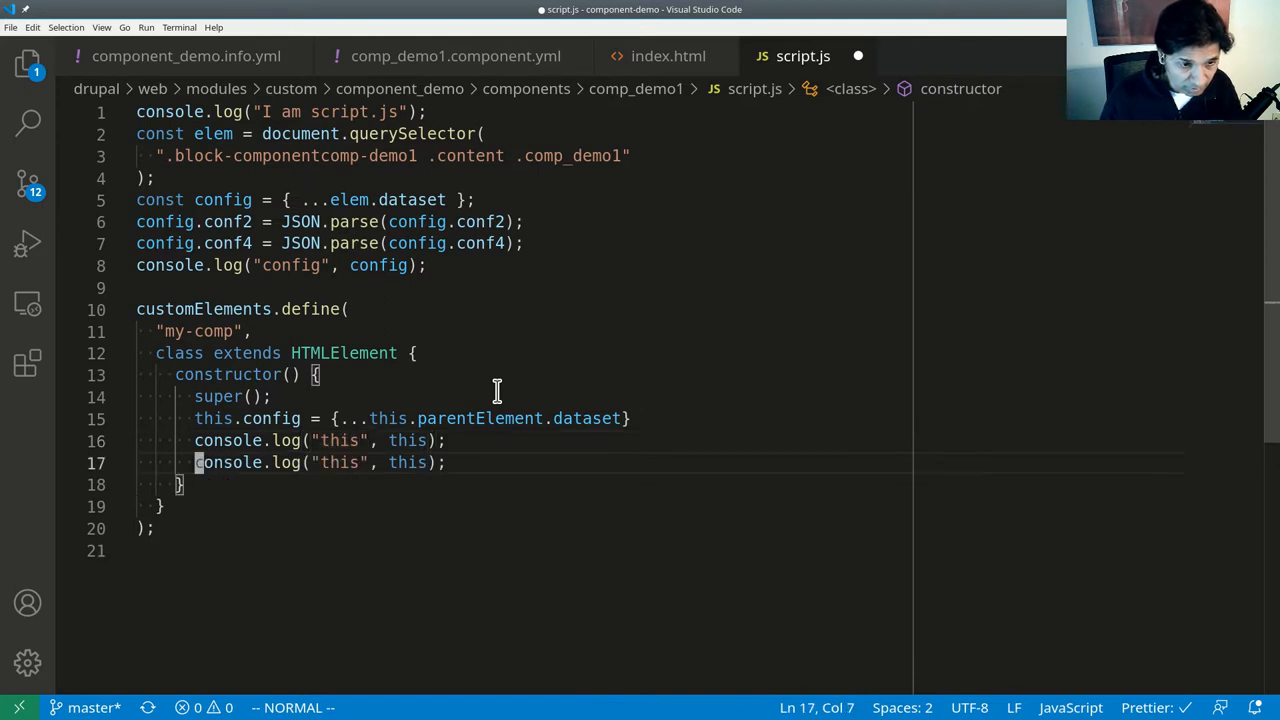
type("config")
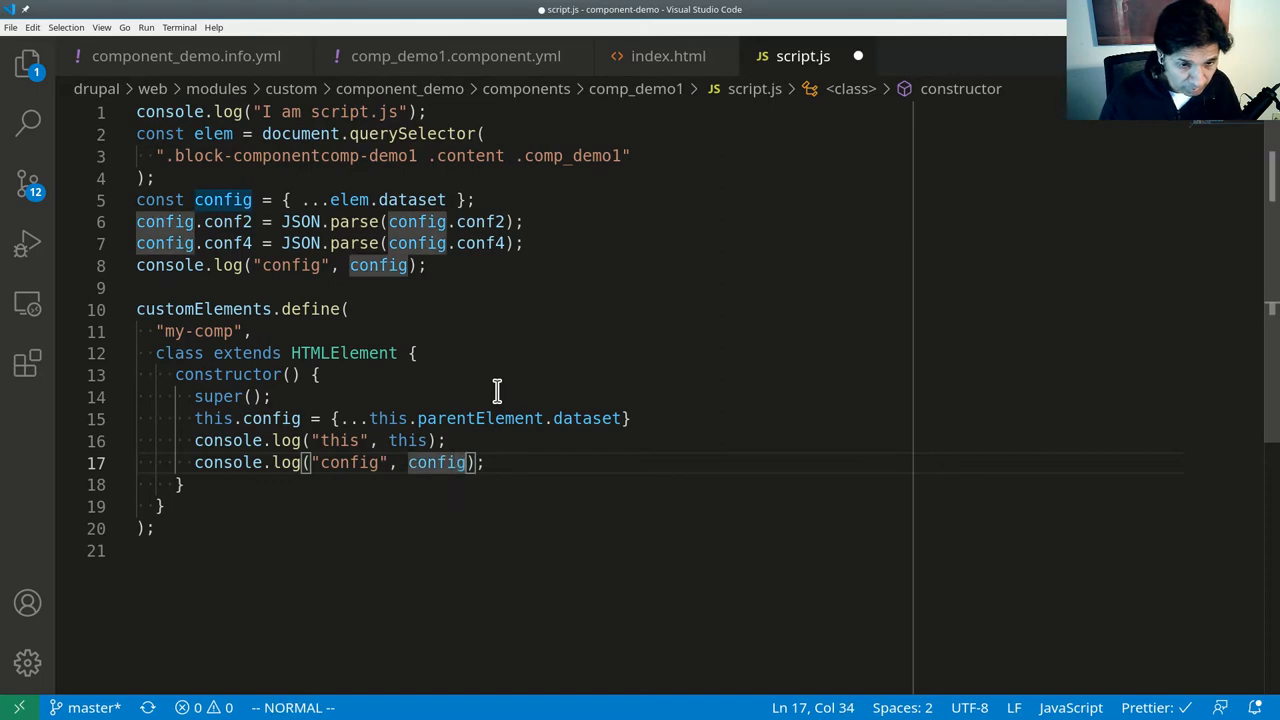
type("this.")
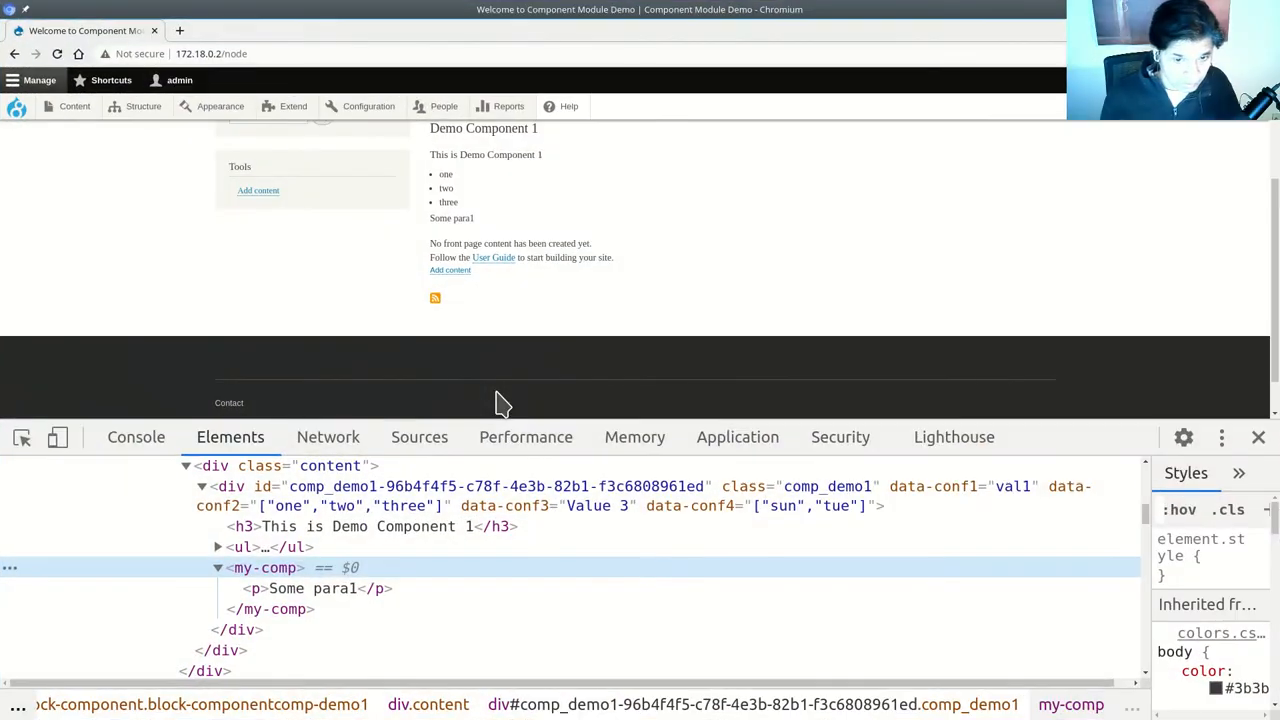
Expand the logged config object in the Console to see conf1 through conf4.
left_click(136, 436)
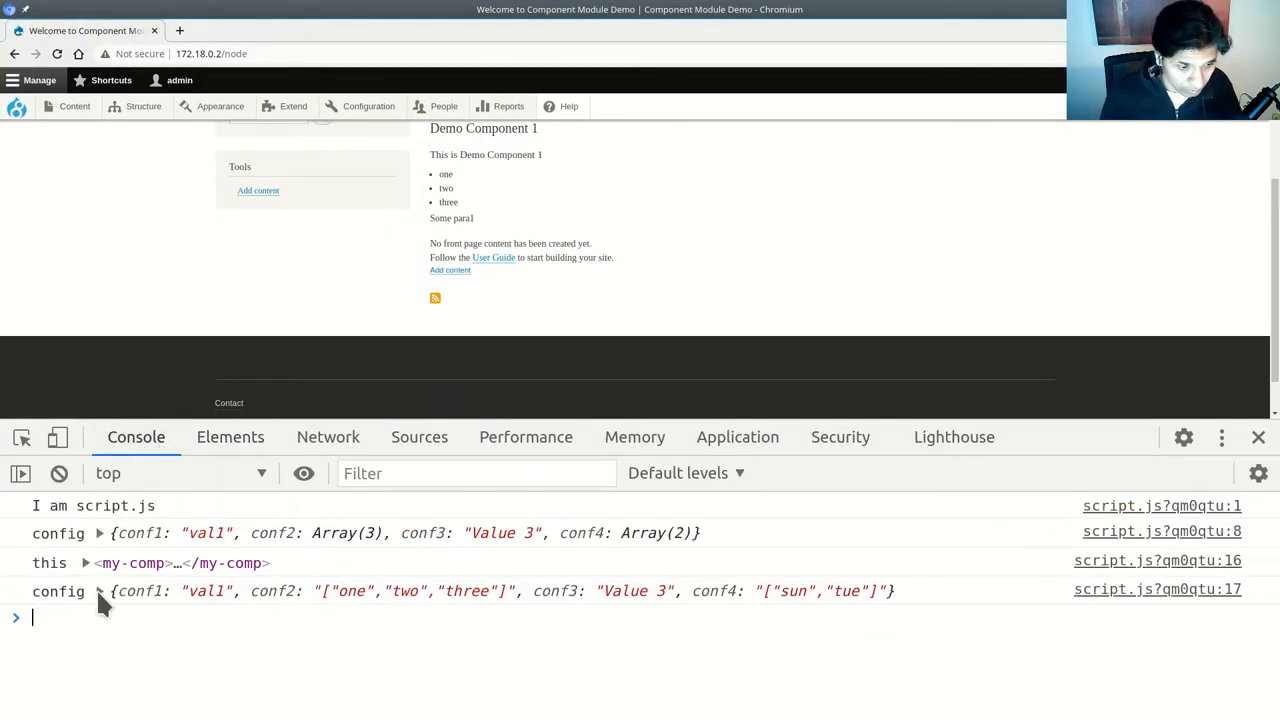
left_click(100, 592)
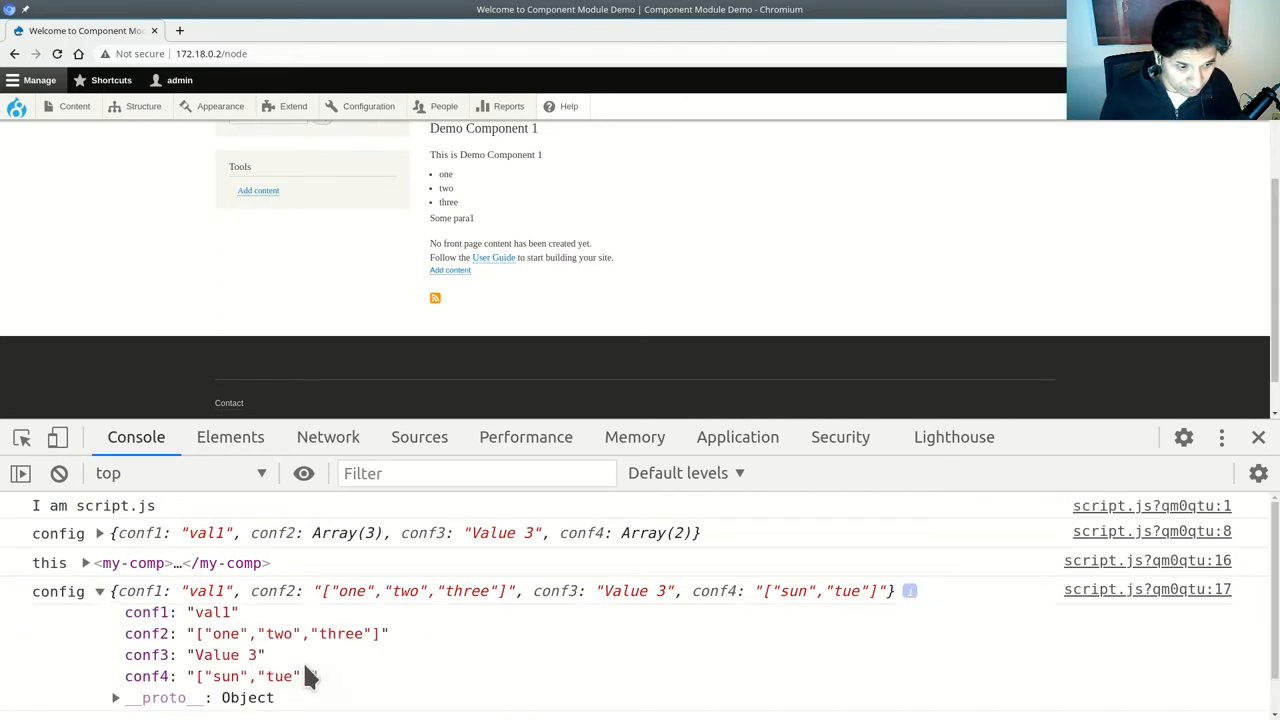
mouse_move(418, 670)
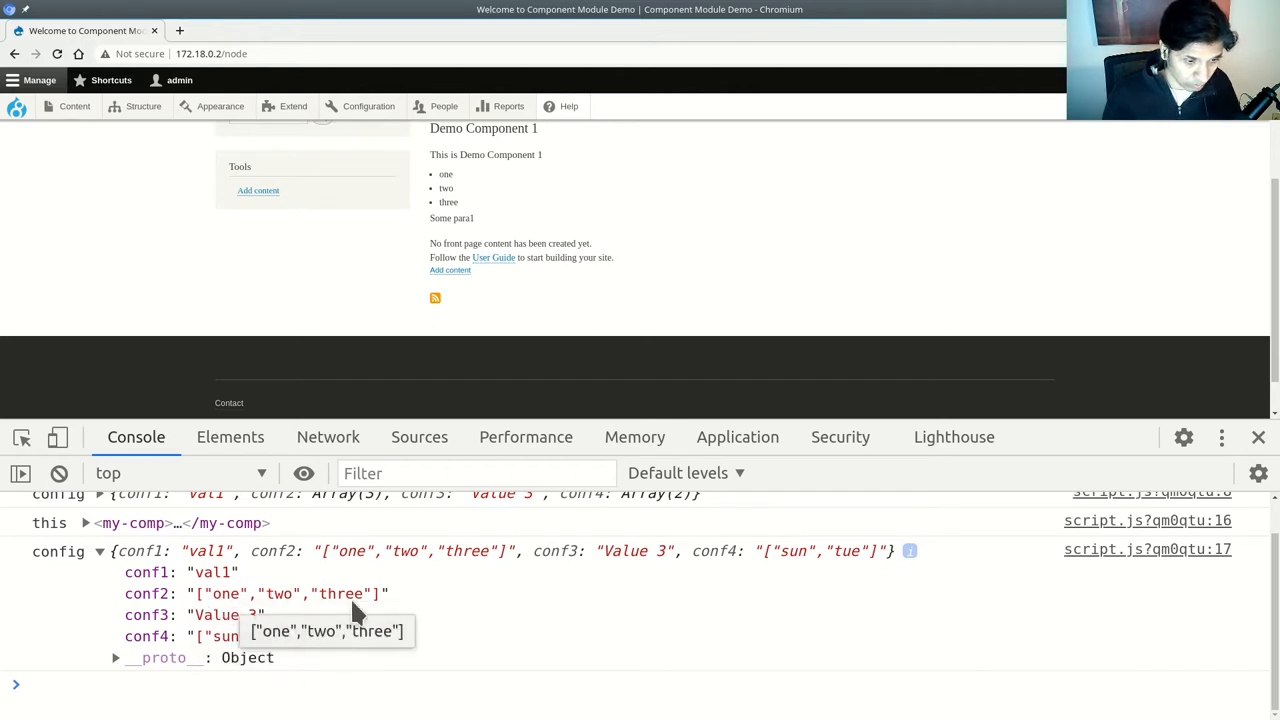
mouse_move(336, 644)
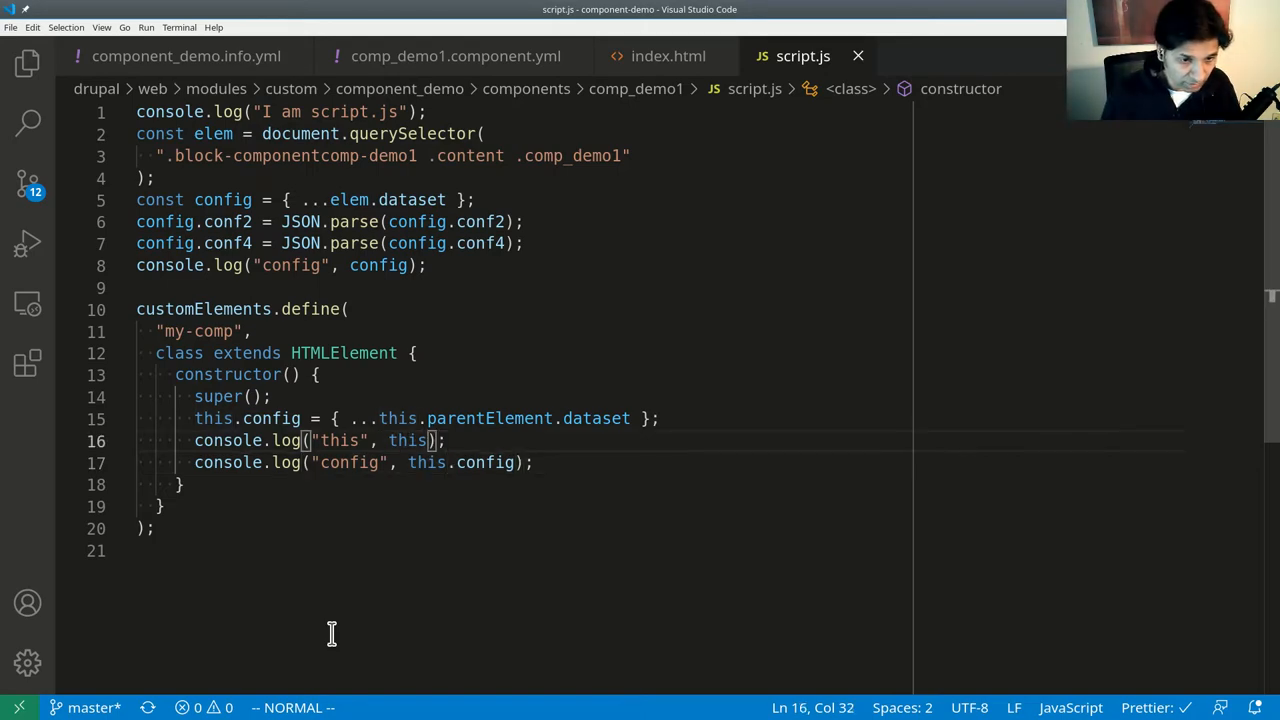
JSON.parse conf2 and conf4 into this.config and log this.config.
type("this.config.conf4 = JSON.parse(config.conf4);")
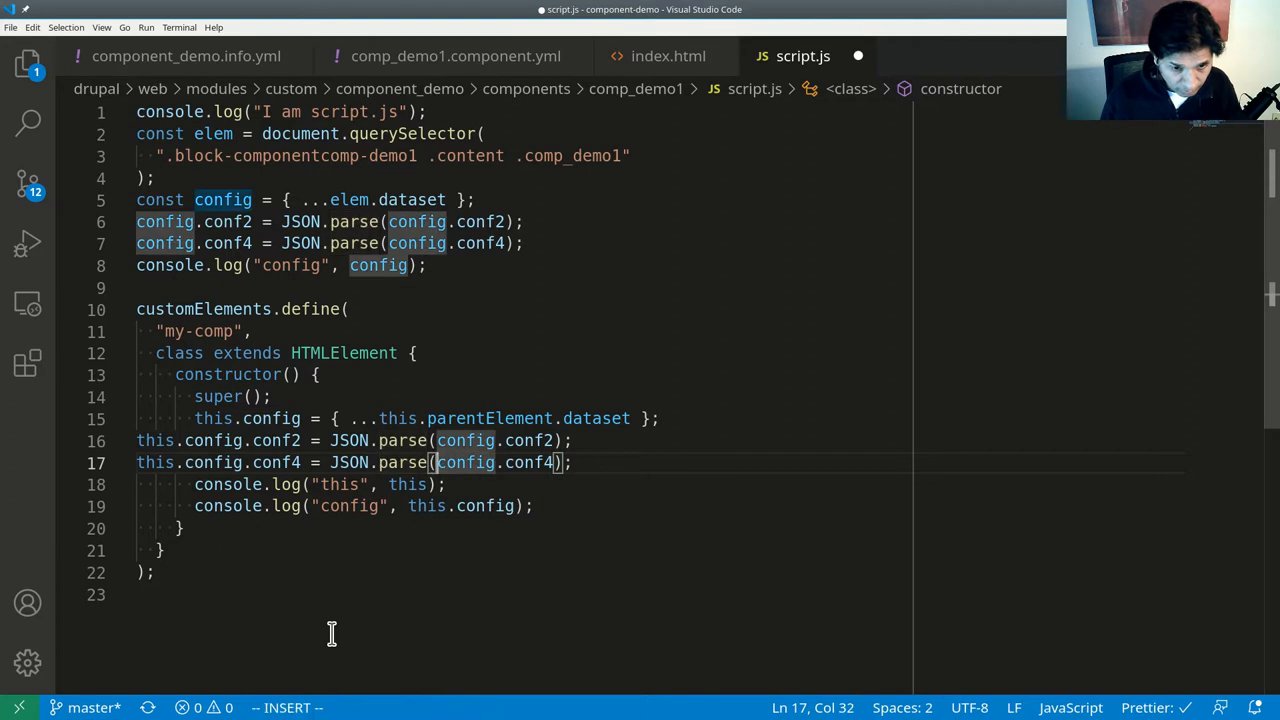
type("this.")
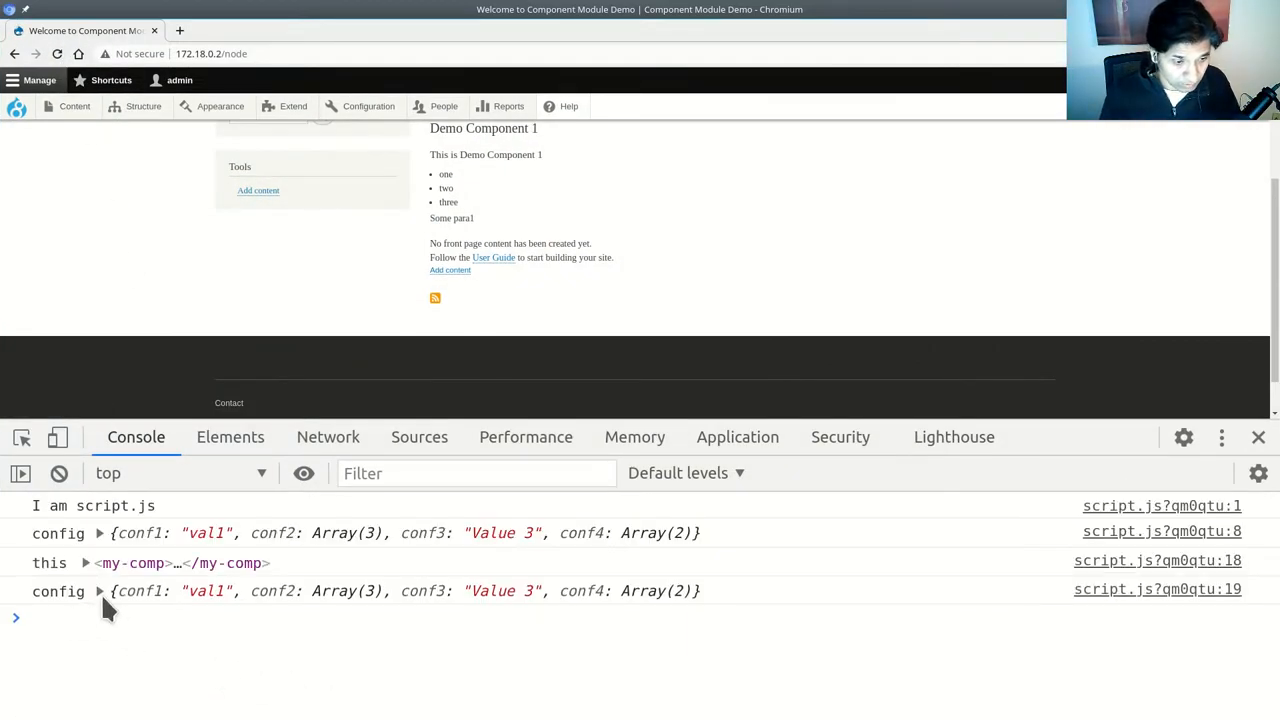
Expand the last config log to confirm conf4 is the array [sun, tue], then return to the editor.
left_click(100, 592)
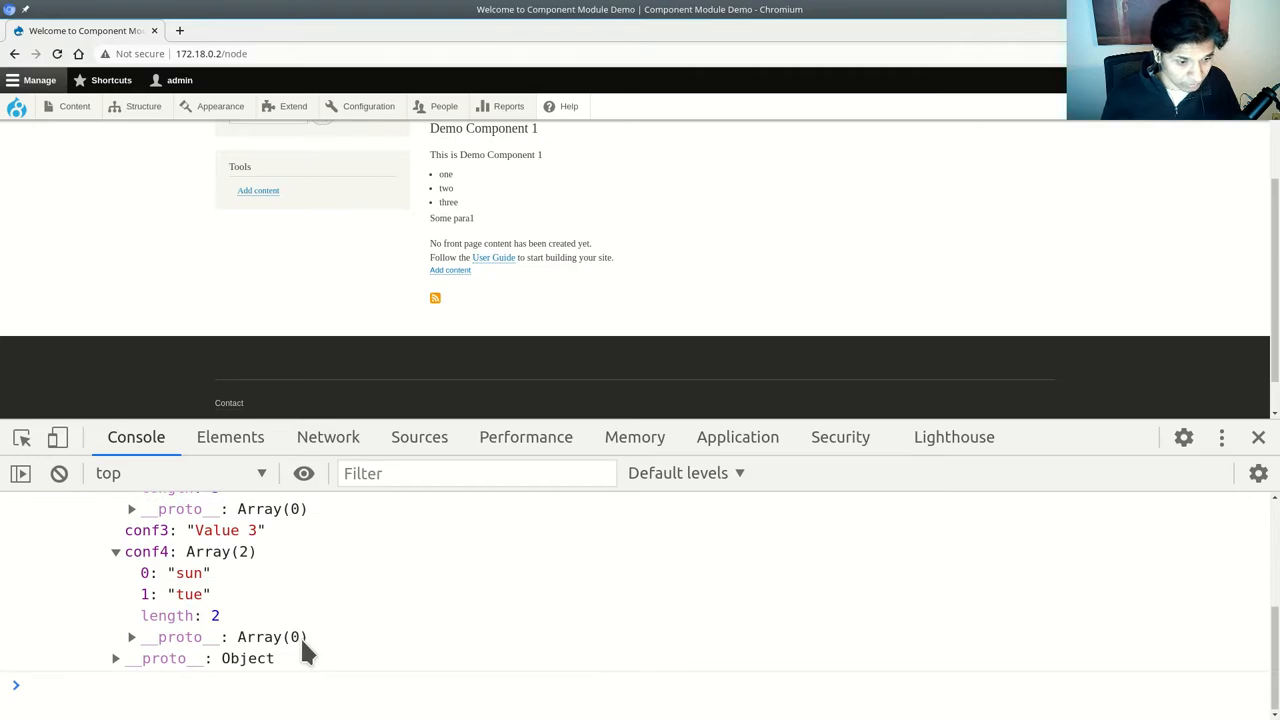
key("alt+Tab")
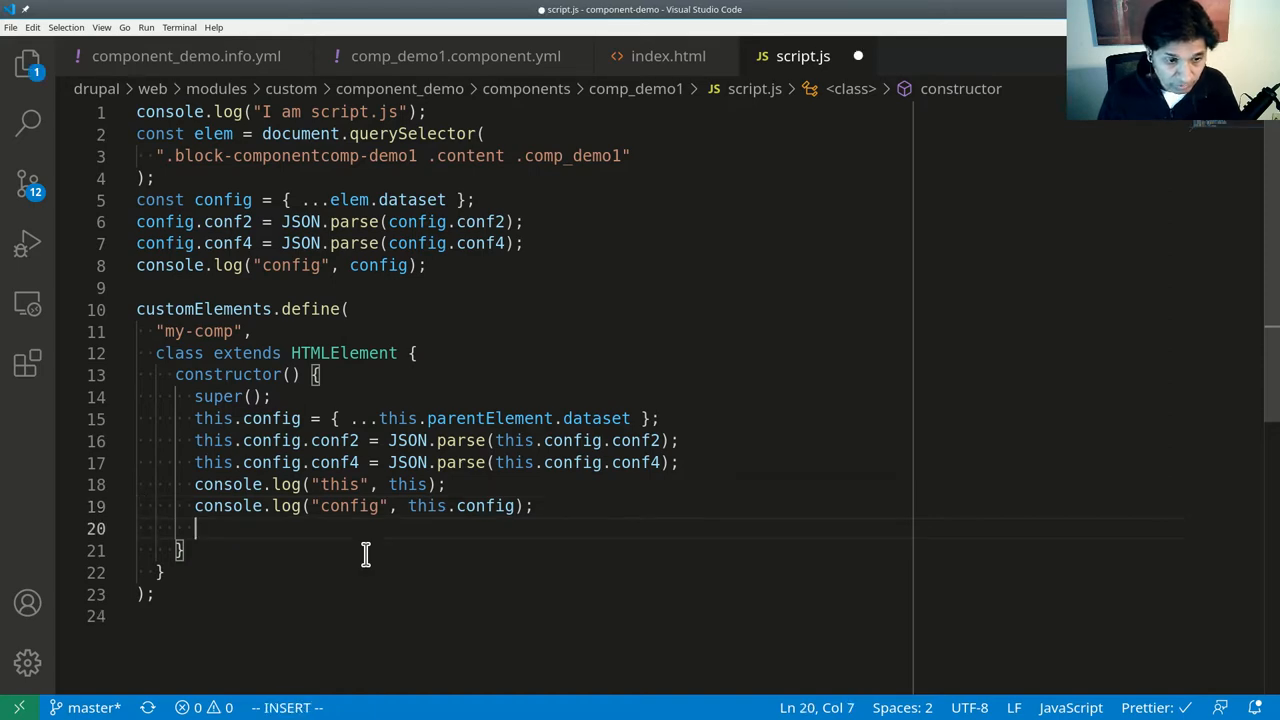
Create const bq = document.createElement("blockquote") before a this.appendChild() call.
type("this.appendChild")
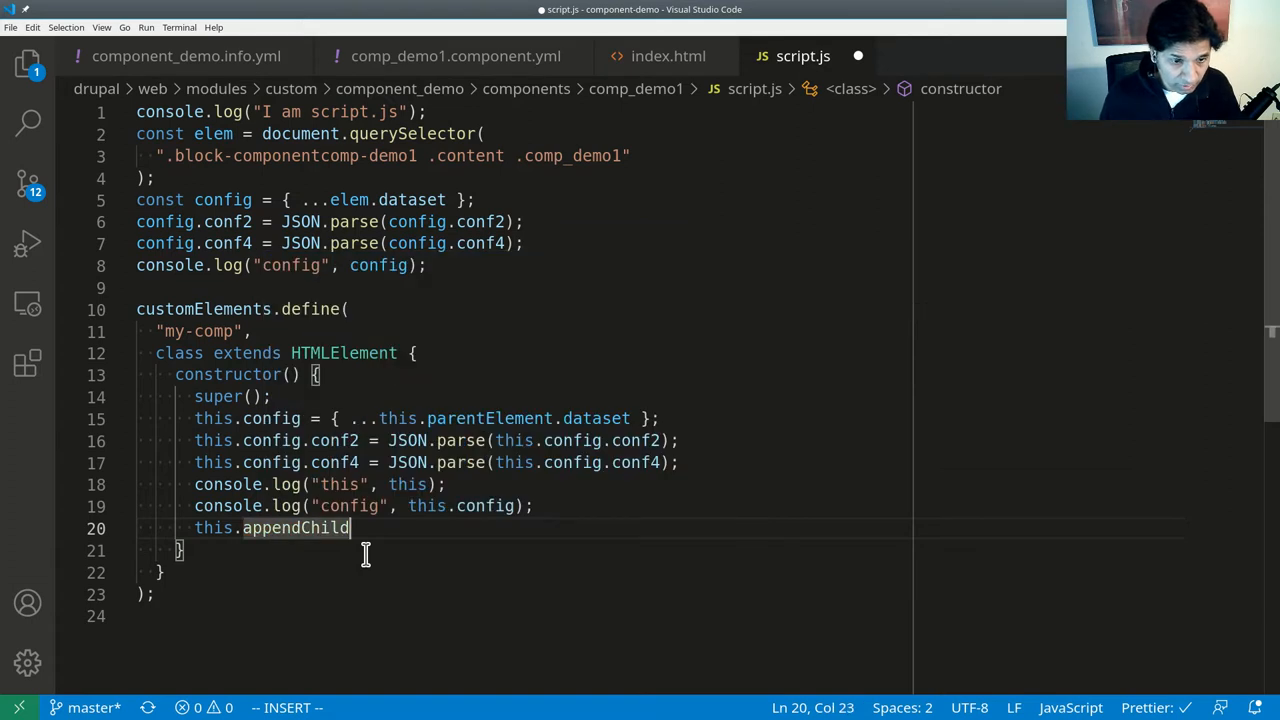
type("()")
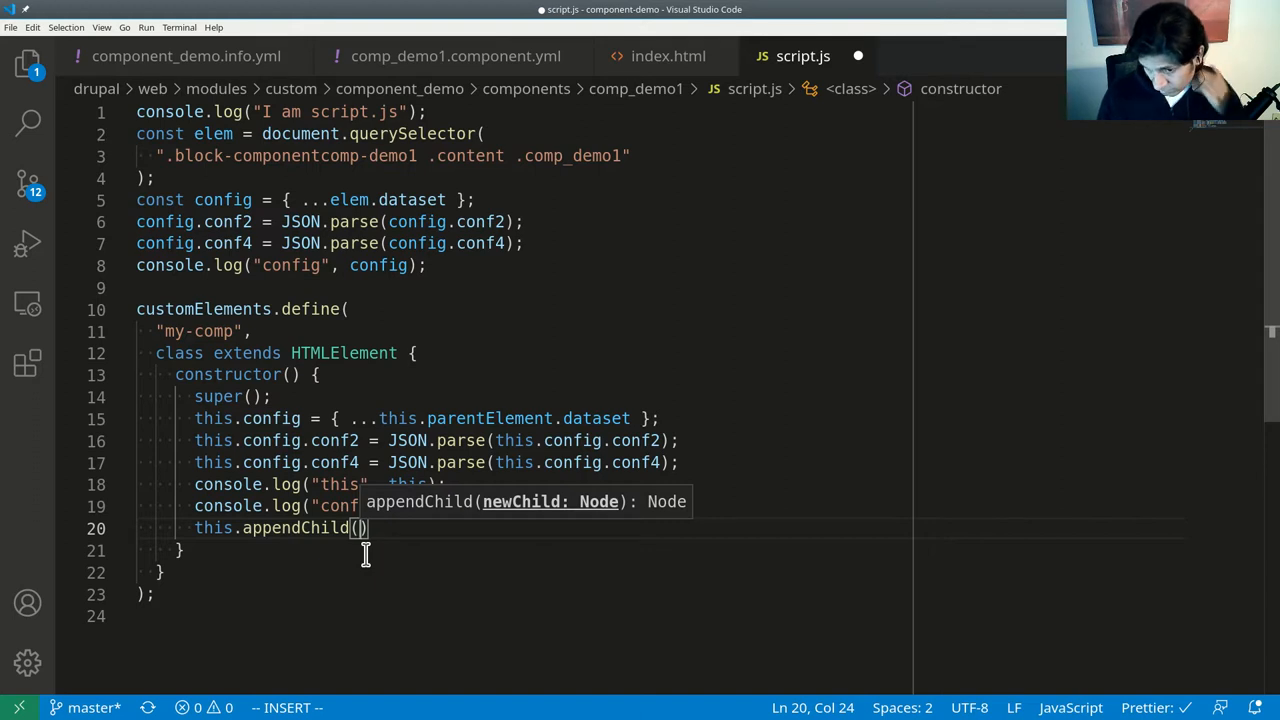
key("Enter")
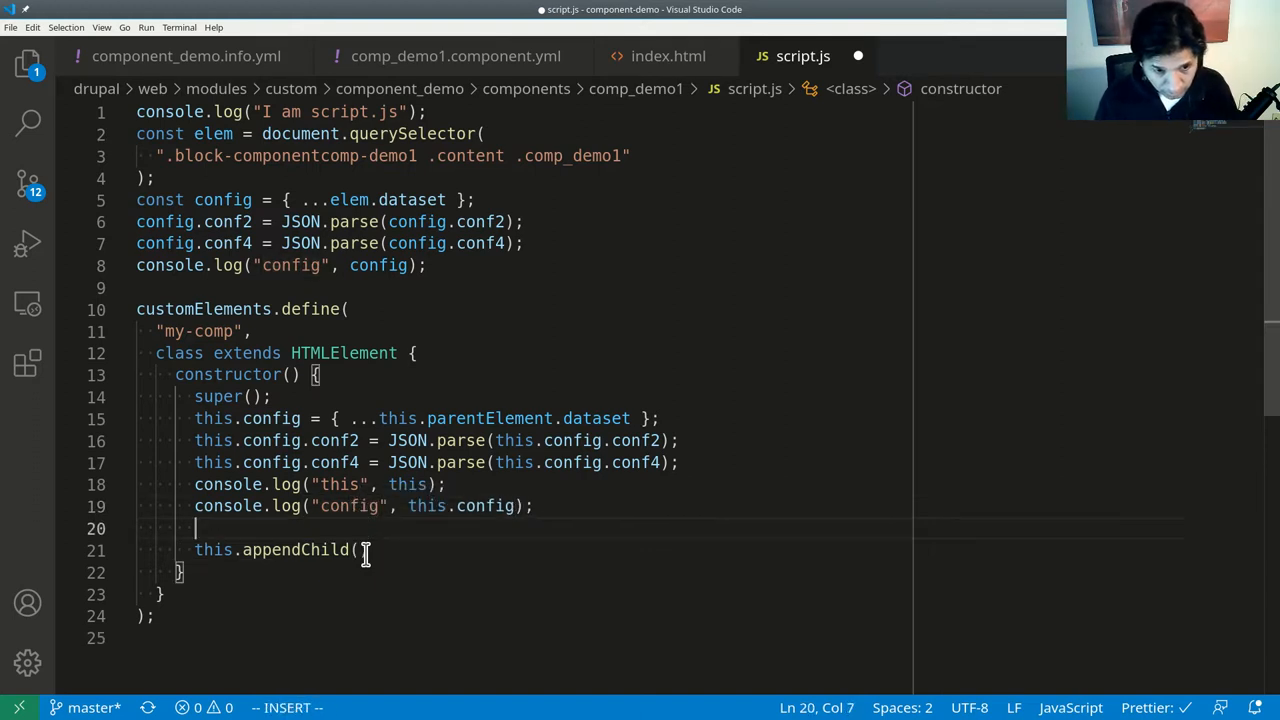
type("const")
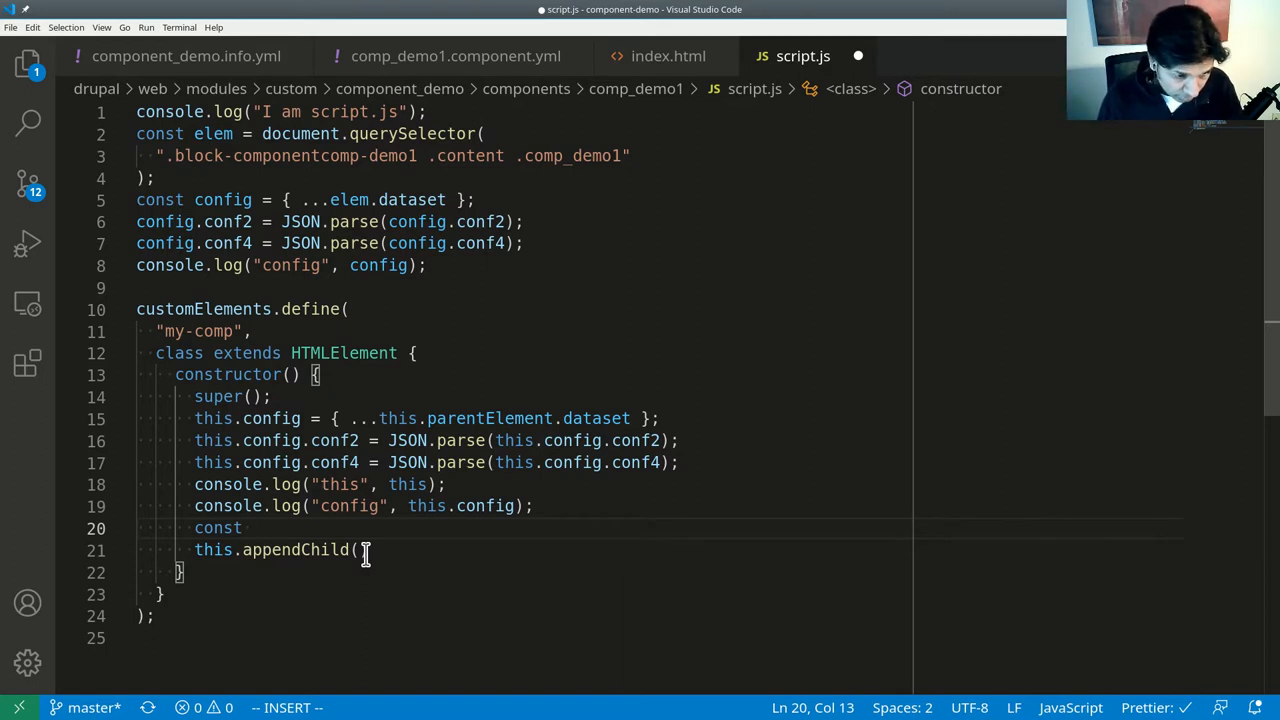
type("bq =")
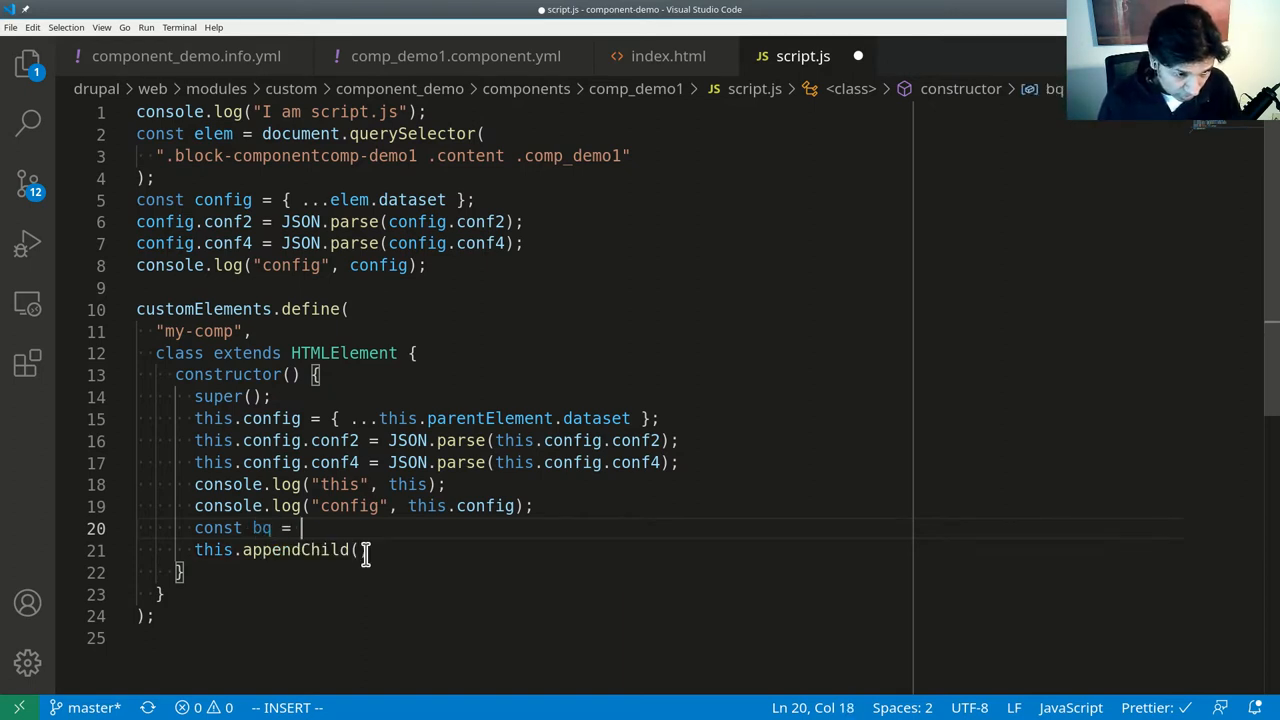
type("document.")
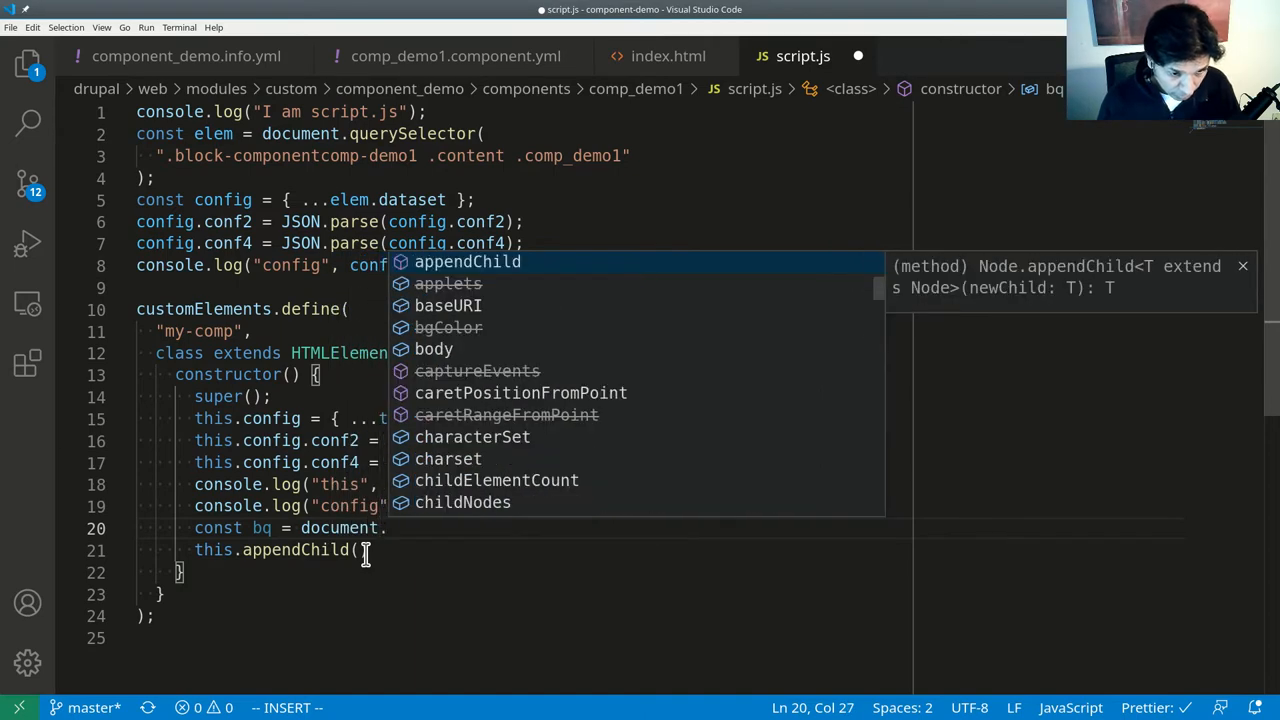
type("createElement")
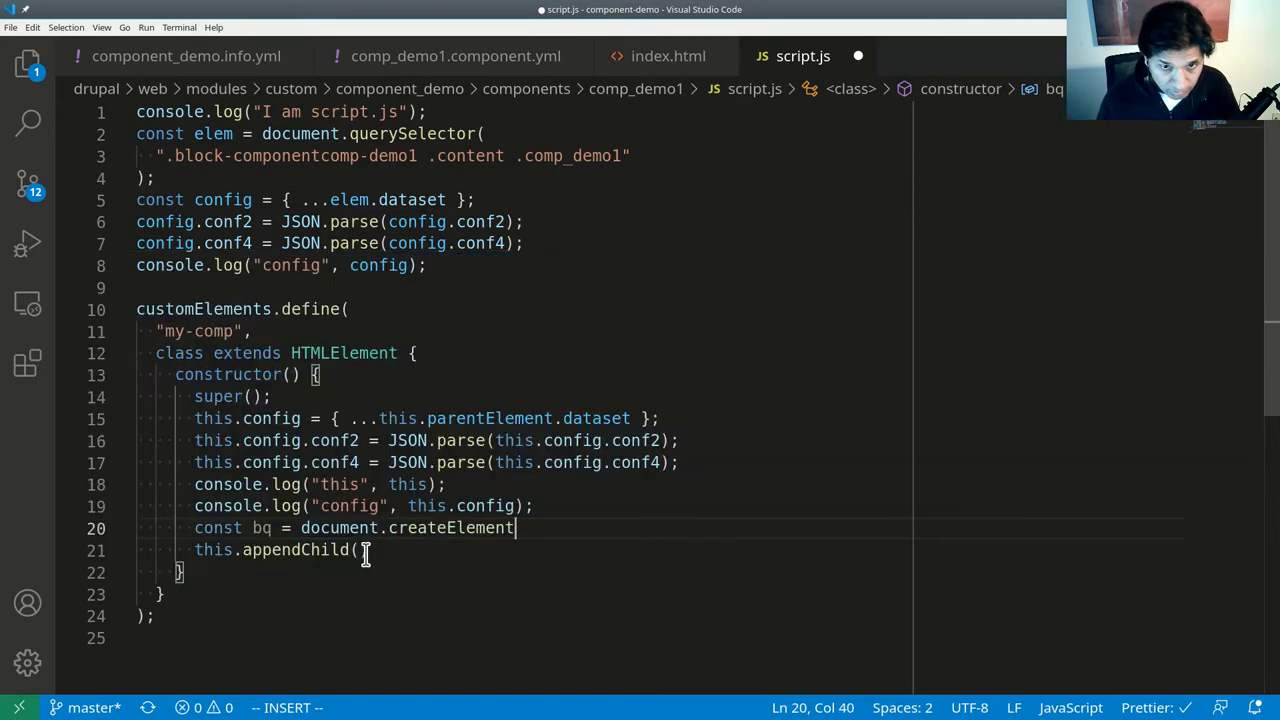
type("(\"bl\"")
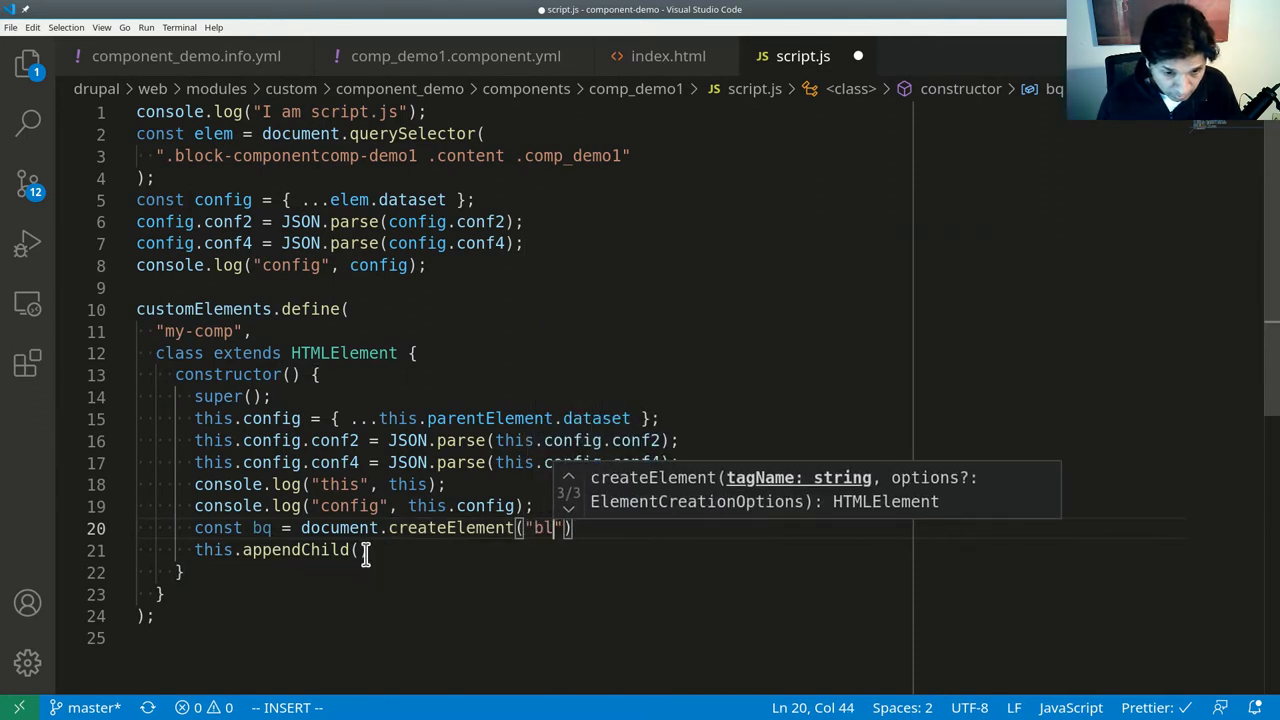
type("ockquote")
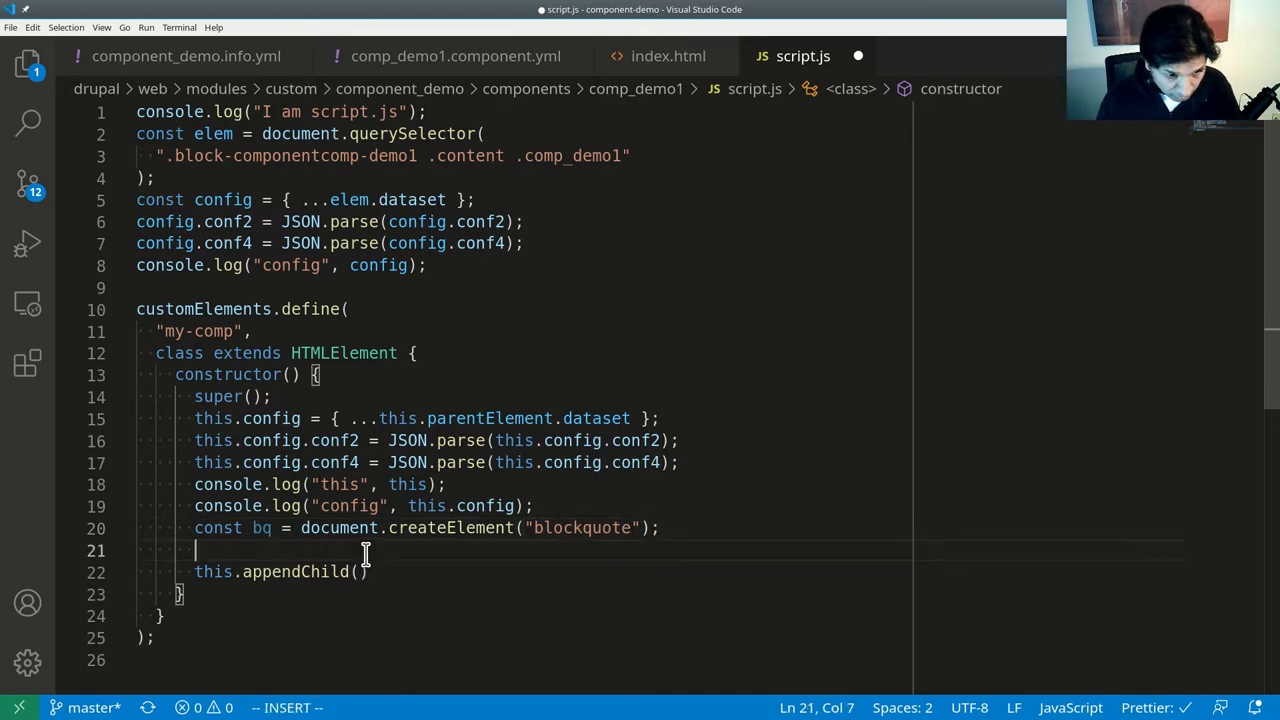
Set bq.innerText to "this is my blockquote" and append bq to the element.
type("bq.innerText")
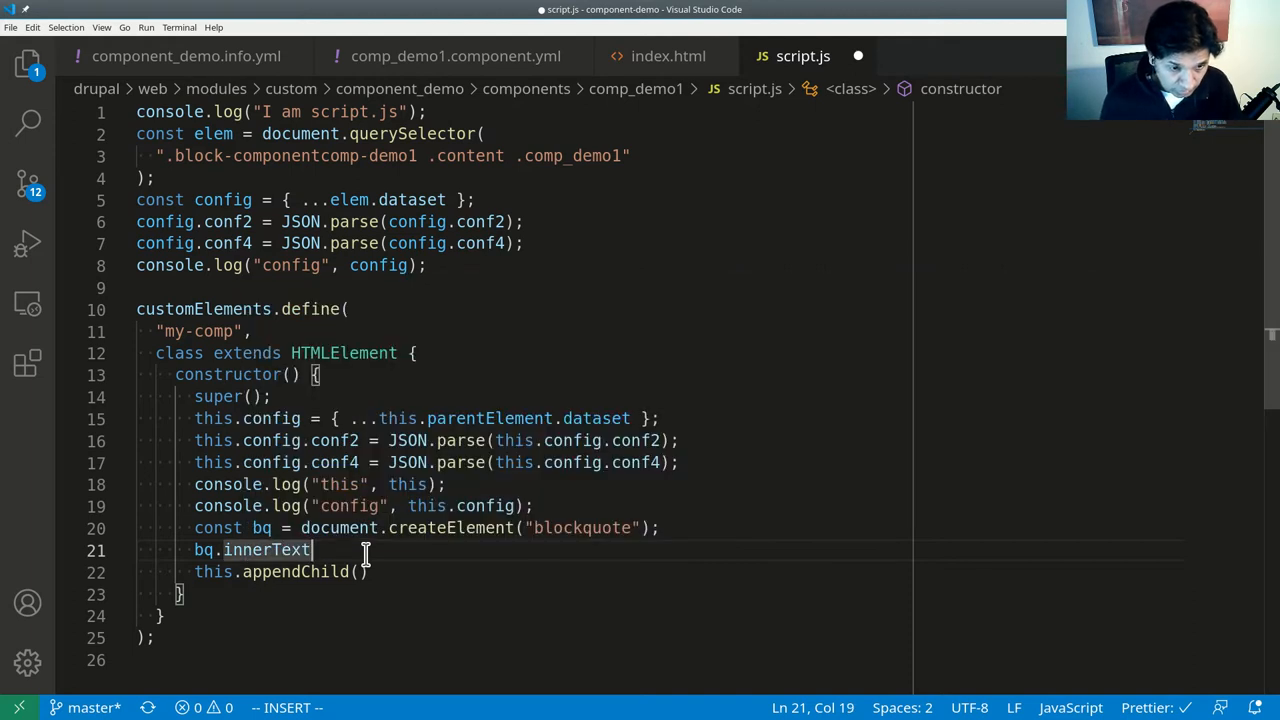
type("= \"\"")
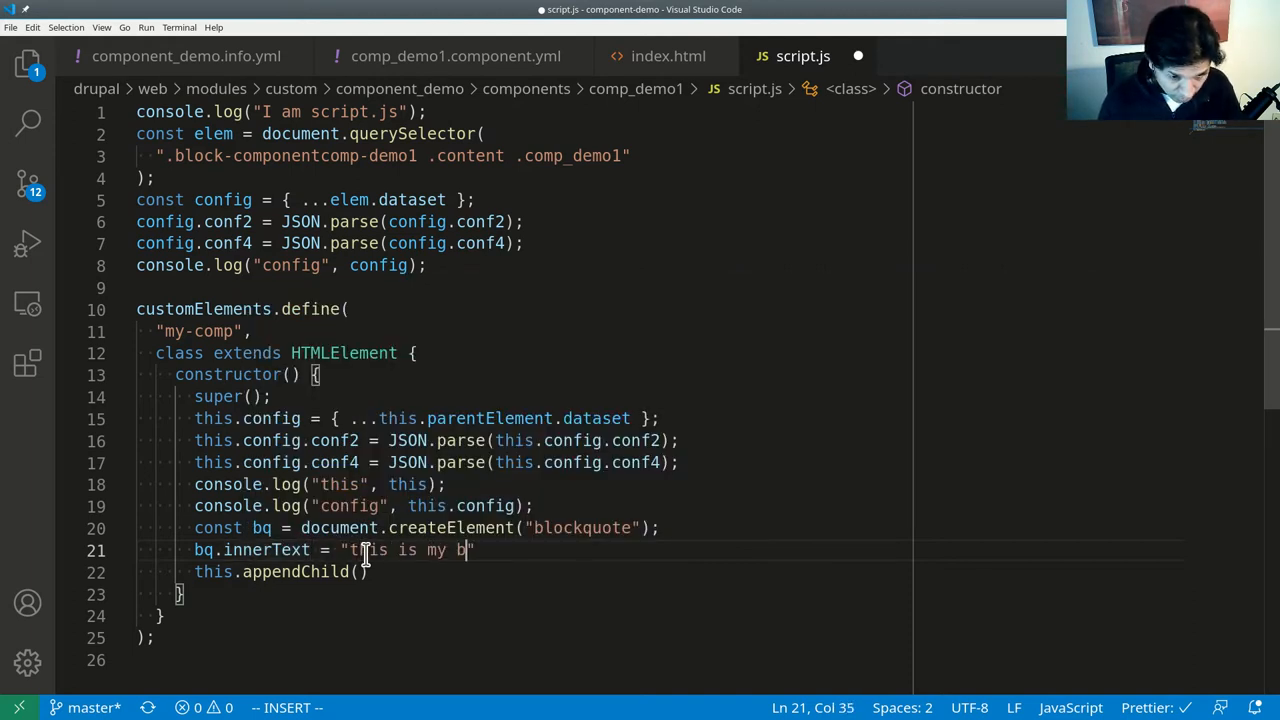
type("lockquote")
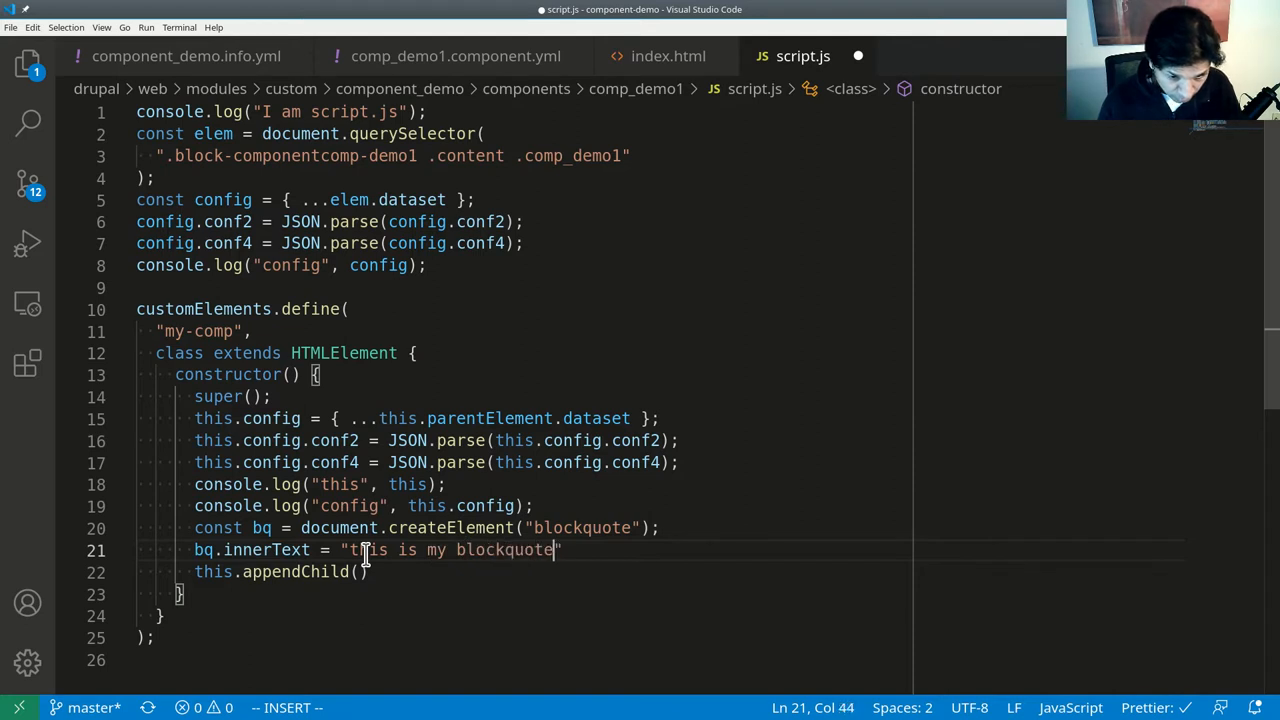
key("Escape")
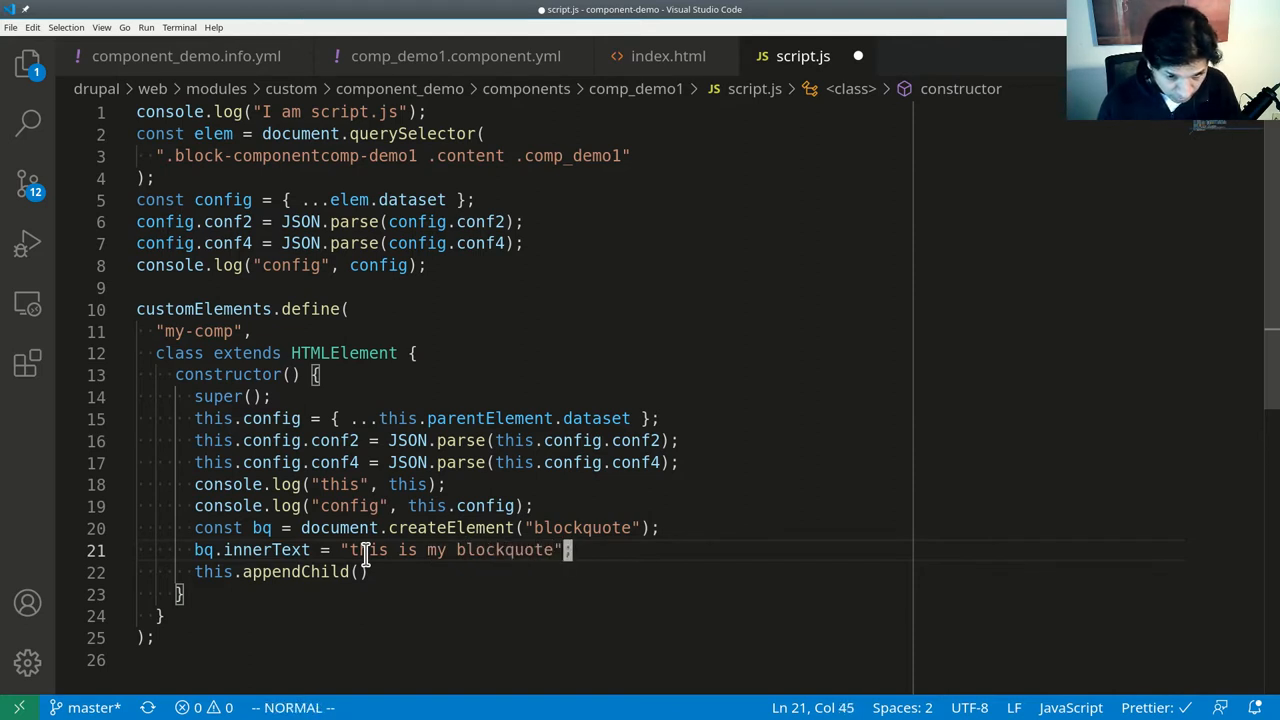
type("bq")
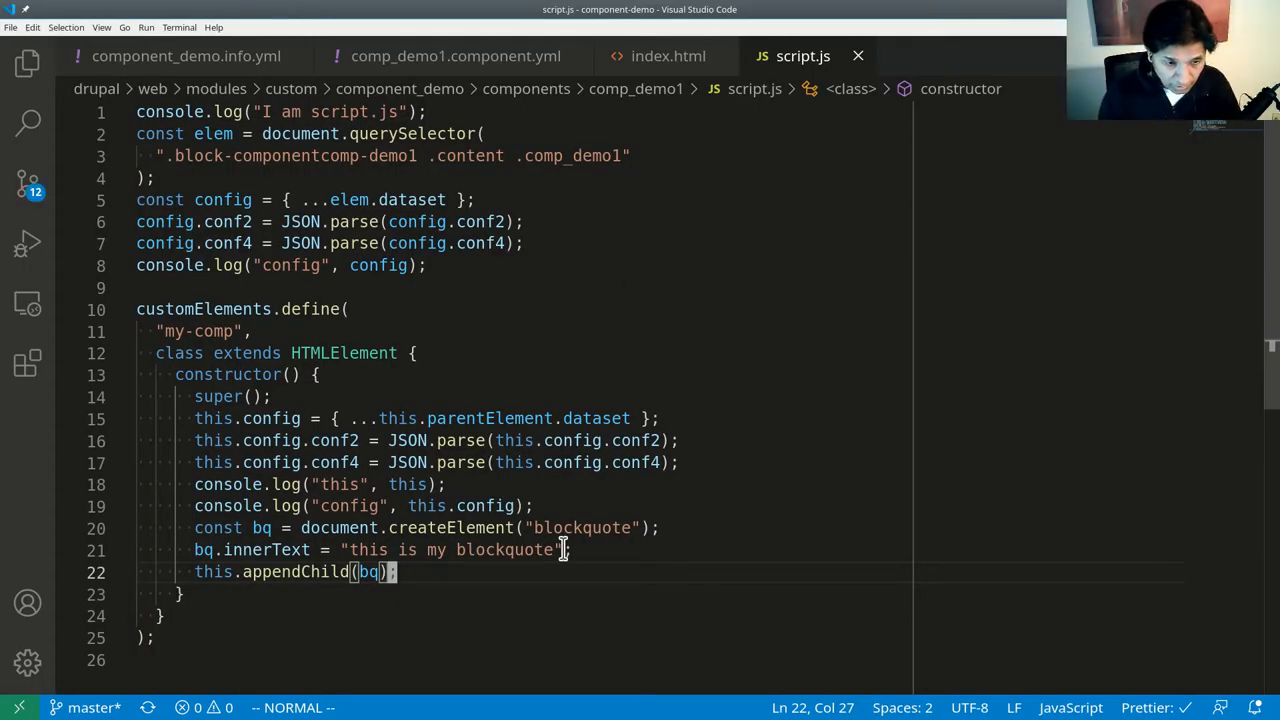
mouse_move(544, 612)
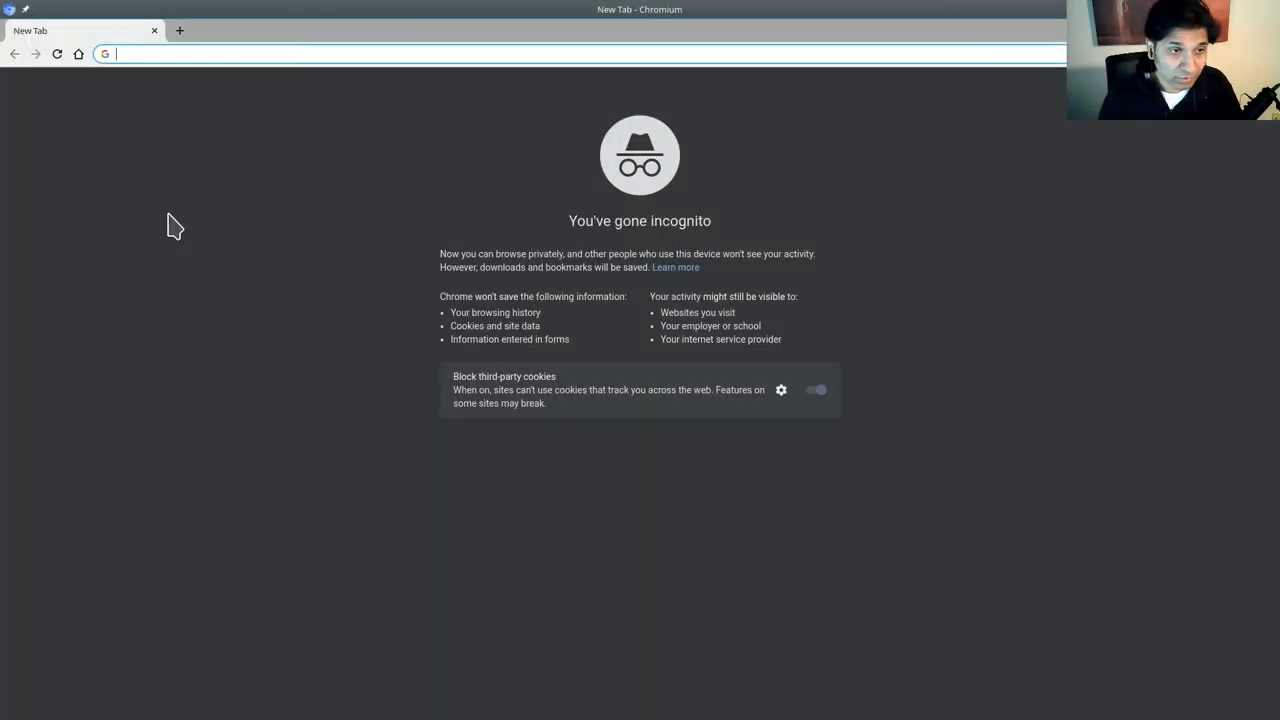
Search "chuck norris joke api" and read through the ICNDb API documentation.
type("chuck no")
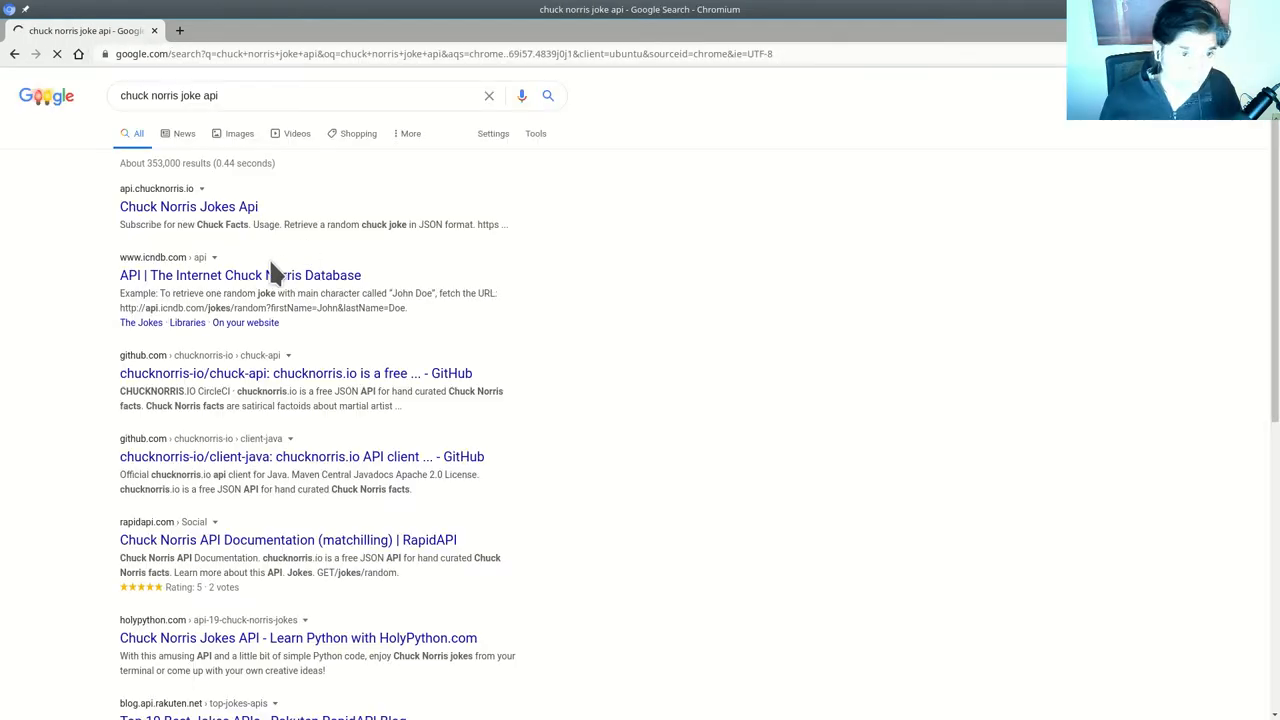
mouse_move(240, 276)
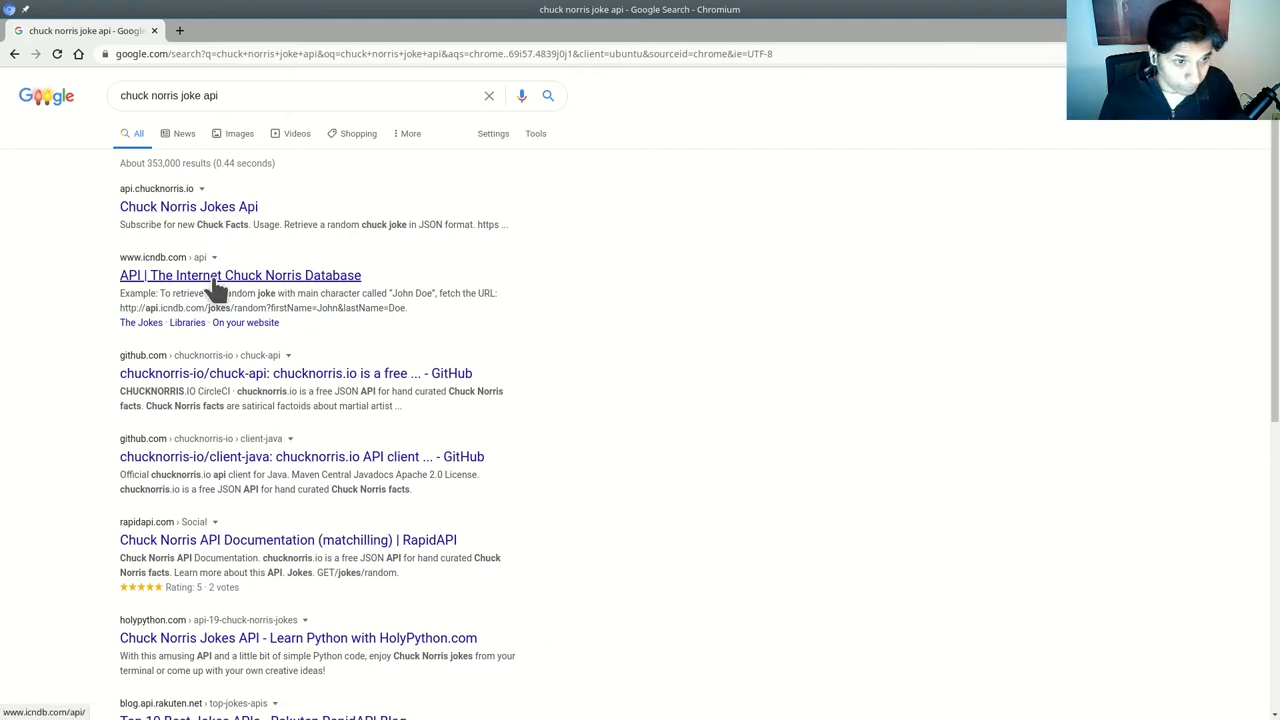
left_click(240, 276)
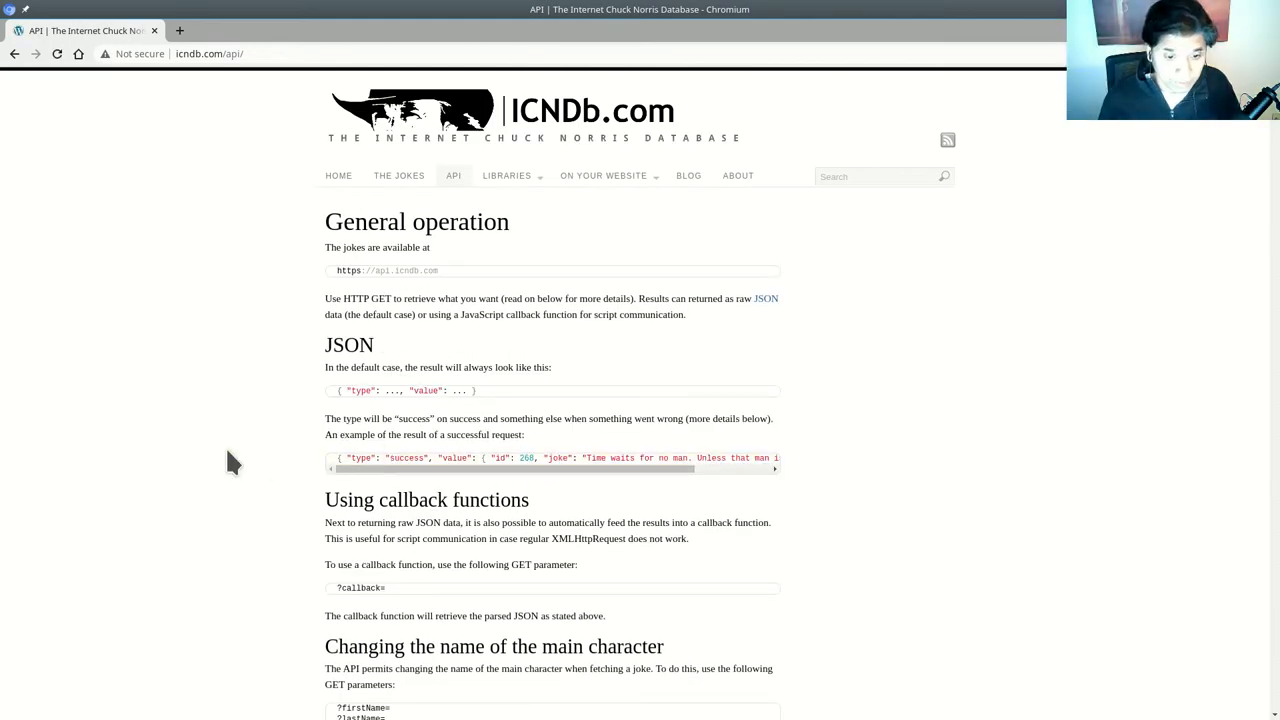
scroll("down", 3)
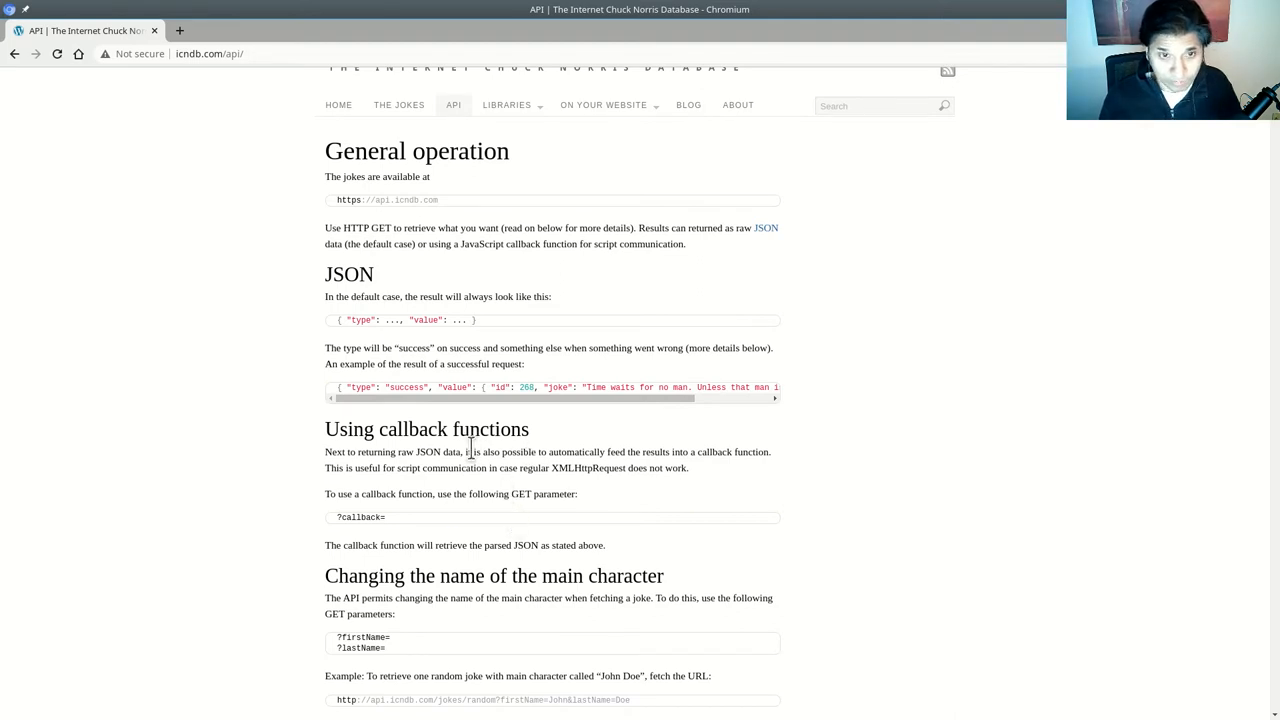
scroll("down", 3)
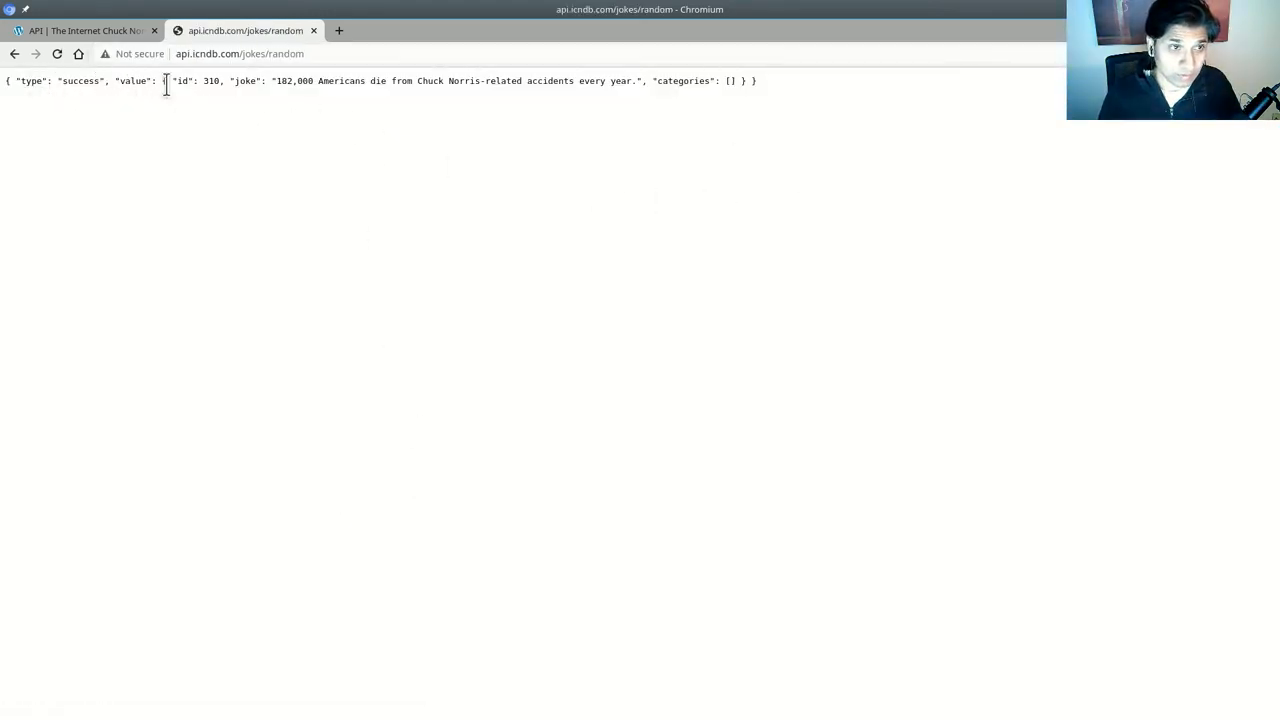
double_click(130, 80)
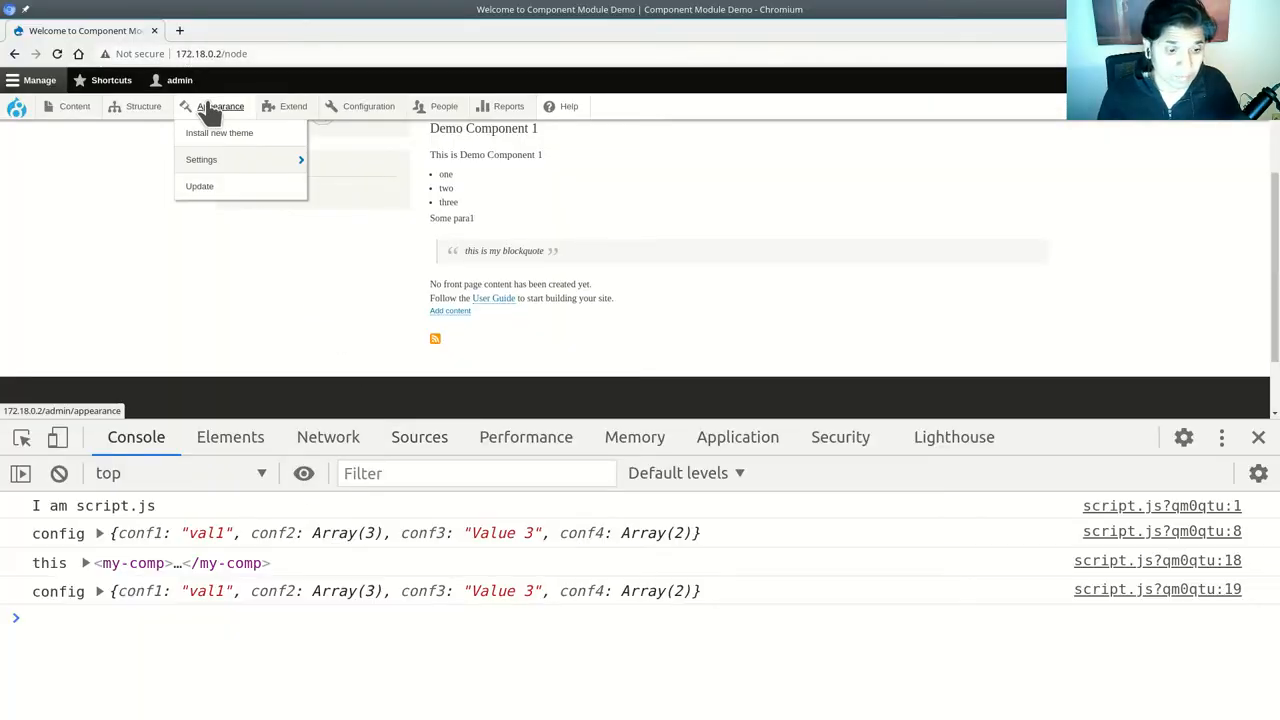
left_click(244, 30)
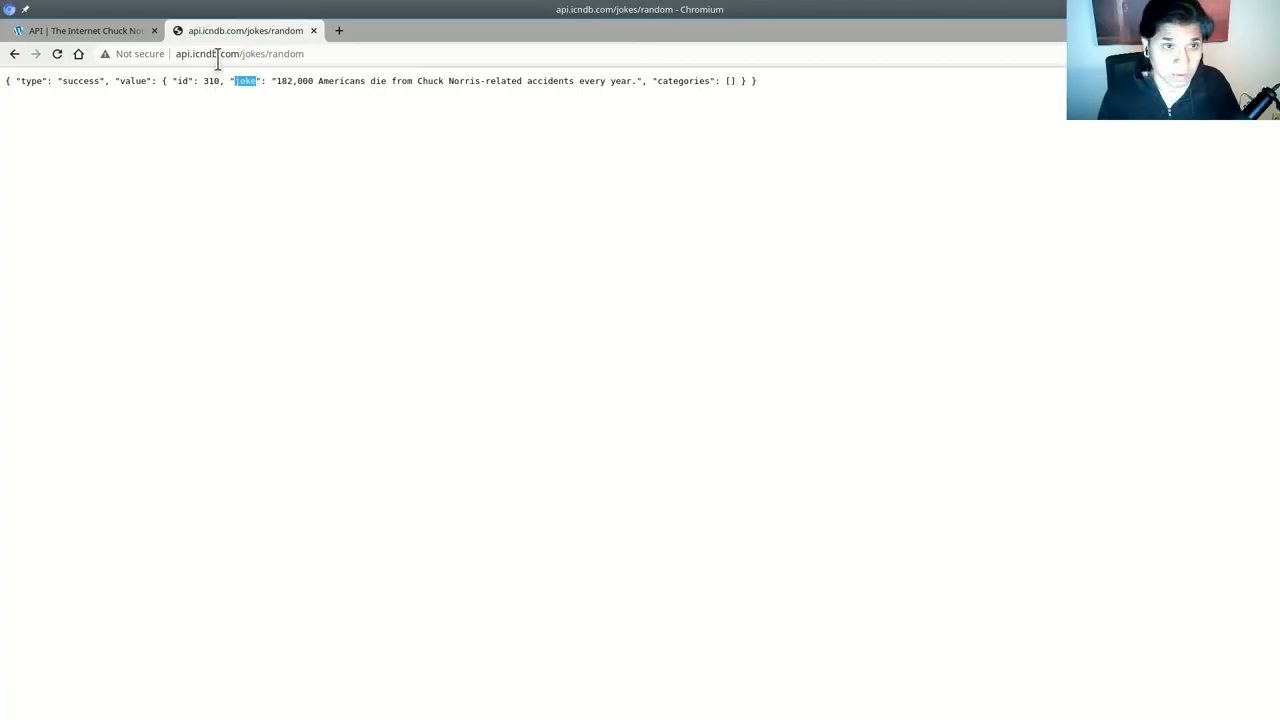
left_click(80, 30)
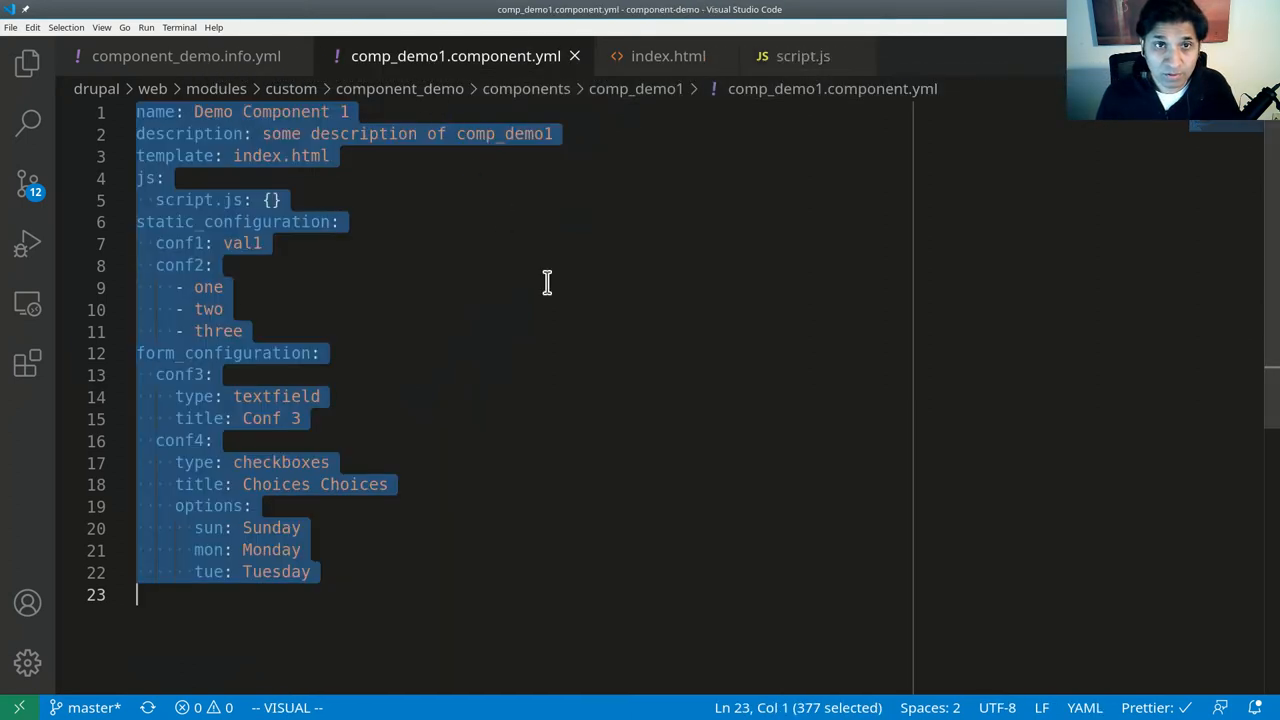
key("Escape")
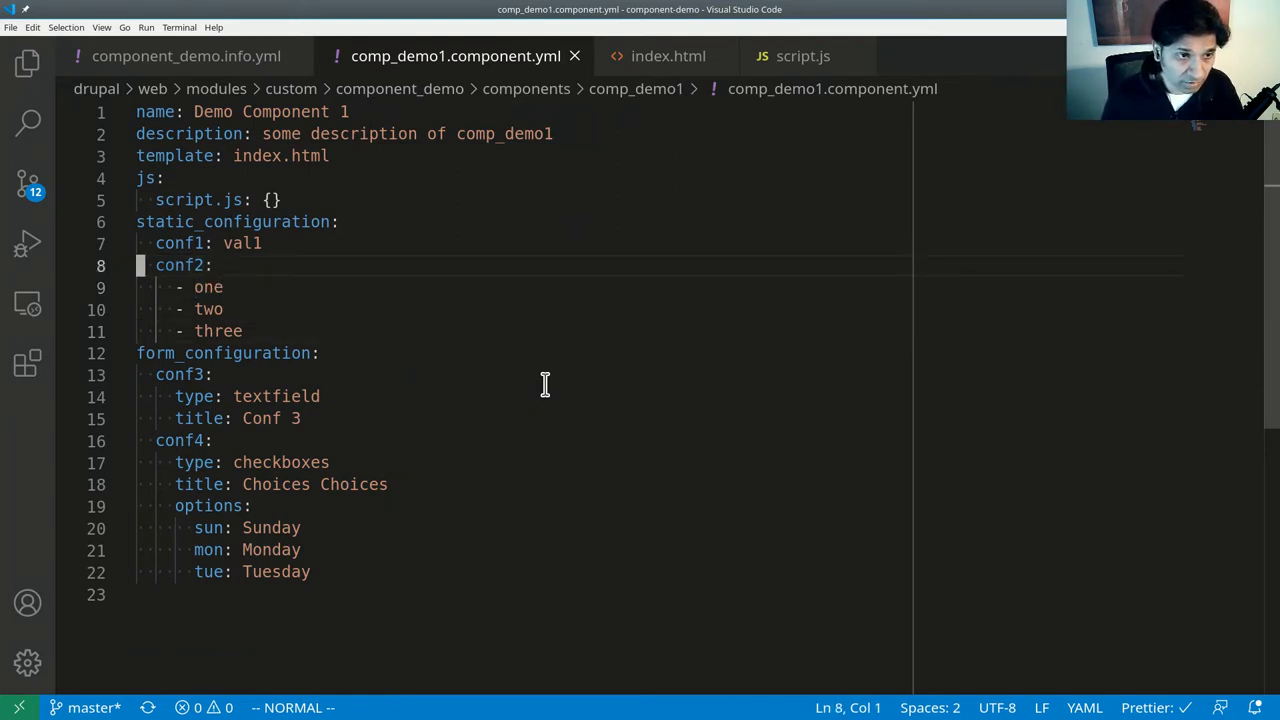
type("api_")
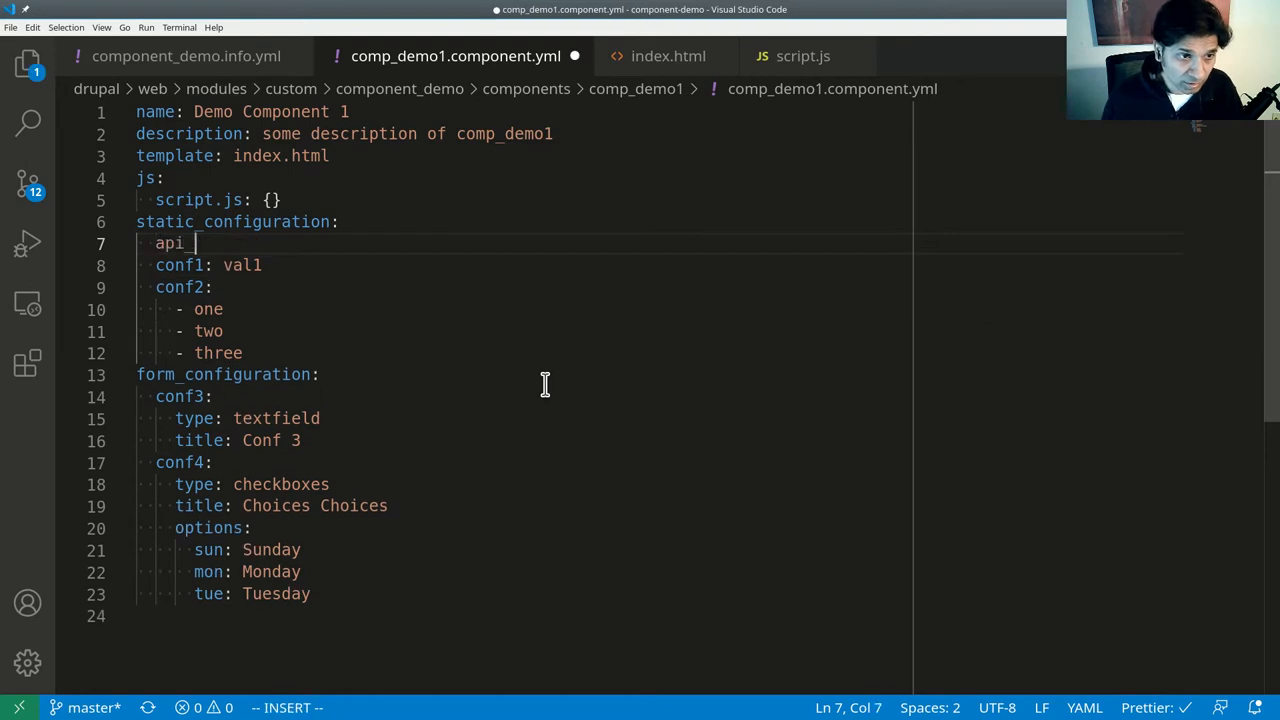
type("url:")
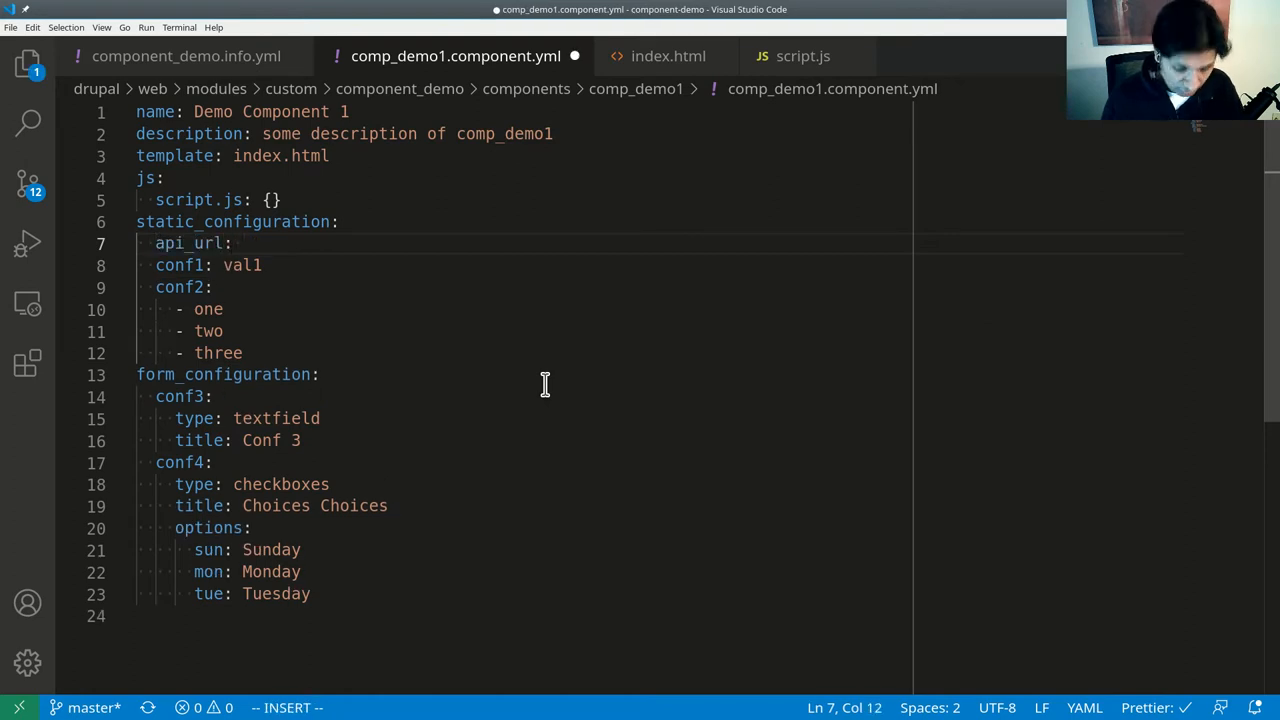
type("http://api.icndb.com/jokes/random")
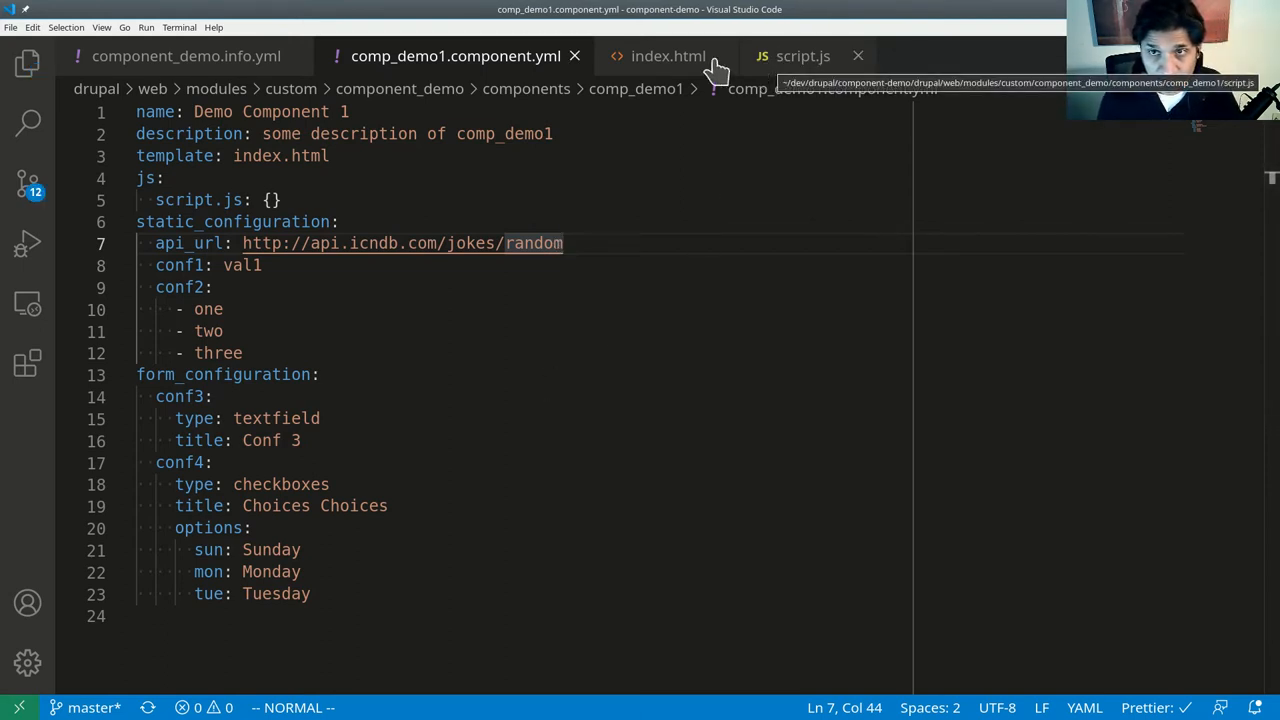
Add a <my-joke></my-joke> element to the component's index.html.
left_click(668, 56)
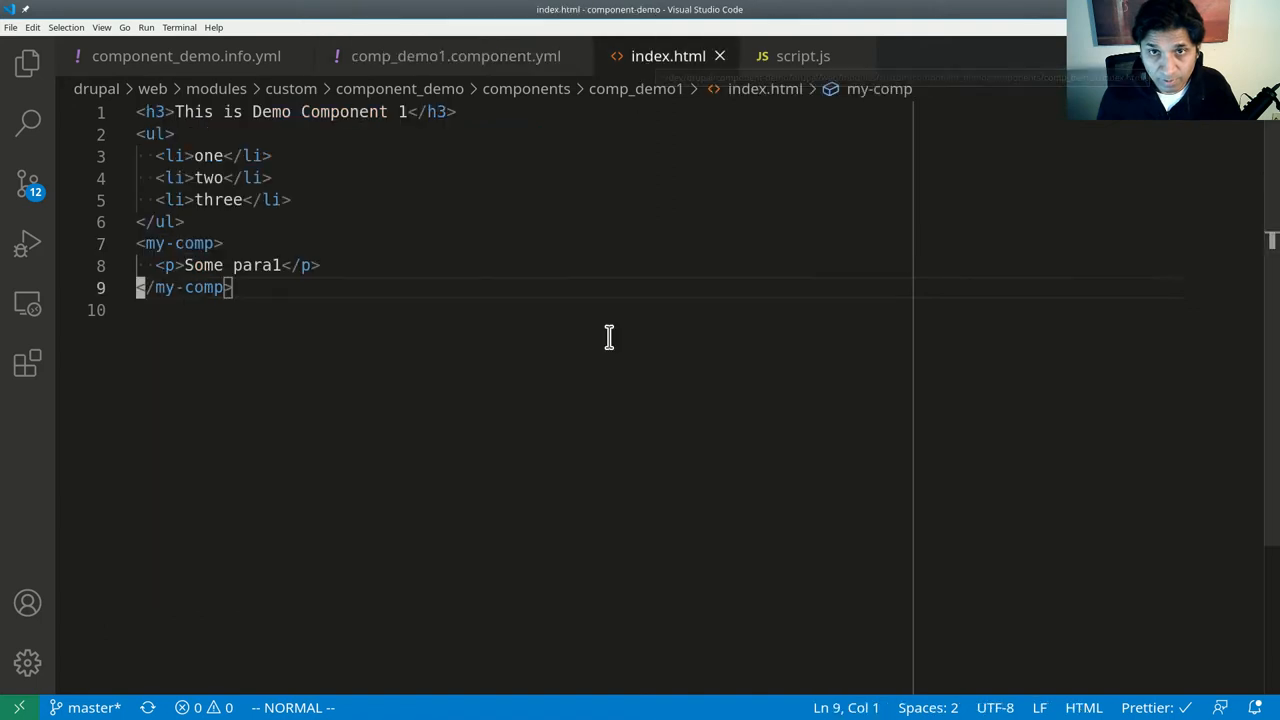
type("<")
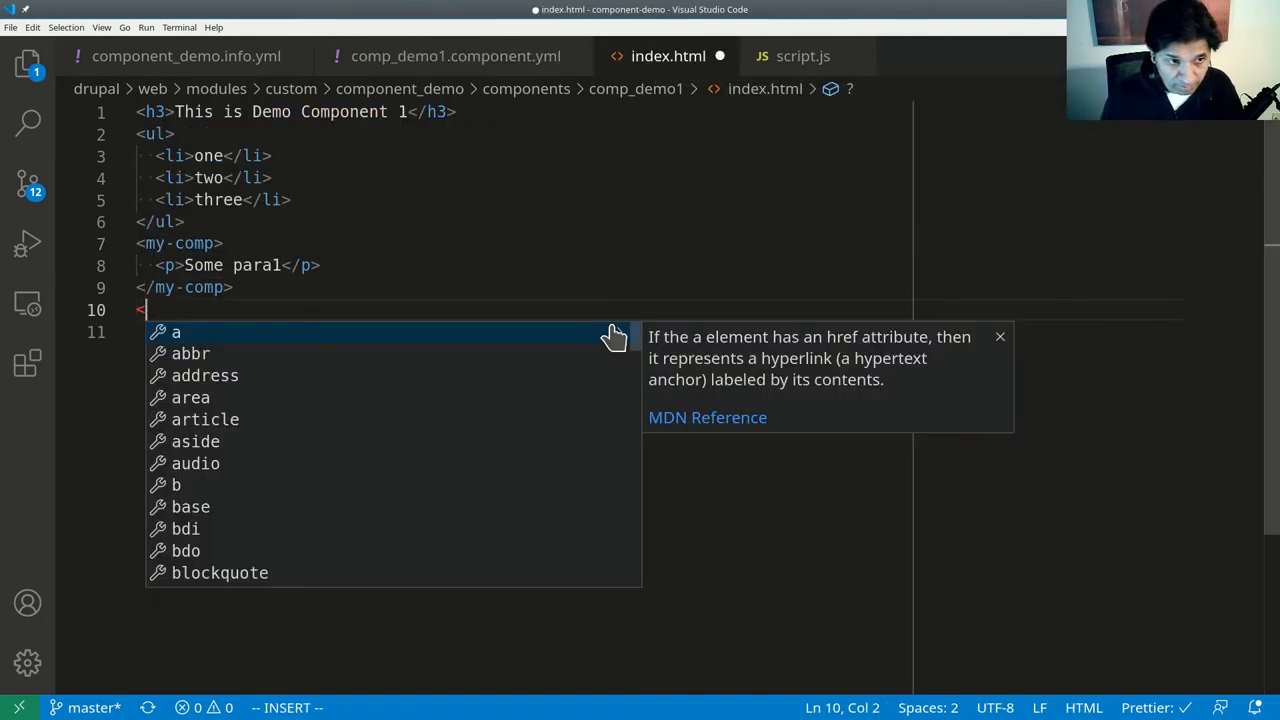
type("my-joke>")
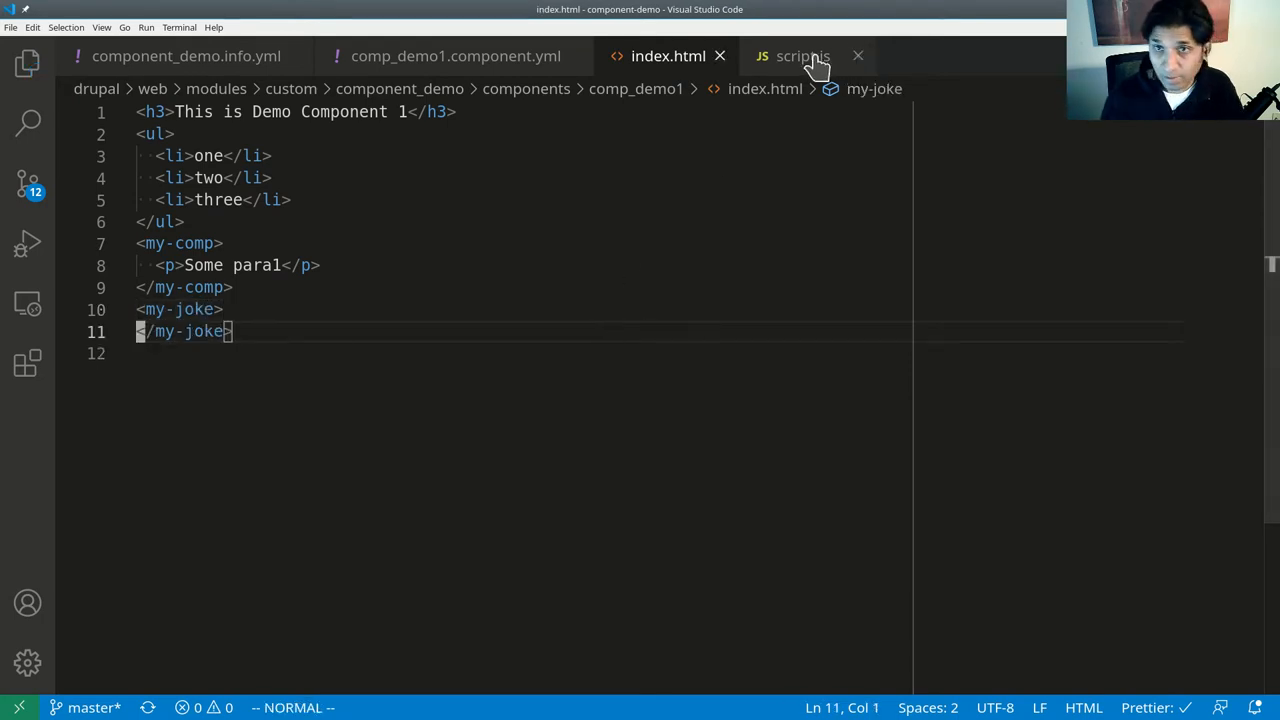
left_click(802, 56)
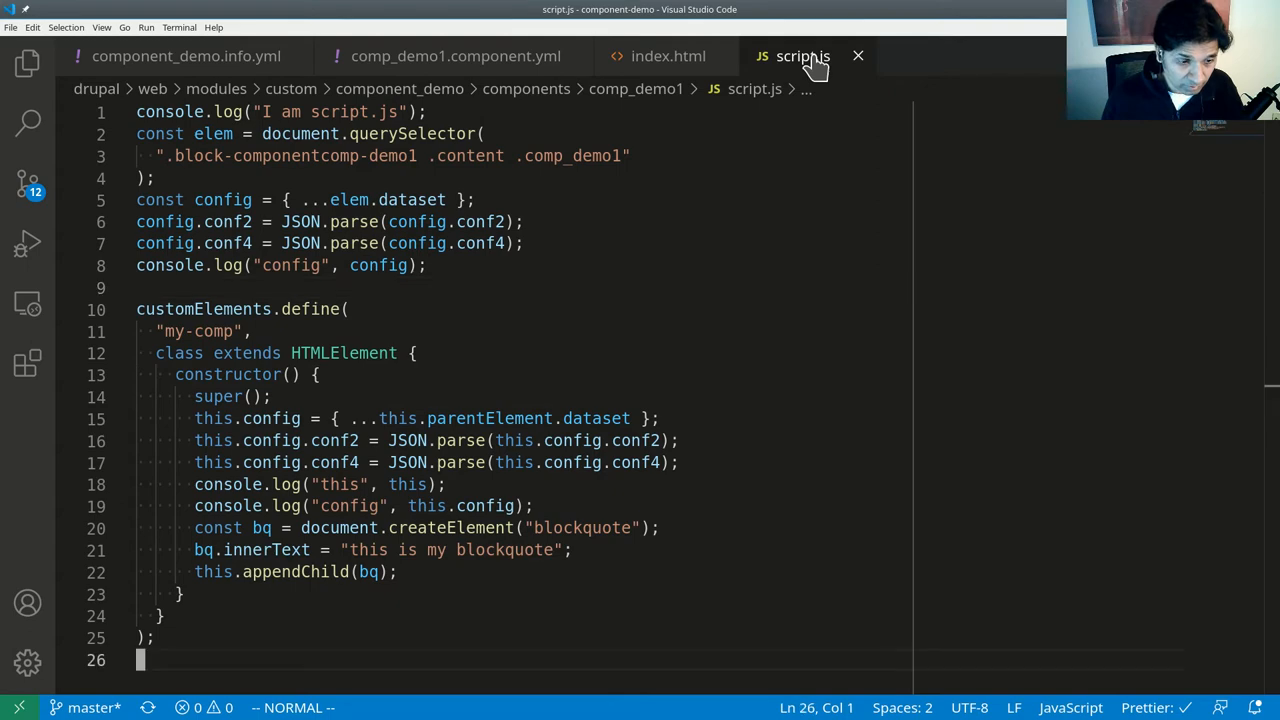
Define the my-joke custom element class extending HTMLElement with a constructor calling super().
type("co")
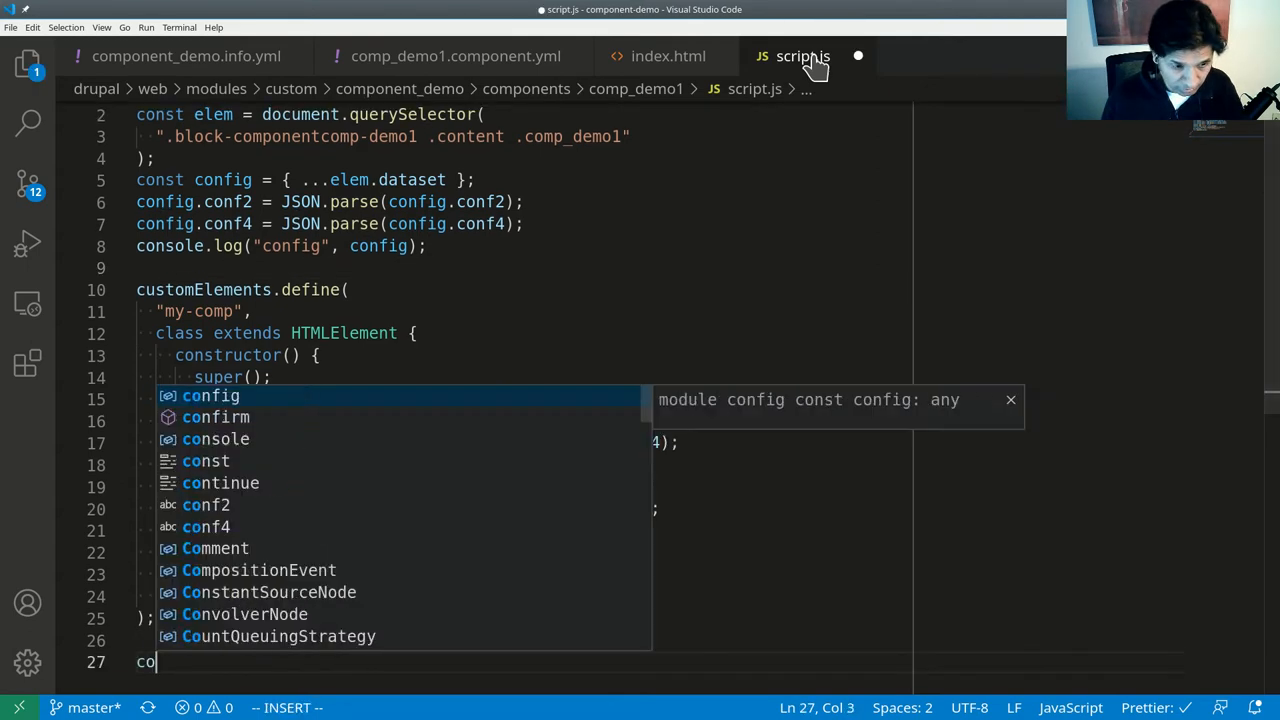
type("stomElements.define(\"my-joke")
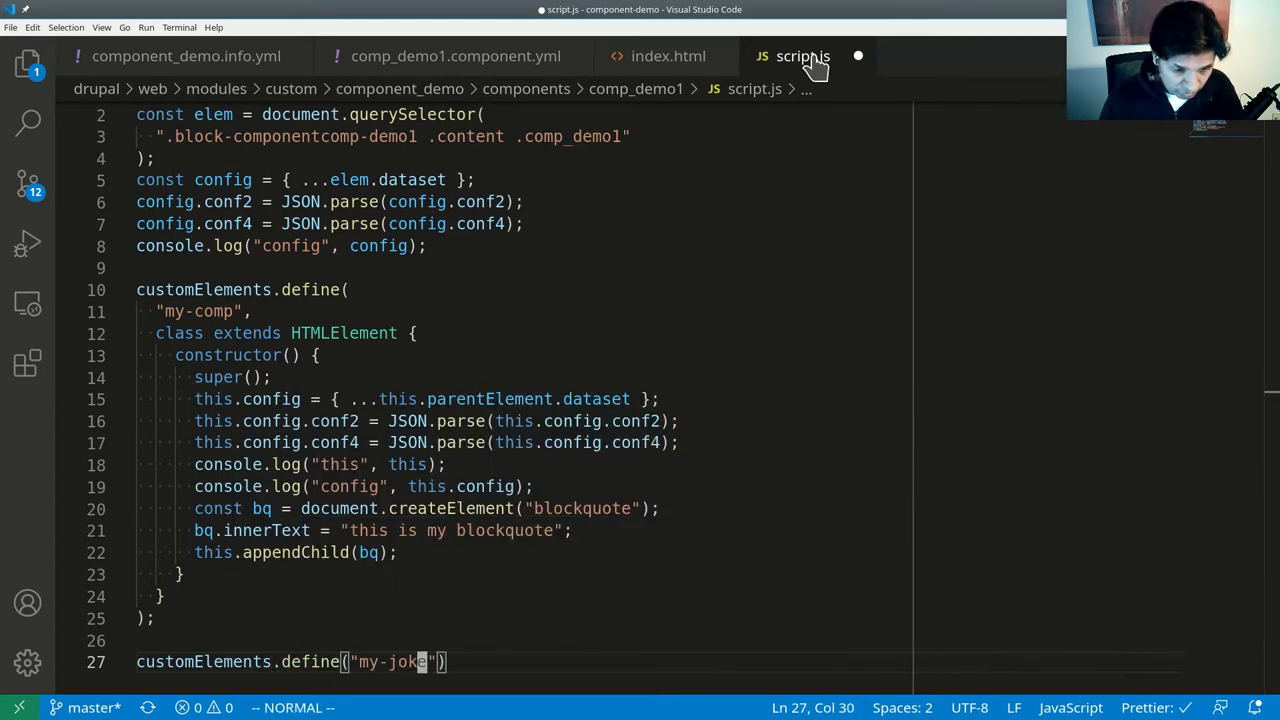
type(", class")
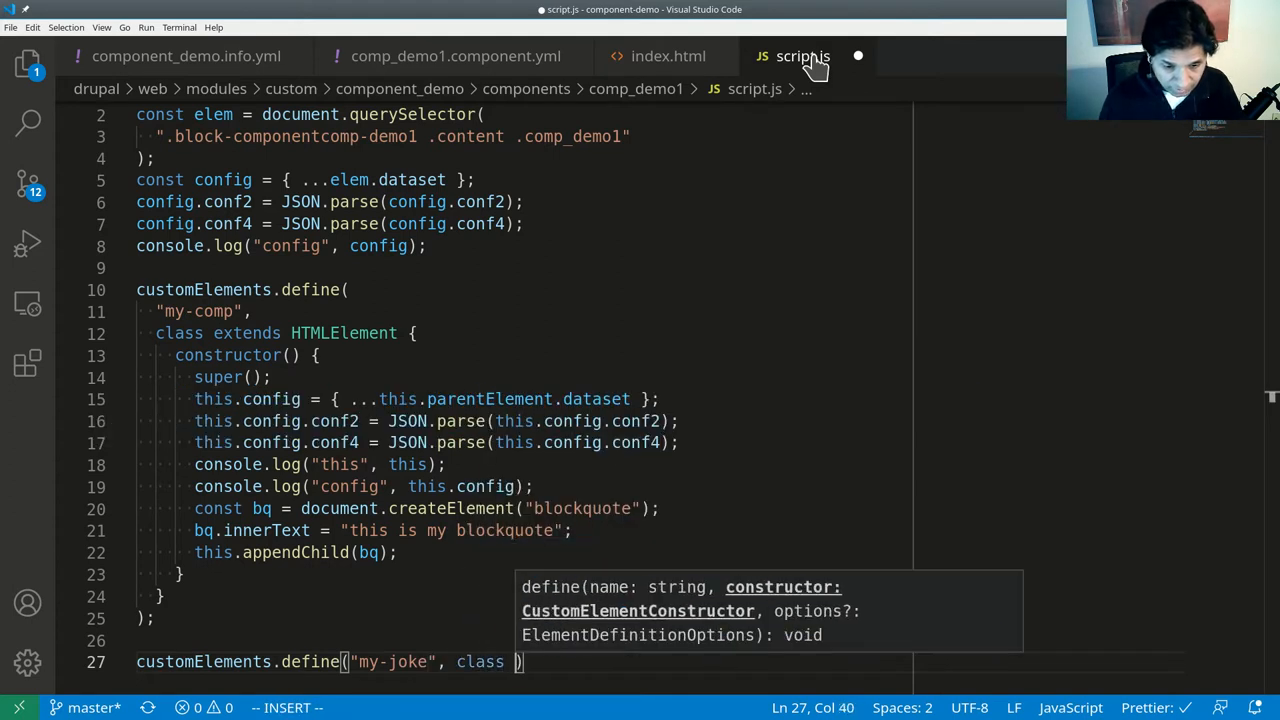
type("extends")
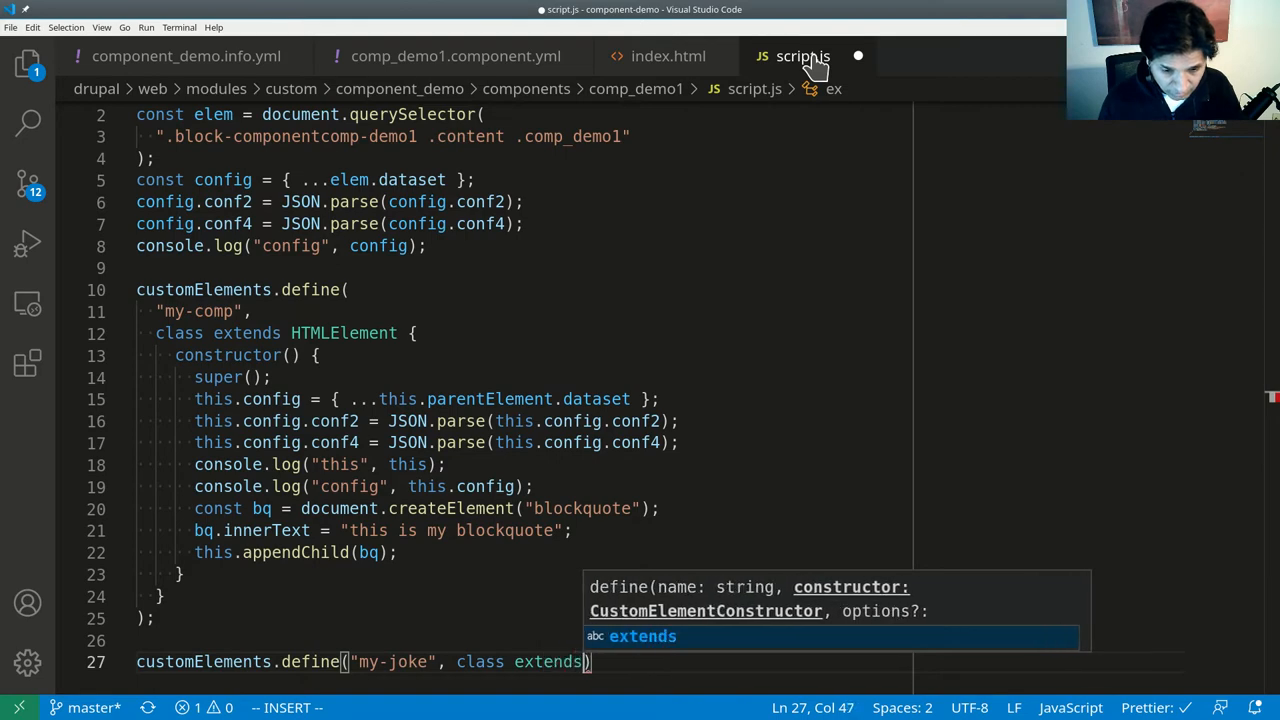
type("HTMLElement {")
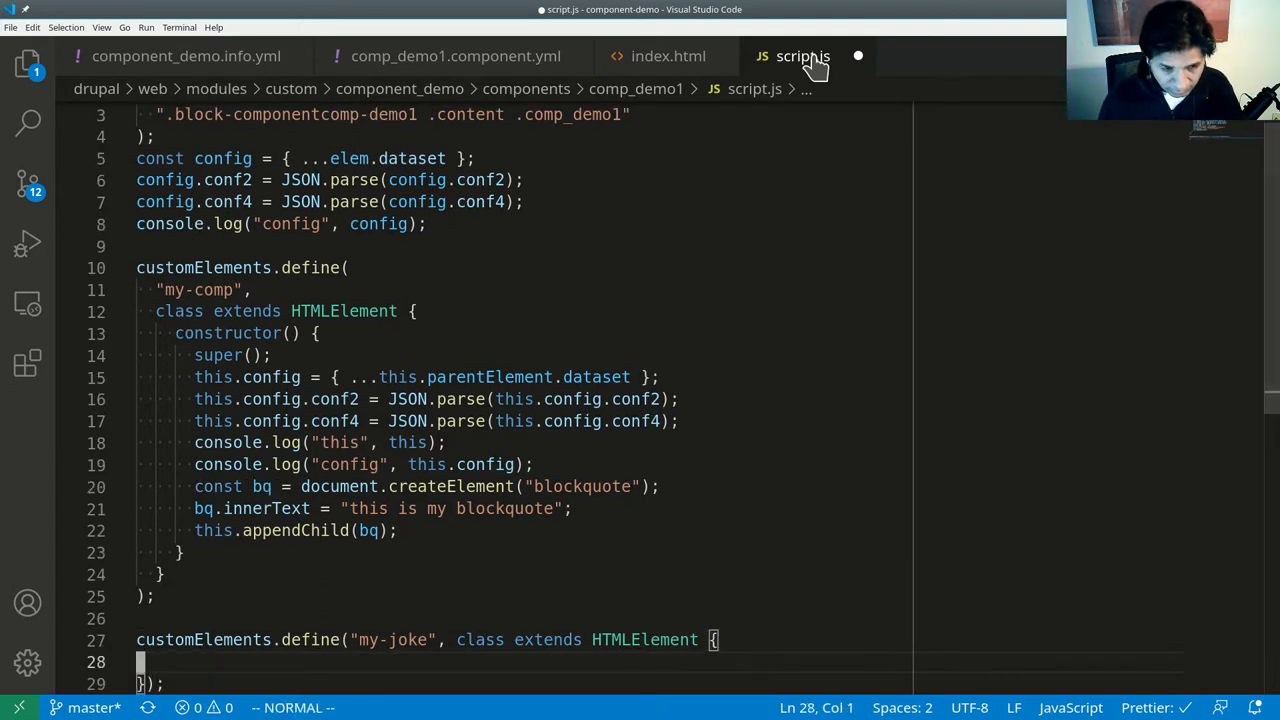
key("i")
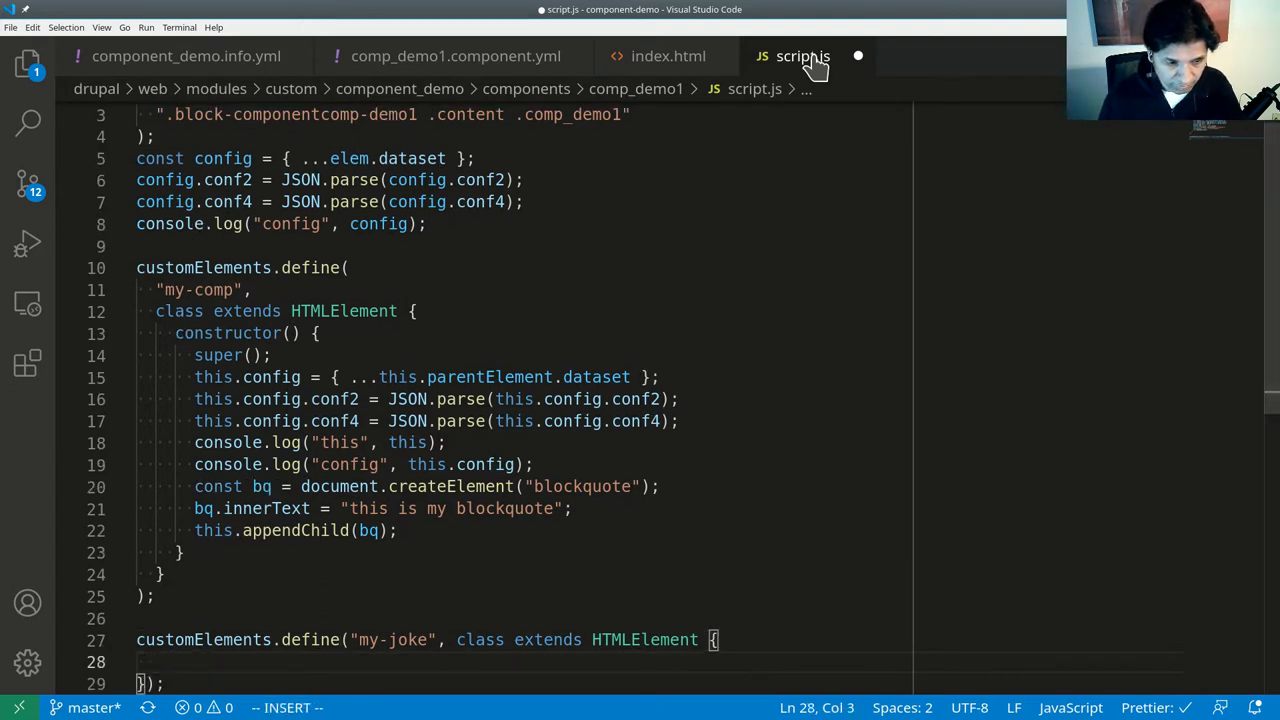
type("constructor() {")
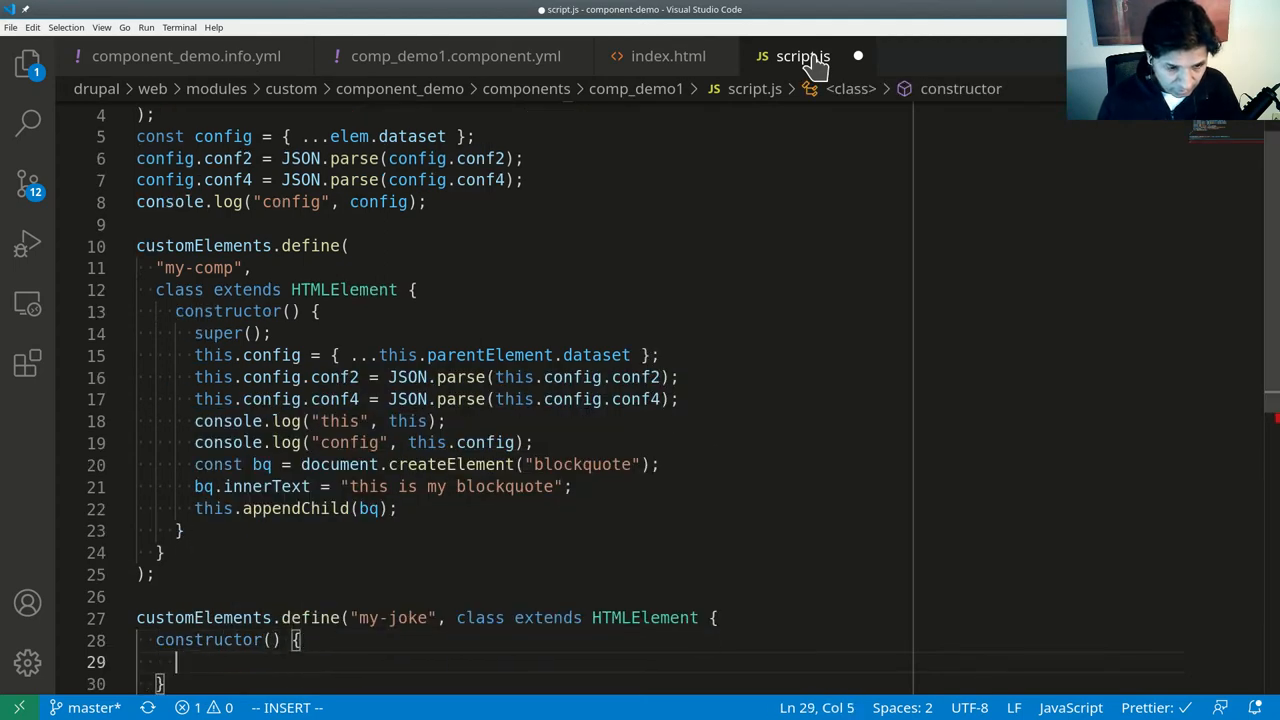
type("super();")
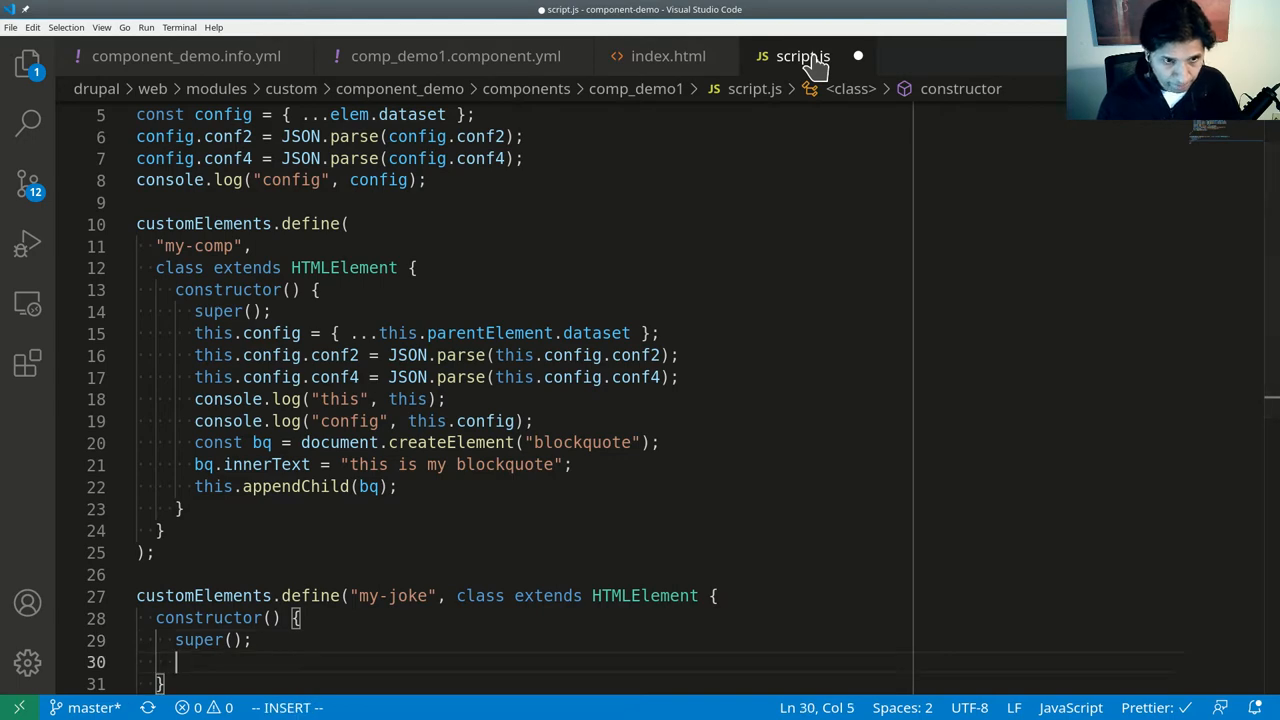
Read parent = this.parentElement, spread parent.dataset into config, and set url = config.api_url.
type("const pa")
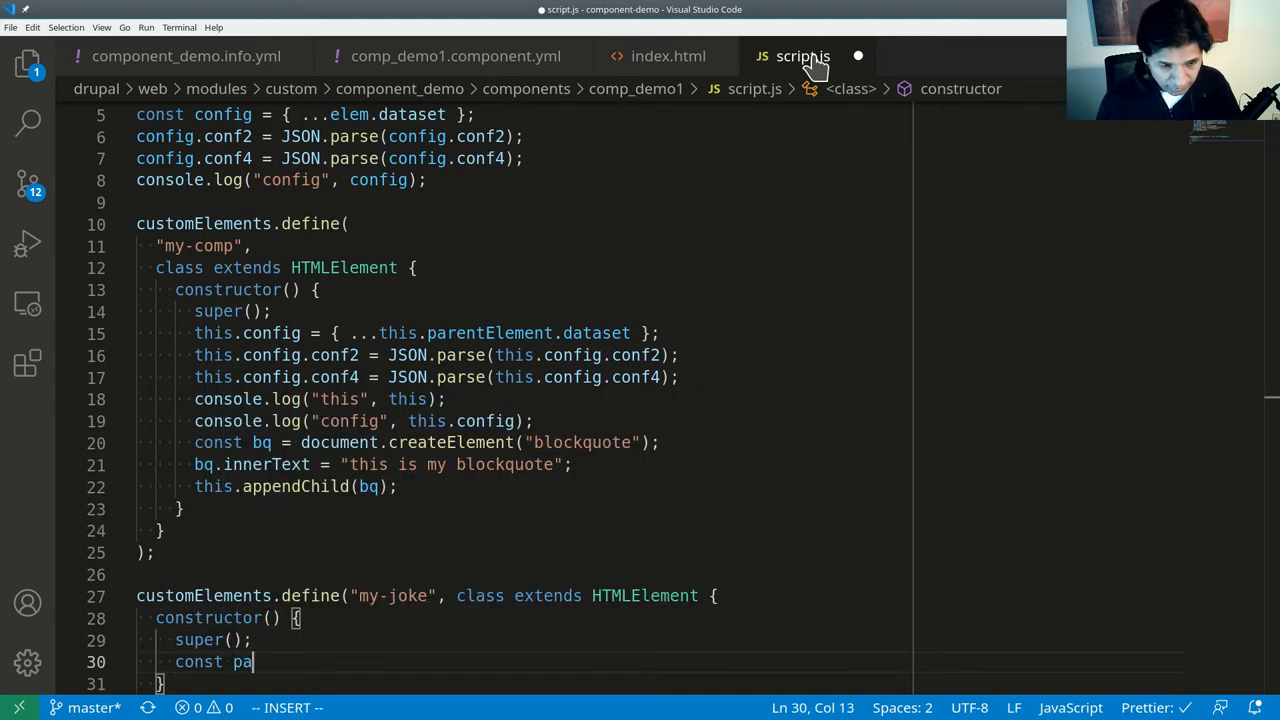
type("rent = this")
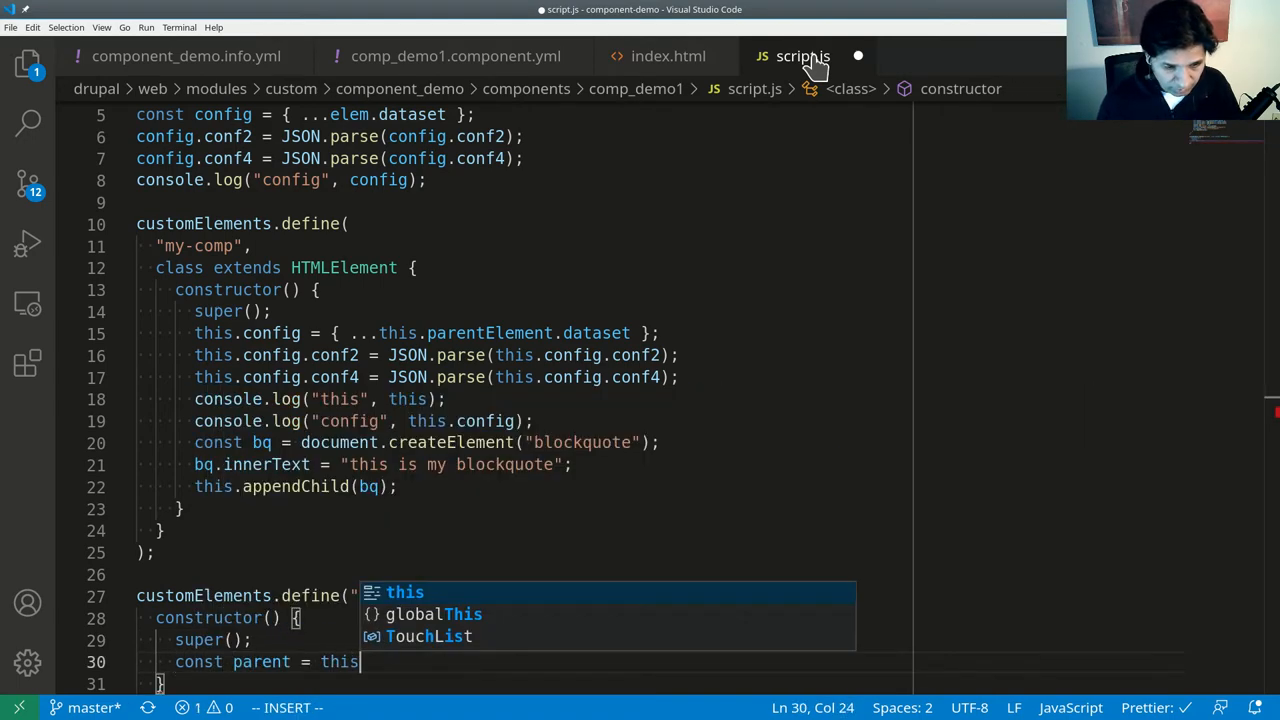
type(".parentElement;")
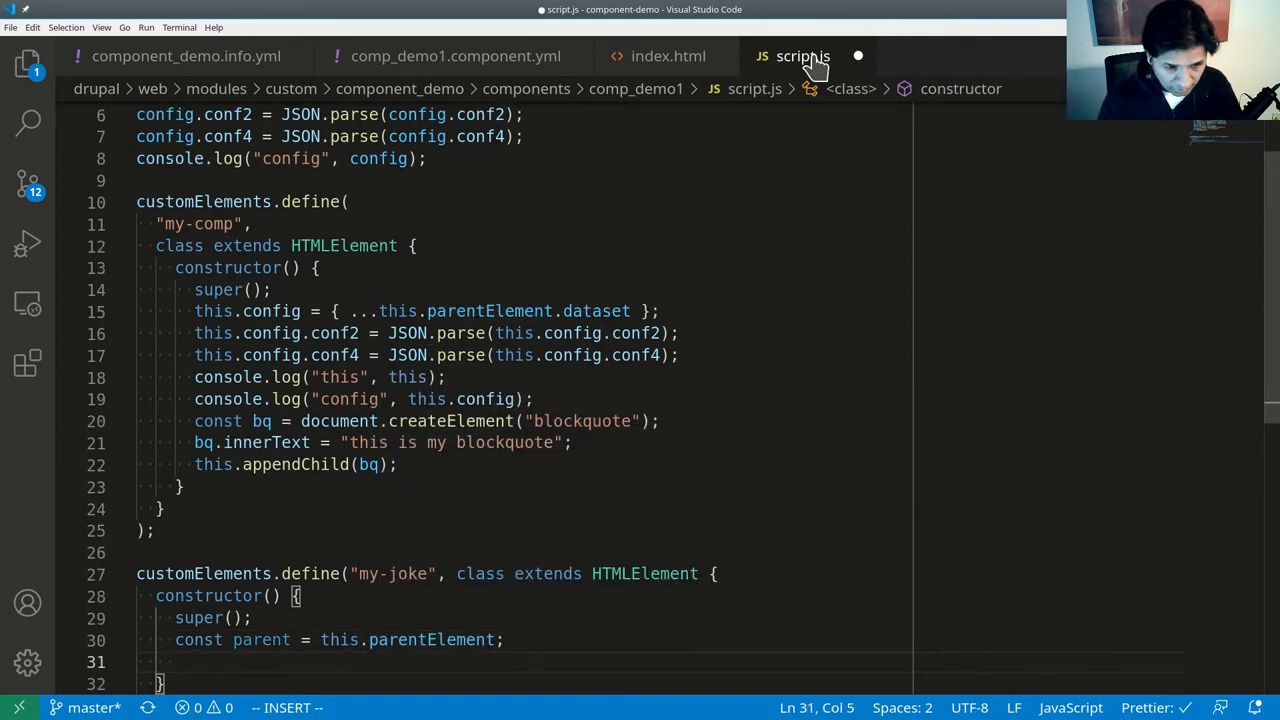
type("const")
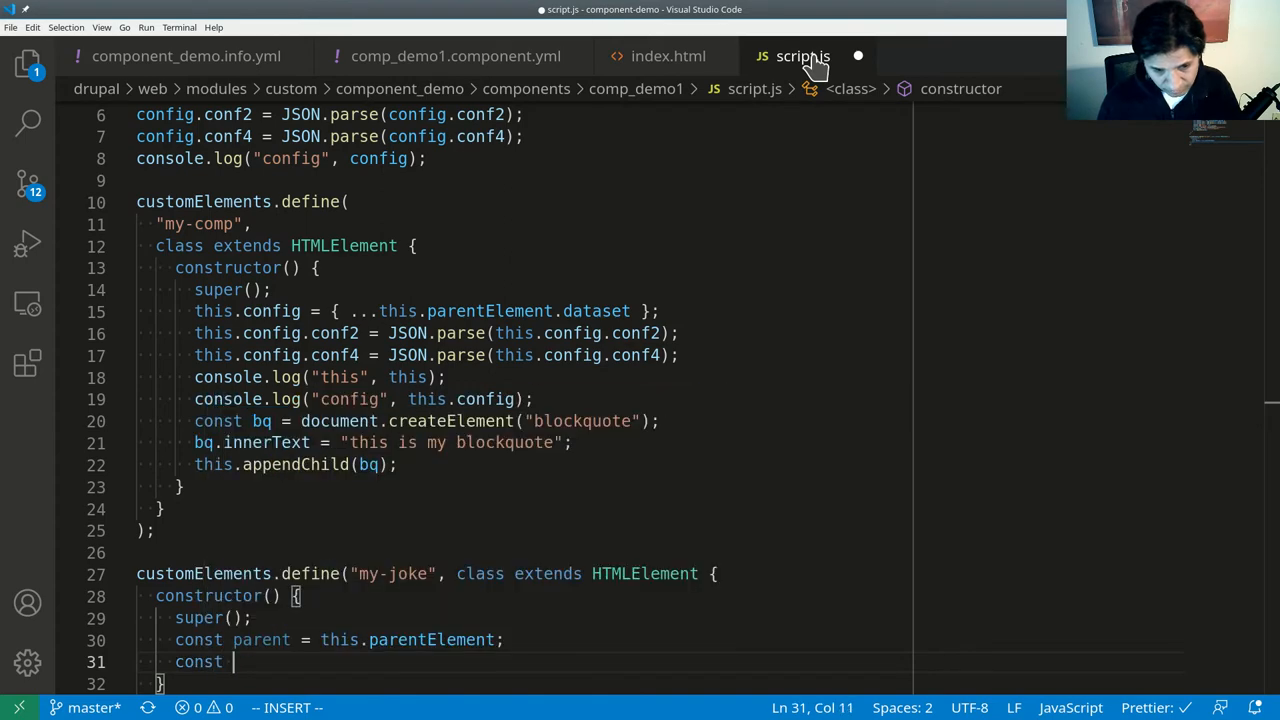
type("config =")
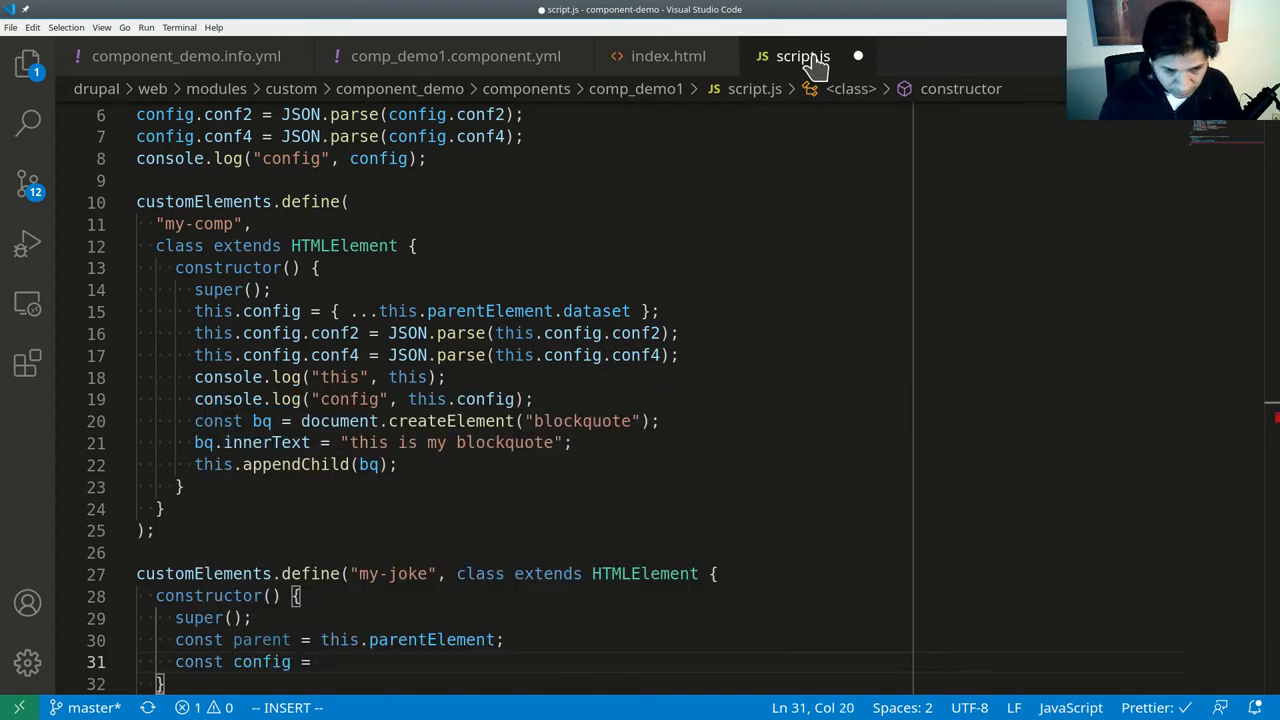
type("parent.dataset};")
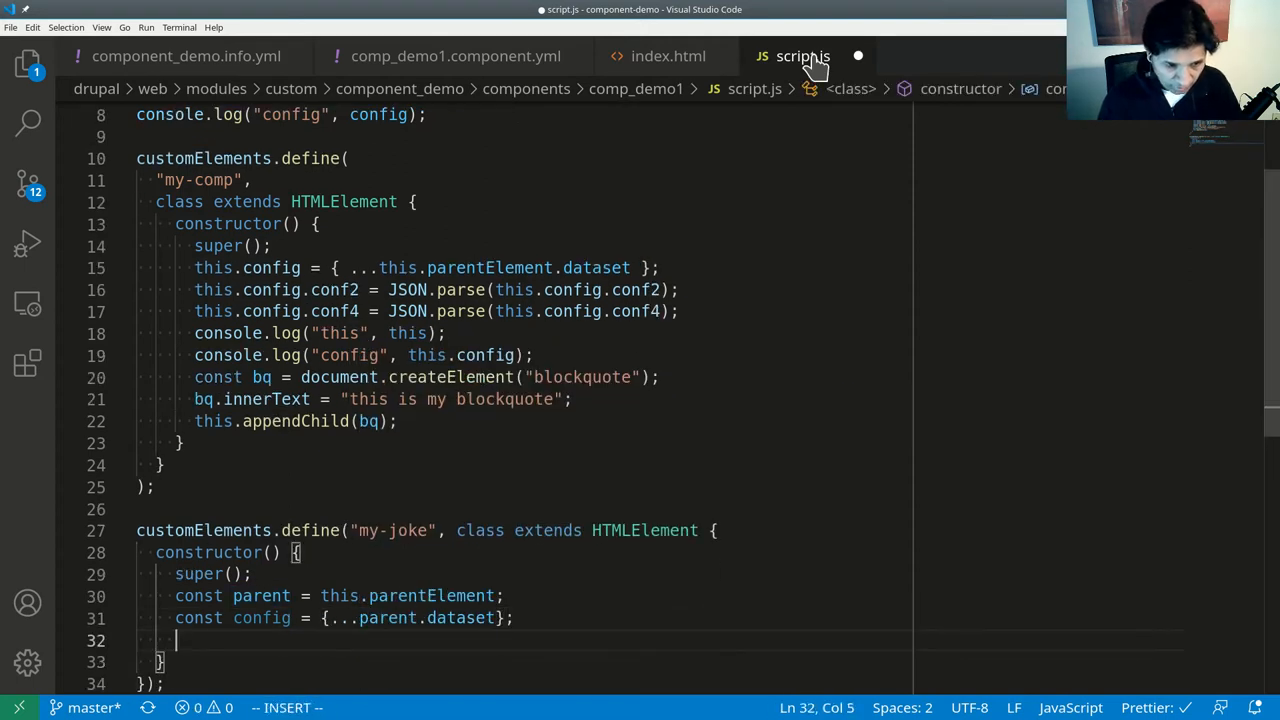
type("const url =")
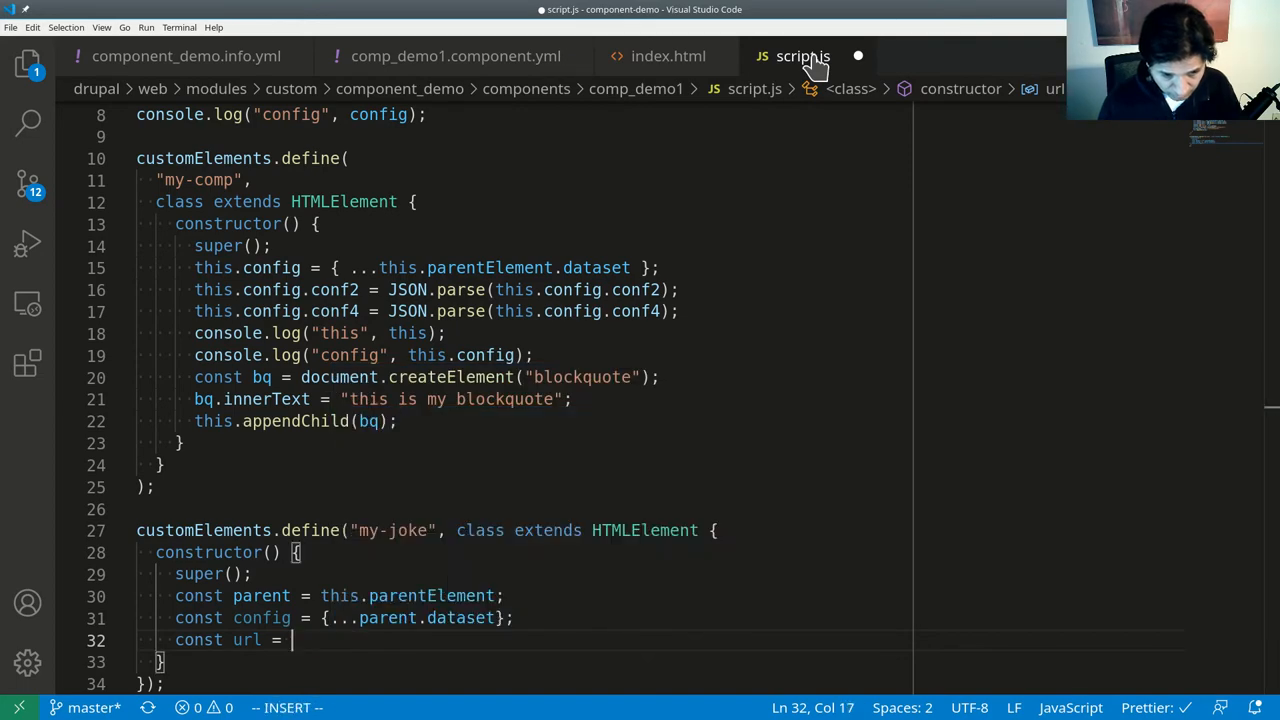
type("config.api_")
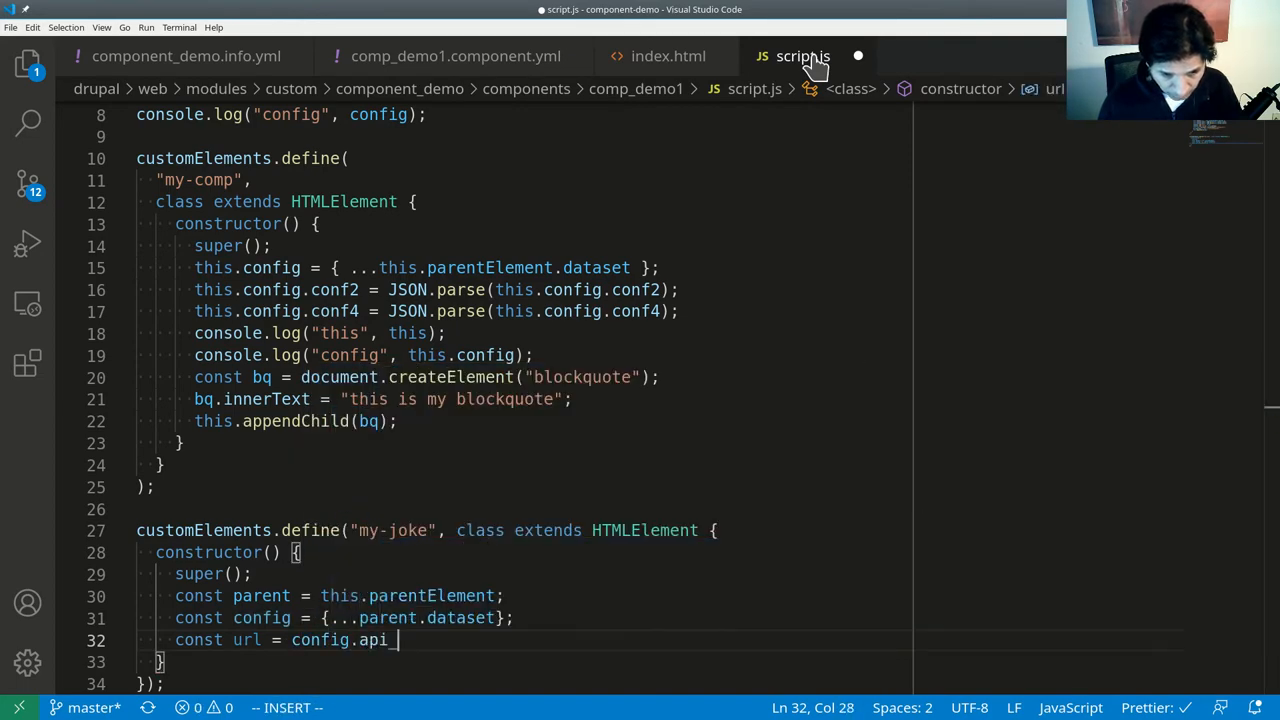
type("url;")
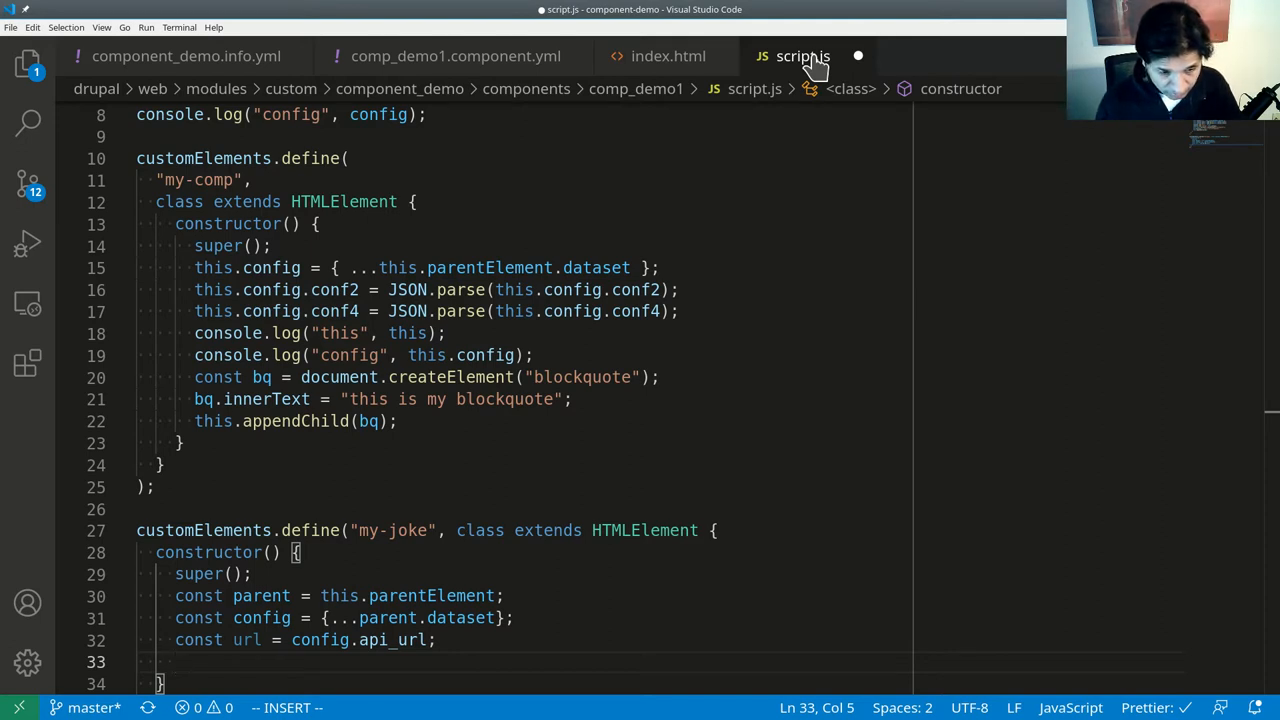
Create a button with innerText "Fetch Joke" and append it to the element with this.appendChild(btn).
type("document.createElement(\"")
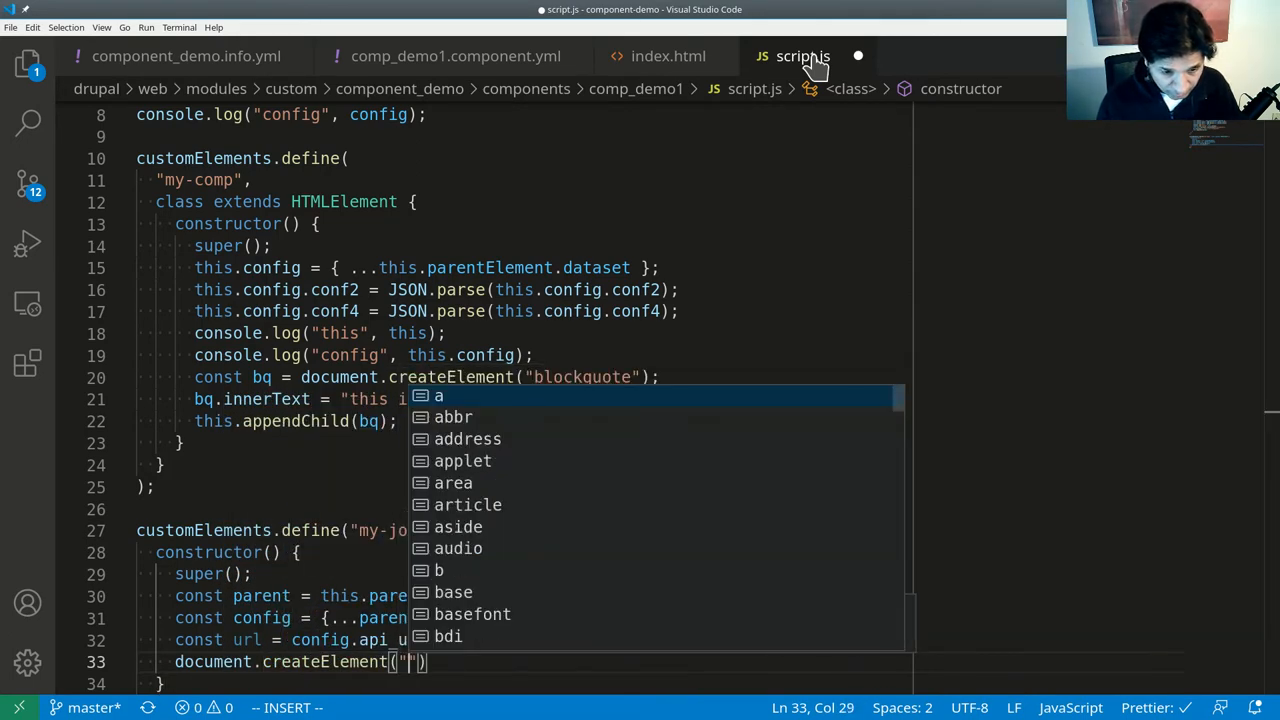
type("button")
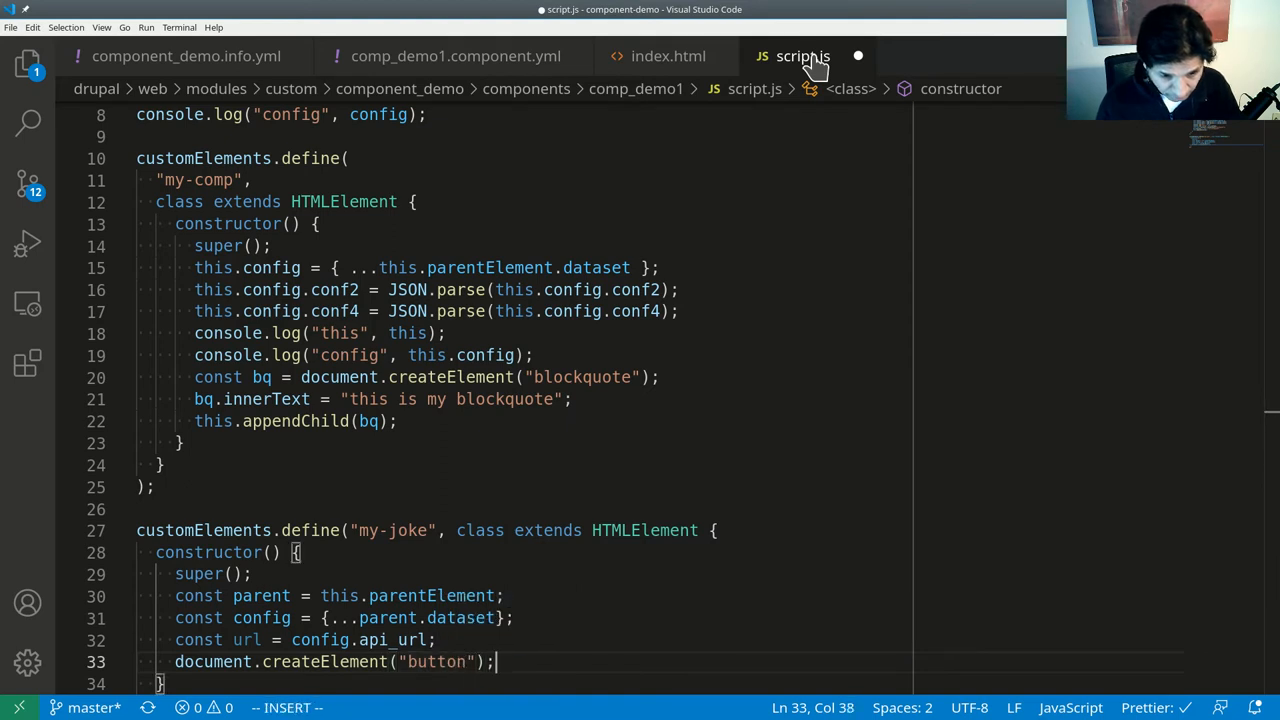
type("const btn =")
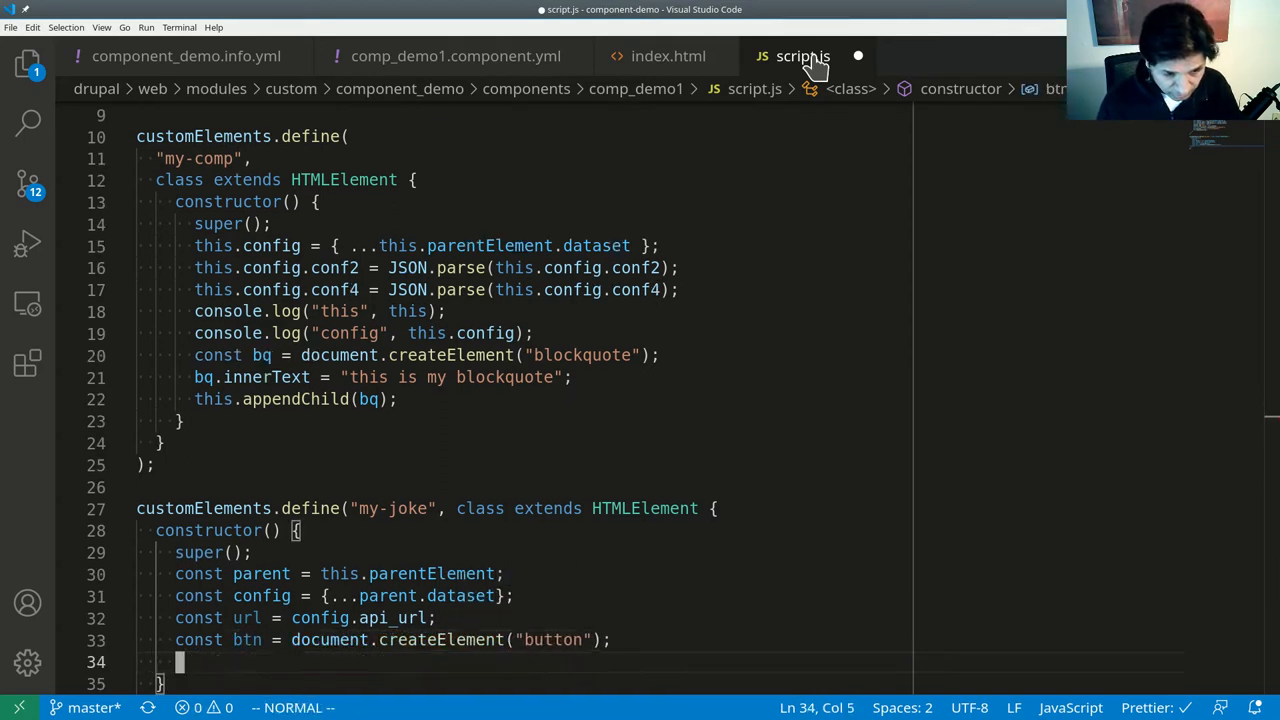
type("btn.innerText = \"")
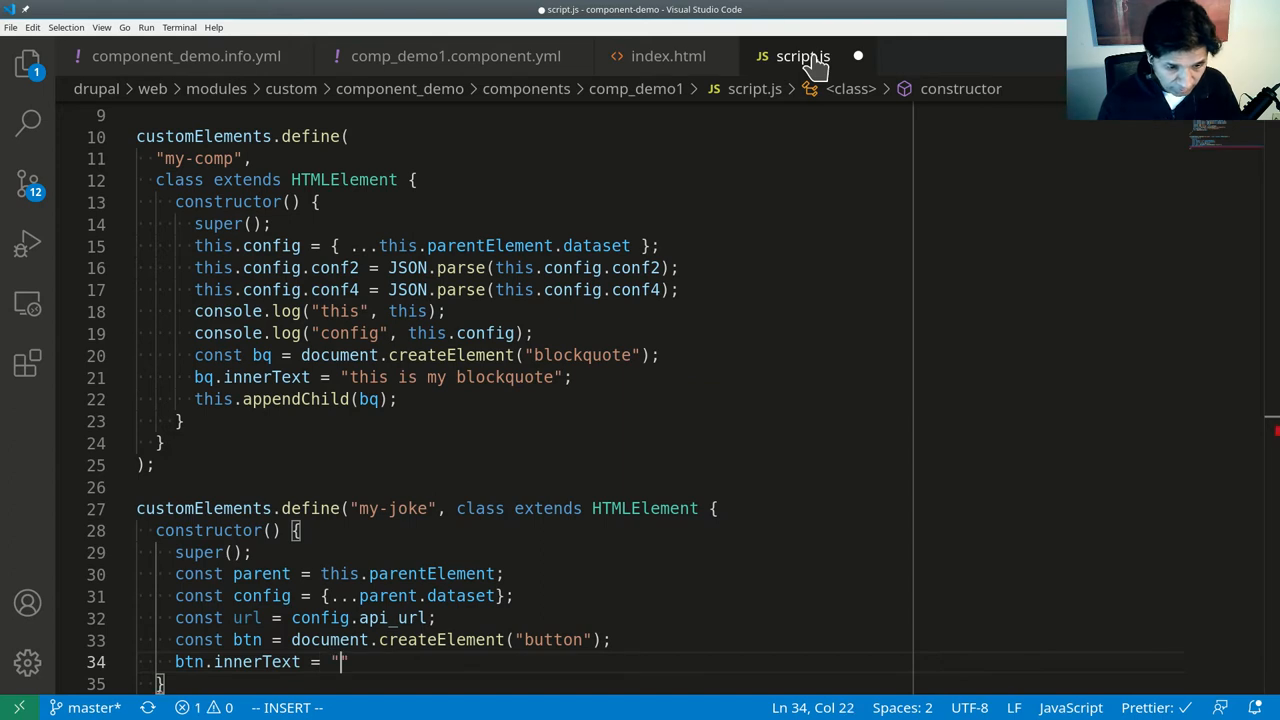
type("Fetch Joke")
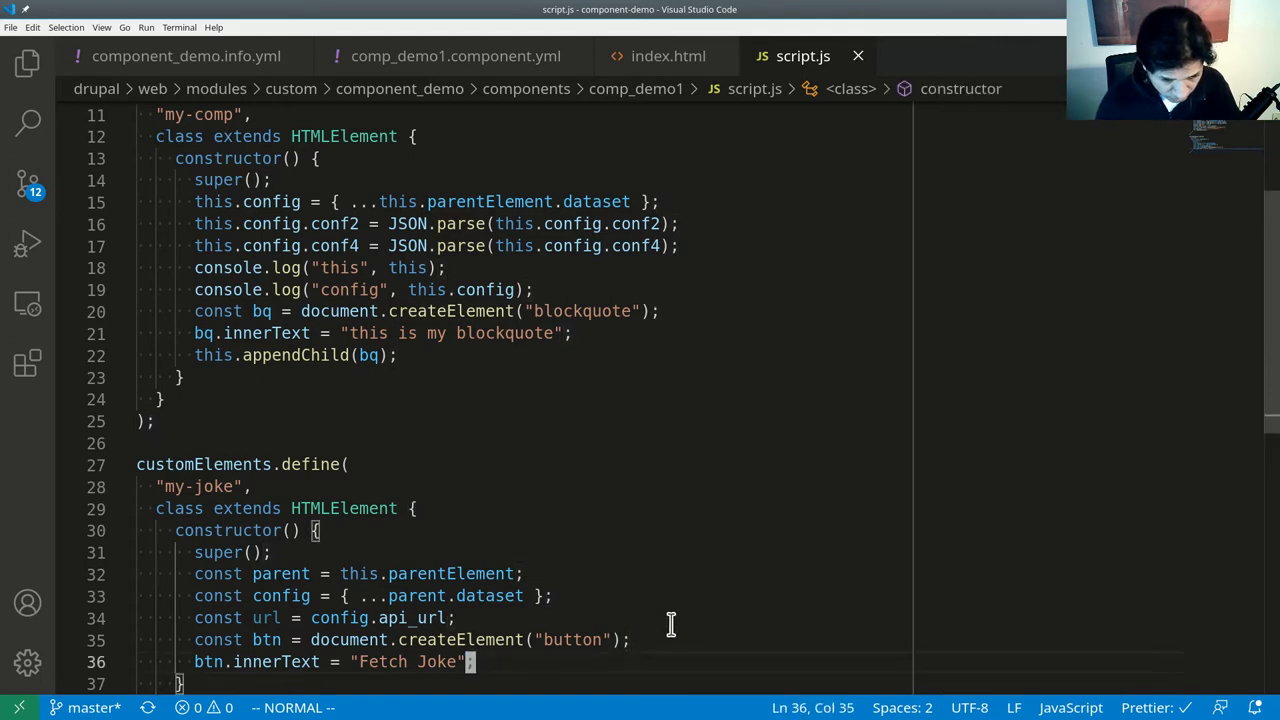
type("this.appendChild")
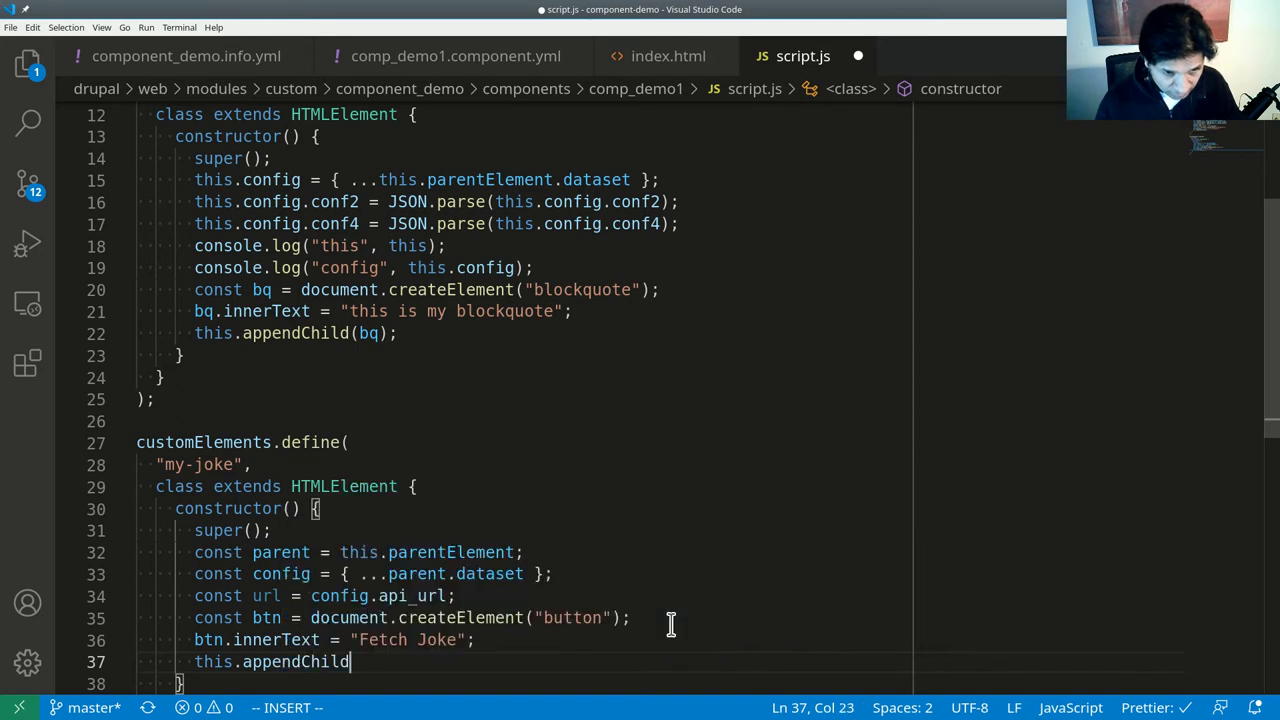
type("(btn);")
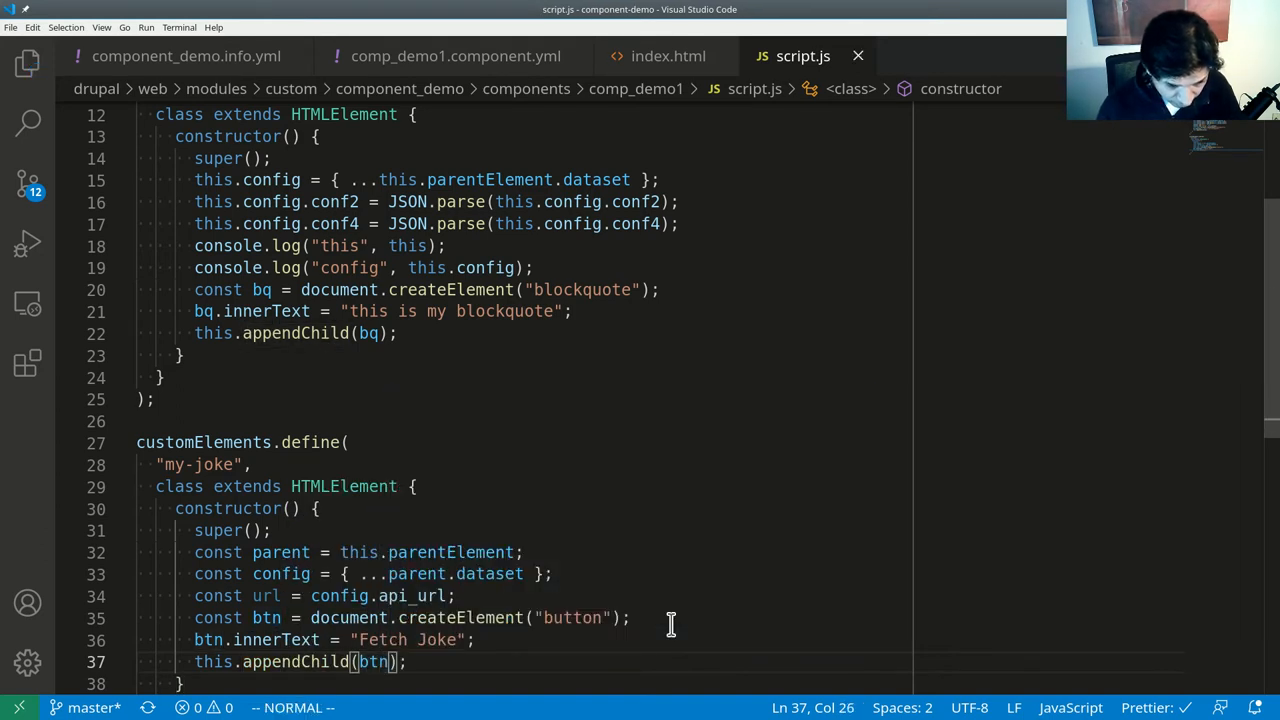
mouse_move(416, 472)
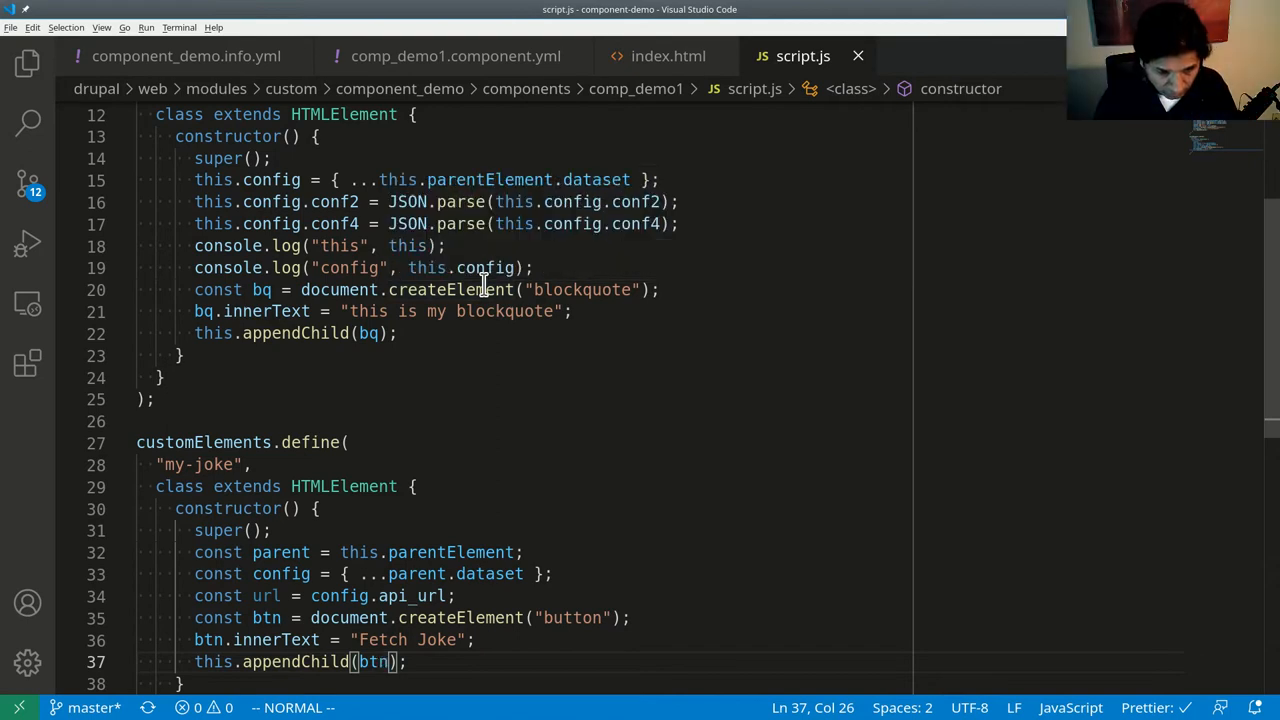
Add an async click listener on btn that awaits fetch(url) into response.
scroll("down", 3)
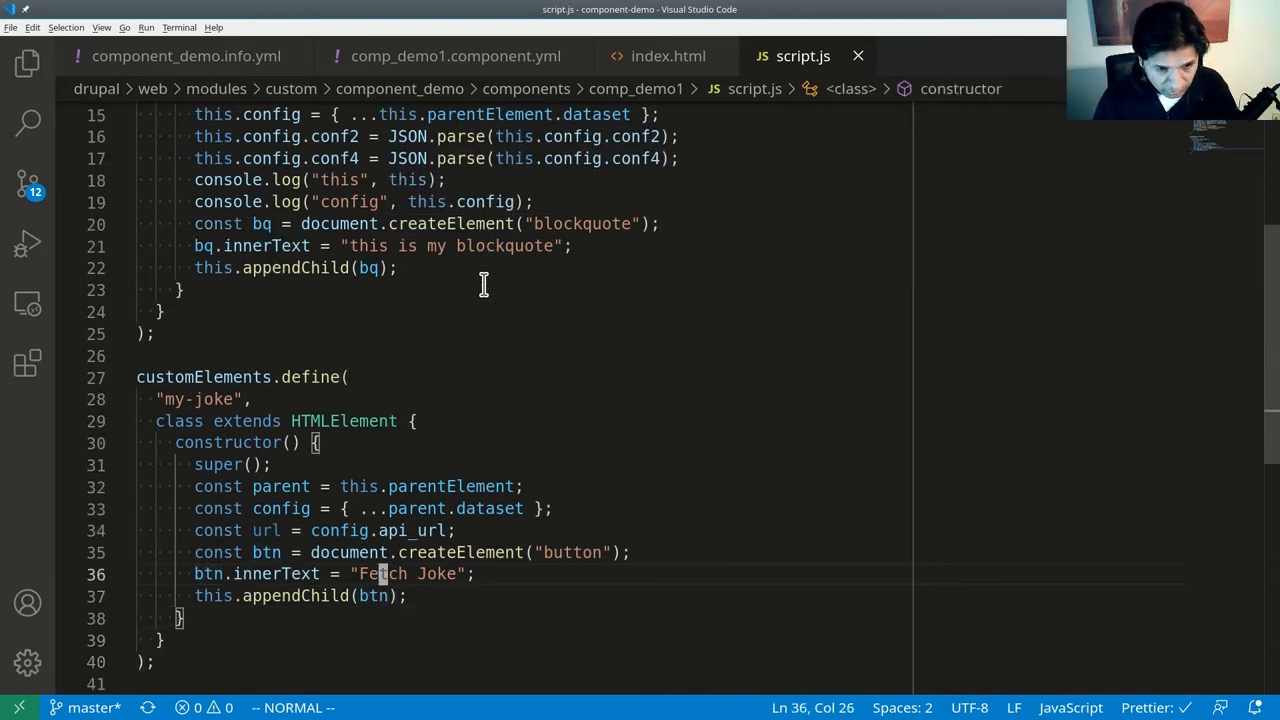
type("b")
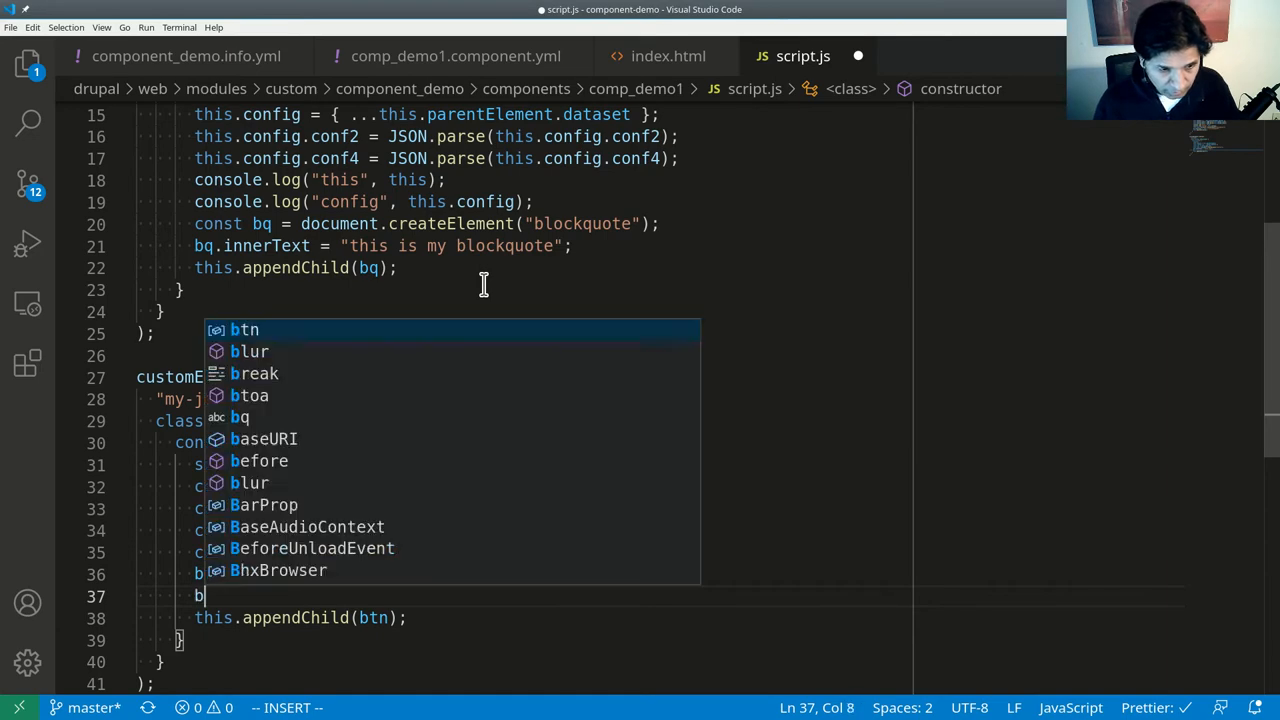
type("tn.")
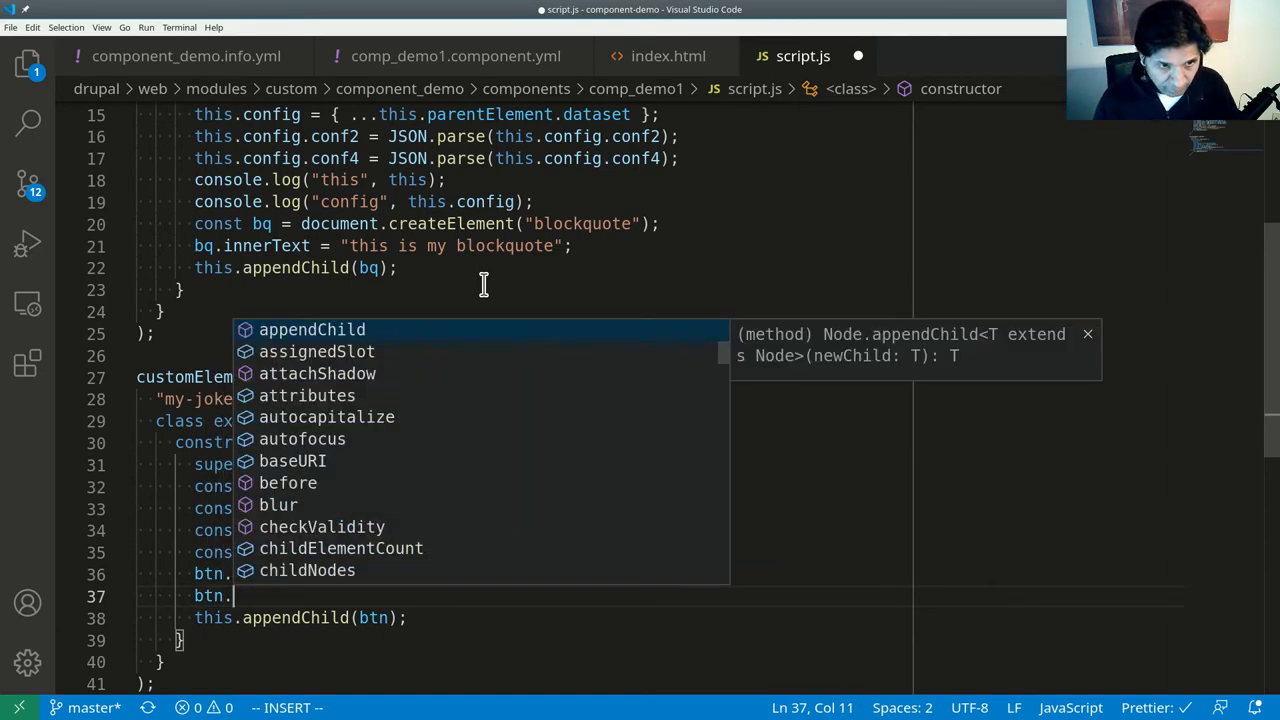
type("addEventListener(")
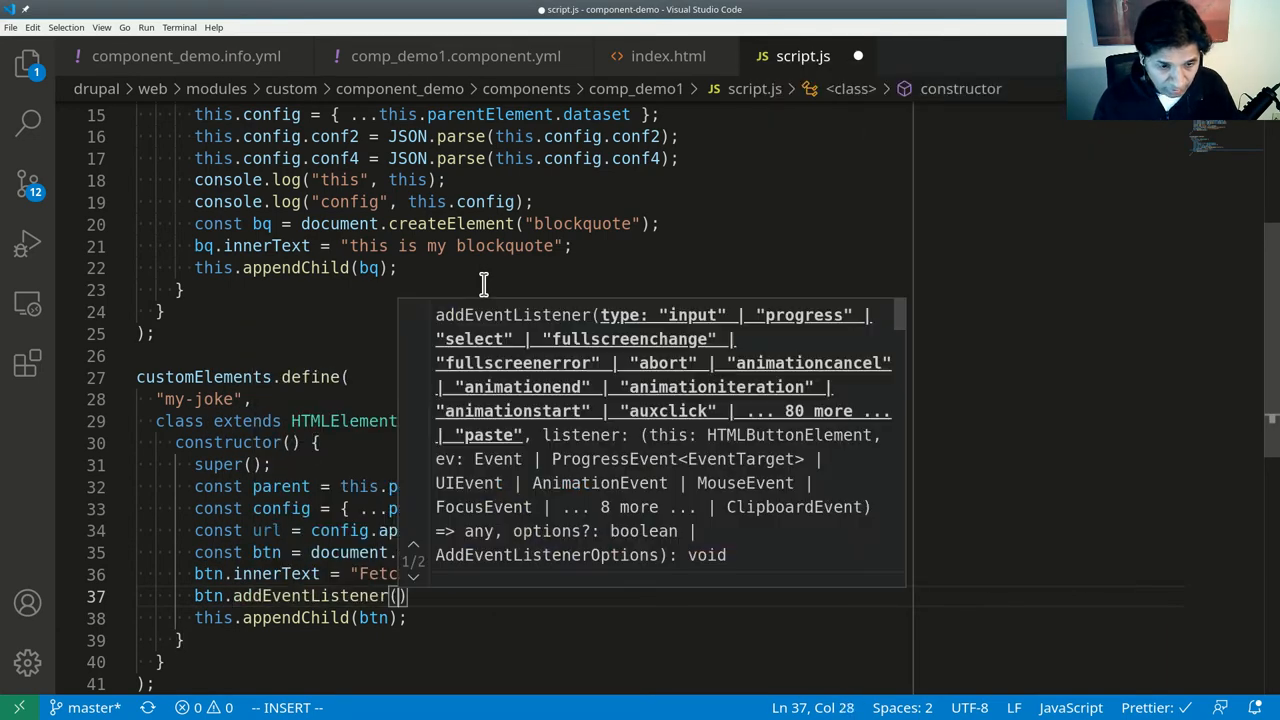
type("\"click\", function(")
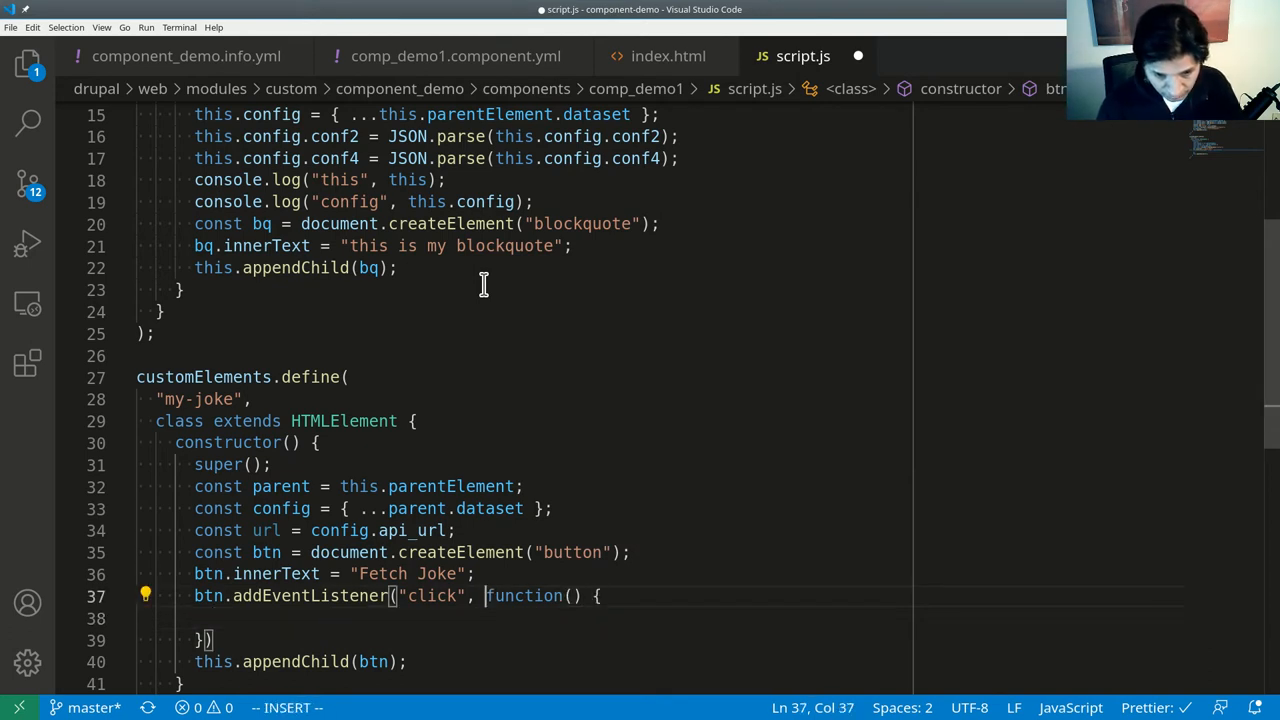
type("async")
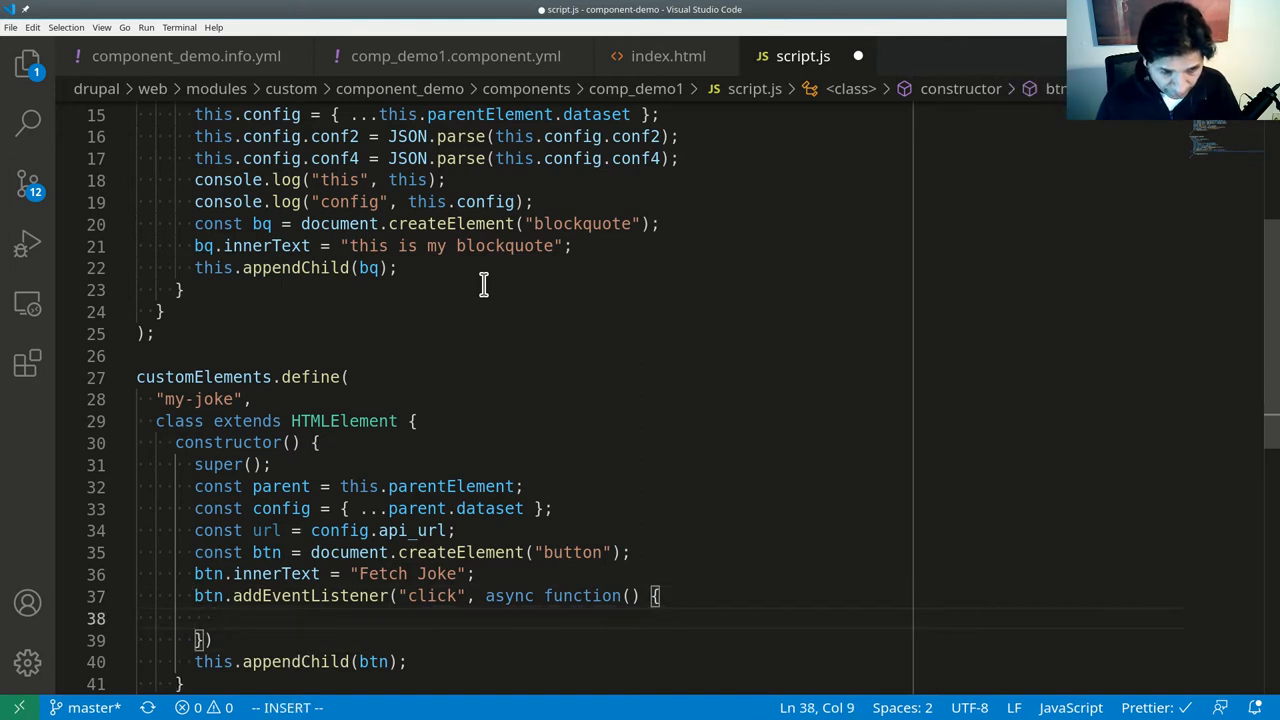
type("const response")
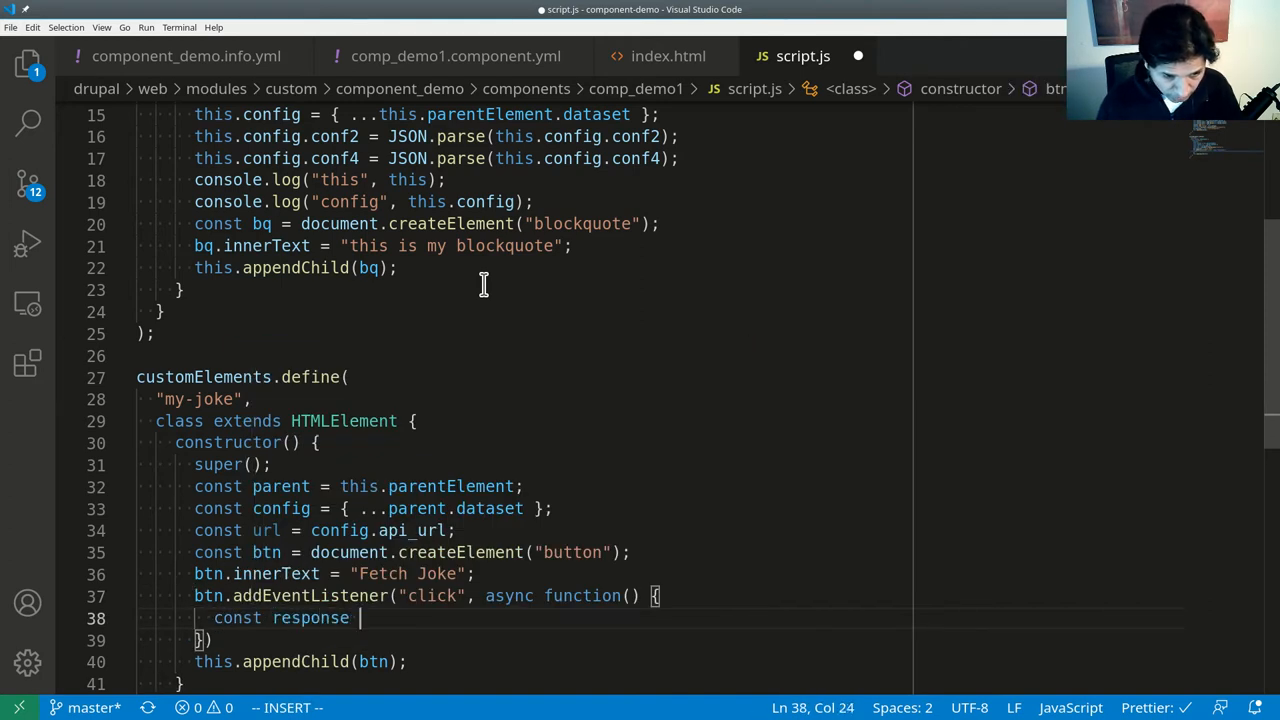
type("= await fetch(")
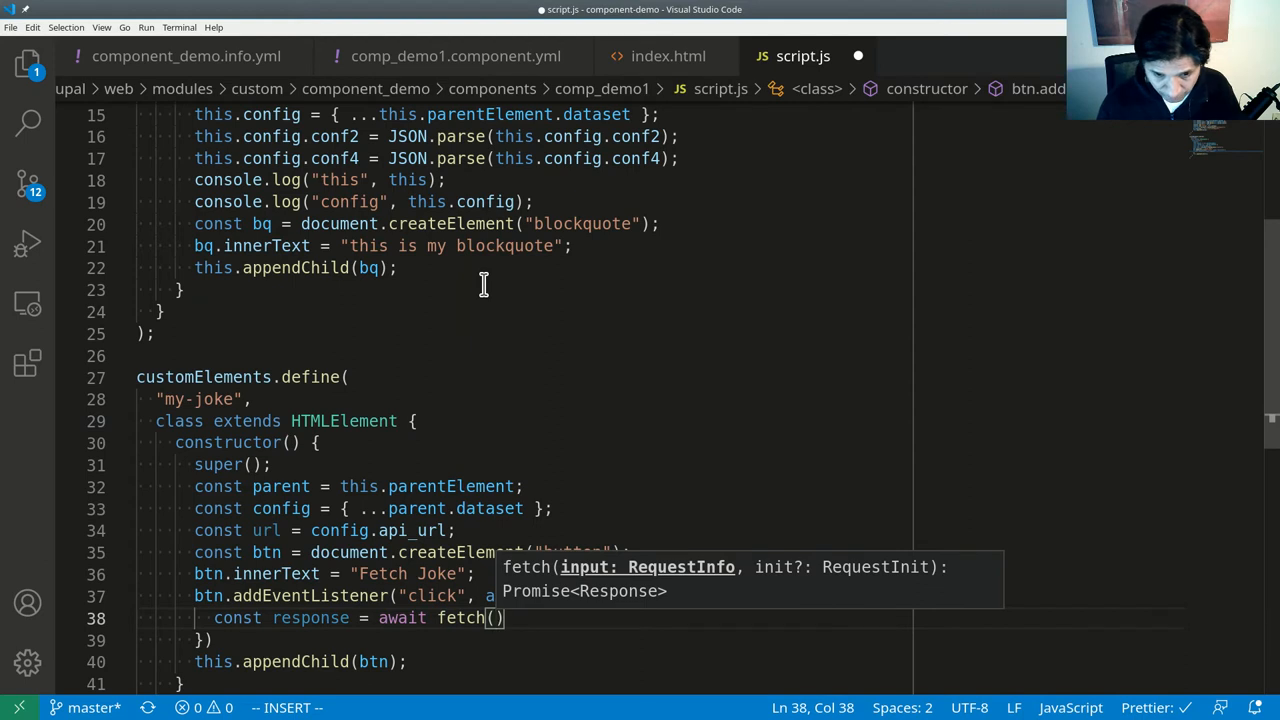
type("url")
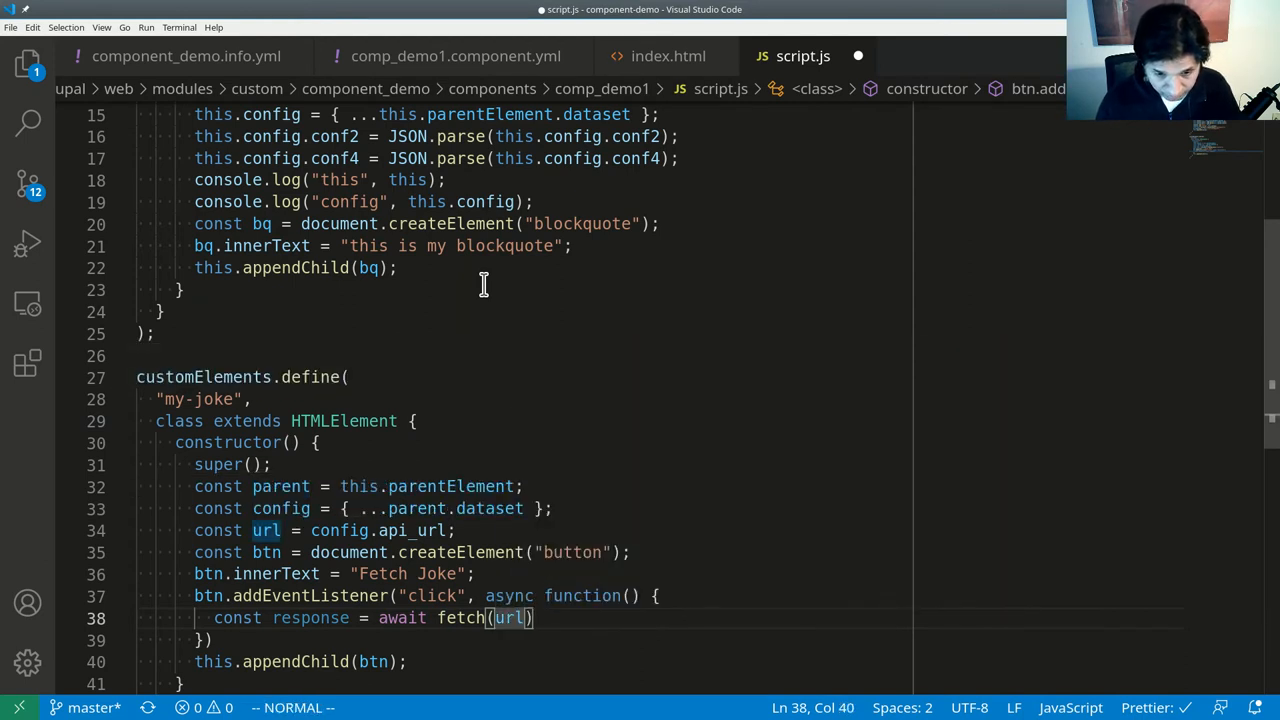
type(";")
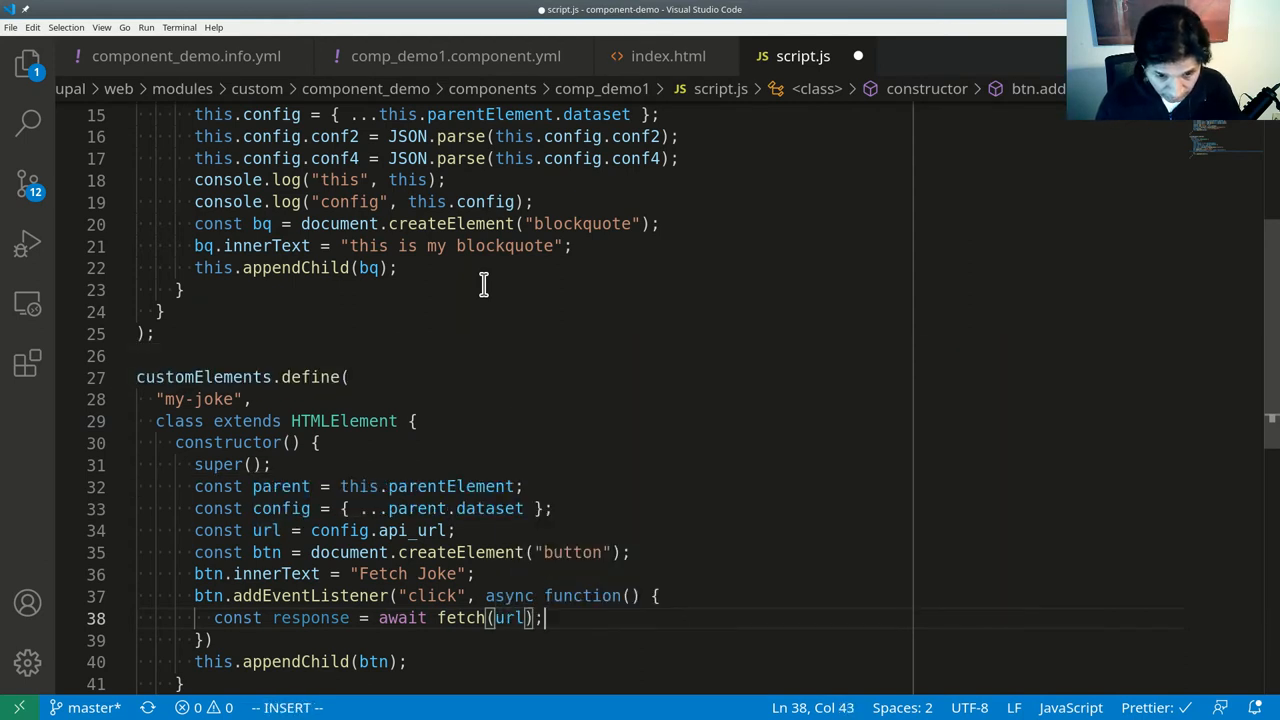
Parse the response with const json = await response.json() and reference json.value.joke.
type("cons")
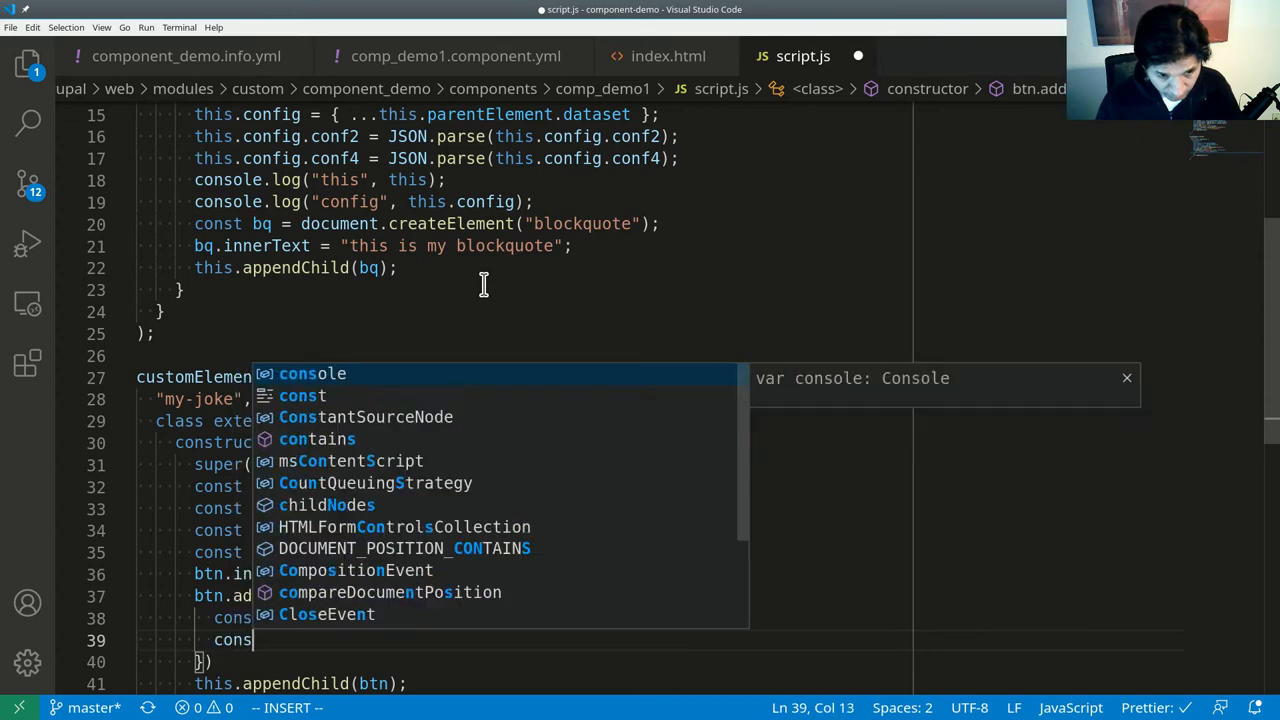
type("const json =")
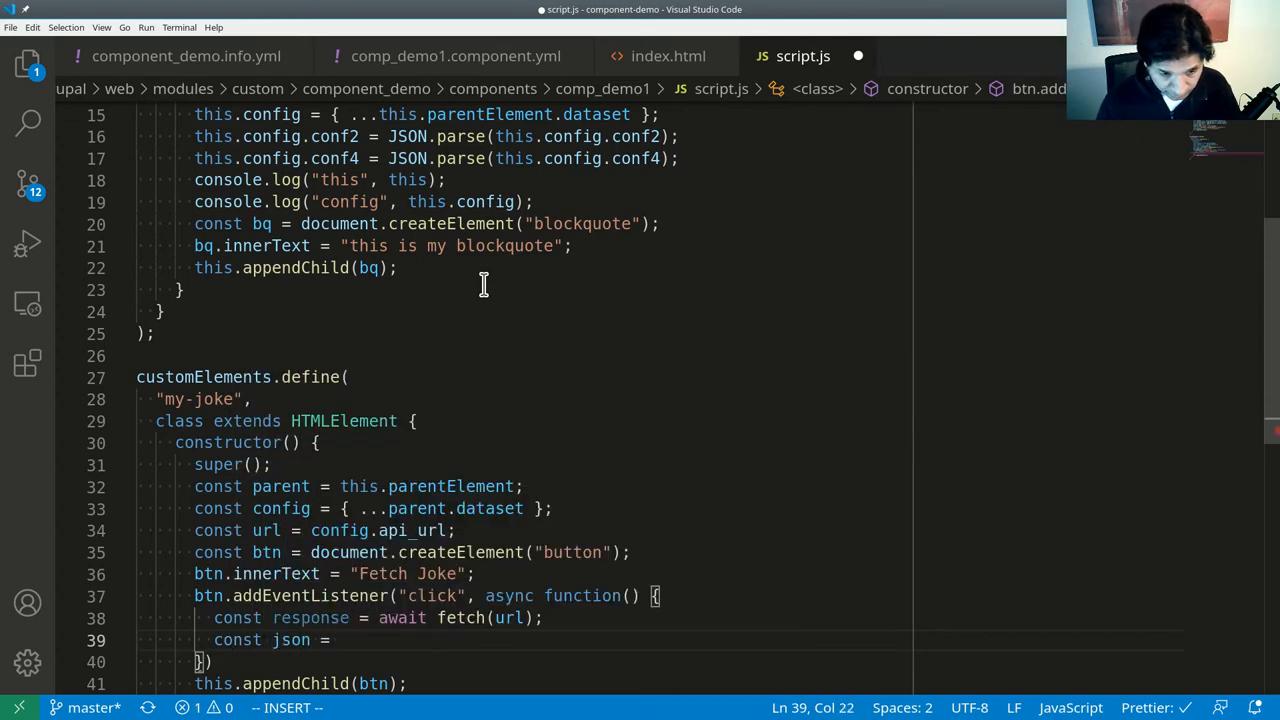
type("await response(")
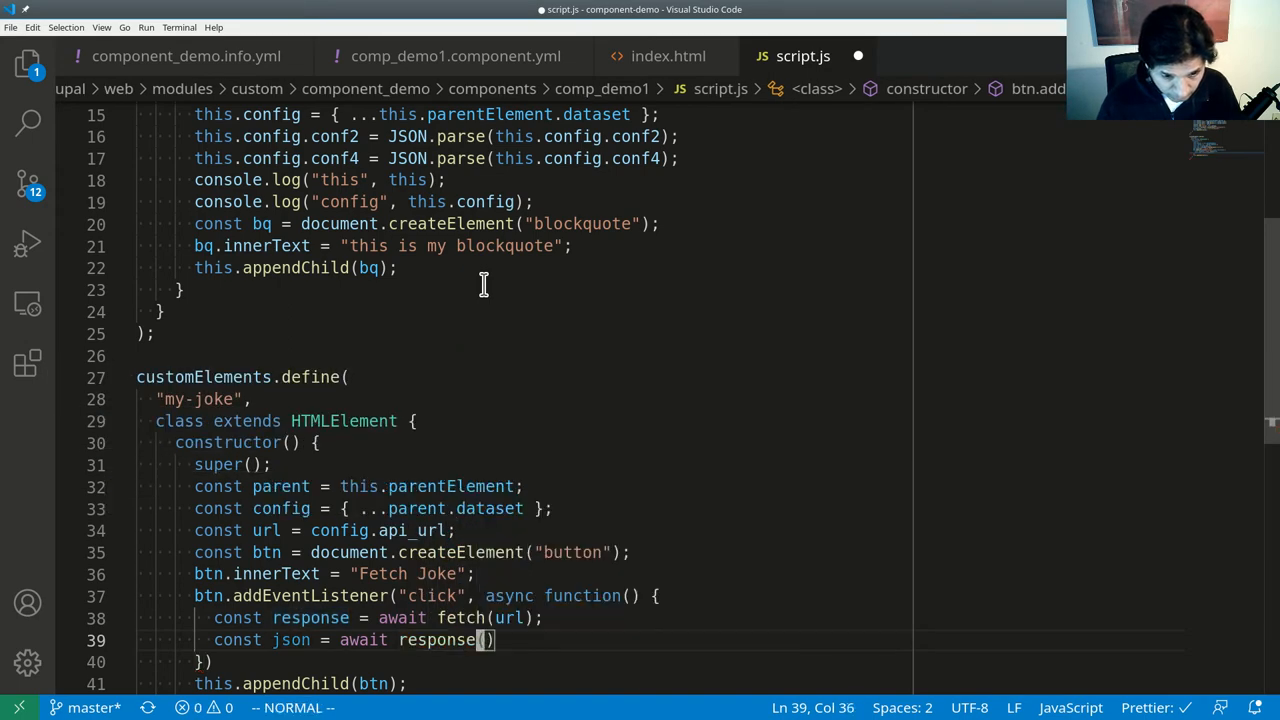
type("j")
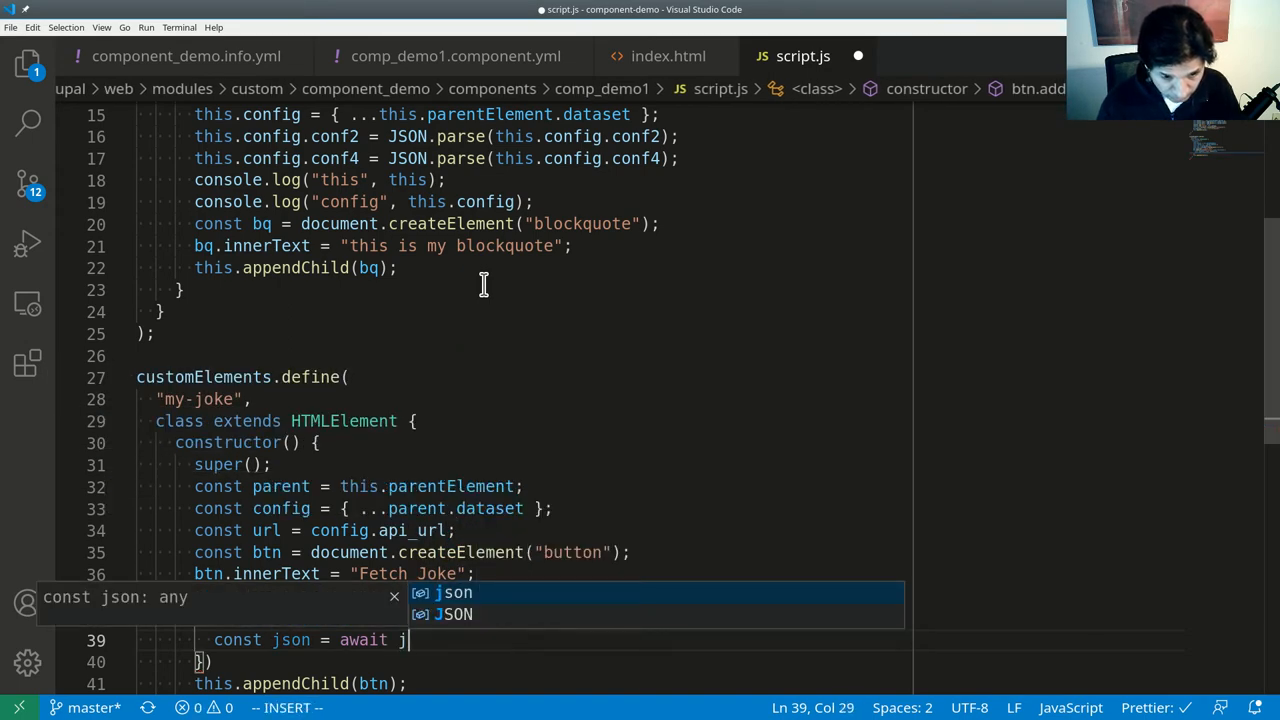
type("response.json();")
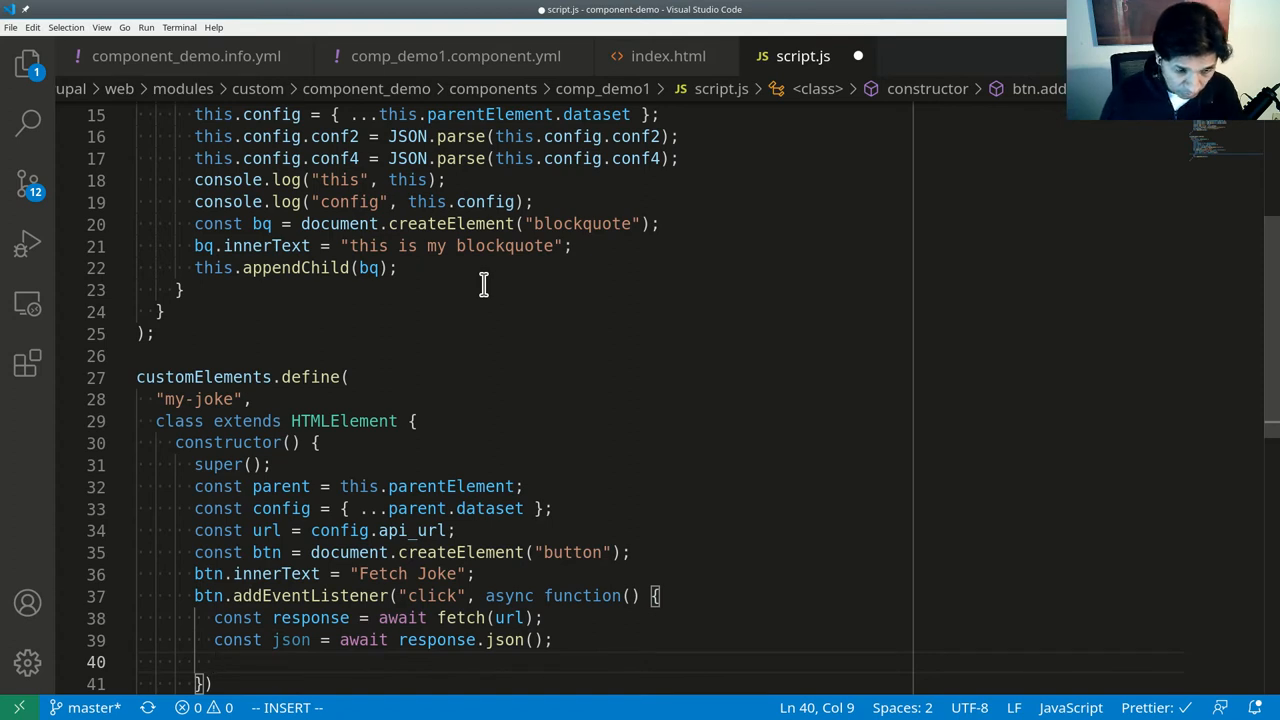
type("jos")
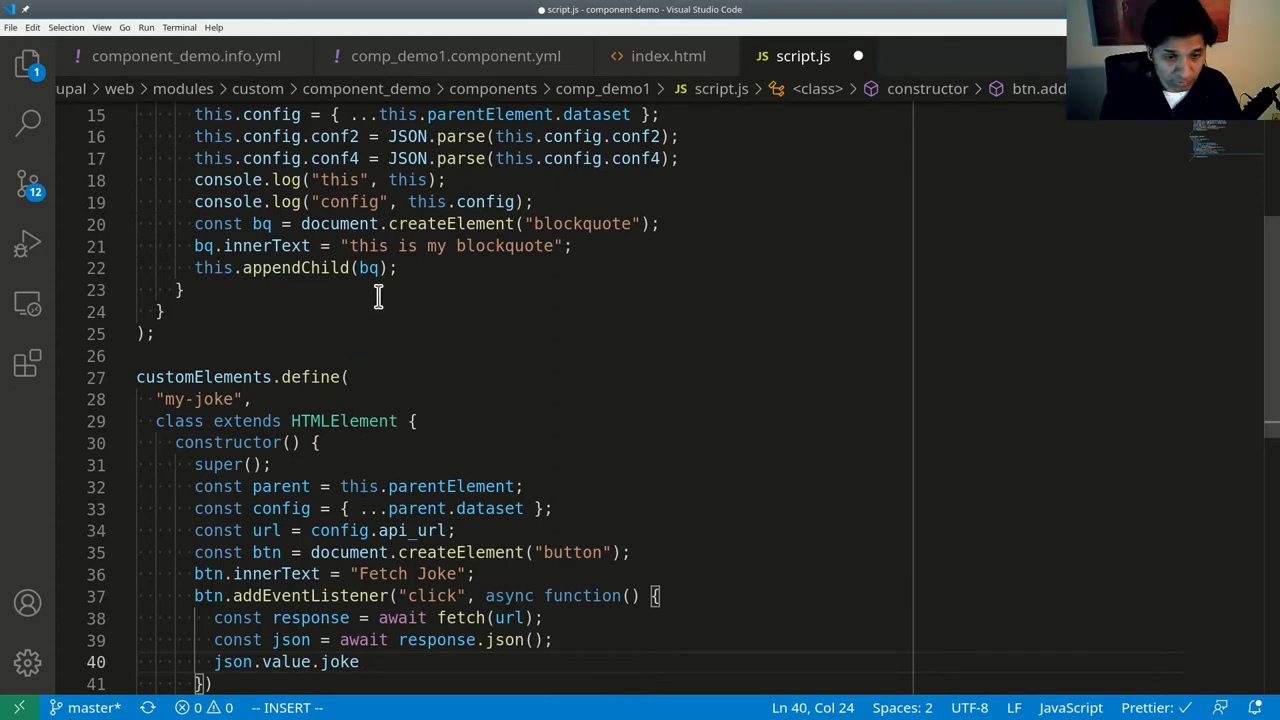
mouse_move(496, 68)
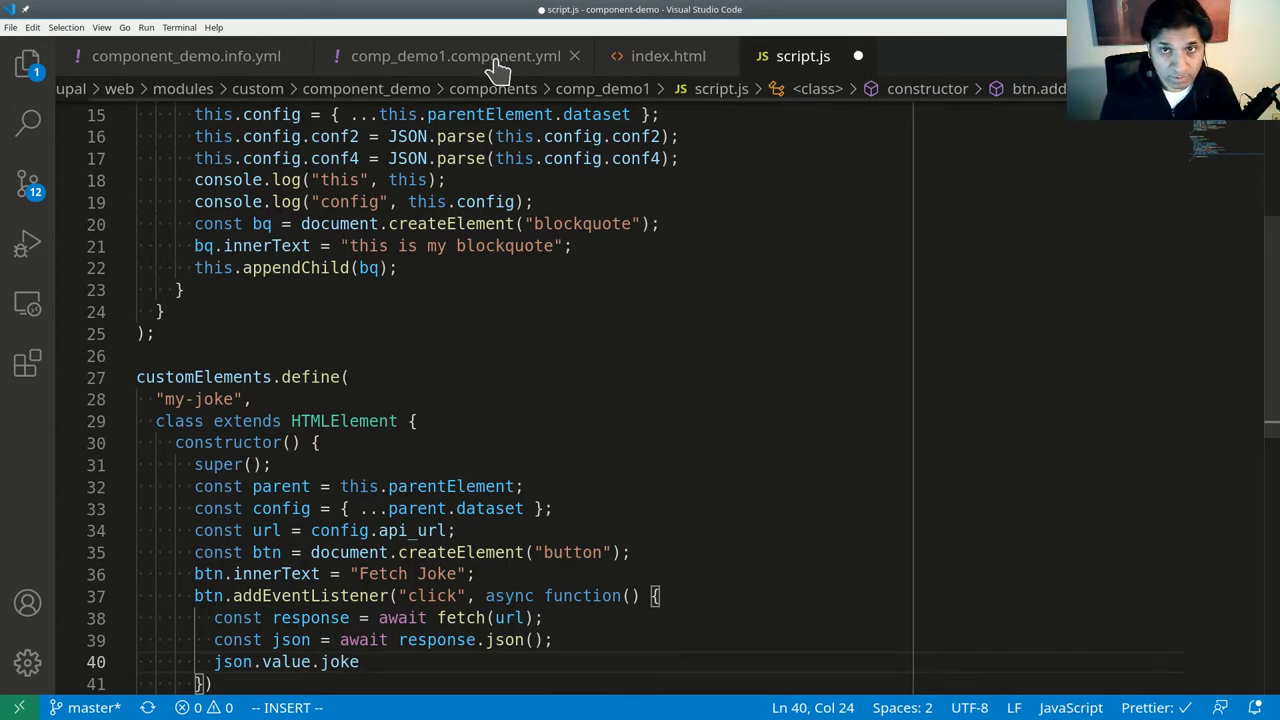
left_click(456, 56)
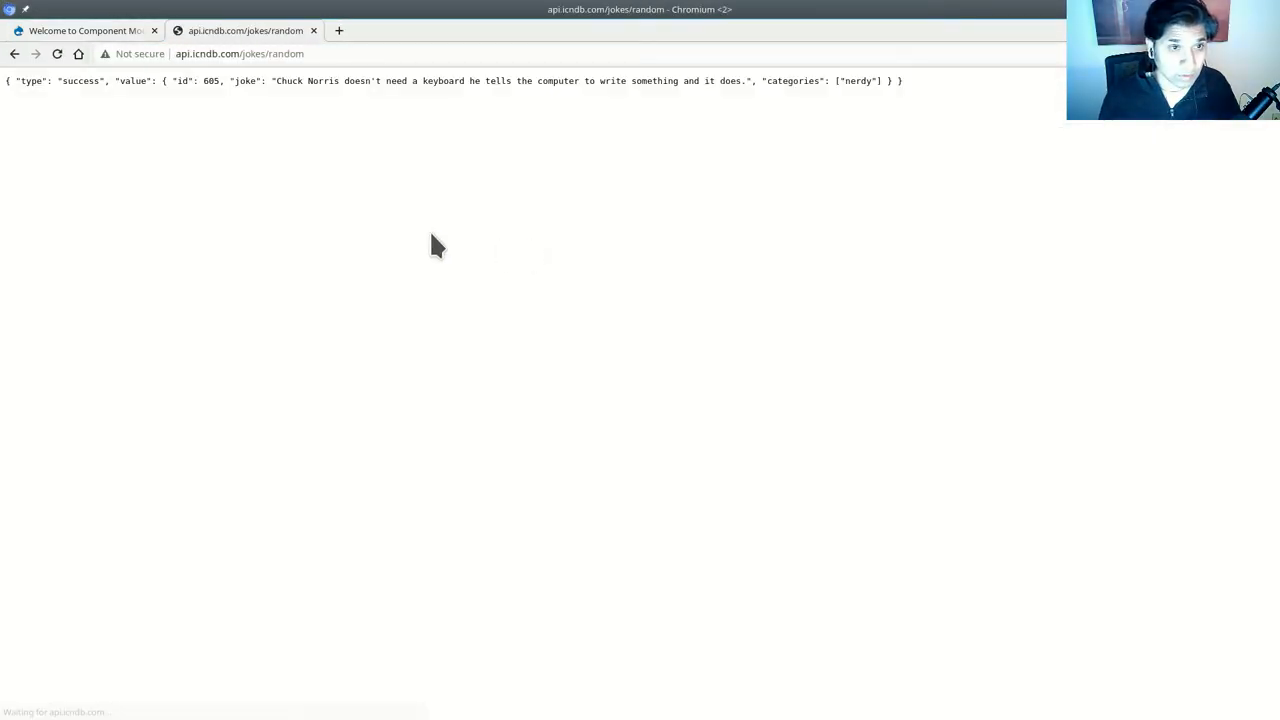
double_click(132, 80)
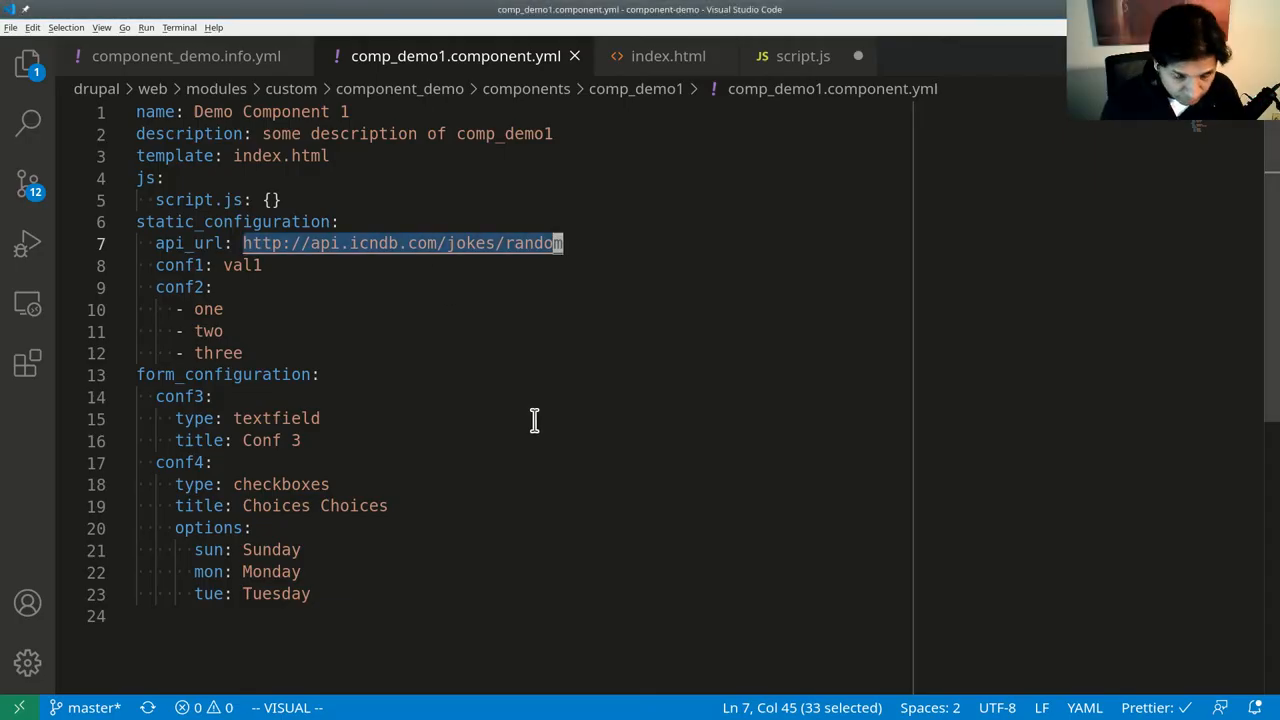
left_click(802, 56)
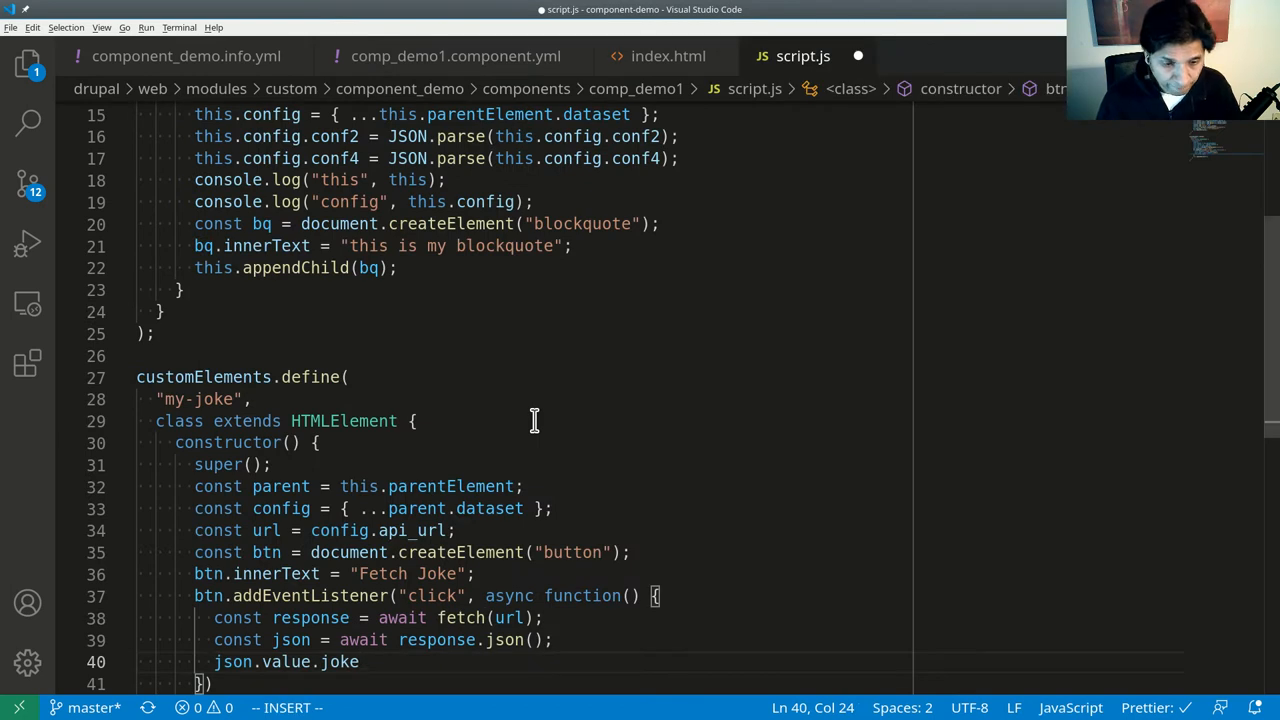
Create a blockquote bq in the constructor, append it, and set bq.innerHTML = json.value.joke in the listener.
type(";")
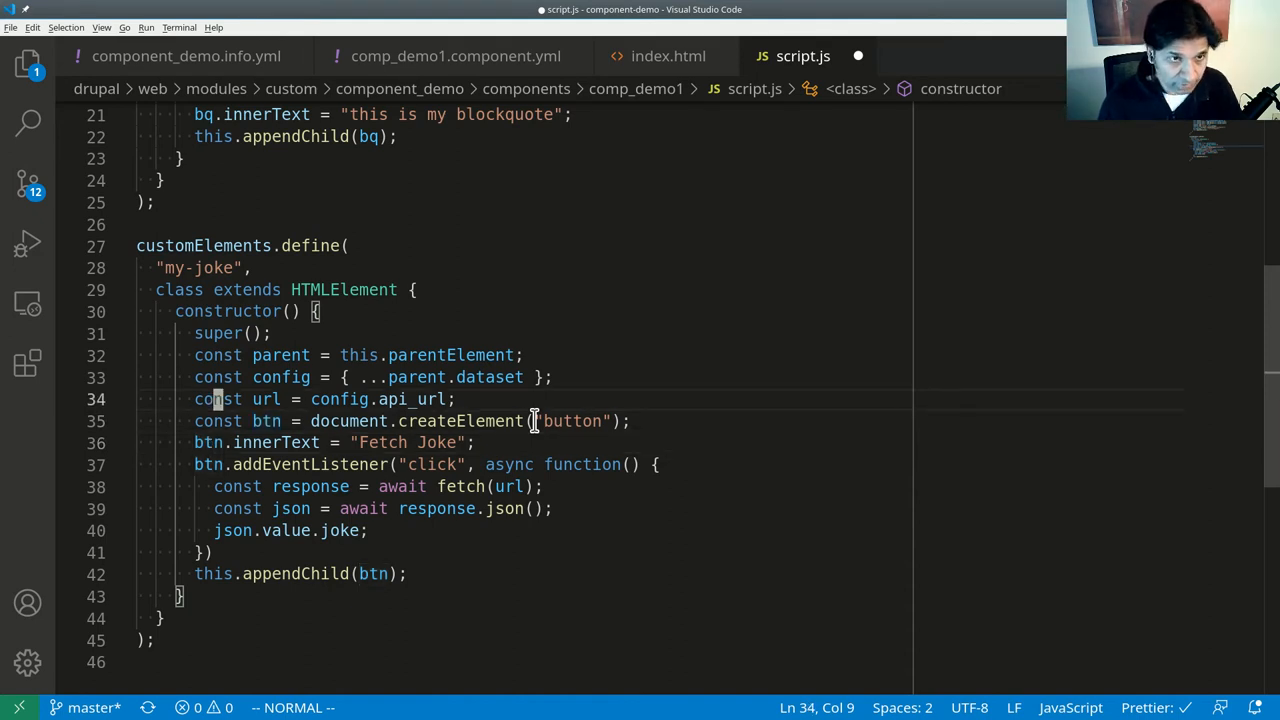
scroll("up", 3)
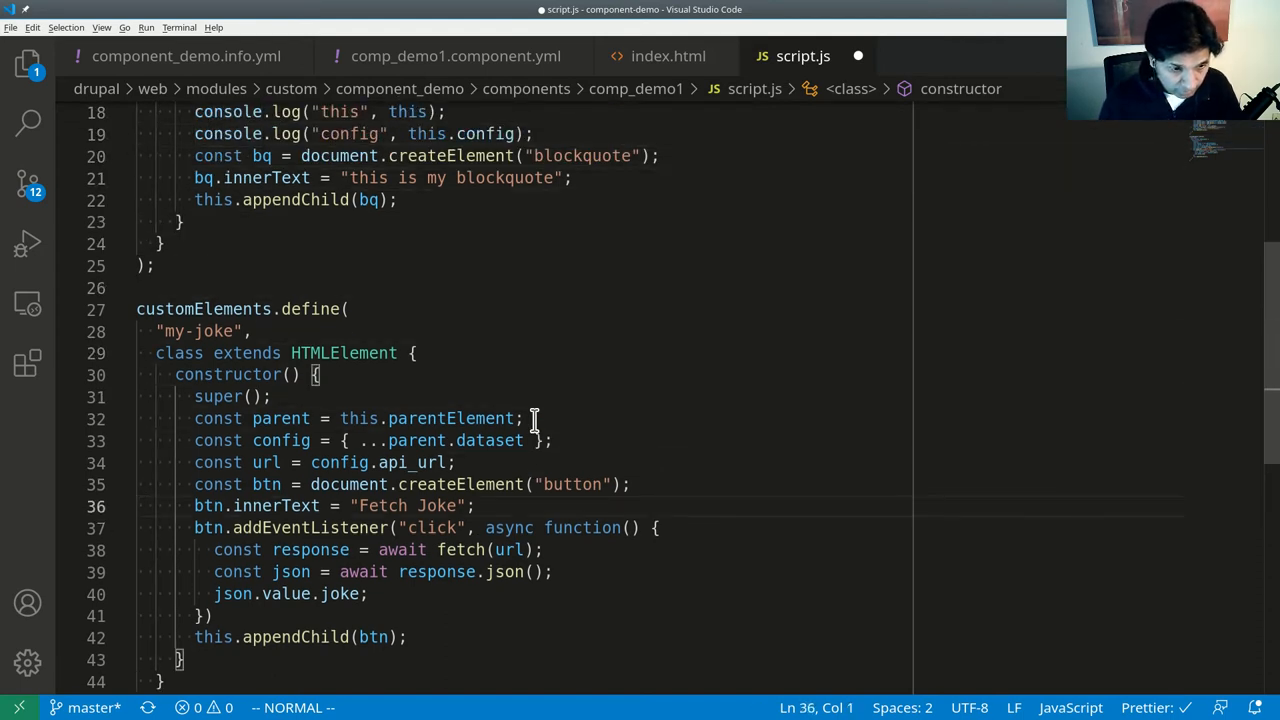
type("const bq = document.createElement(\"blockquote\");")
type("this.appendChild(bq);")
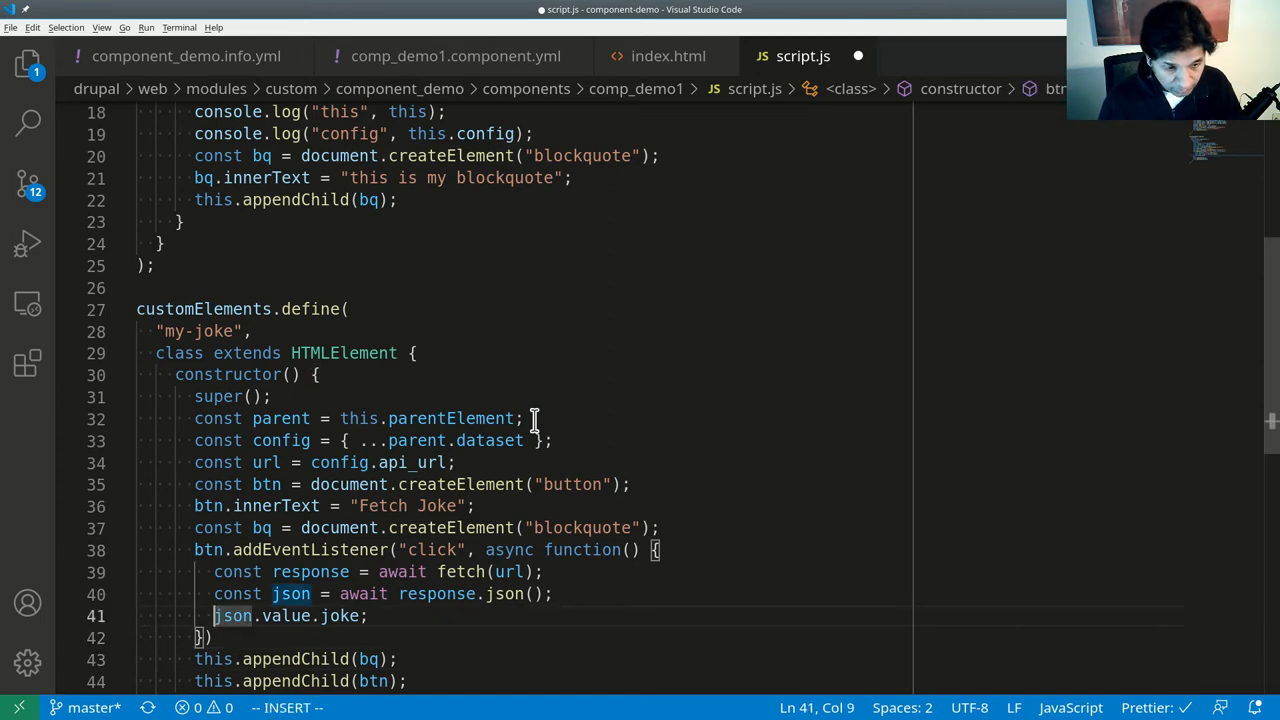
type("bq.inn")
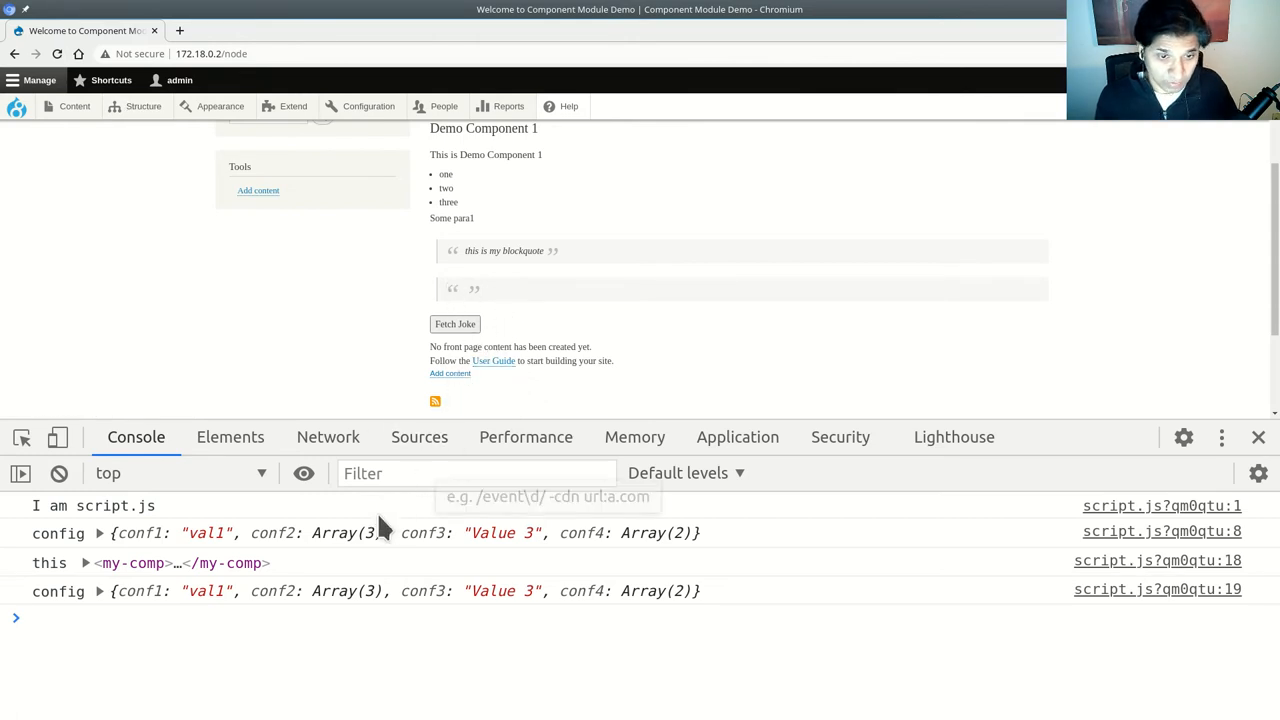
Try Fetch Joke, see the 404 on an undefined URL, then head to the block's configuration.
left_click(454, 324)
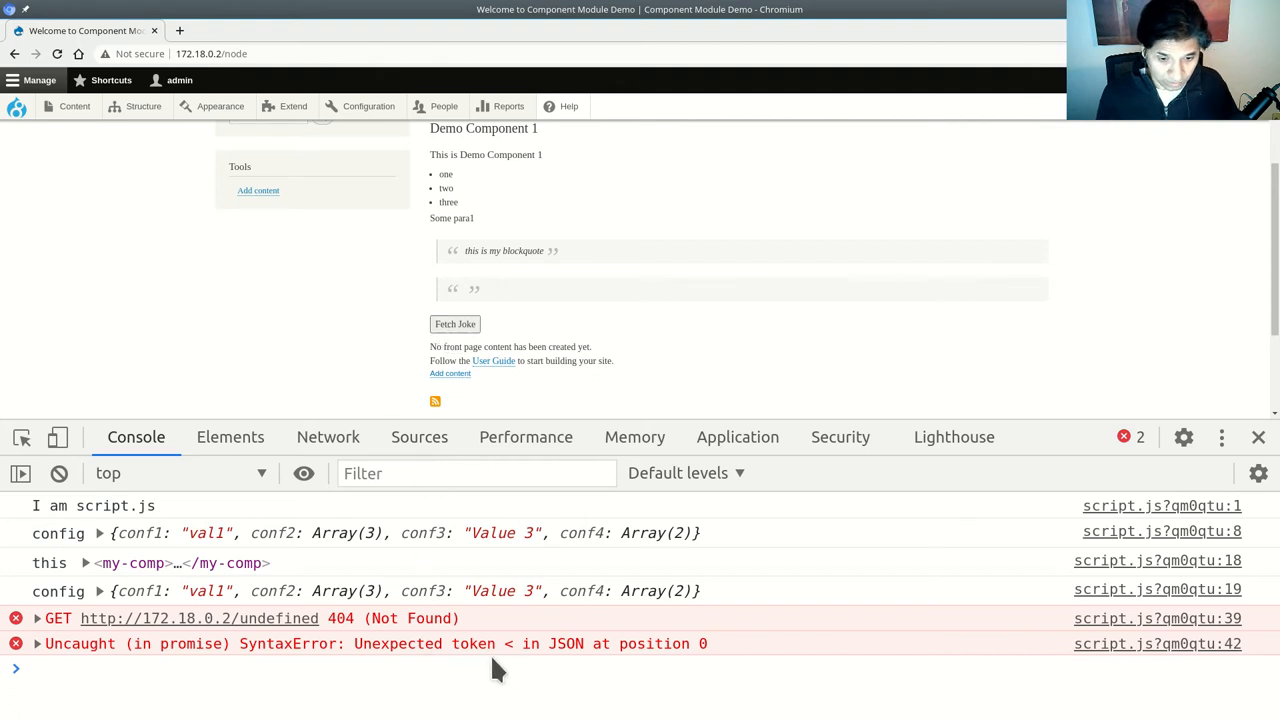
mouse_move(504, 670)
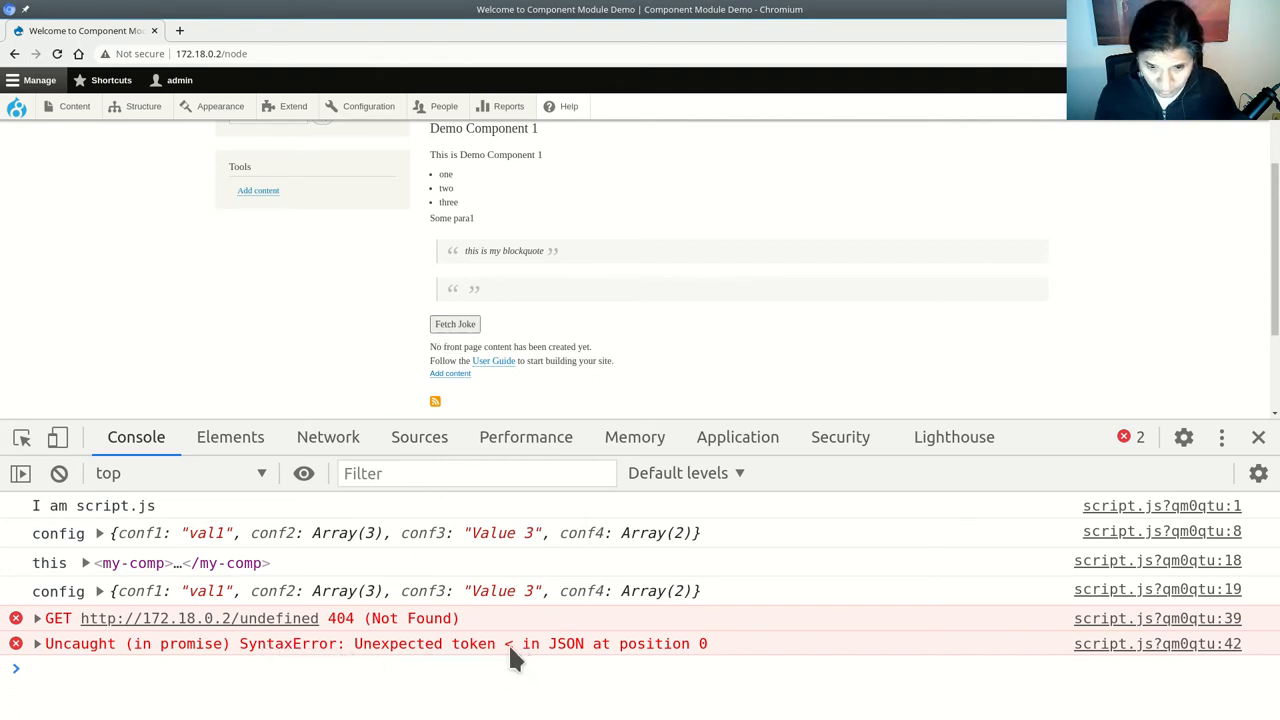
mouse_move(404, 644)
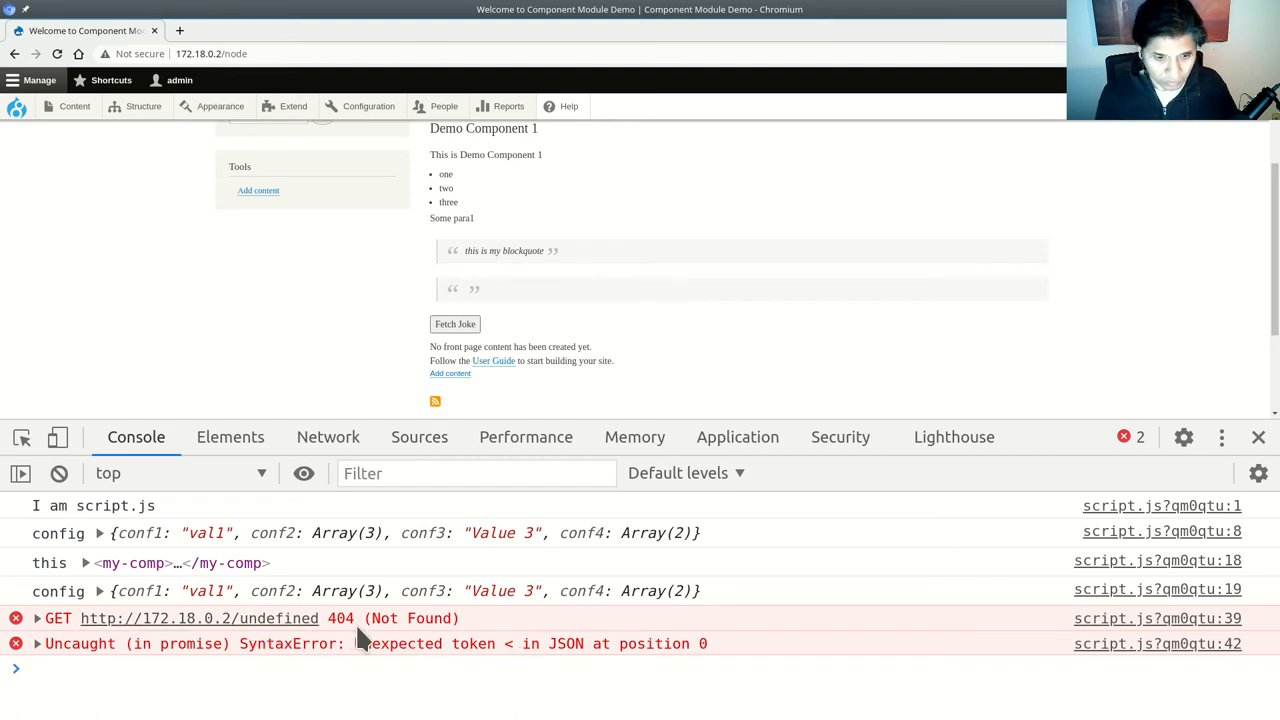
mouse_move(660, 356)
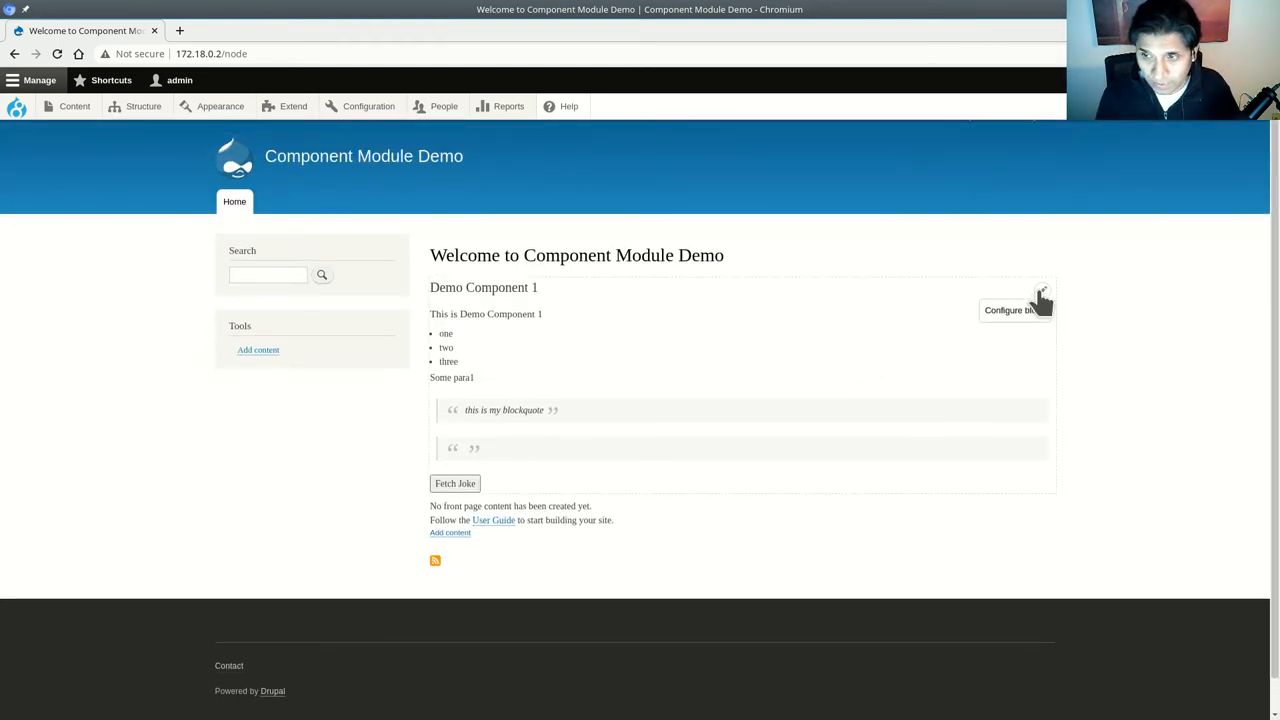
left_click(1012, 308)
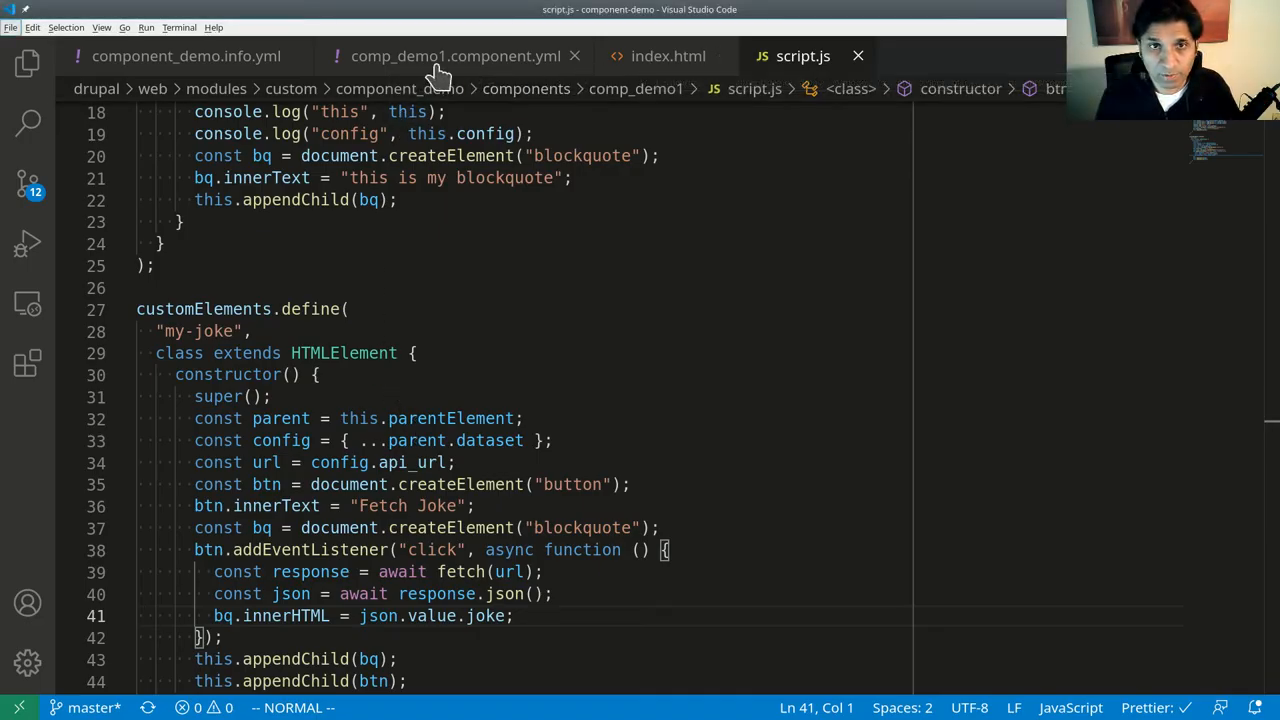
left_click(456, 56)
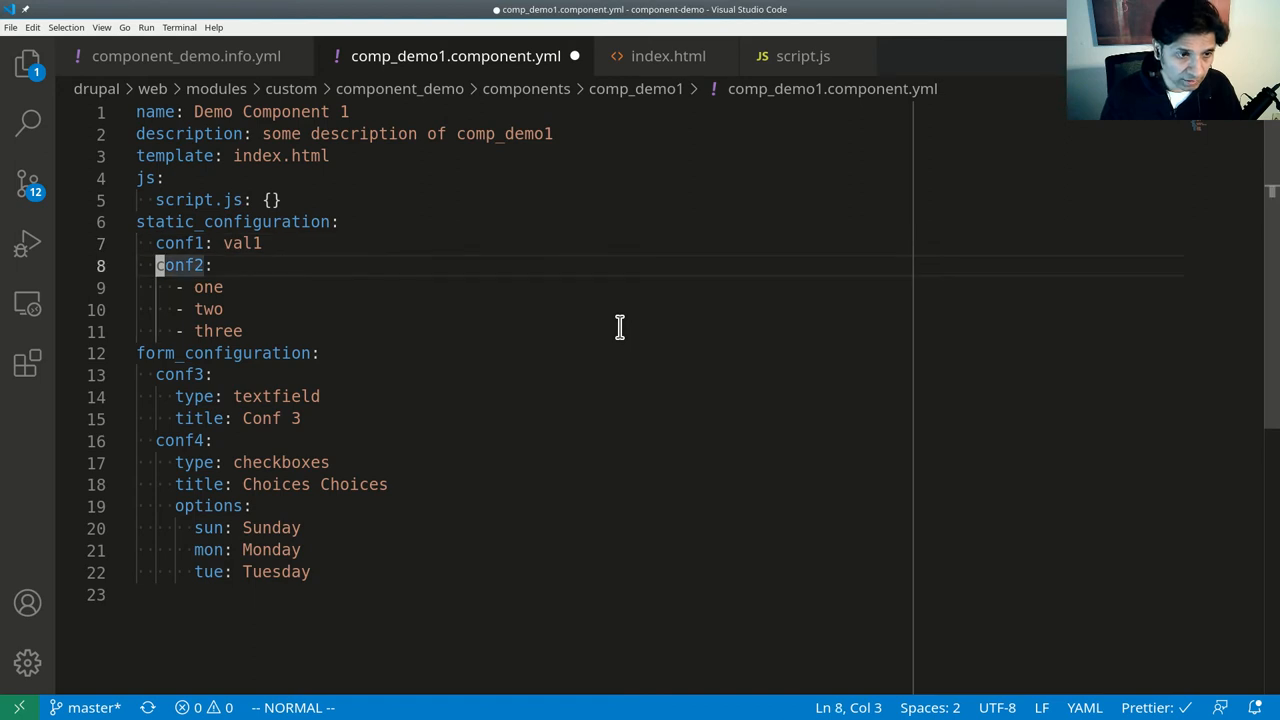
type("api_url: http://api.icndb.com/jokes/random")
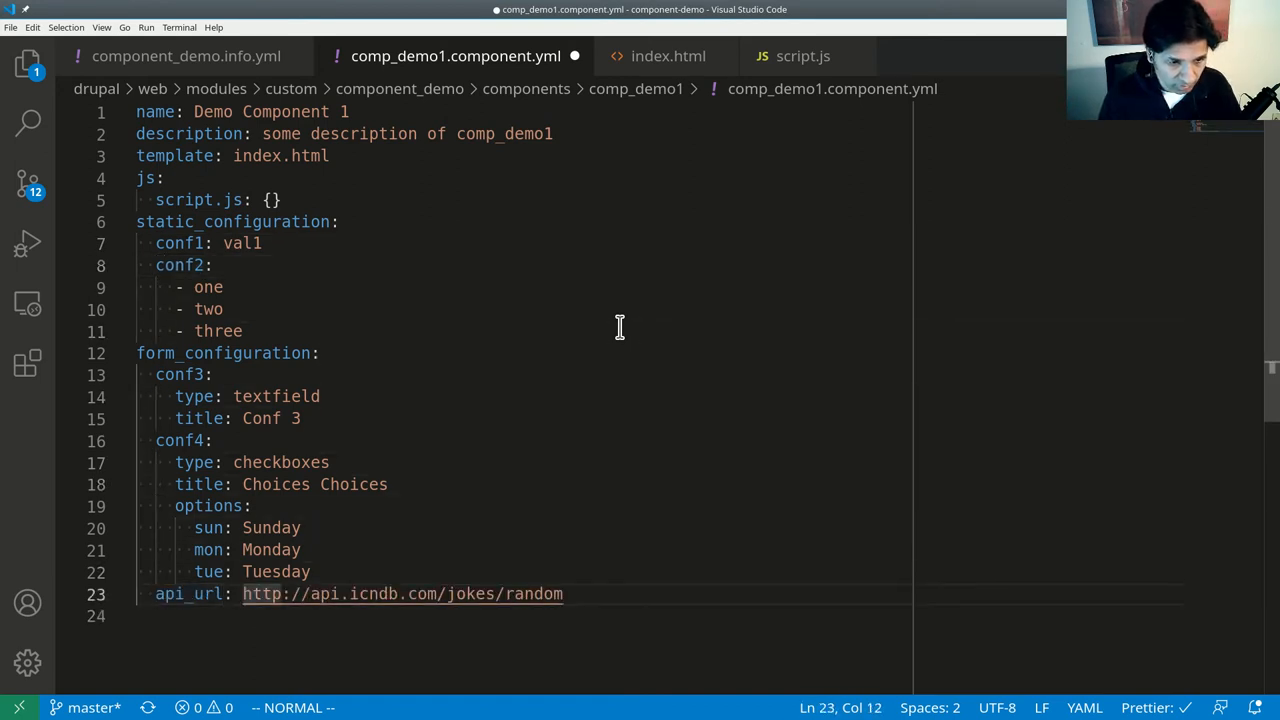
key("Enter")
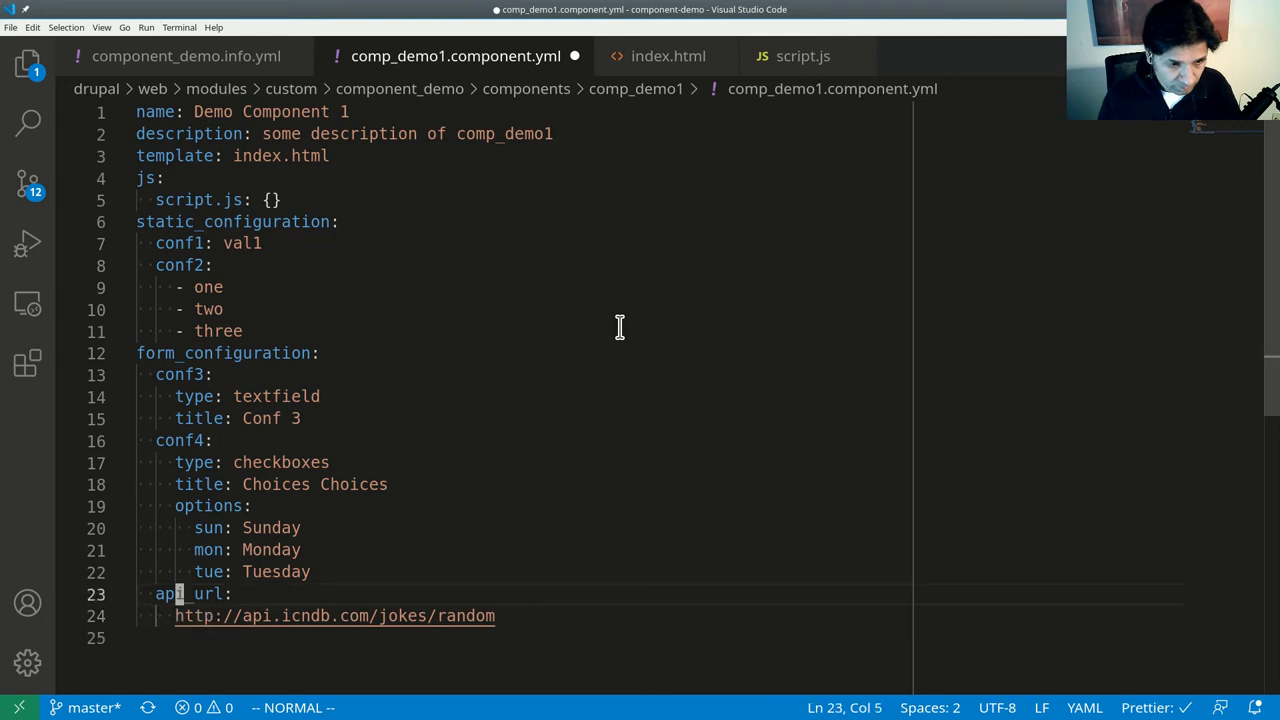
type("type: te")
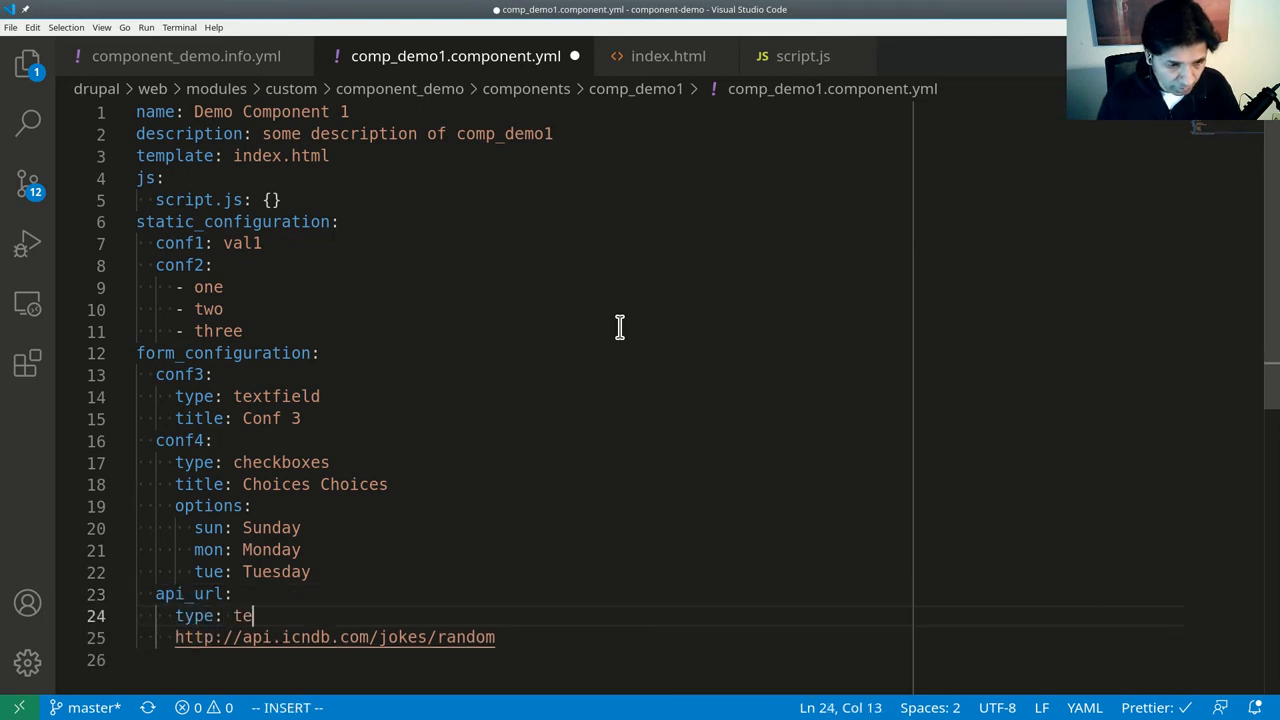
type("tfield")
type("title: J")
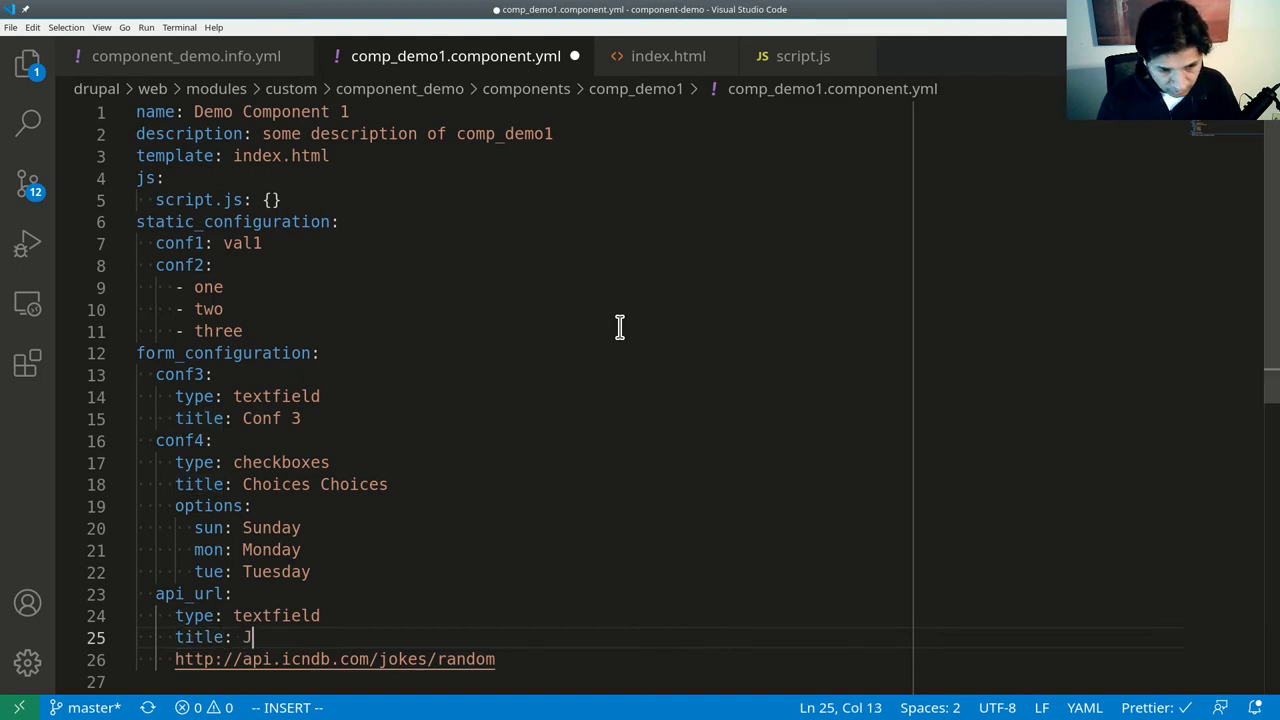
type("oke API URL")
type("def")
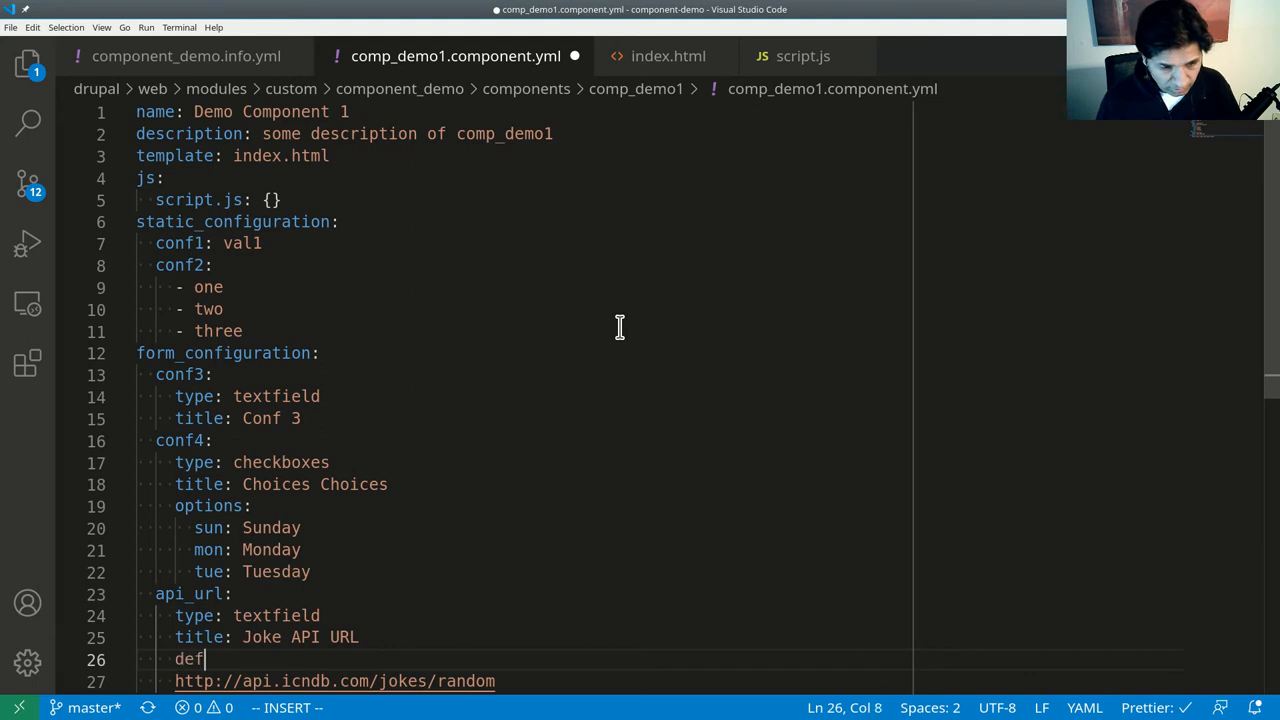
type("ault_value: http://api.icndb.com/jokes/random")
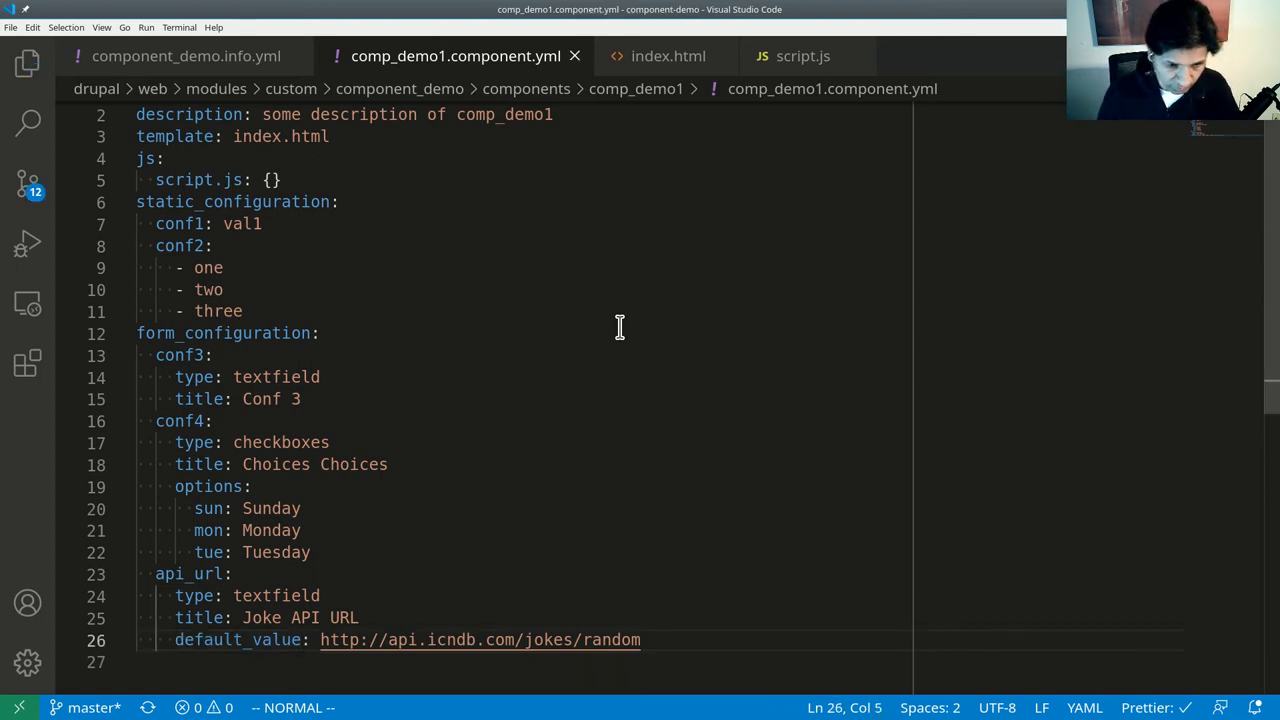
mouse_move(624, 340)
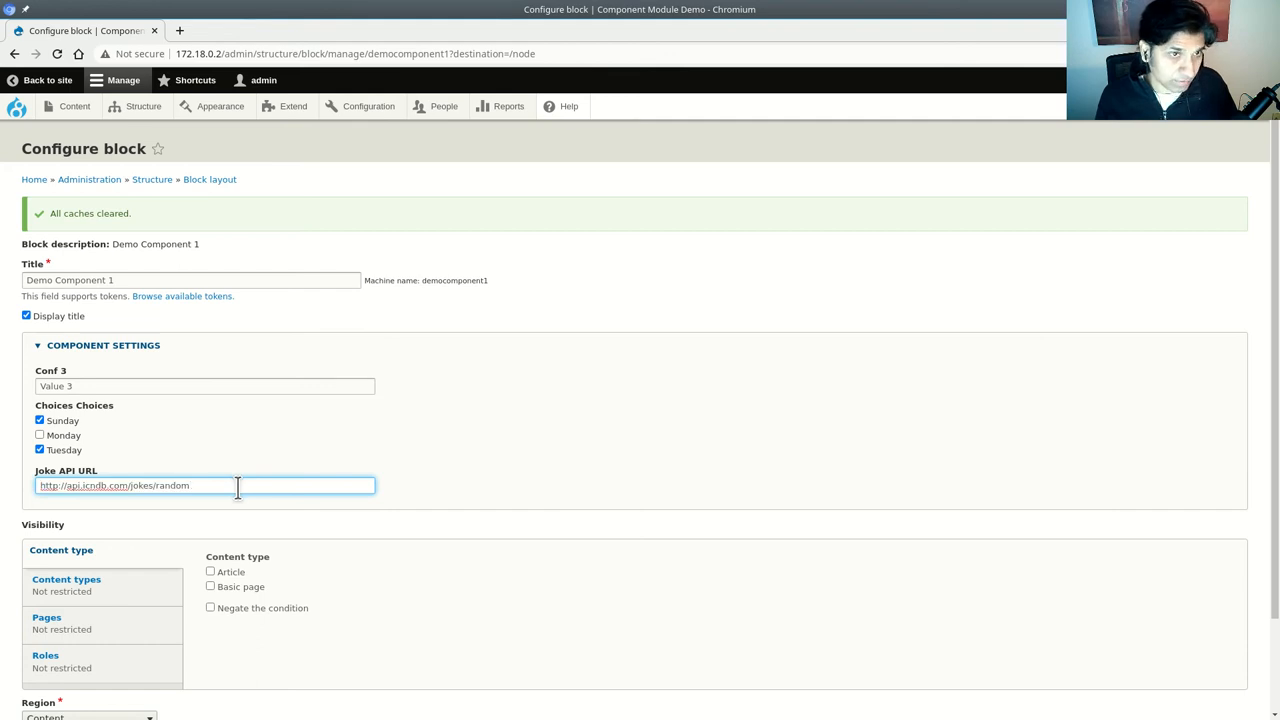
Save the Demo Component 1 block with its Joke API URL component setting.
scroll("down", 3)
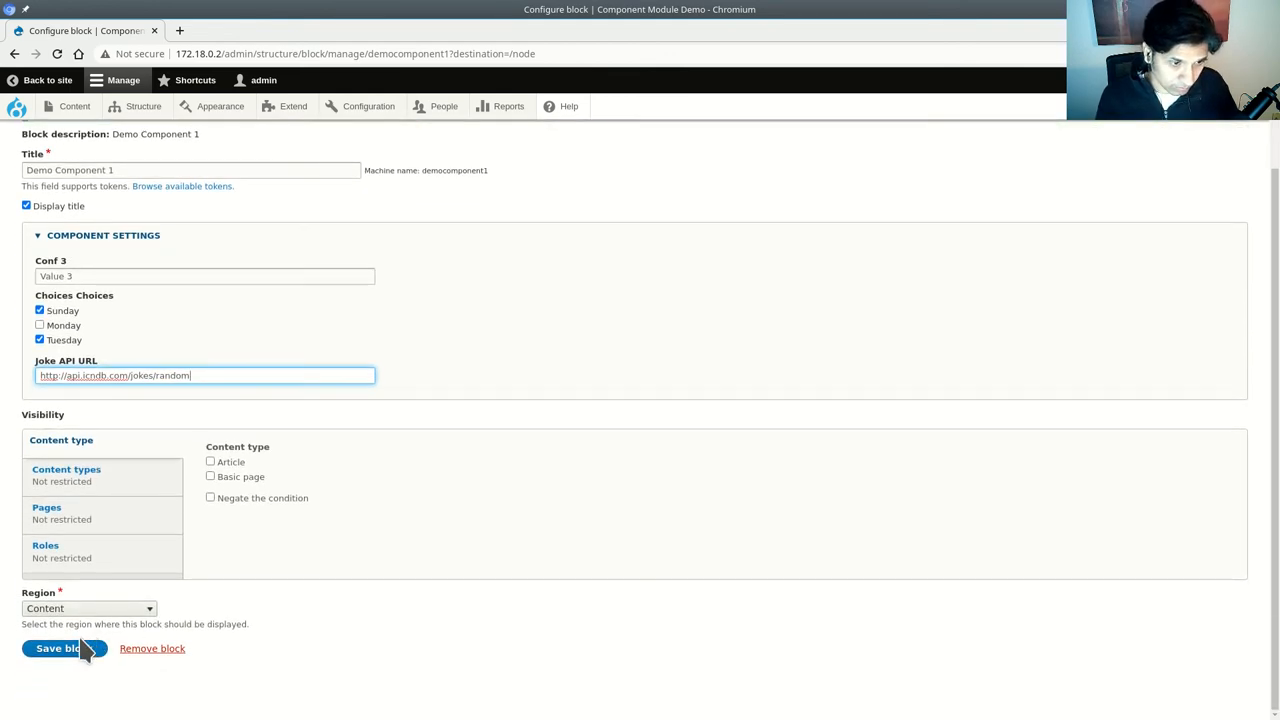
left_click(56, 648)
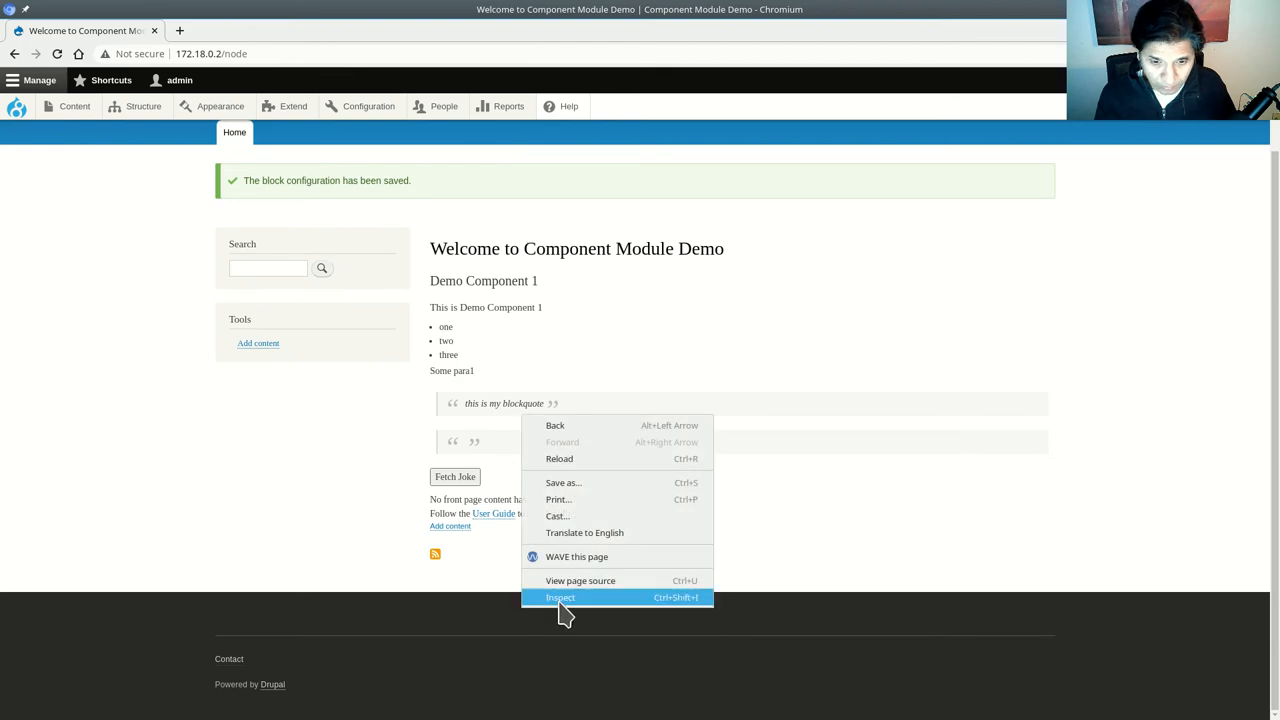
In DevTools see the 404 request to undefined, then expand the logged config to find the key is apiUrl.
left_click(560, 596)
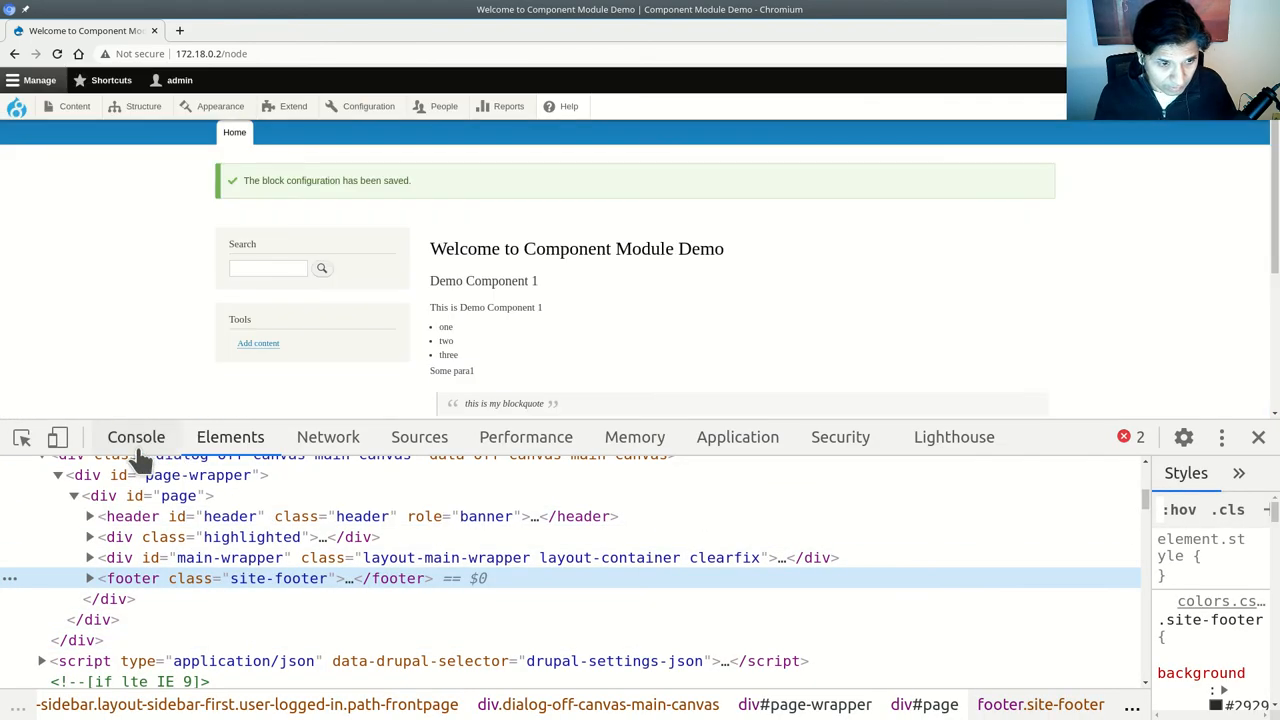
left_click(136, 436)
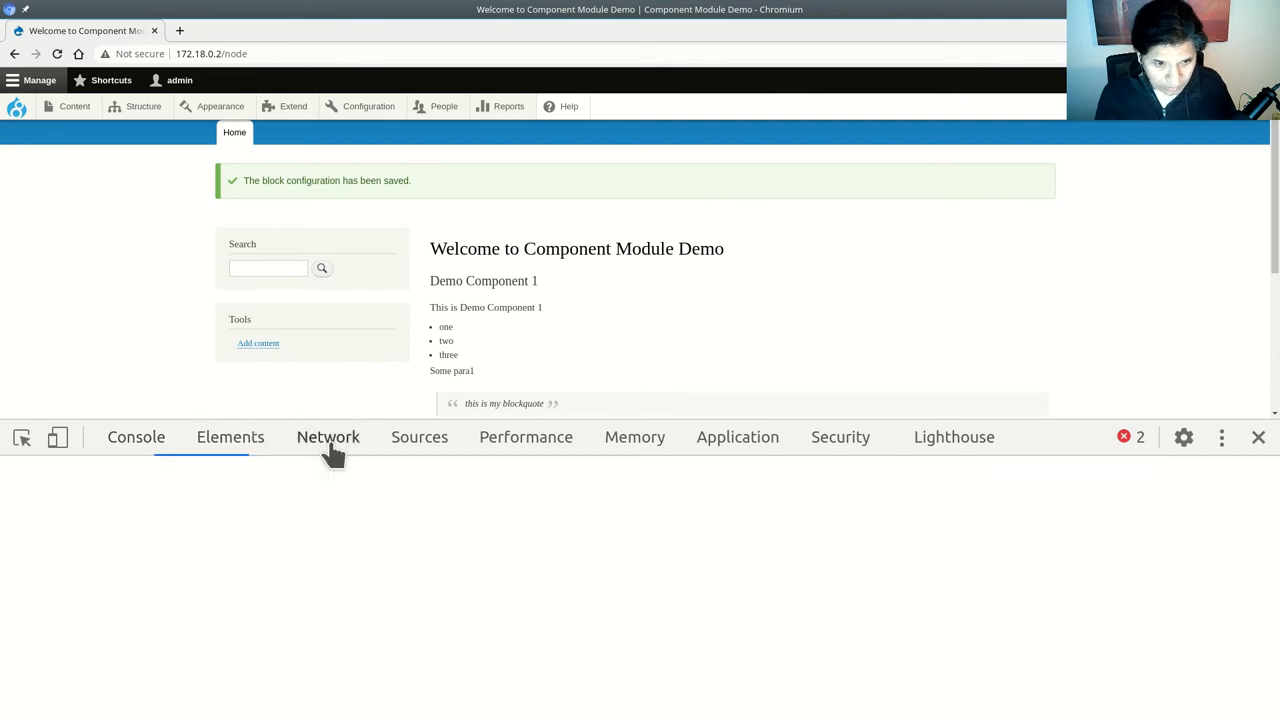
left_click(328, 436)
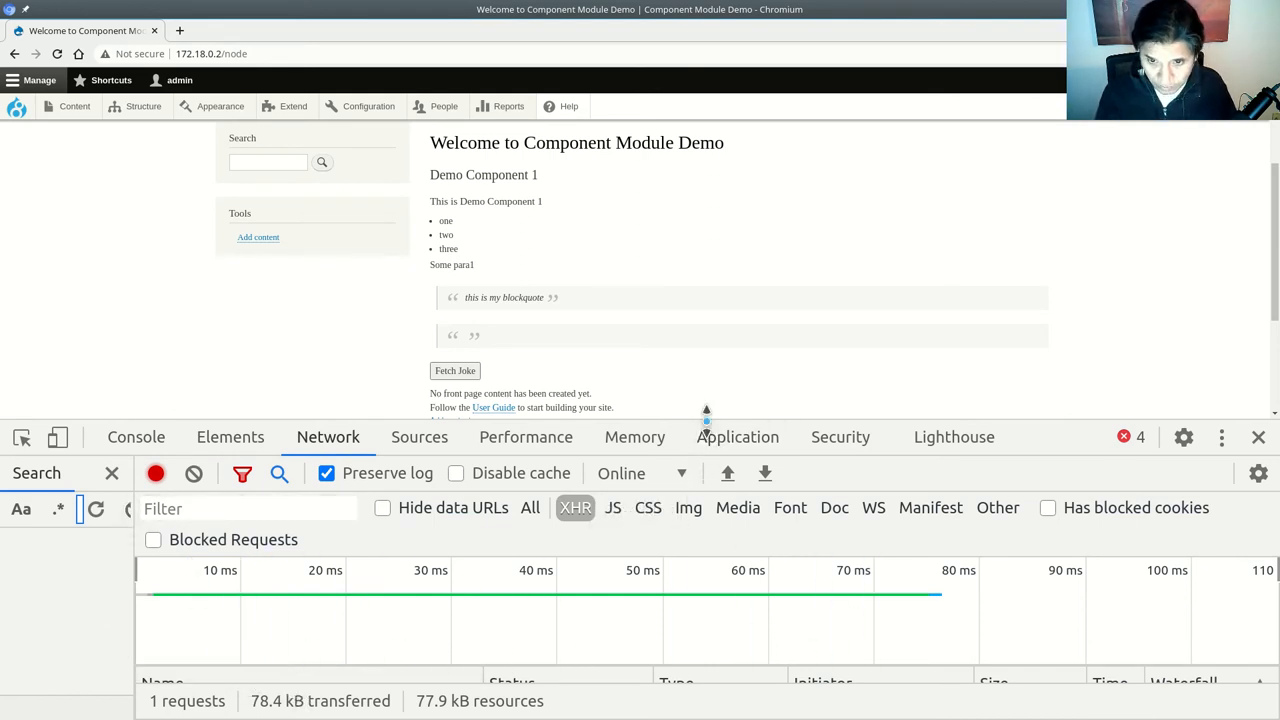
left_click(456, 370)
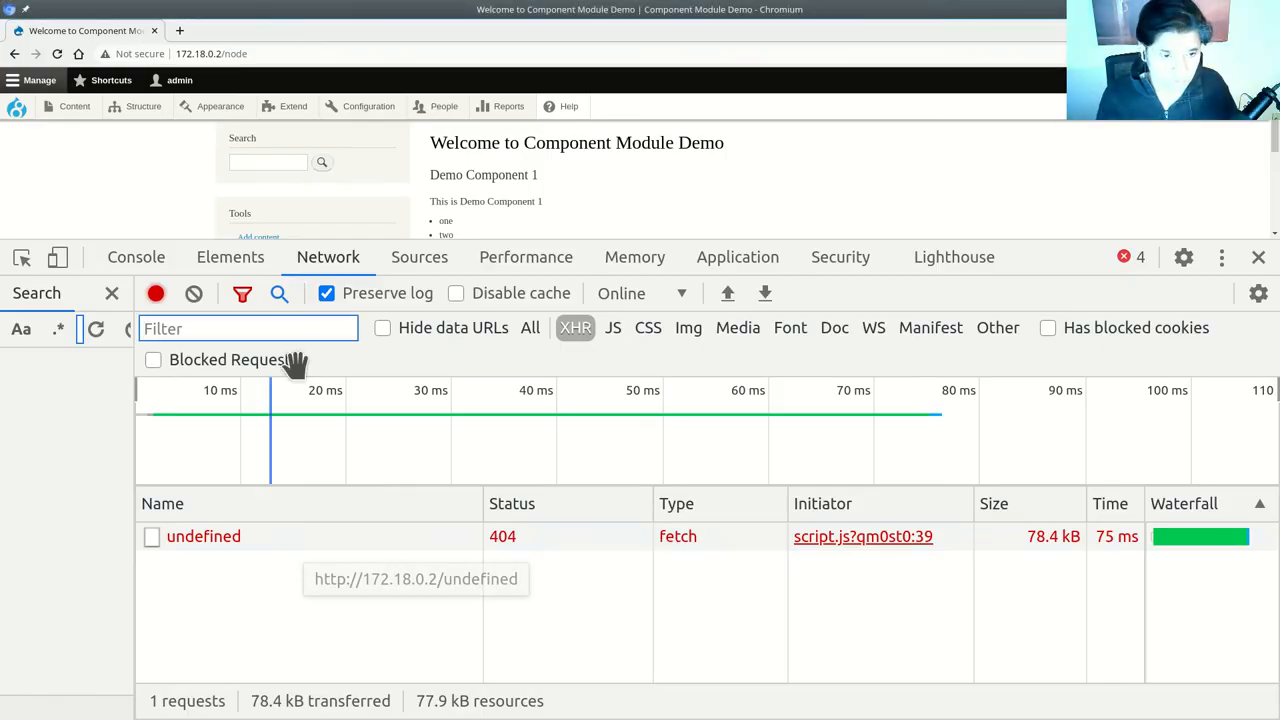
left_click(136, 256)
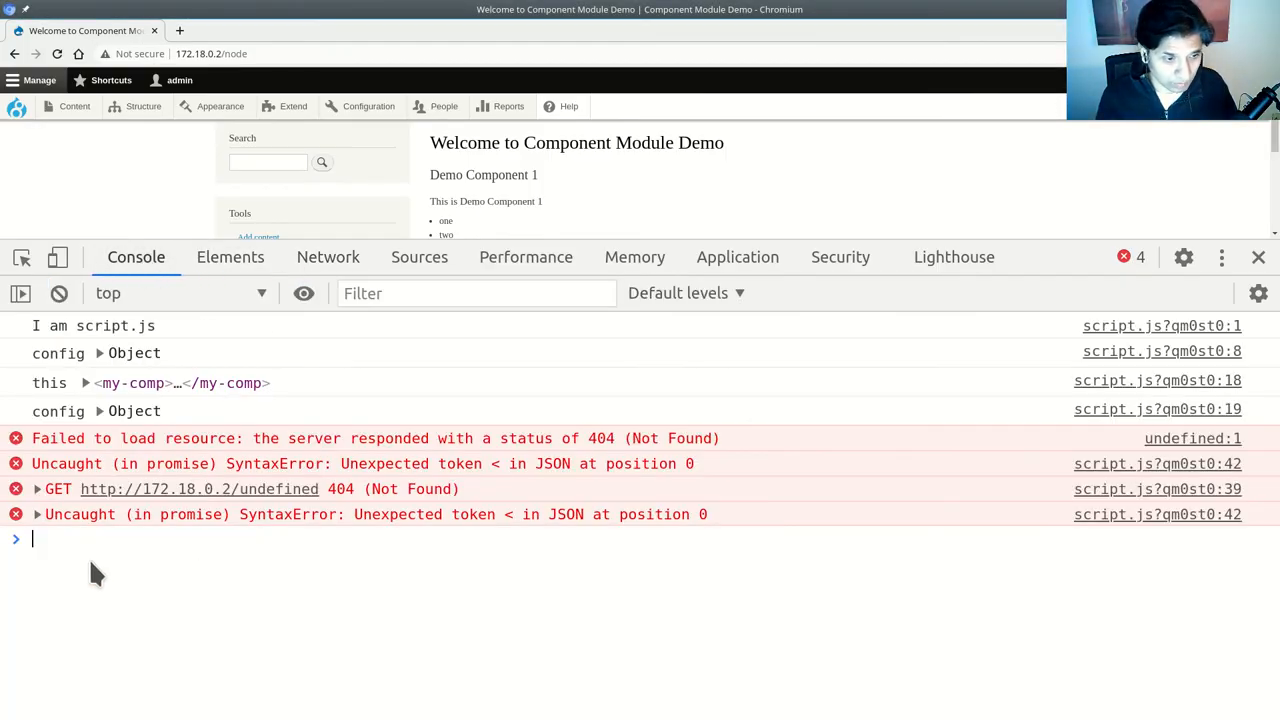
left_click(98, 412)
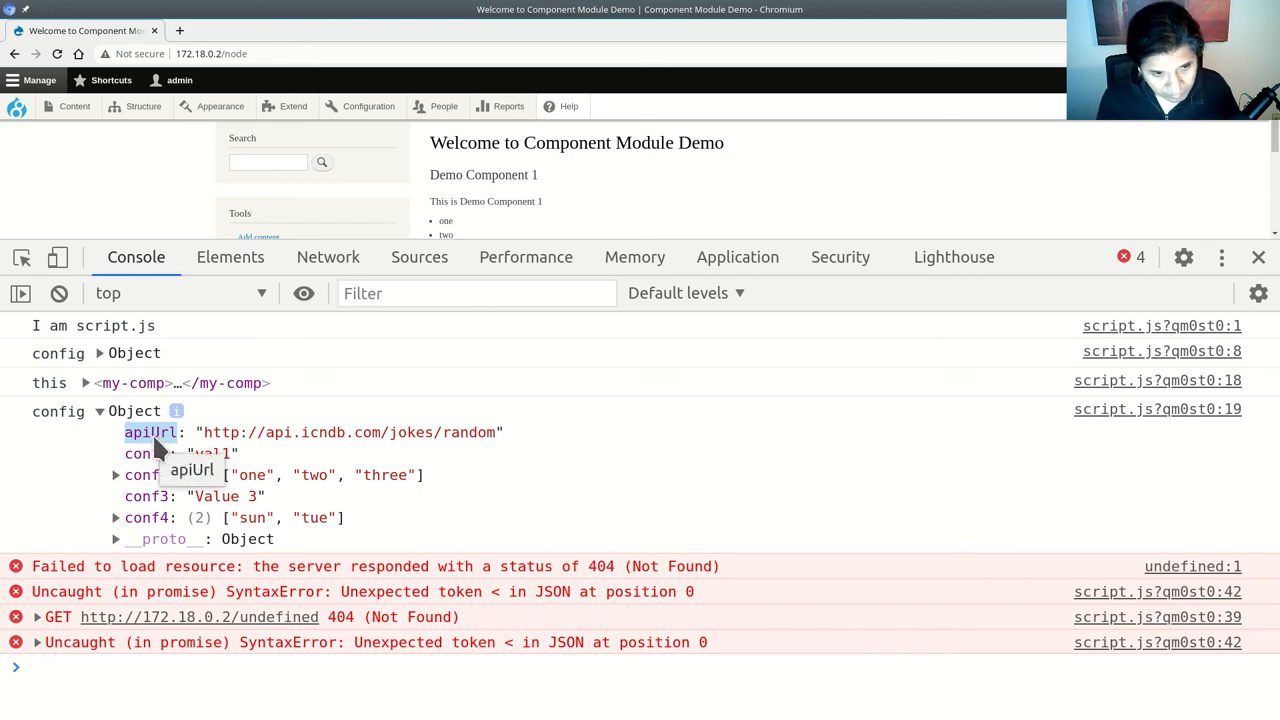
mouse_move(336, 504)
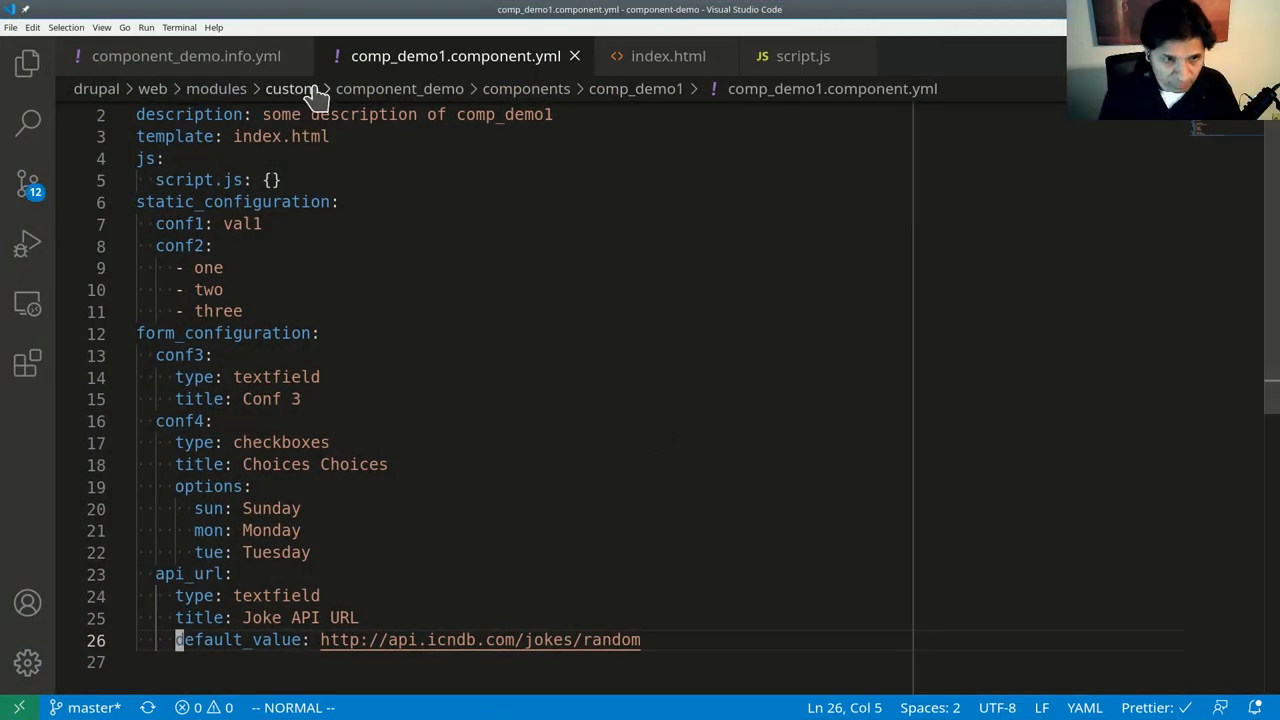
Change config.api_url to config.apiUrl in script.js and save the file.
left_click(800, 56)
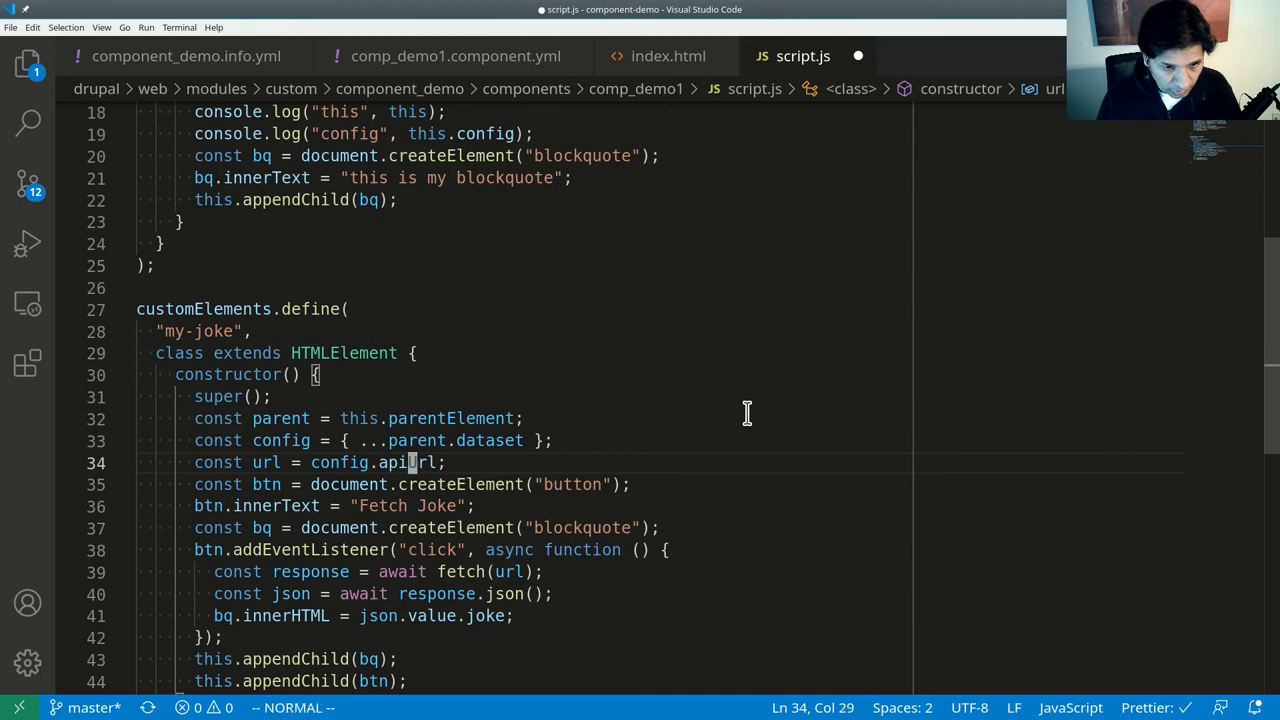
key("ctrl+s")
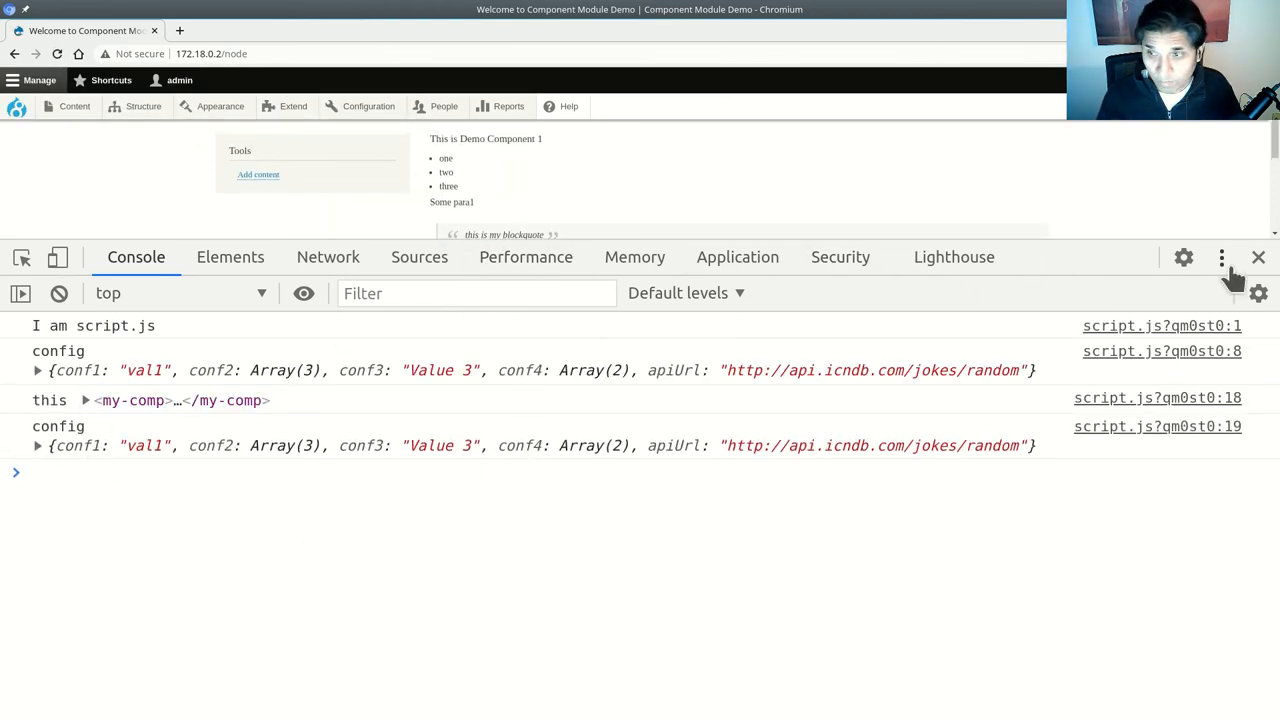
Close DevTools and fetch a Chuck Norris joke into the blockquote on the demo page.
left_click(1258, 256)
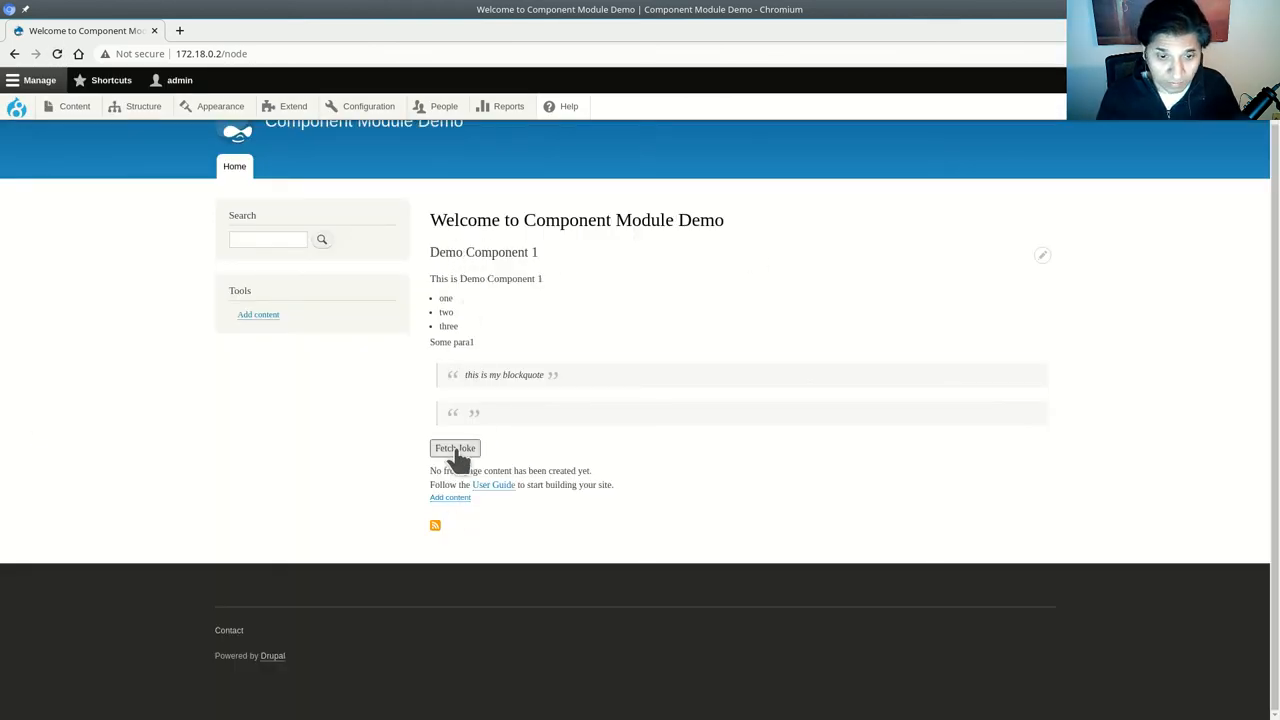
left_click(456, 448)
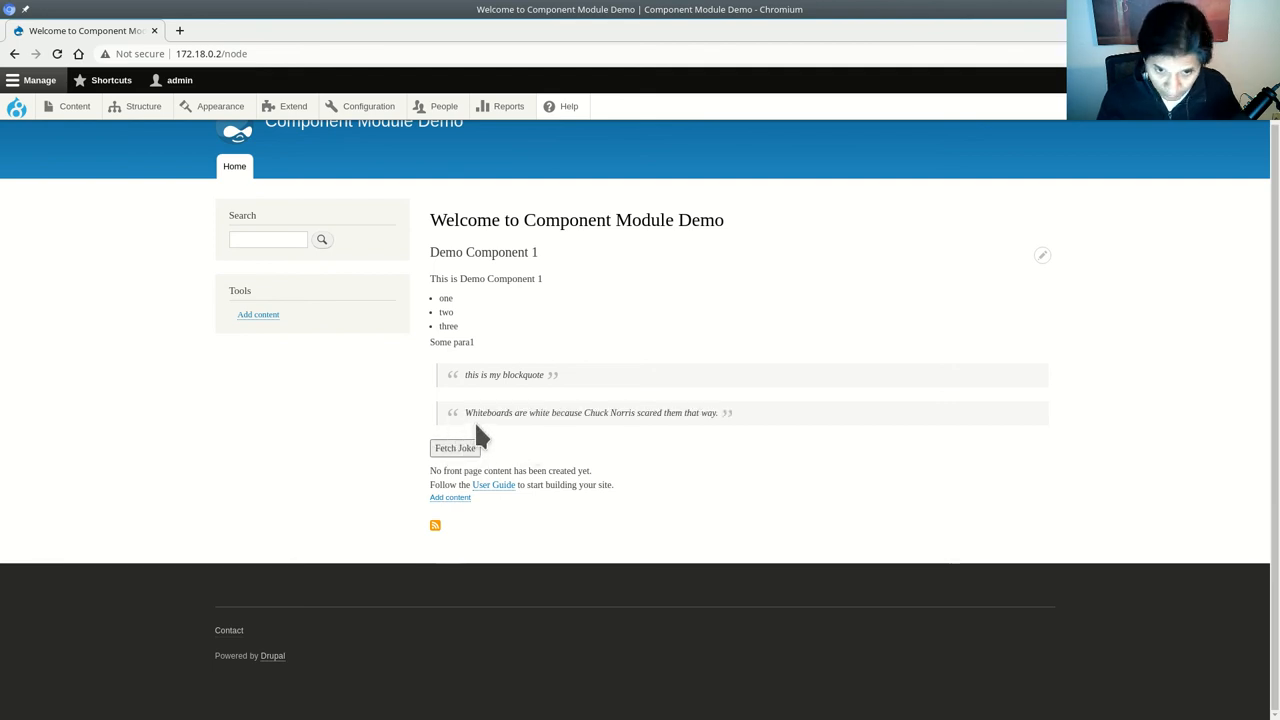
left_click_drag(464, 412, 582, 412)
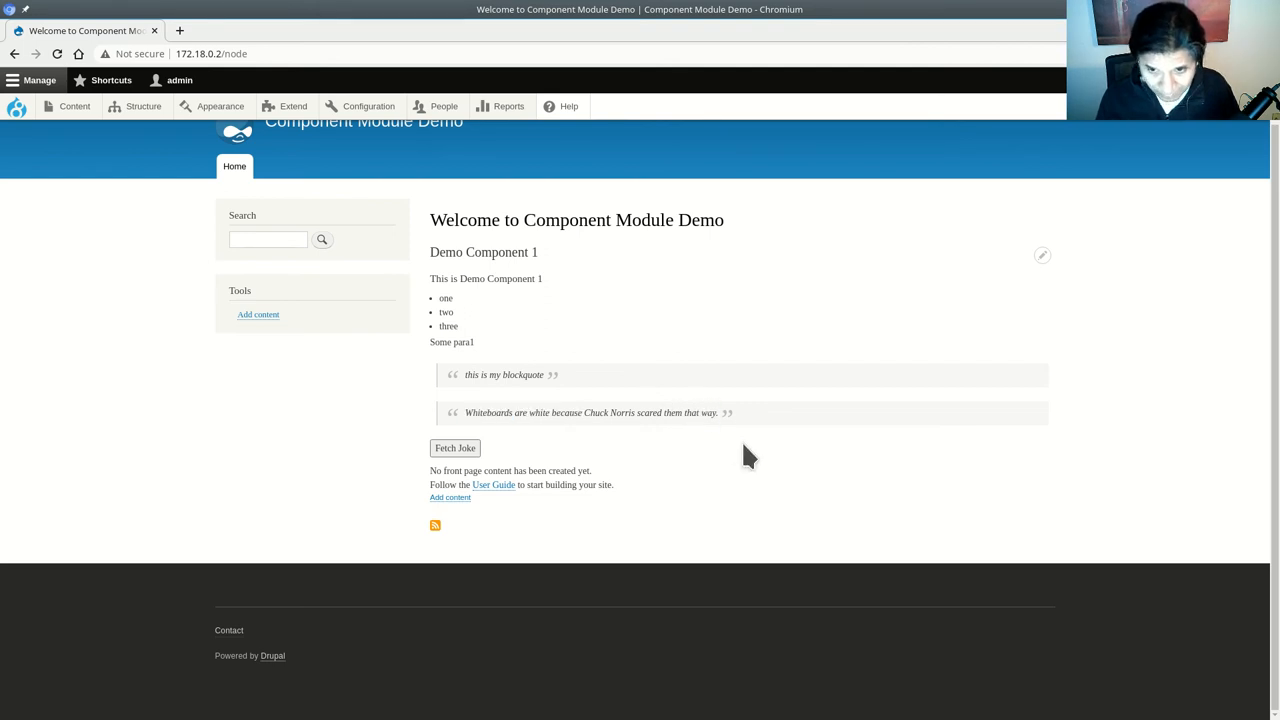
mouse_move(240, 564)
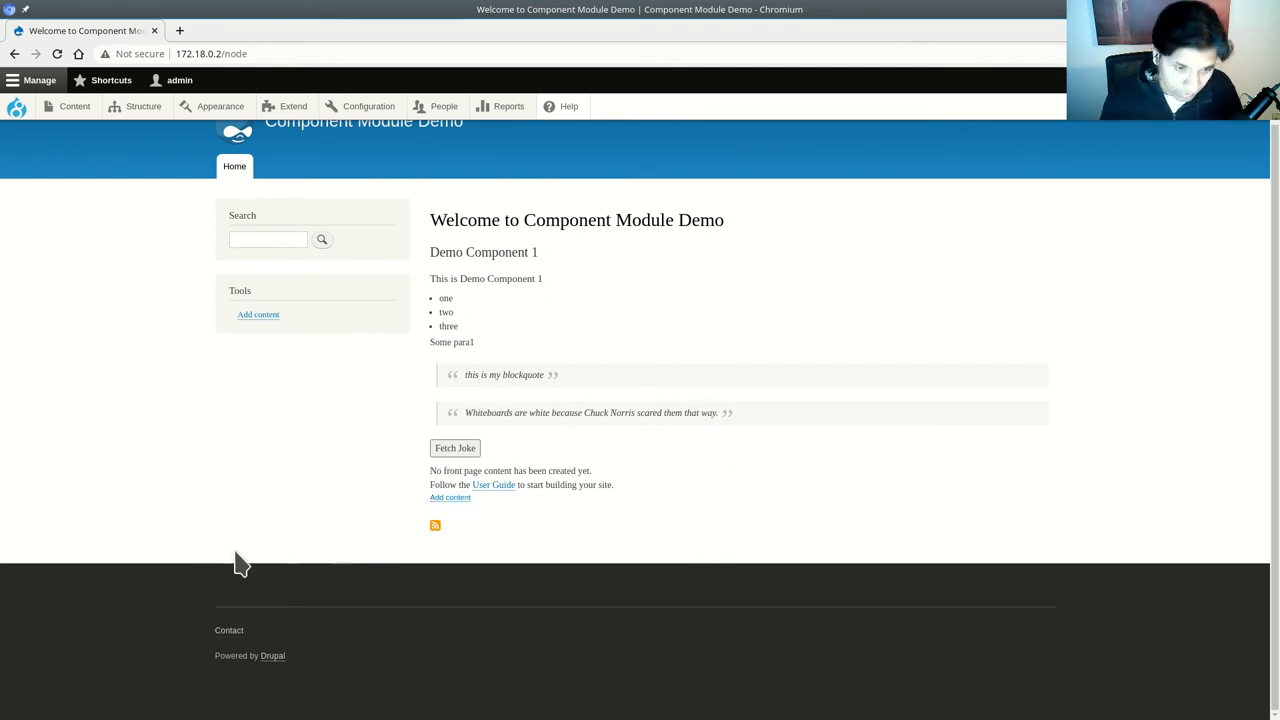
Inspect the page, show the Network log, and dock DevTools to the right side.
right_click(240, 560)
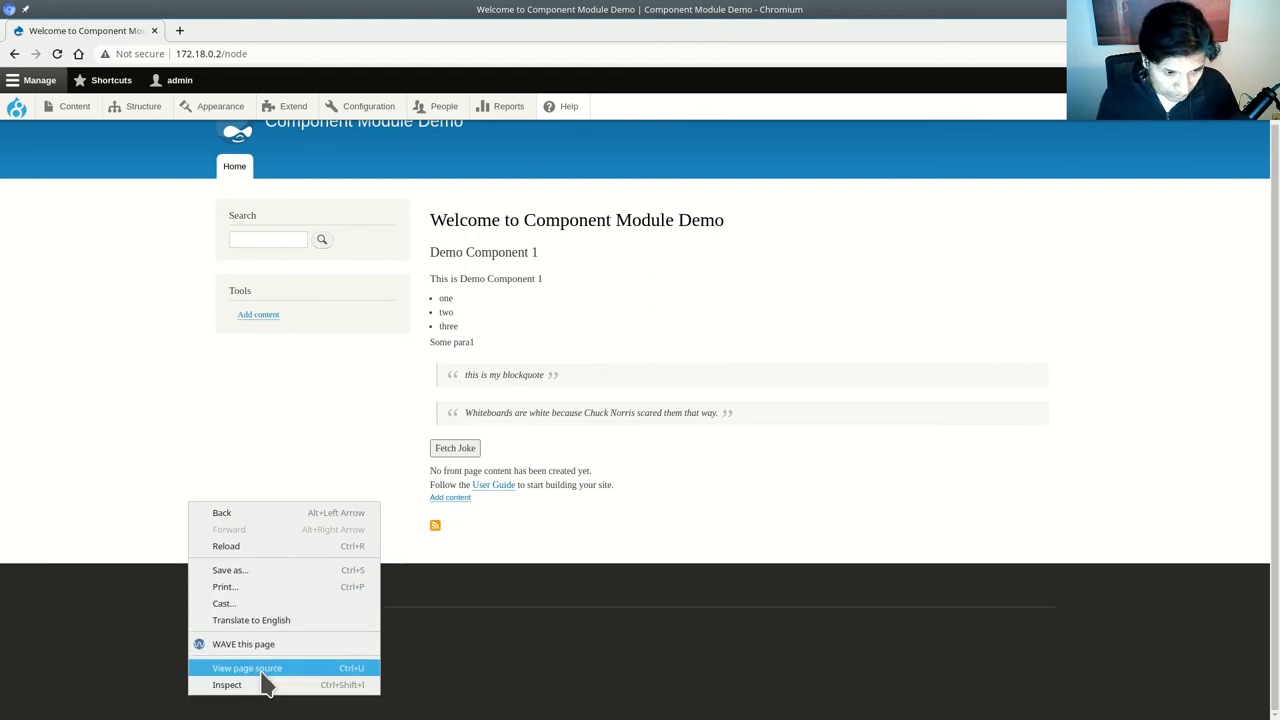
left_click(228, 684)
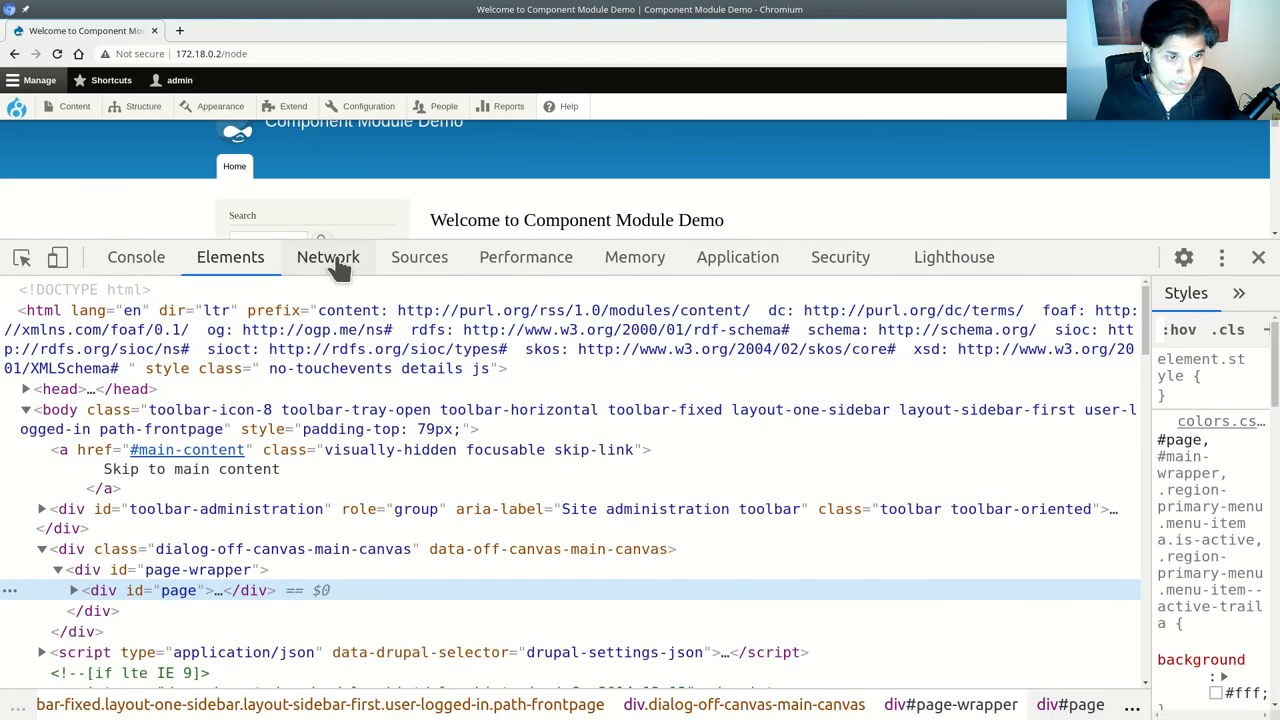
left_click(328, 256)
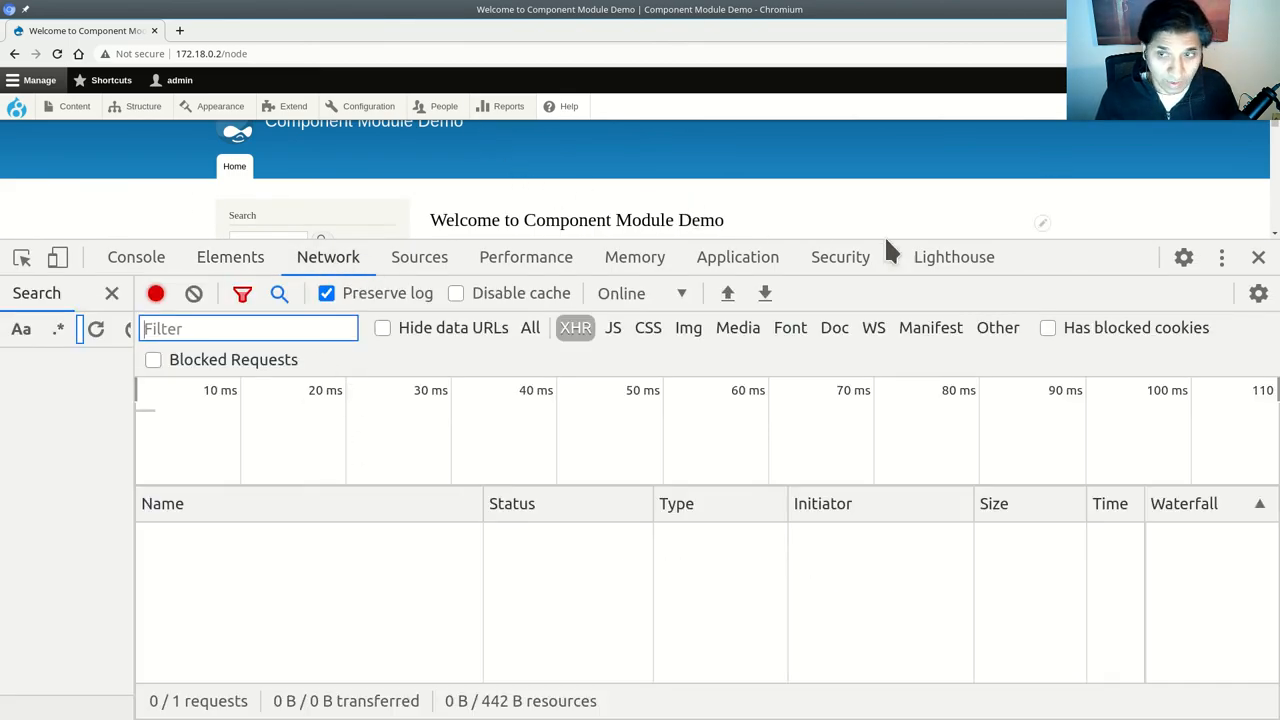
left_click(1220, 256)
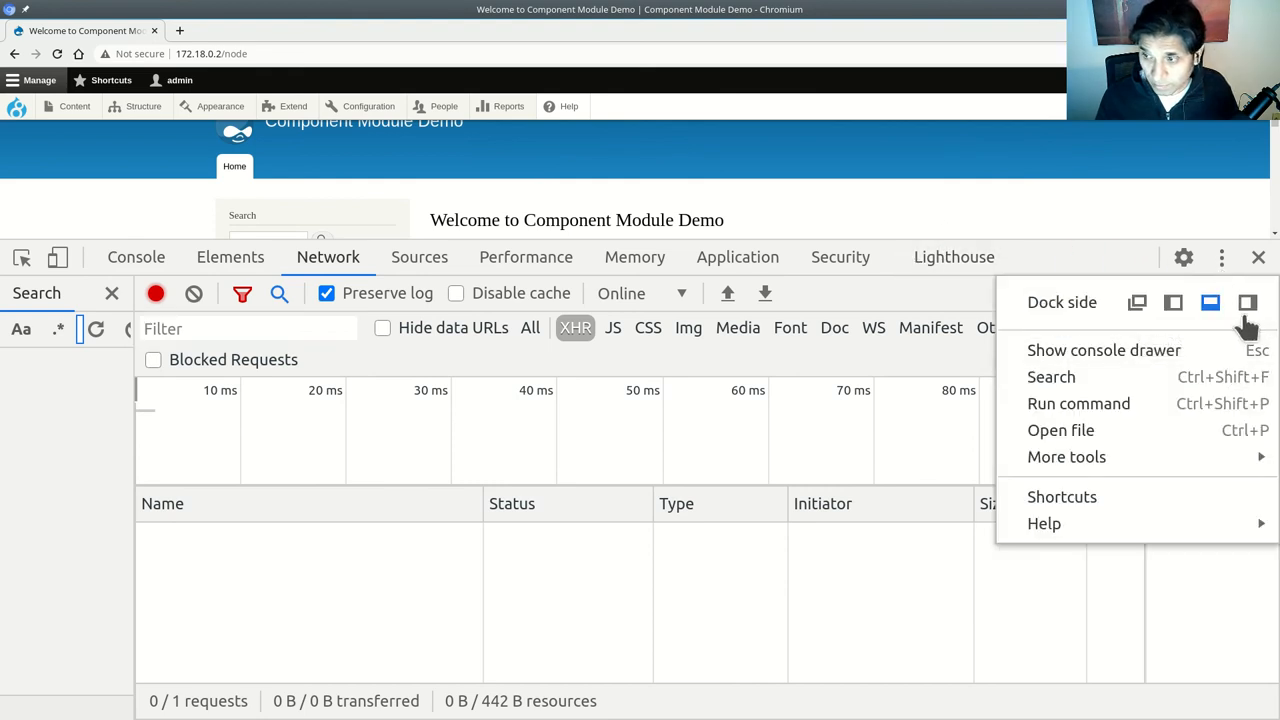
left_click(1210, 302)
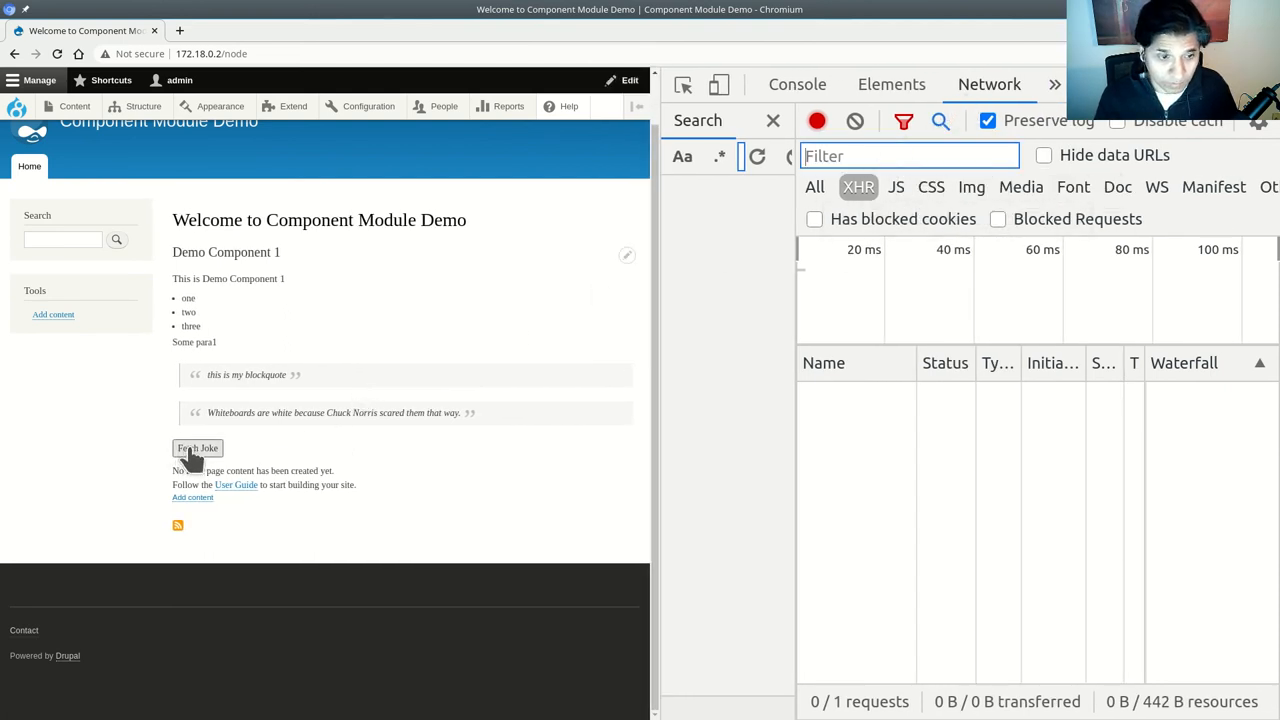
Fetch another joke and review the random request's headers and parsed JSON preview.
left_click(196, 448)
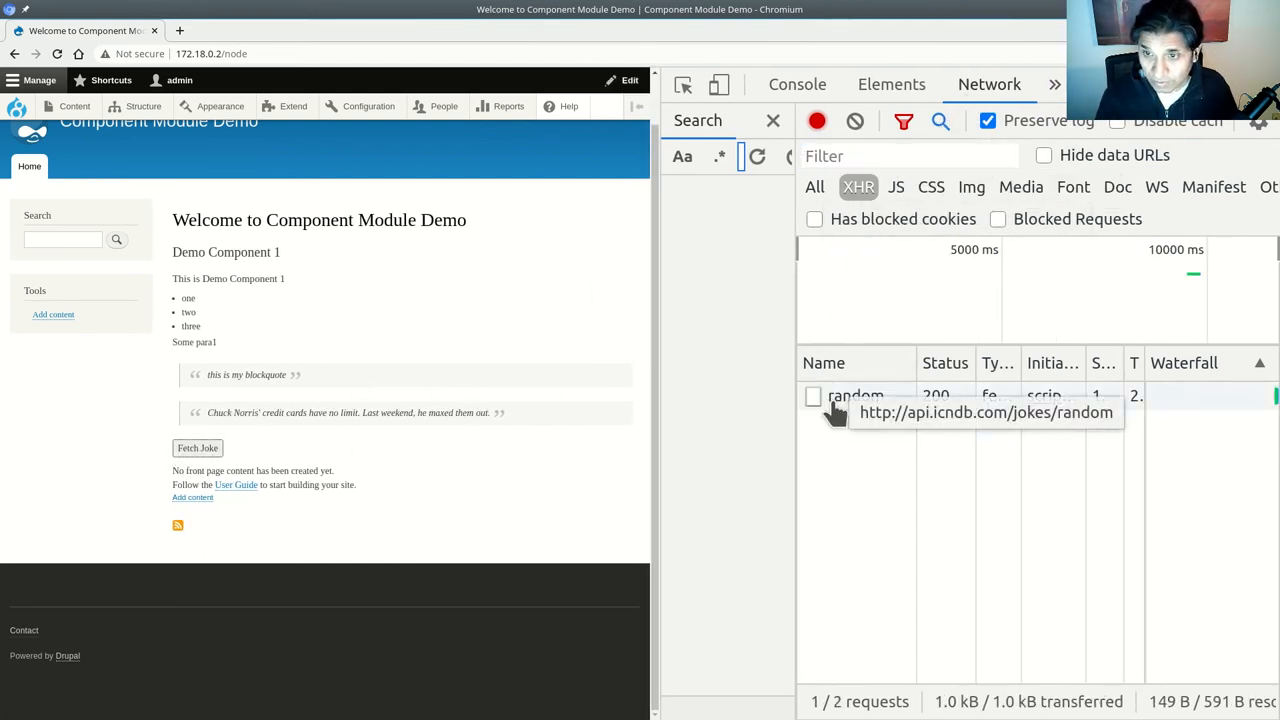
left_click(856, 396)
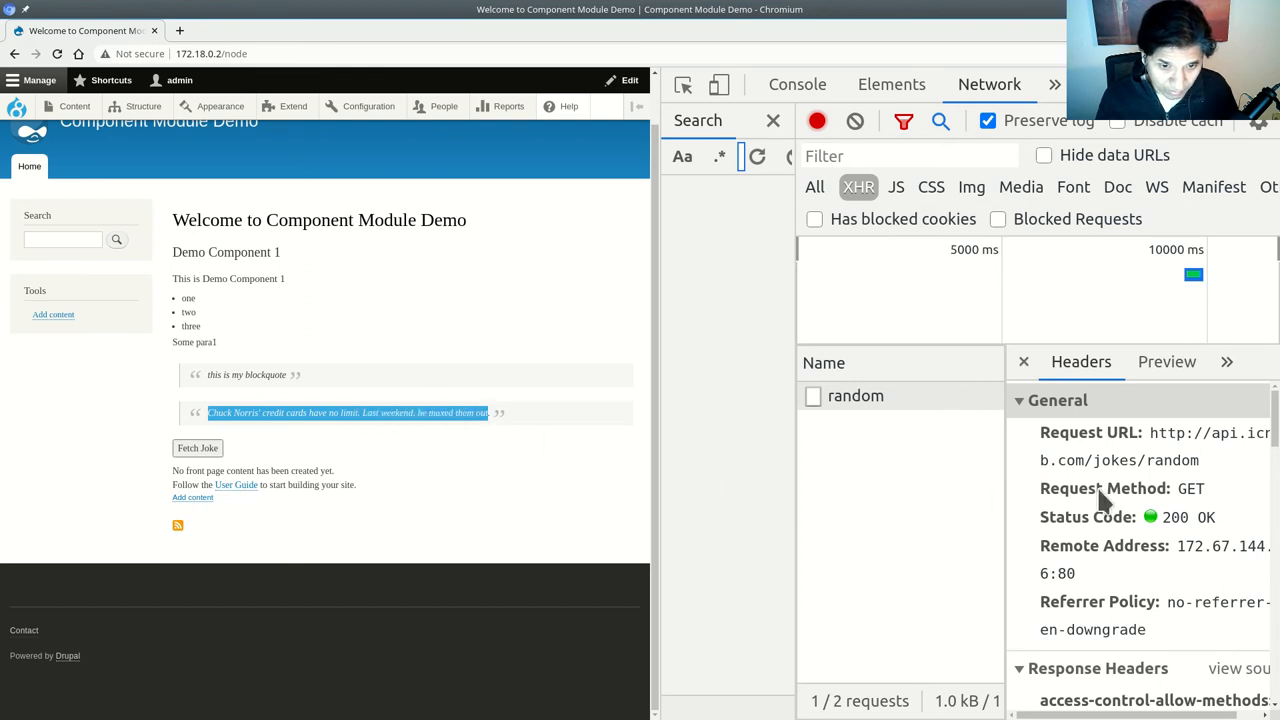
scroll("down", 3)
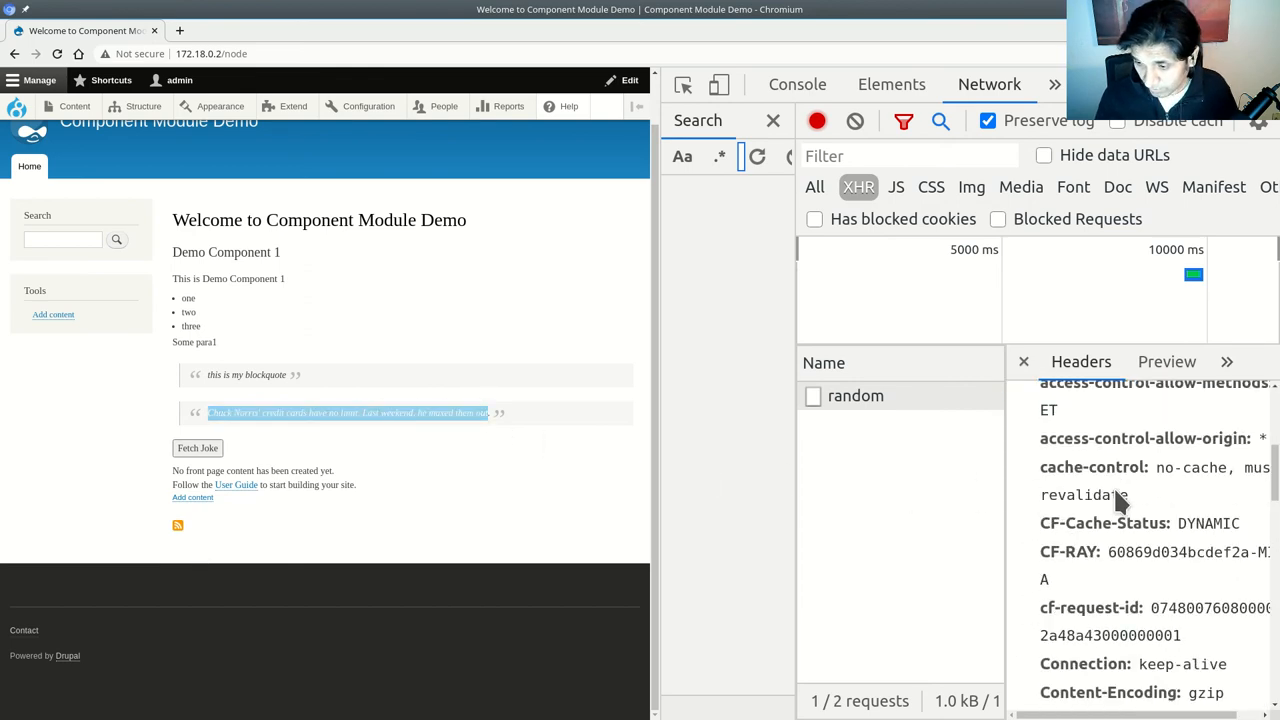
scroll("down", 3)
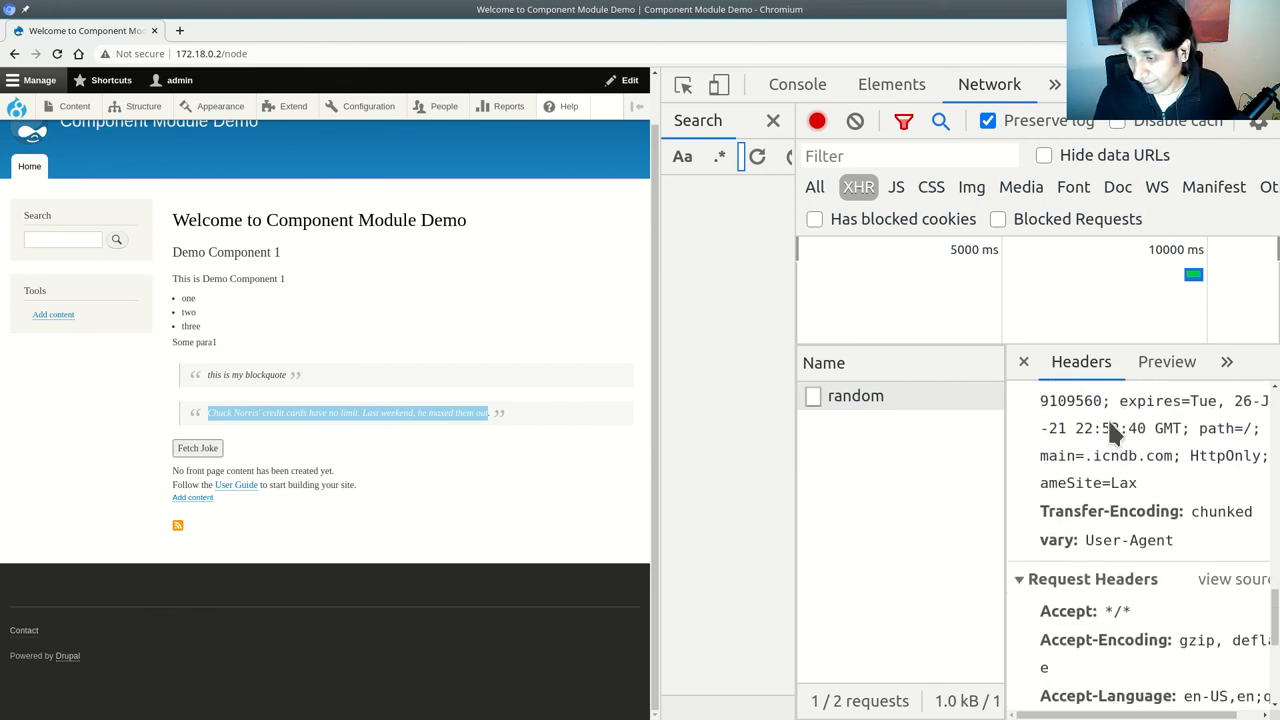
left_click(856, 396)
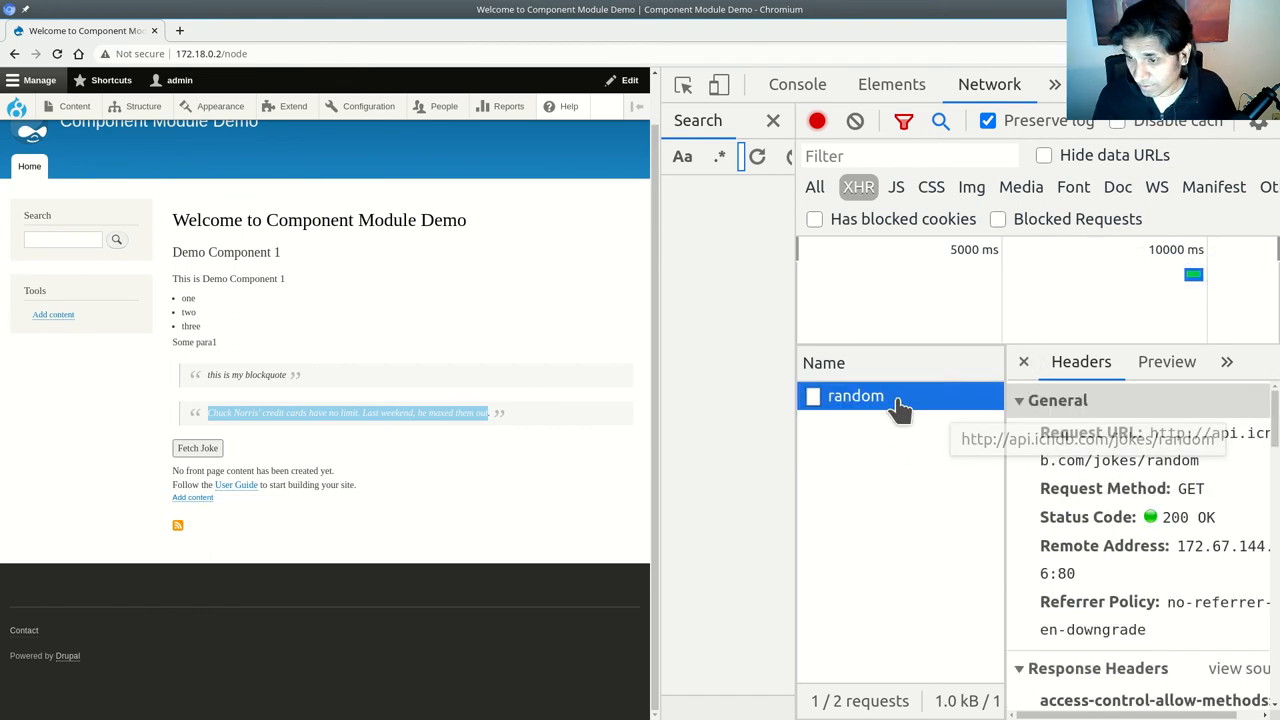
left_click(1168, 360)
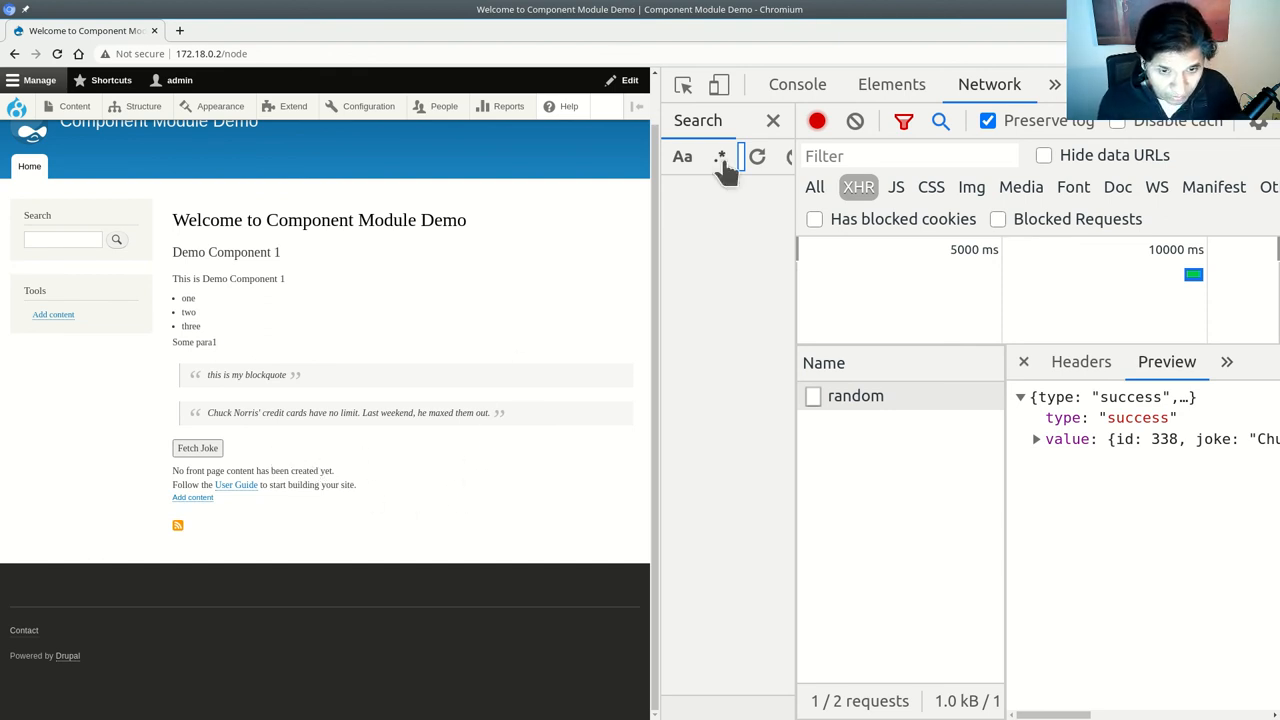
key("alt+Tab")
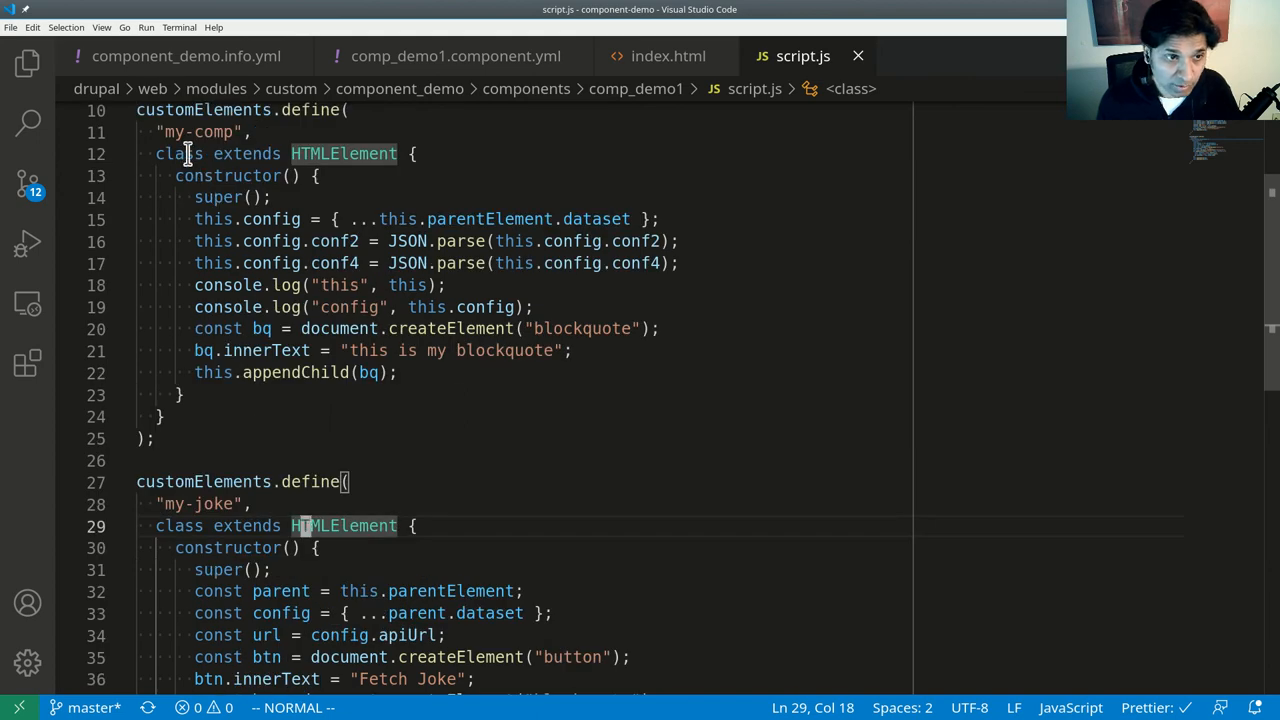
Return to the index.html template with the my-comp and my-joke elements.
scroll("down", 3)
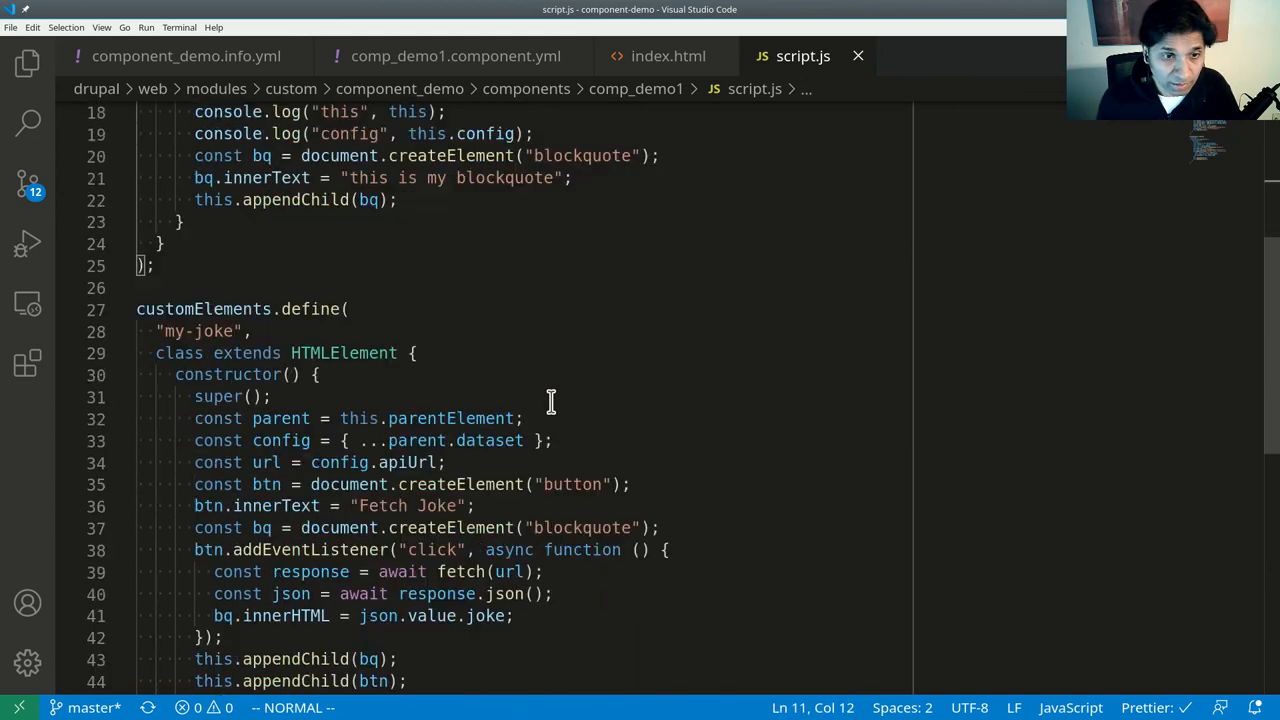
left_click(668, 56)
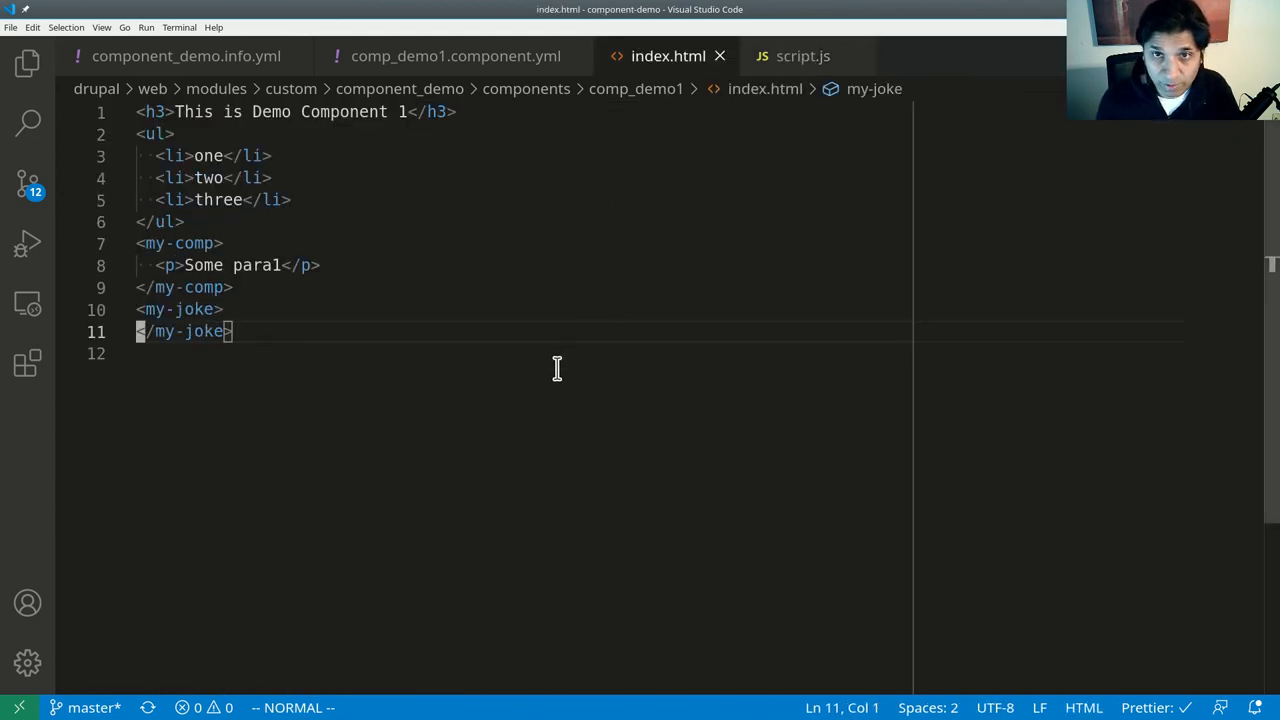